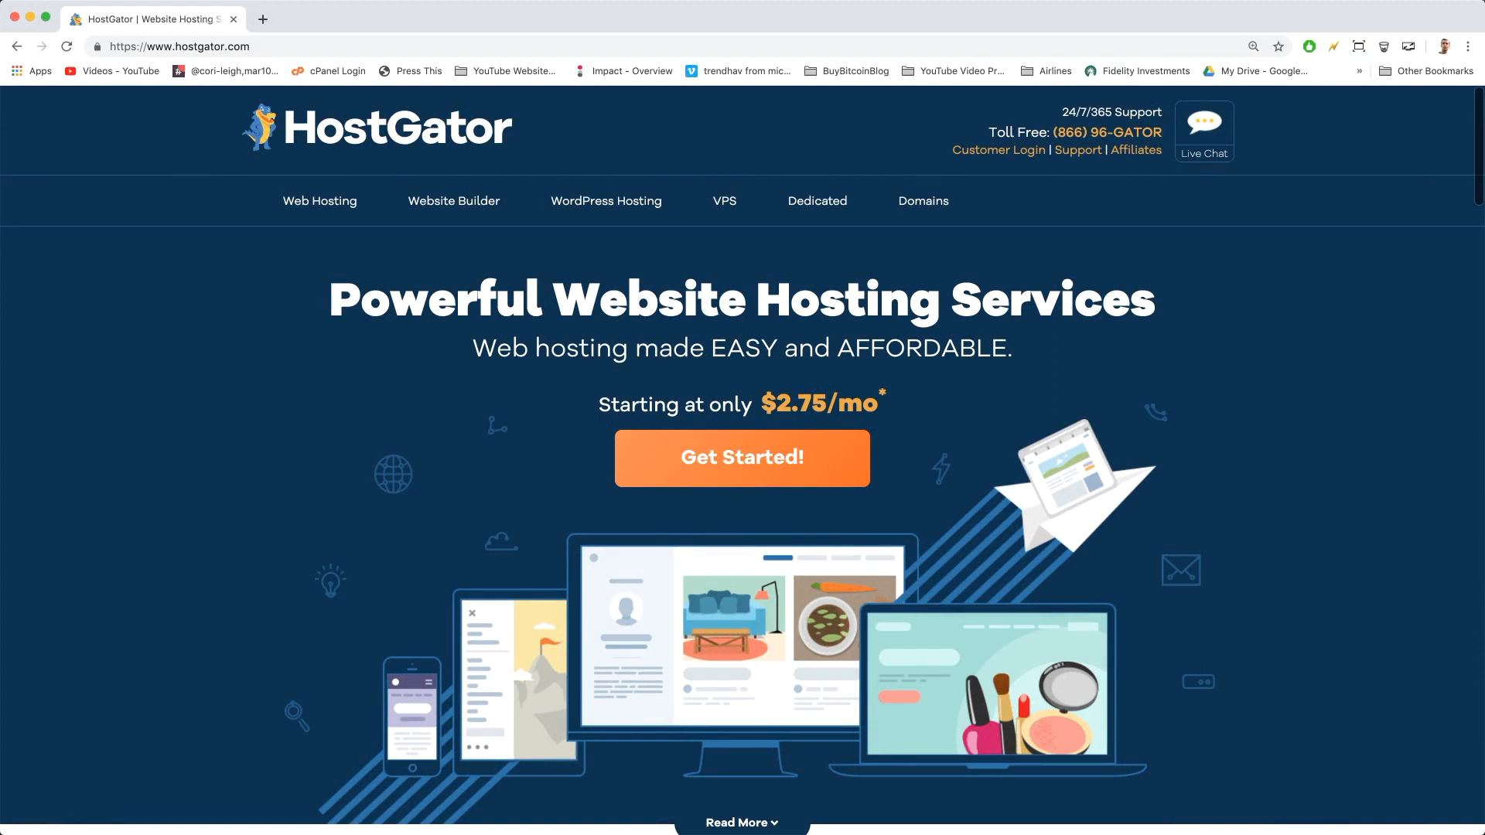
{"action": "mouse_move", "coordinate": [211, 457]}
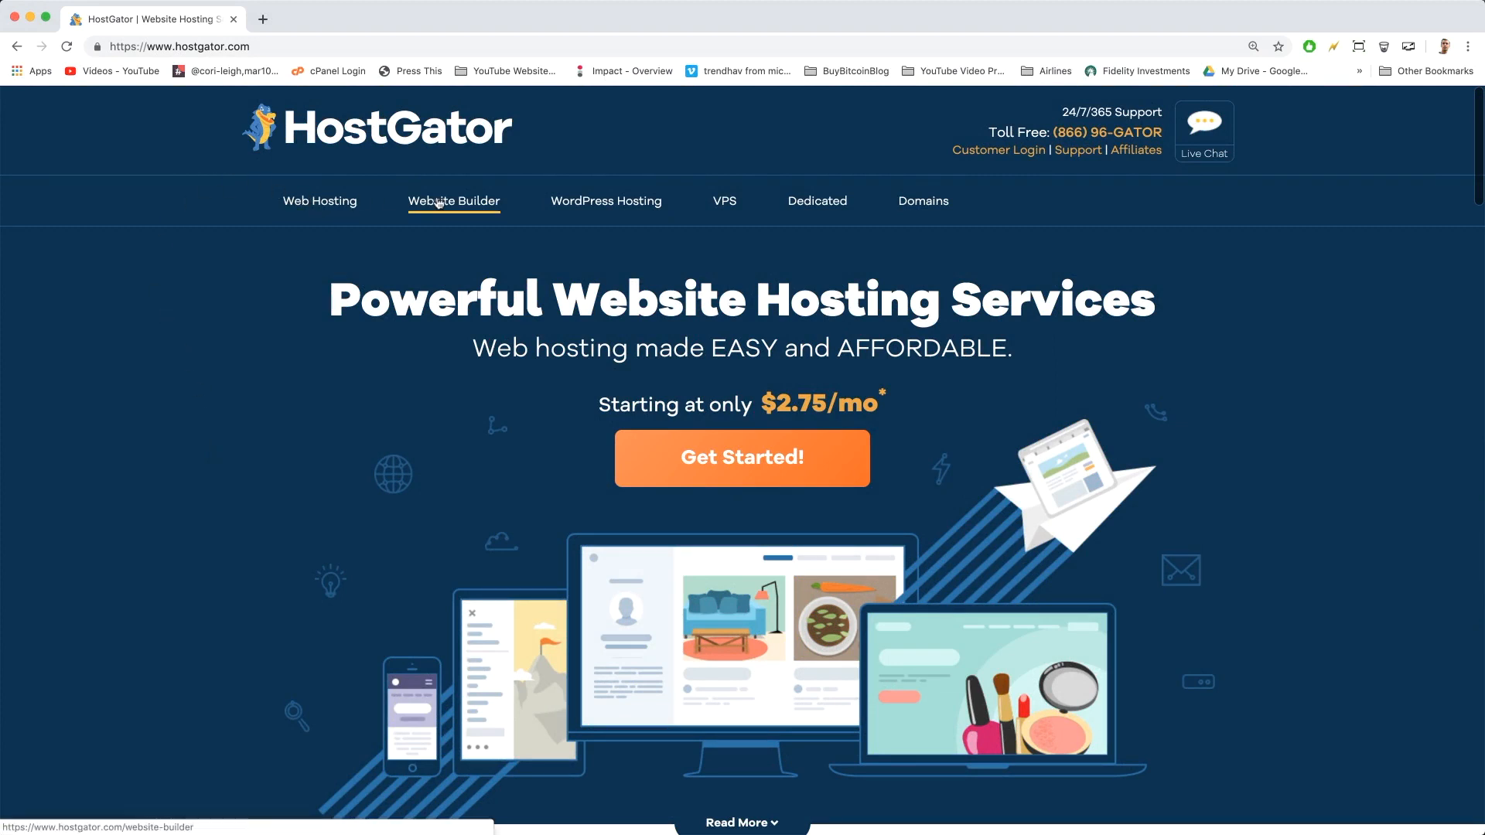
{"action": "mouse_move", "coordinate": [249, 467]}
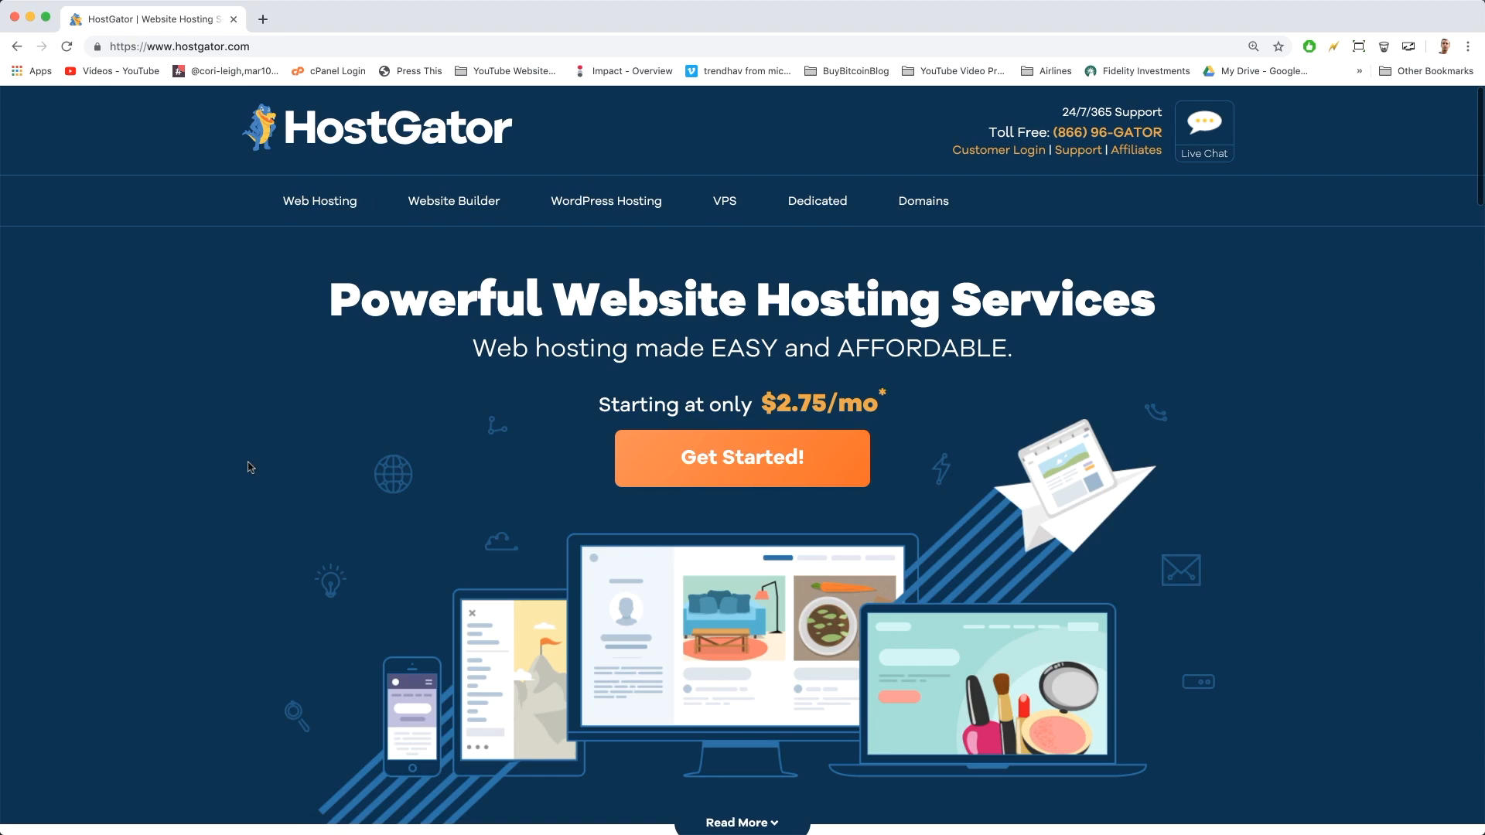
Scroll through the HostGator home page
{"action": "scroll", "scroll_direction": "down", "scroll_amount": 3}
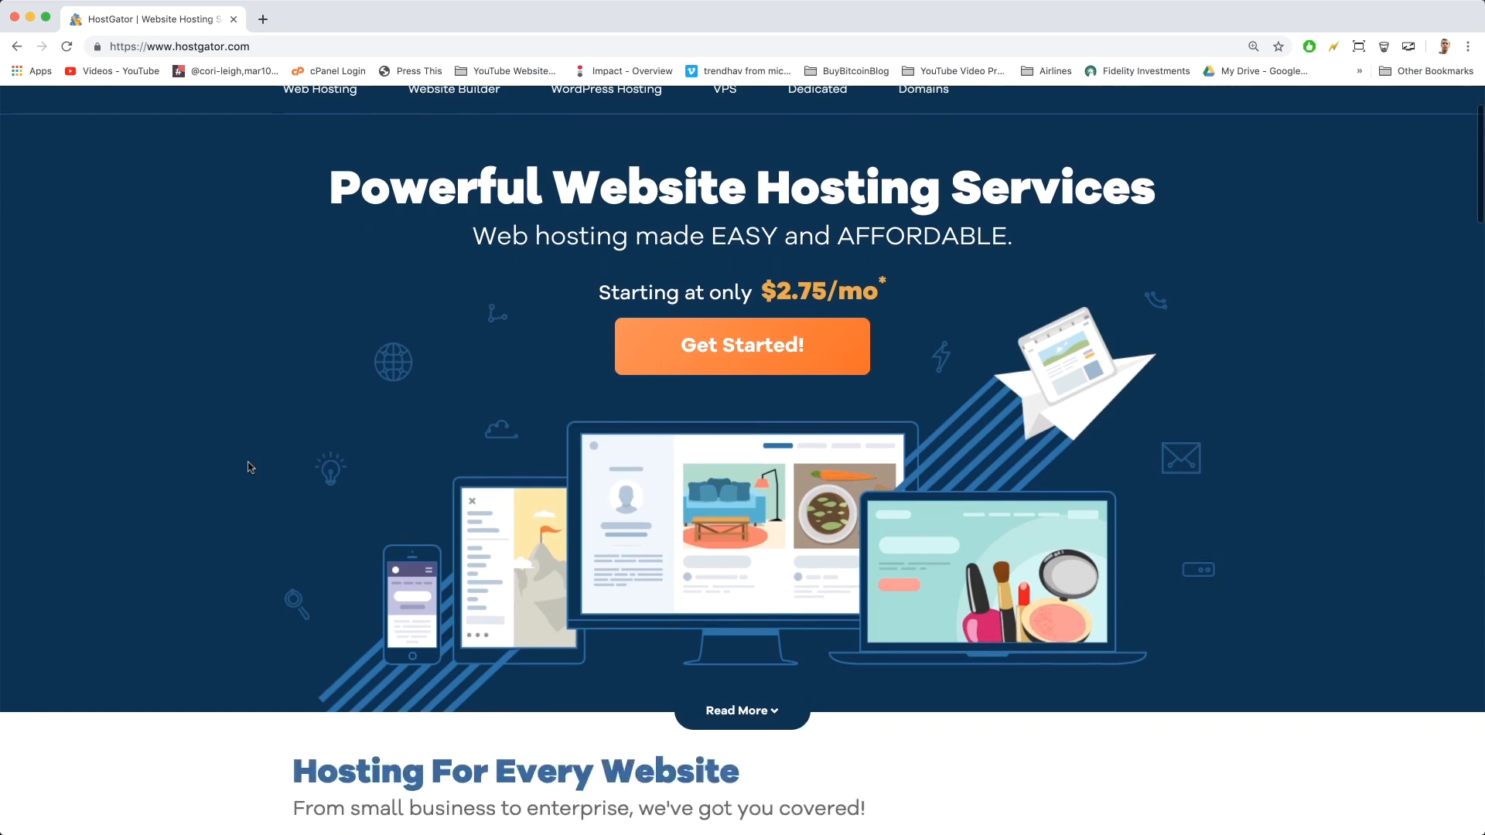
{"action": "scroll", "scroll_direction": "down", "scroll_amount": 3}
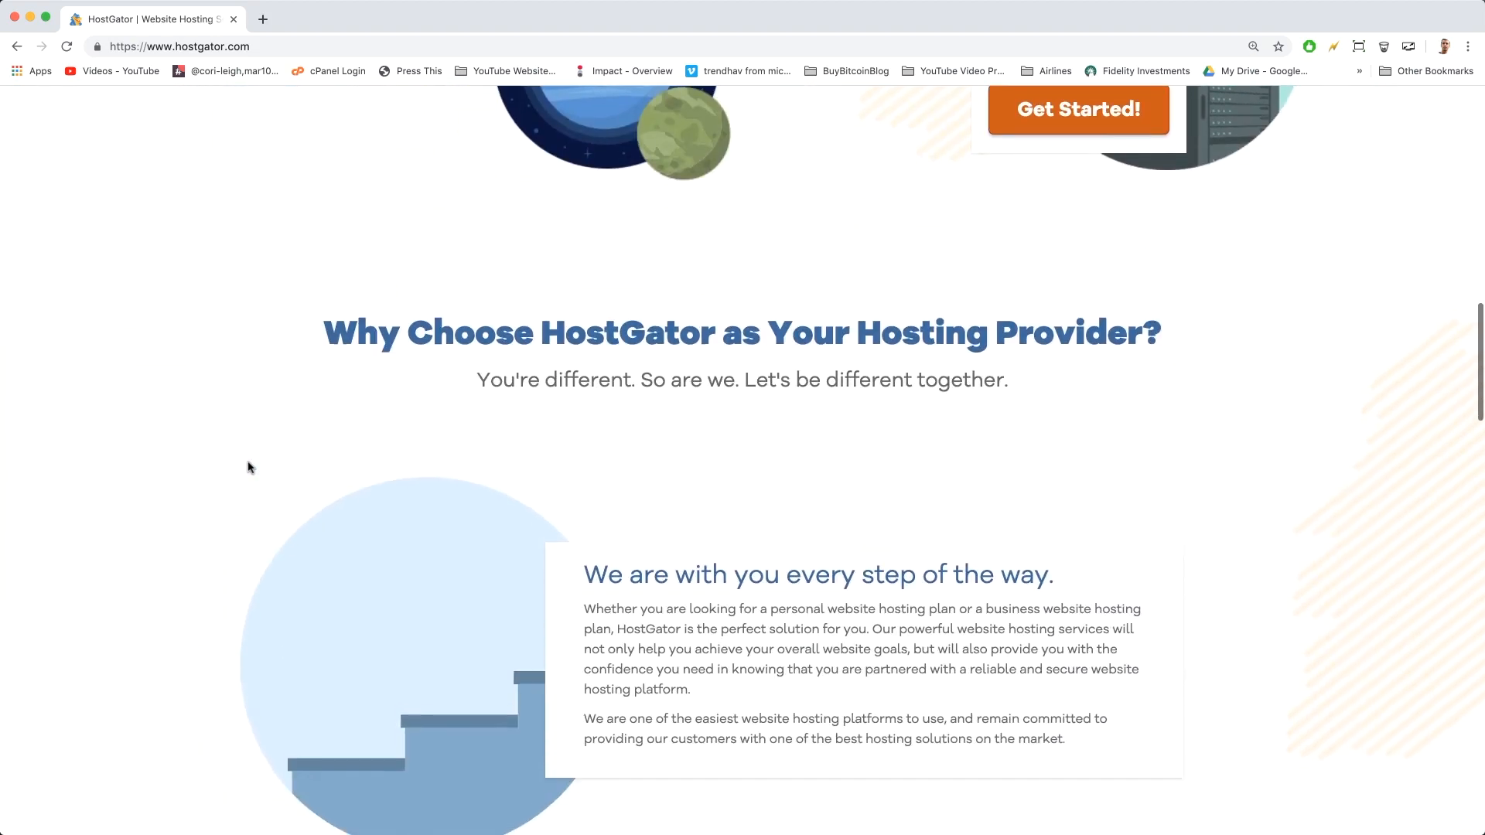
{"action": "scroll", "scroll_direction": "down", "scroll_amount": 3}
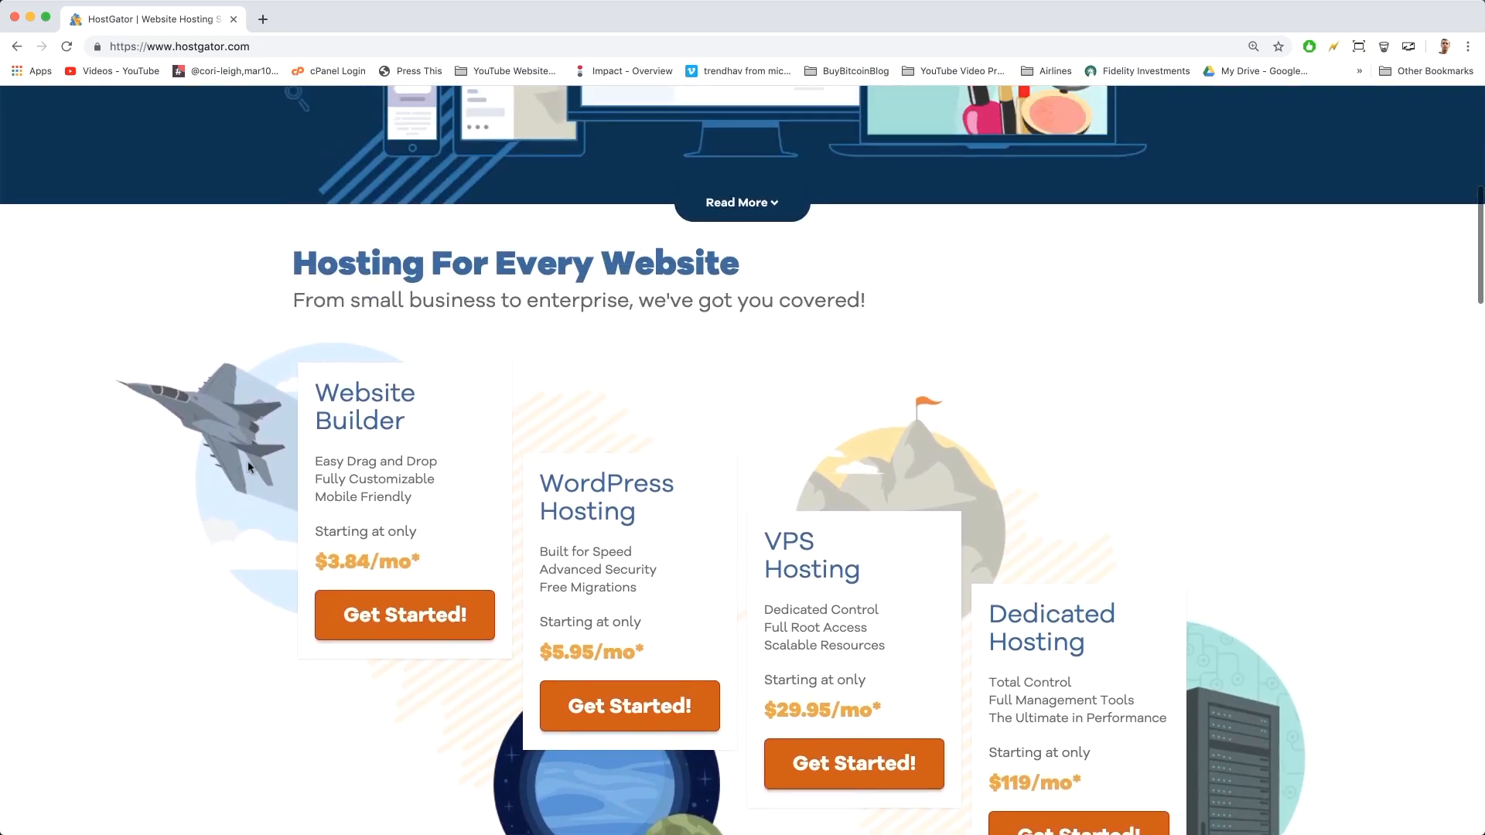
{"action": "scroll", "scroll_direction": "up", "scroll_amount": 3}
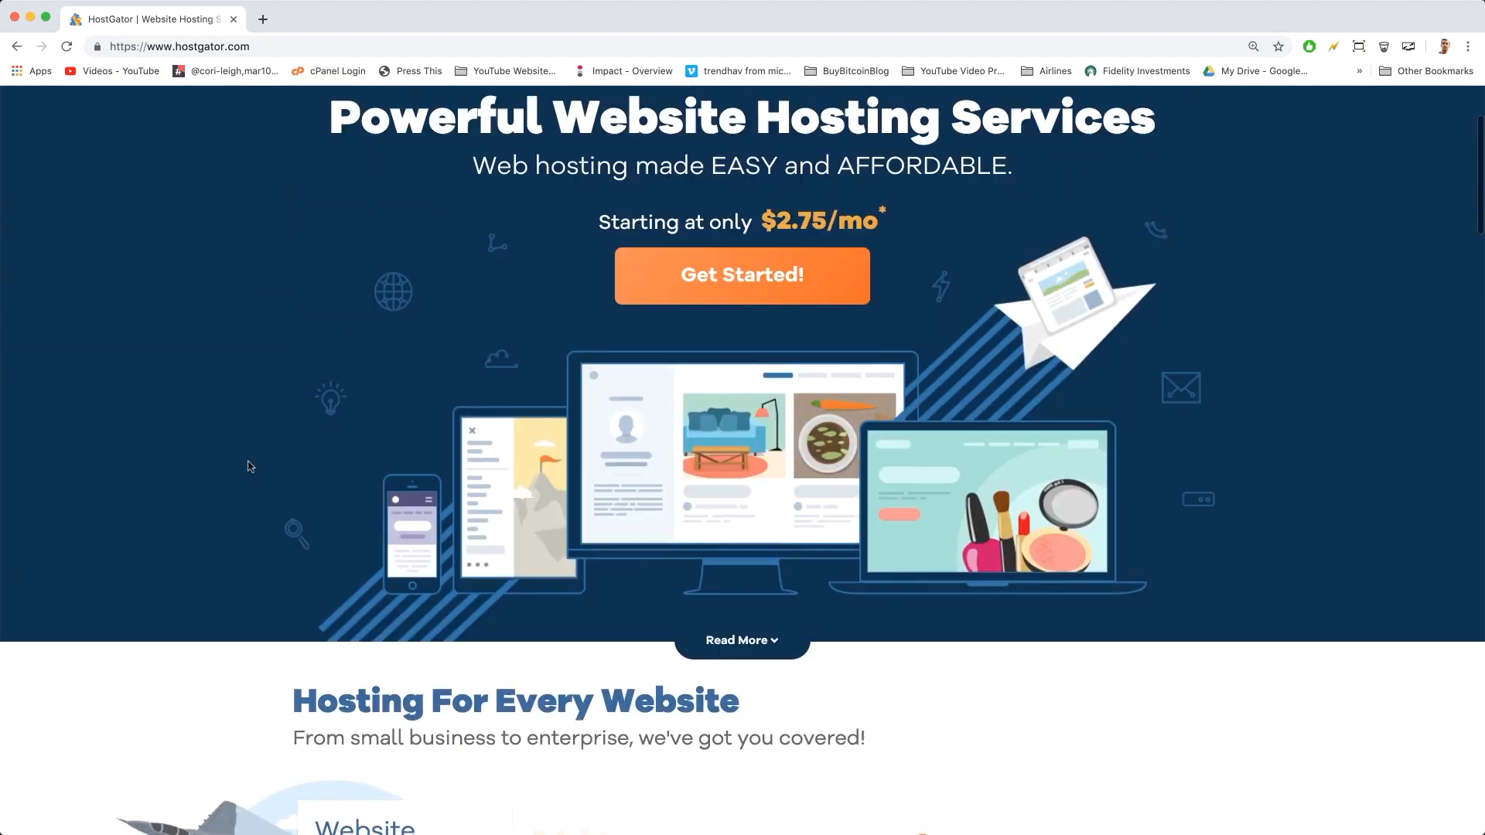
{"action": "scroll", "scroll_direction": "up", "scroll_amount": 3}
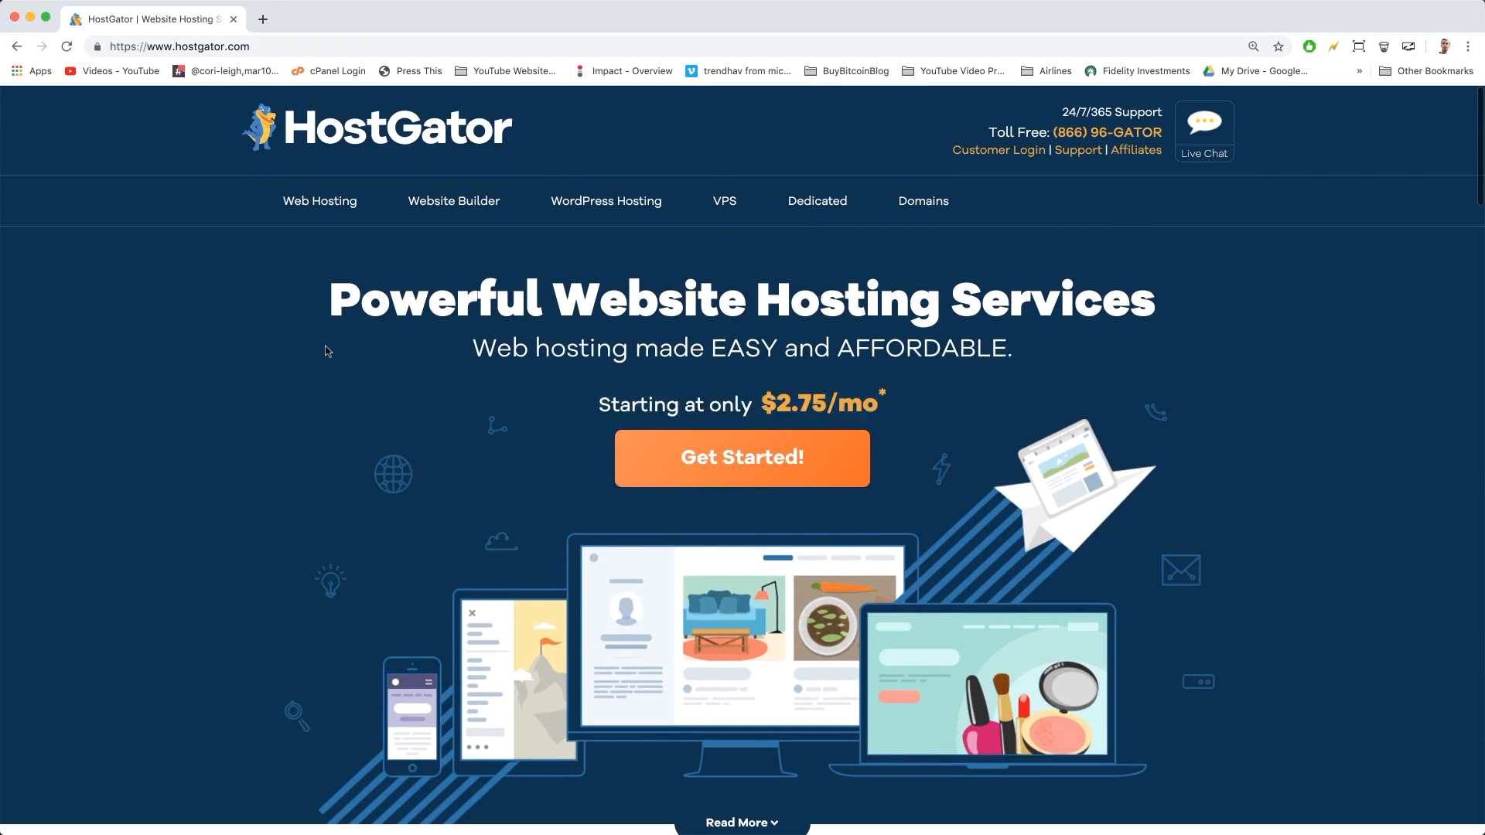
Open Web Hosting and compare the plans, highlighting Hatchling's $2.75/mo price
{"action": "left_click", "coordinate": [320, 201]}
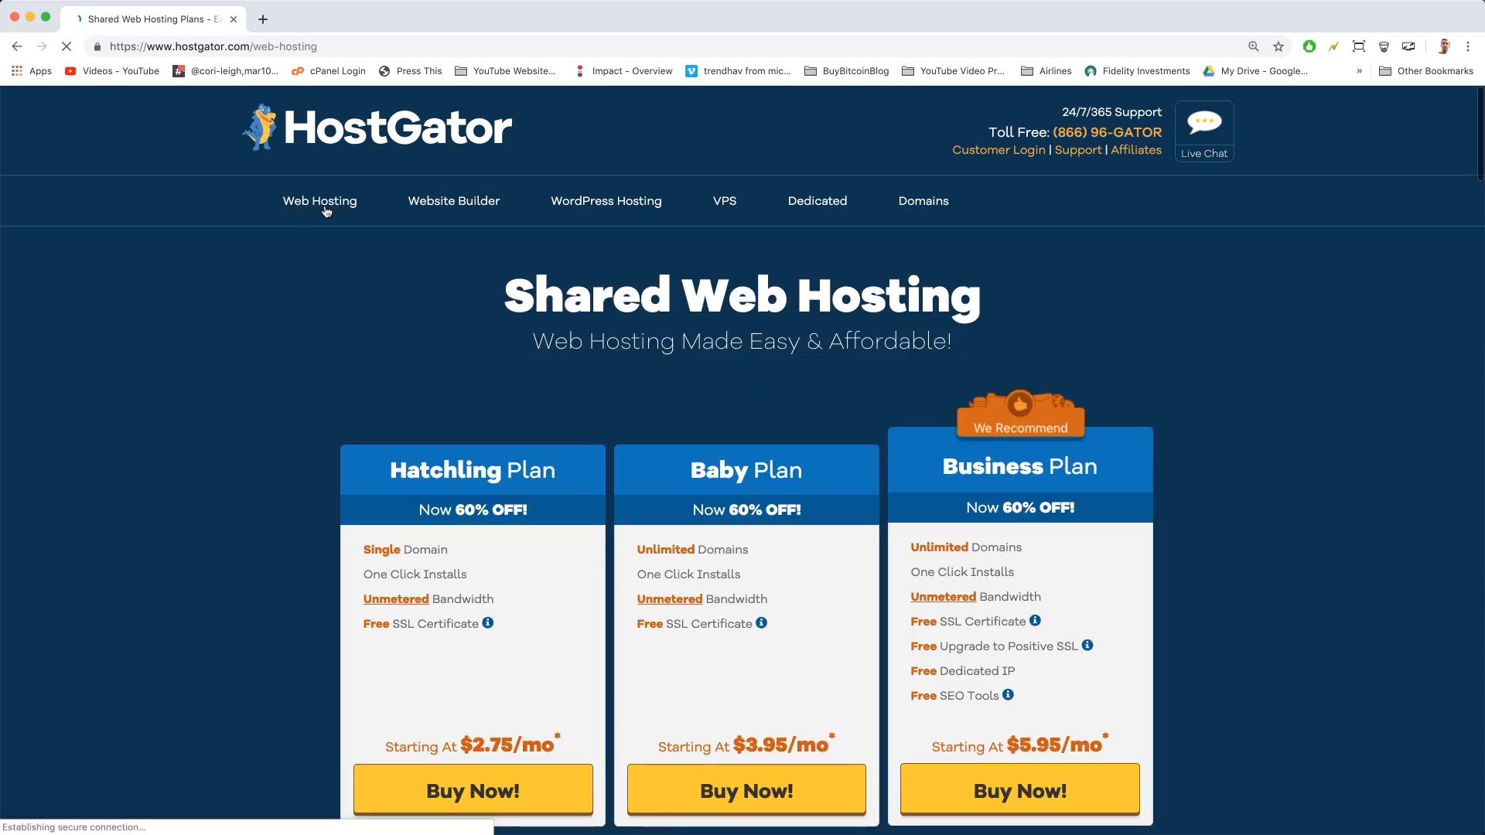
{"action": "scroll", "scroll_direction": "down", "scroll_amount": 3}
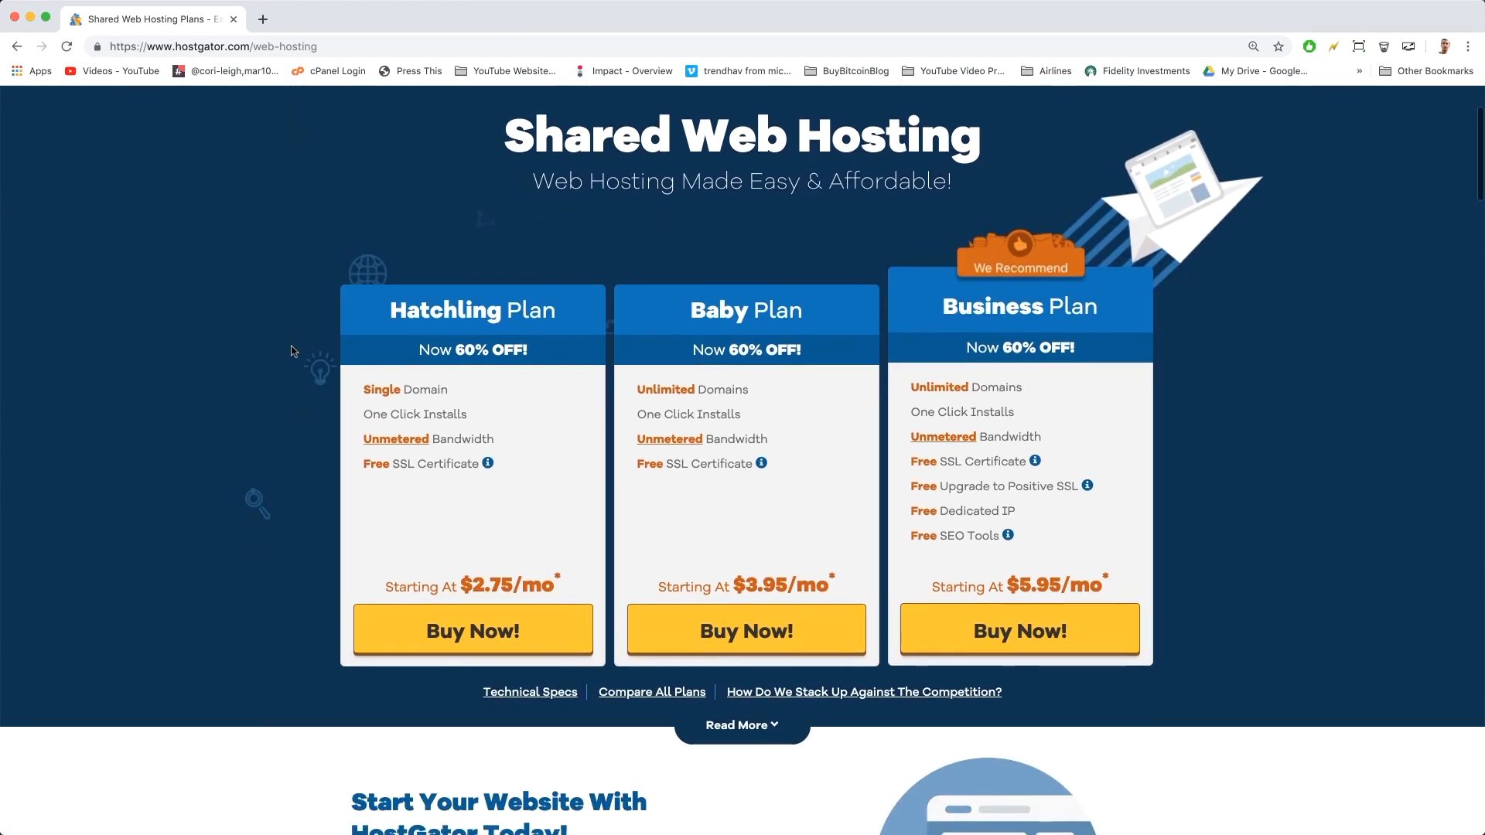
{"action": "scroll", "scroll_direction": "down", "scroll_amount": 3}
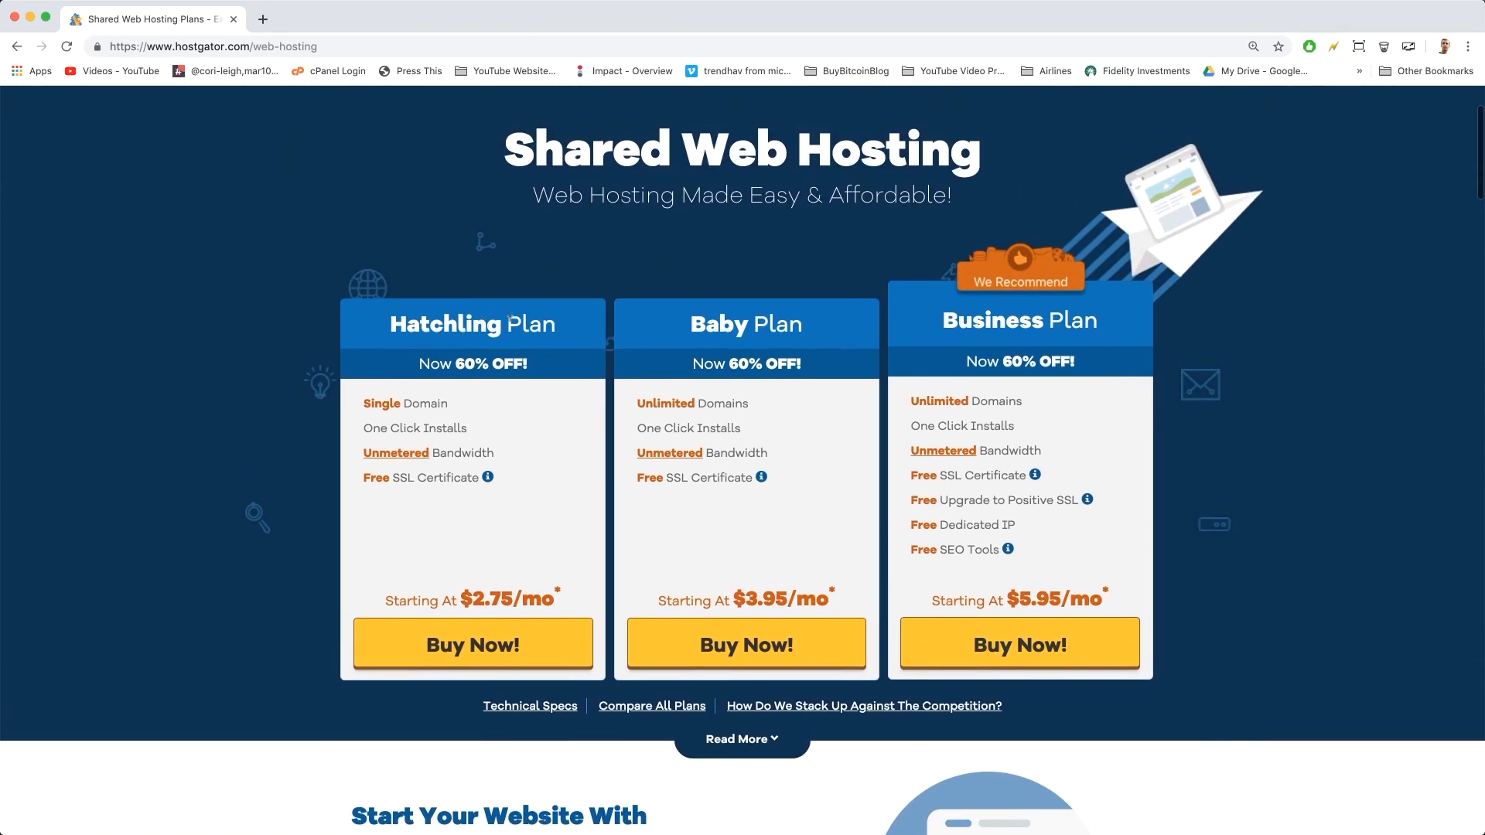
{"action": "mouse_move", "coordinate": [1146, 383]}
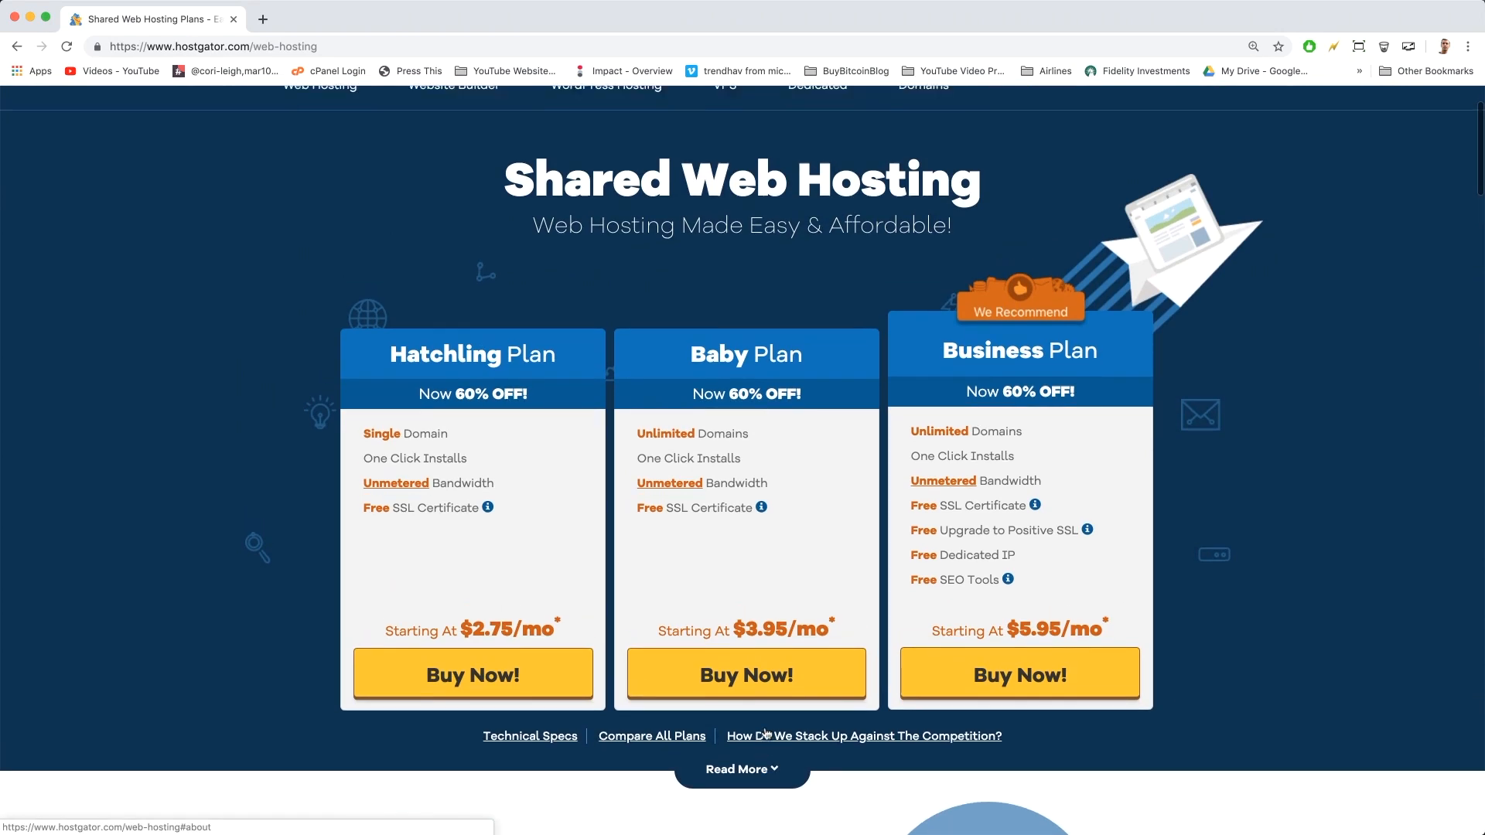
{"action": "scroll", "scroll_direction": "up", "scroll_amount": 3}
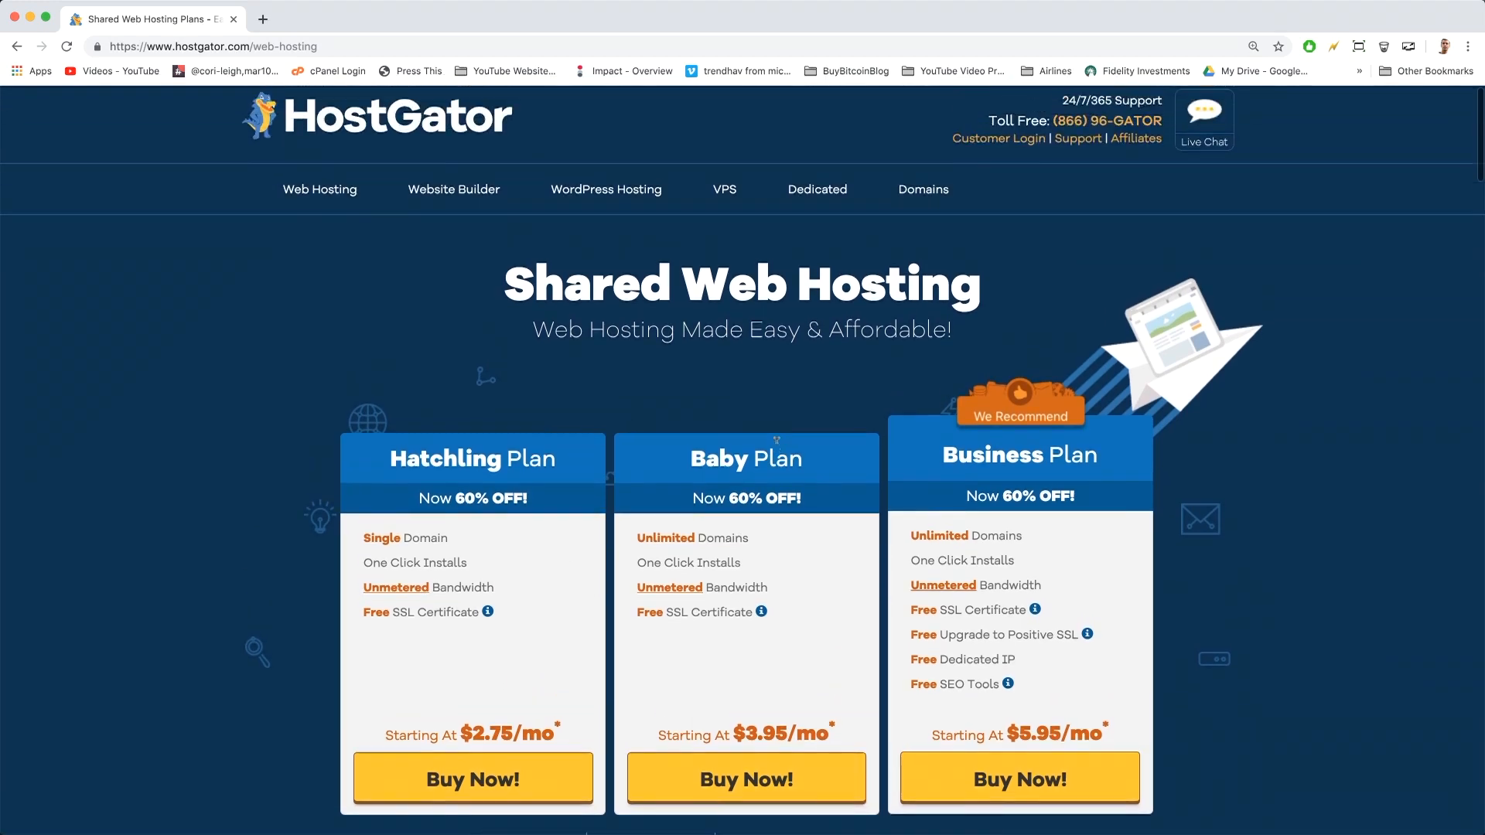
{"action": "scroll", "scroll_direction": "down", "scroll_amount": 3}
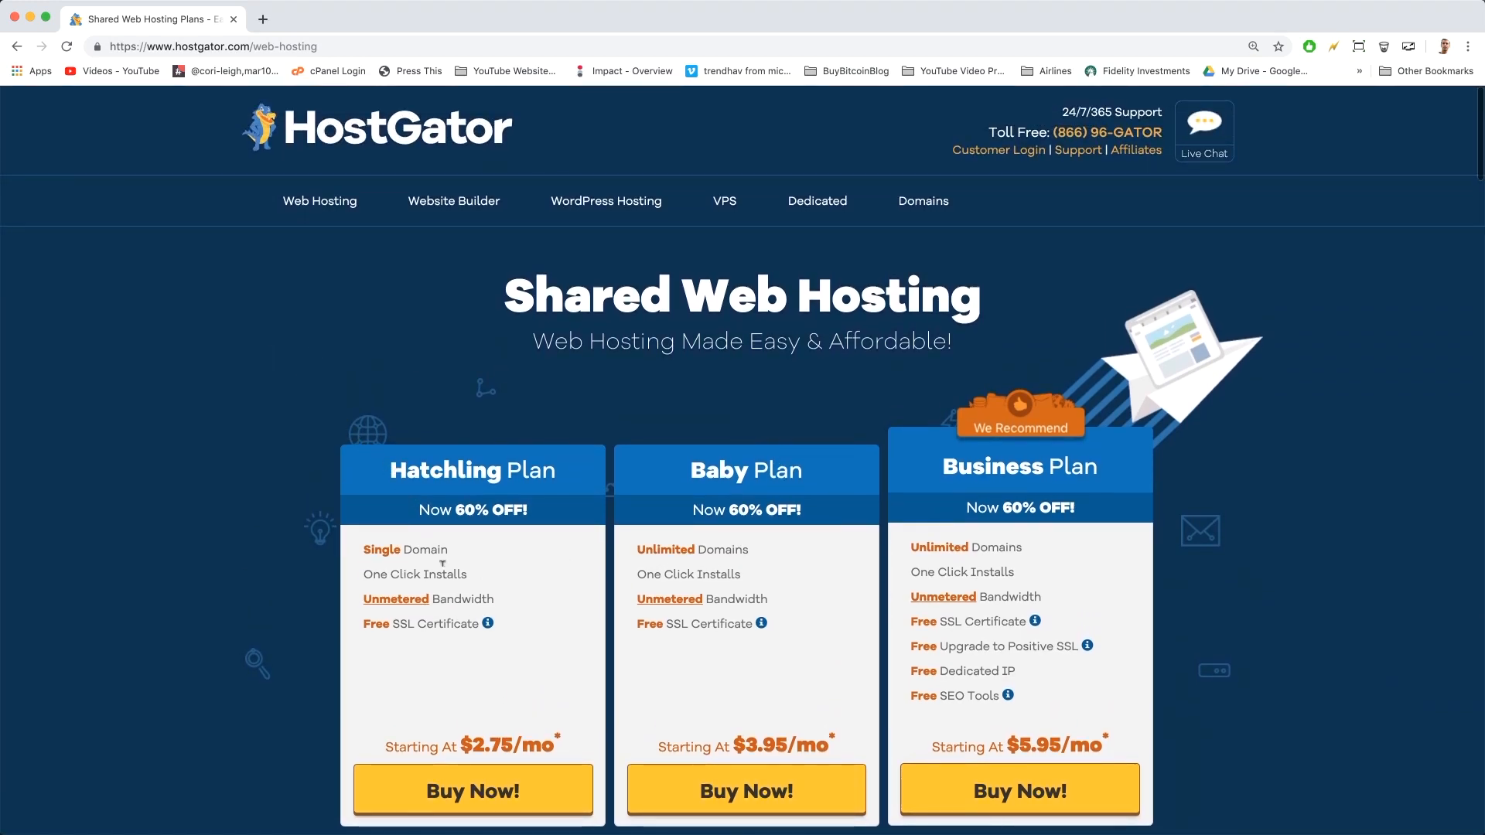
{"action": "double_click", "coordinate": [507, 747]}
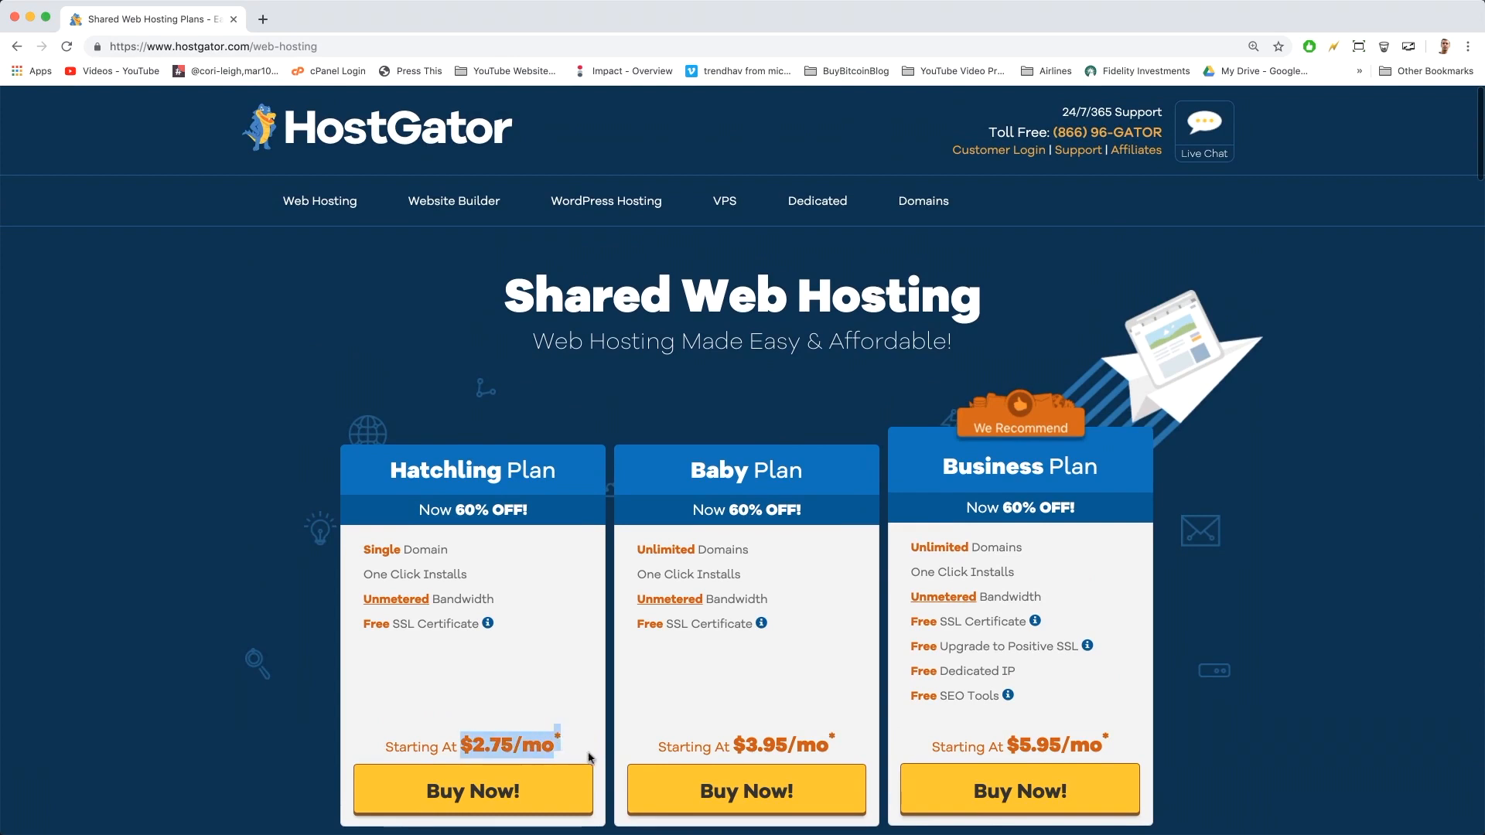
{"action": "mouse_move", "coordinate": [765, 497]}
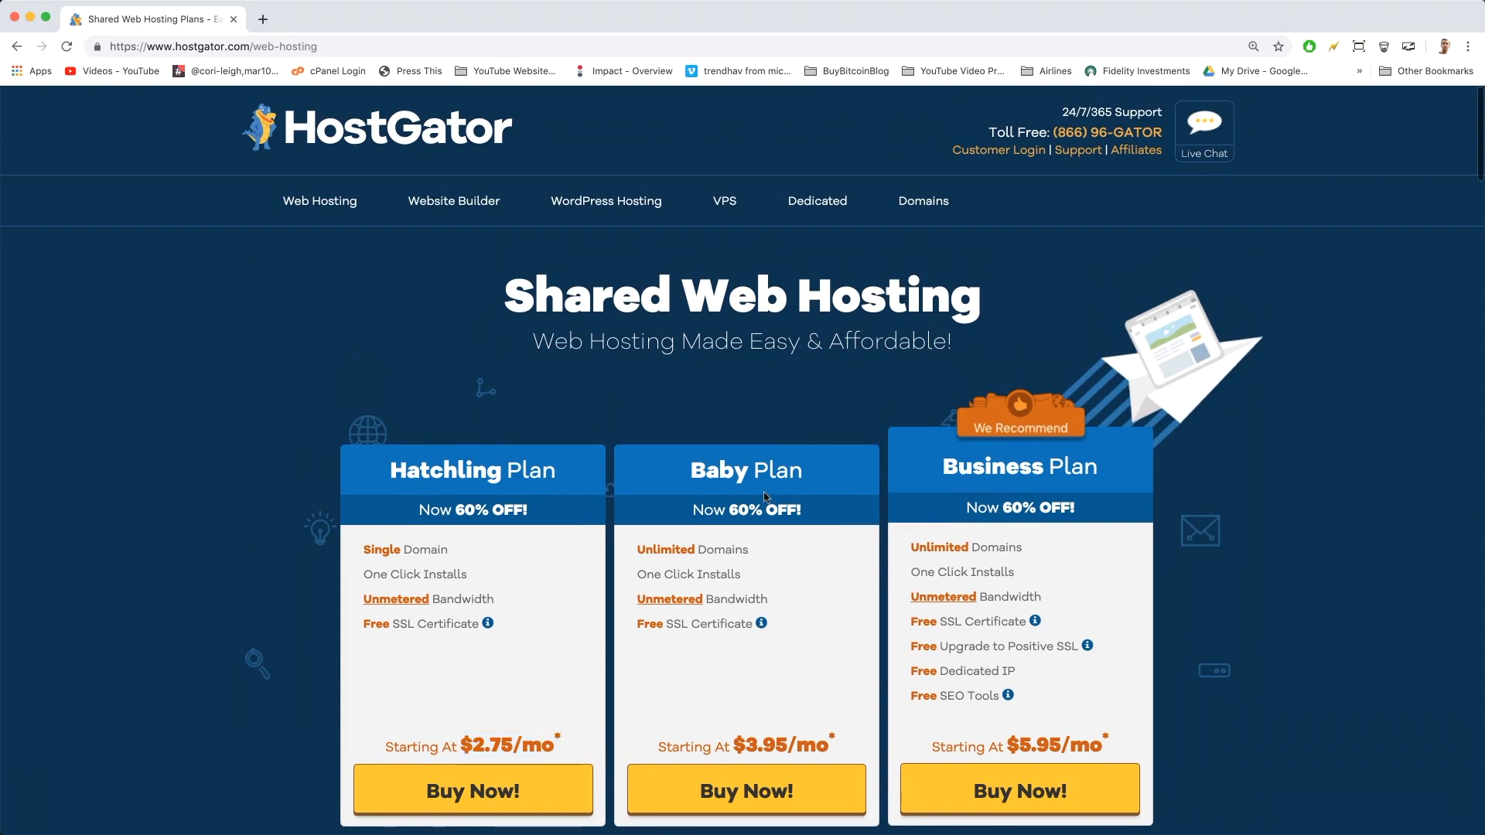
{"action": "mouse_move", "coordinate": [413, 514]}
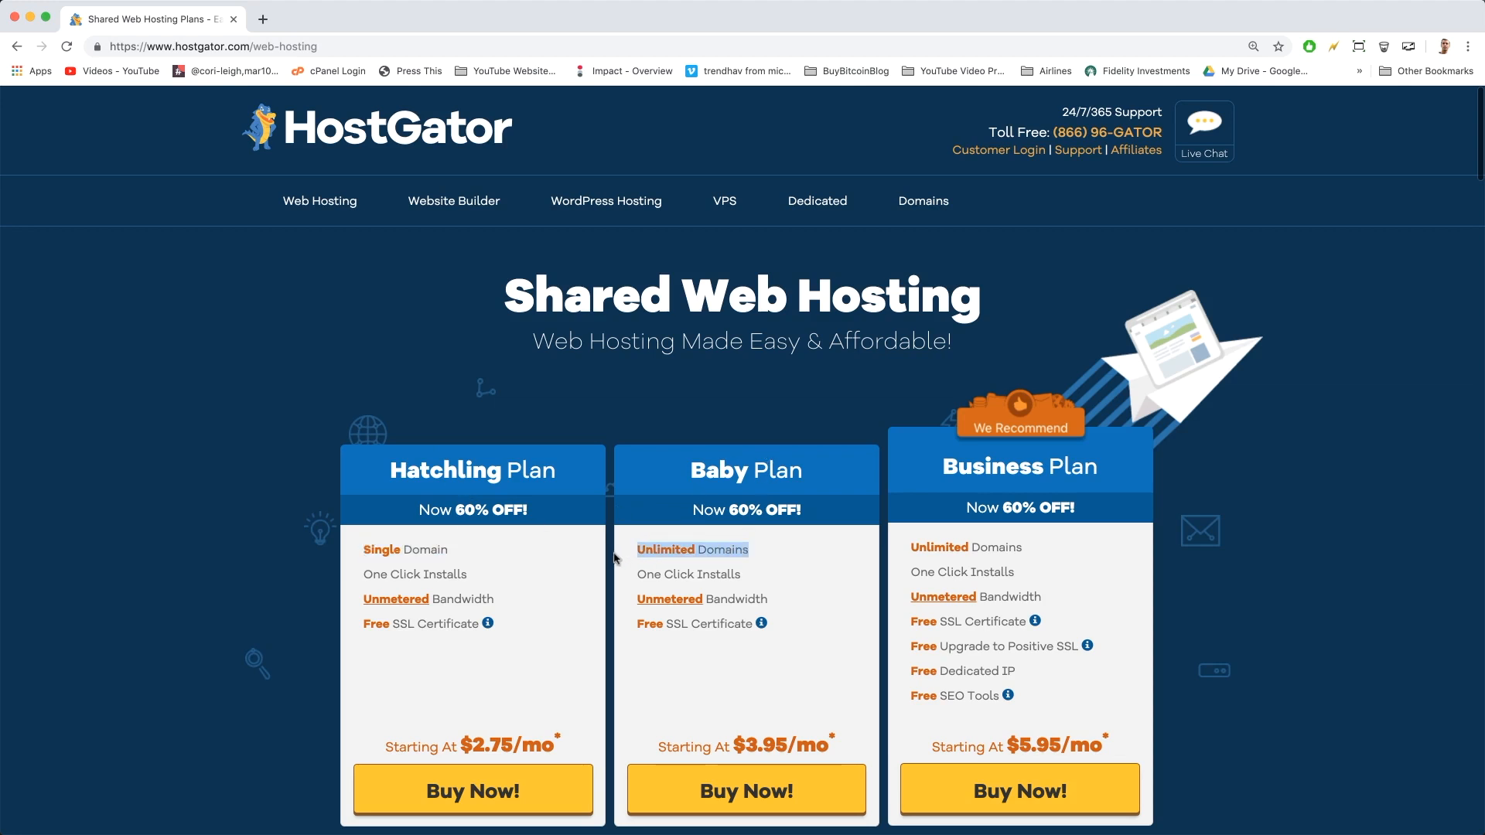
{"action": "mouse_move", "coordinate": [806, 449]}
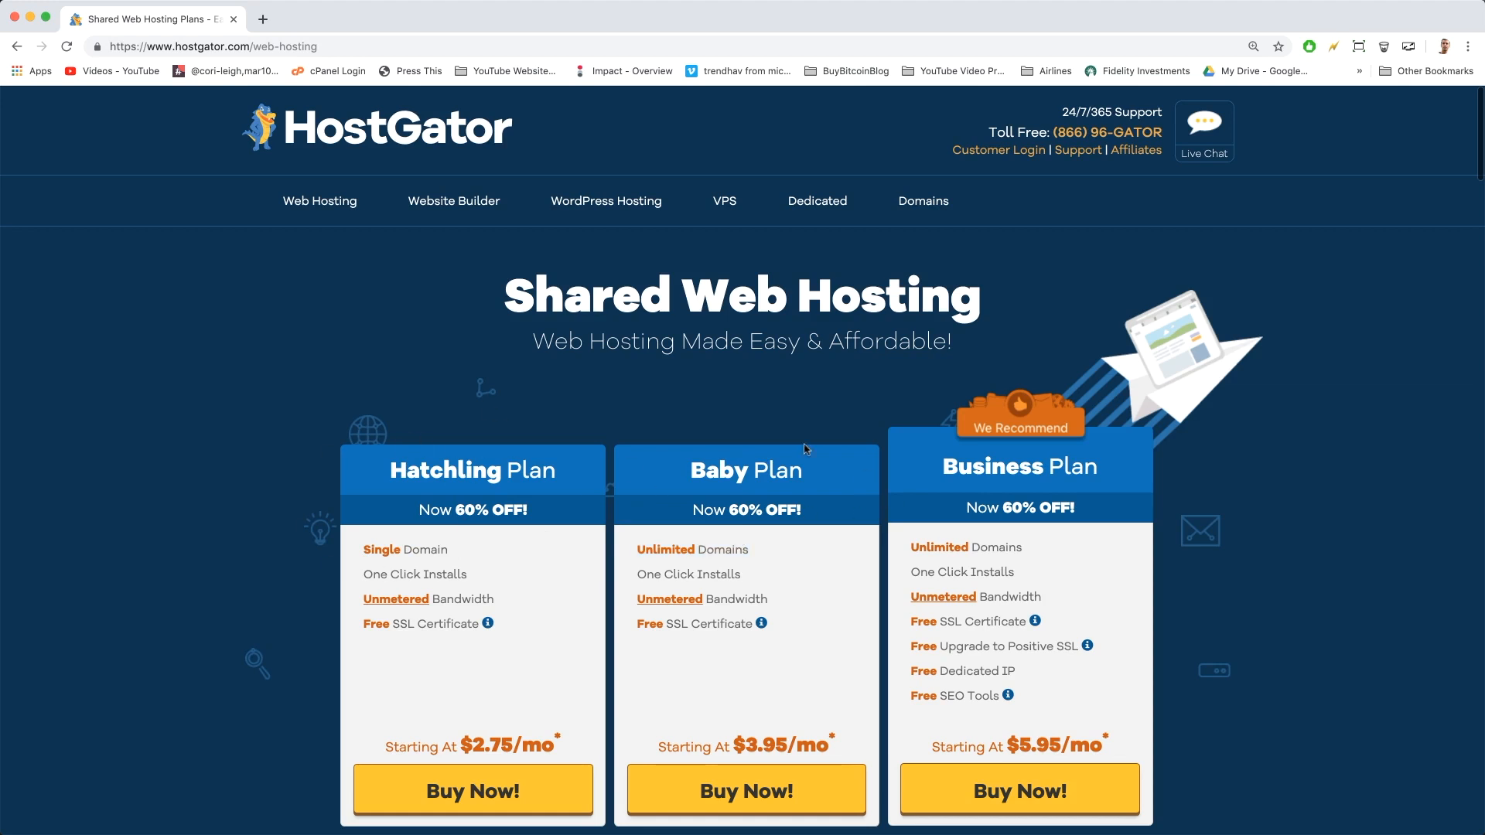
{"action": "mouse_move", "coordinate": [1088, 441]}
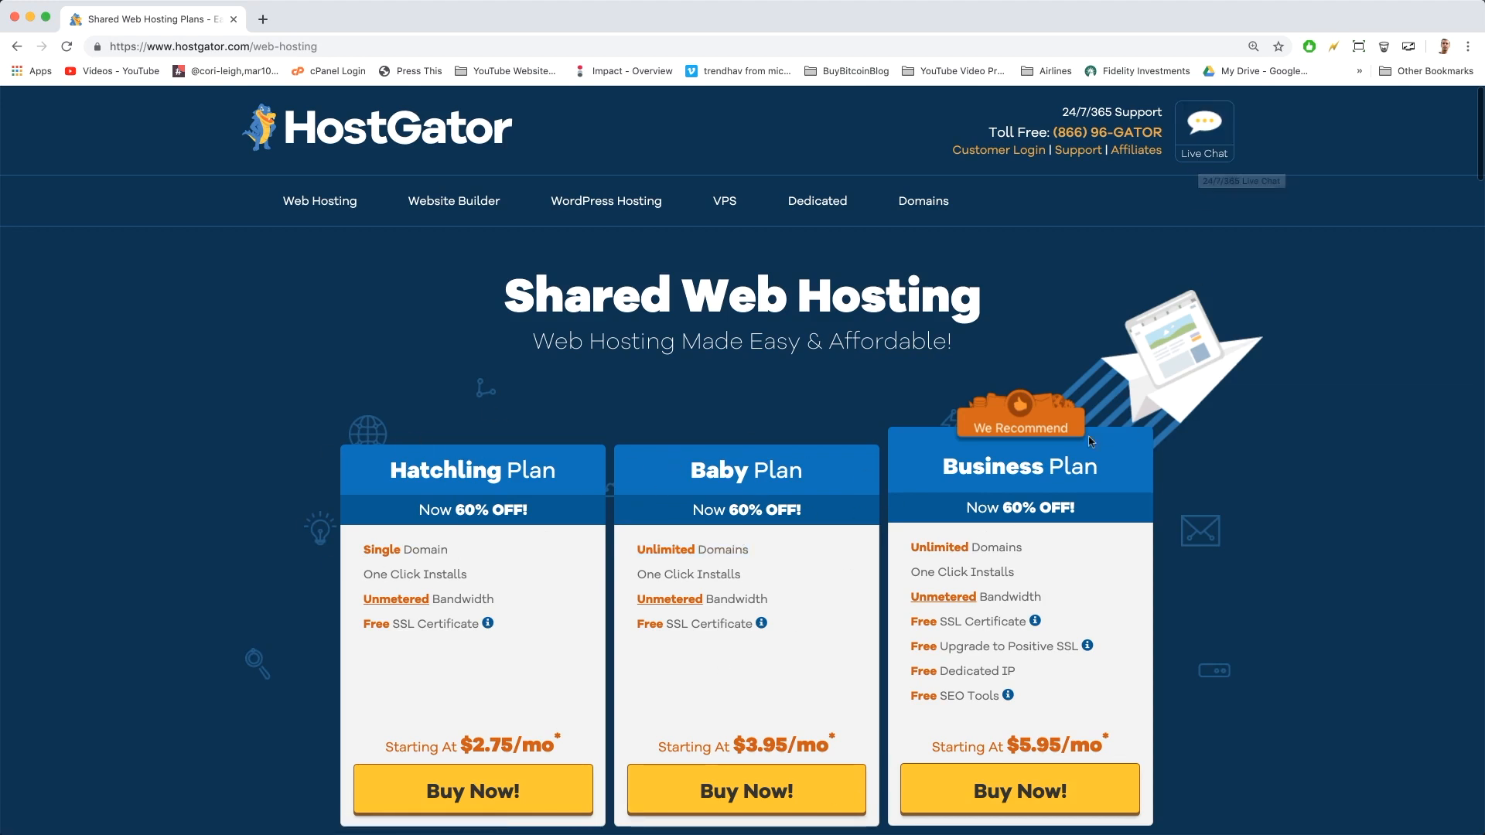
{"action": "mouse_move", "coordinate": [1189, 755]}
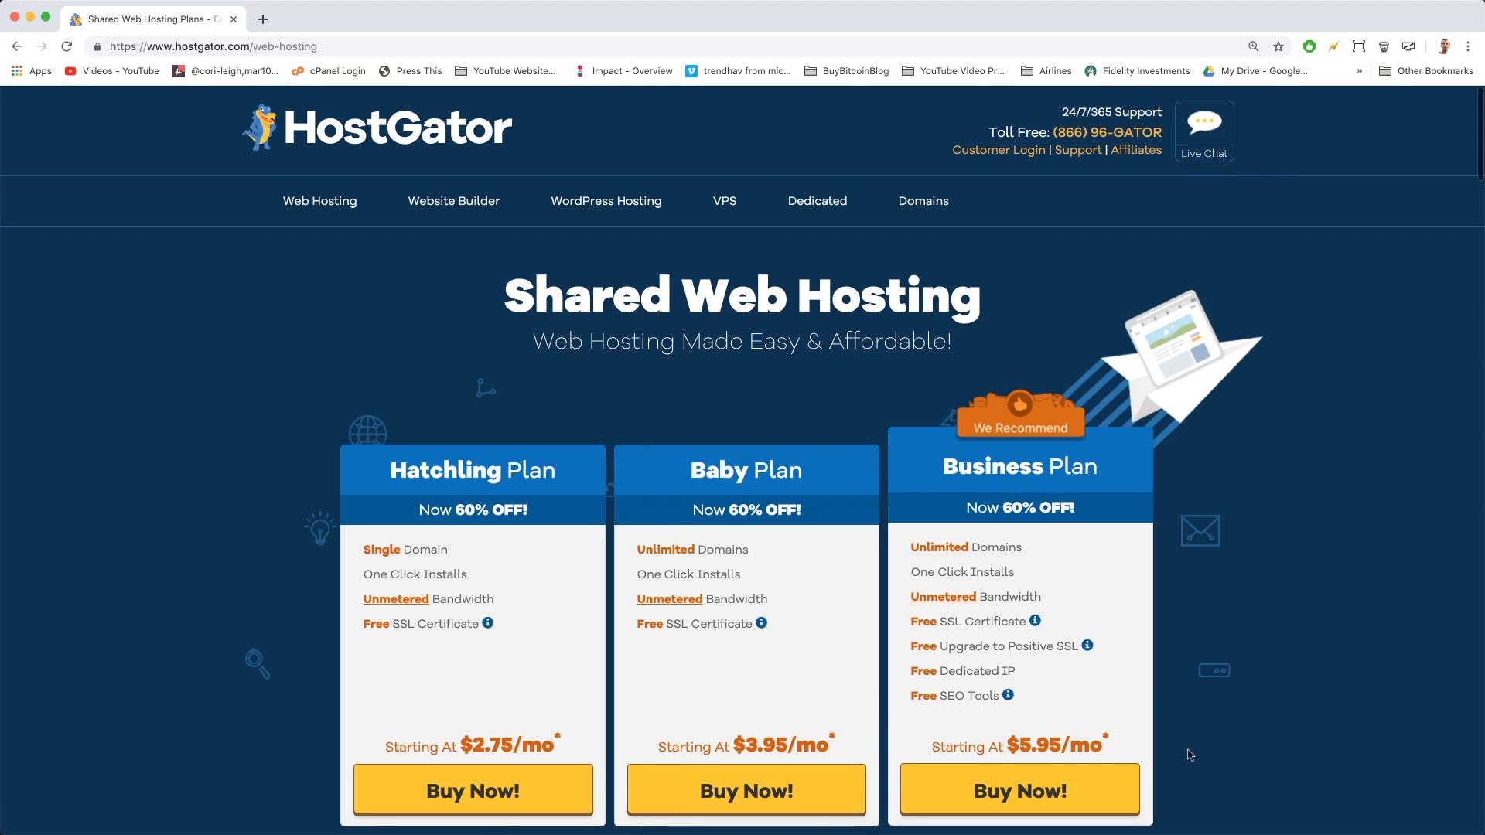
{"action": "mouse_move", "coordinate": [907, 627]}
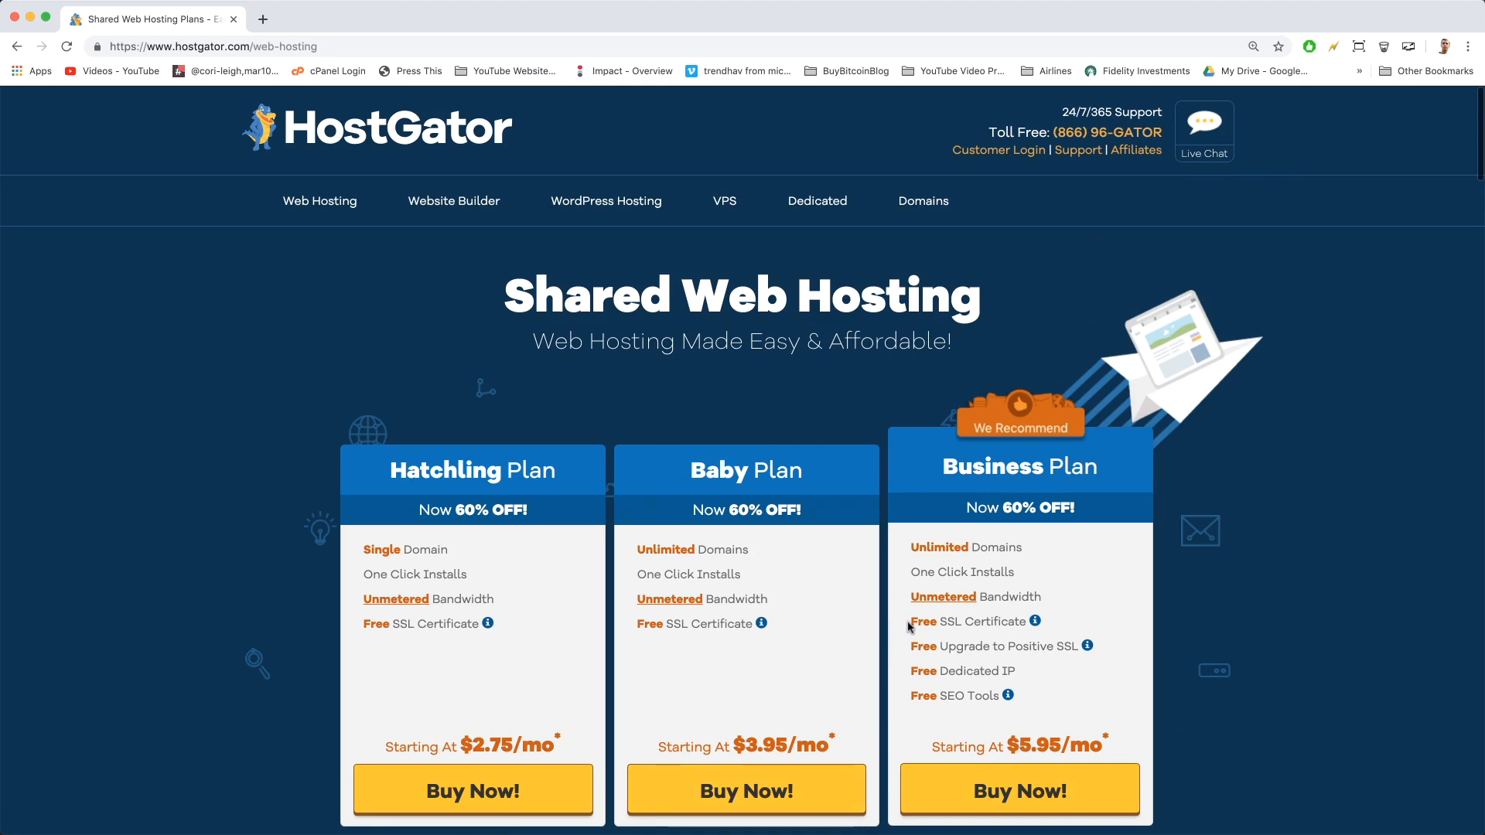
{"action": "mouse_move", "coordinate": [499, 286]}
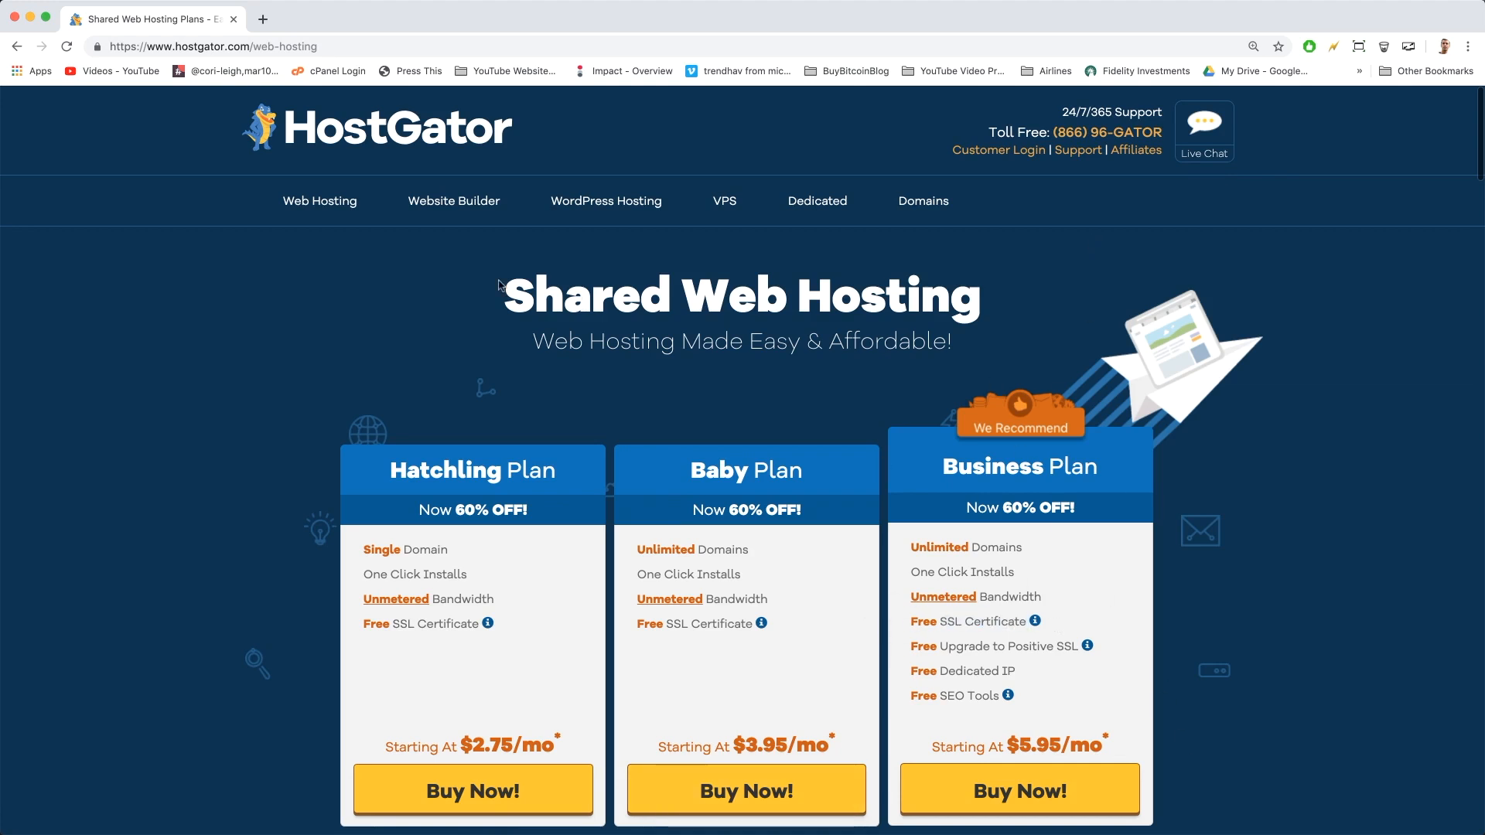
Check and dismiss the site's connection security details, then review the plan features
{"action": "left_click", "coordinate": [98, 46]}
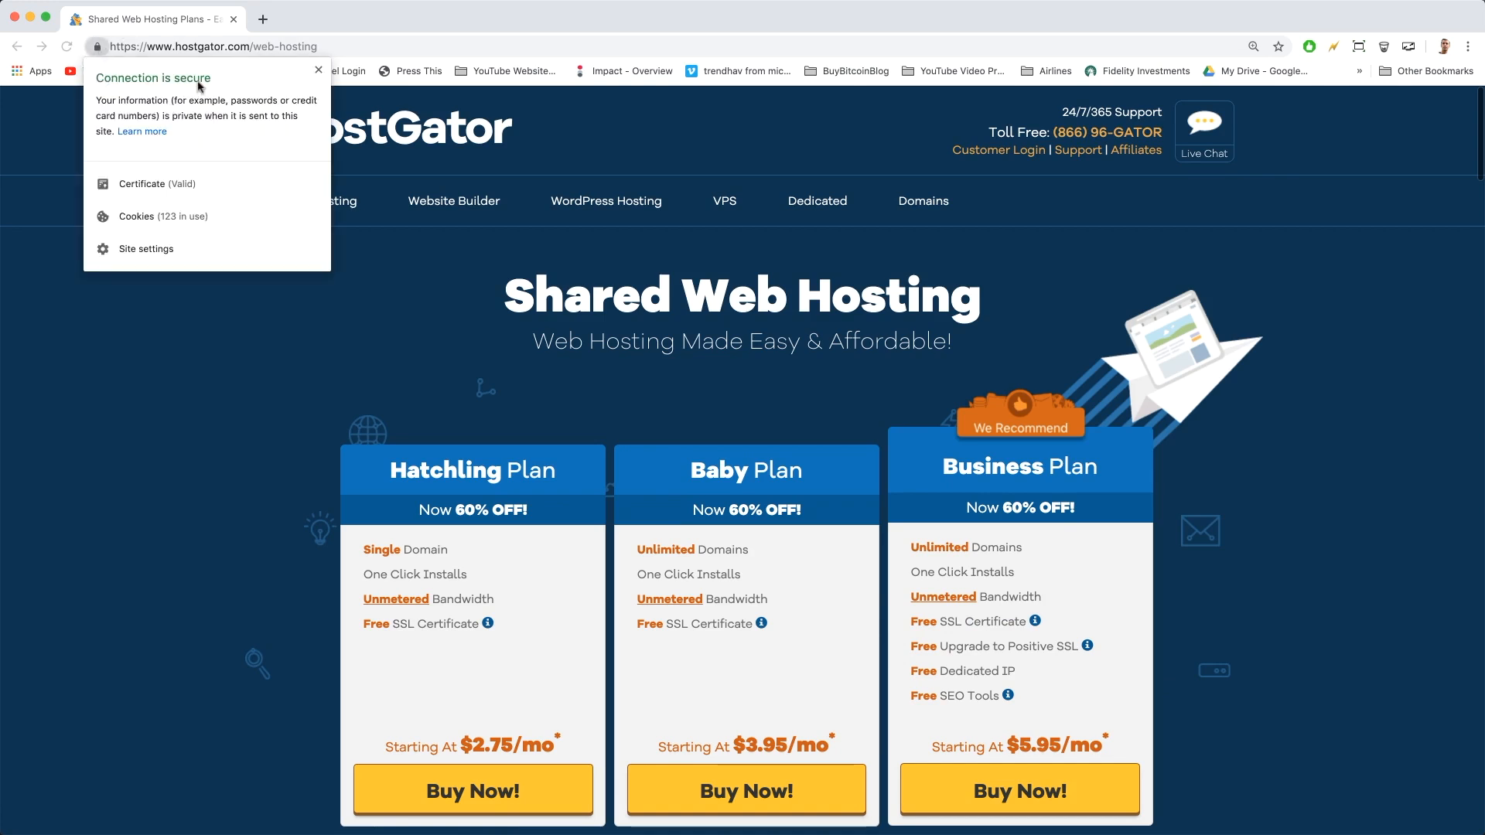
{"action": "mouse_move", "coordinate": [740, 392]}
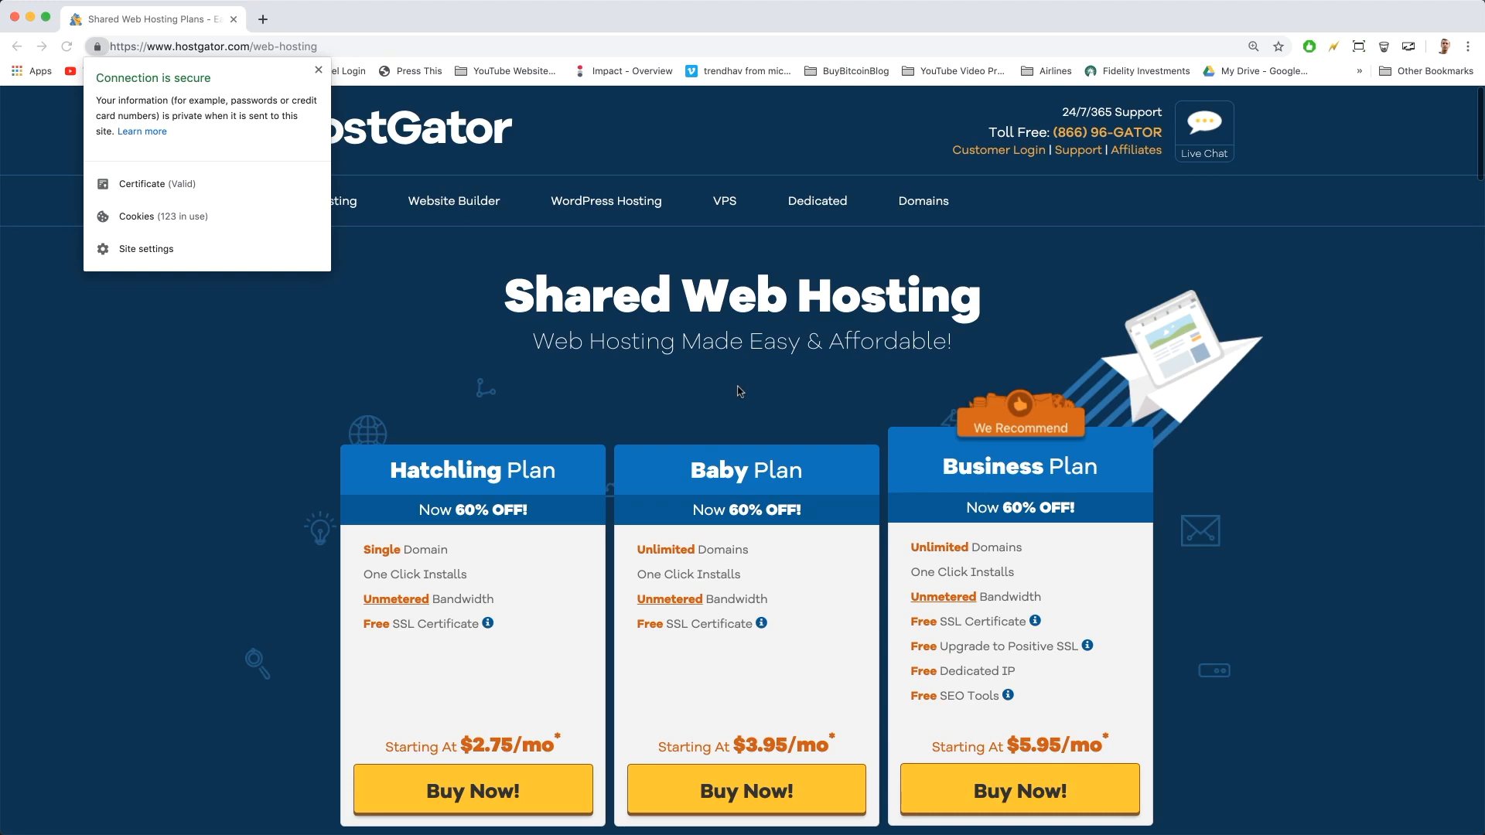
{"action": "left_click", "coordinate": [738, 391]}
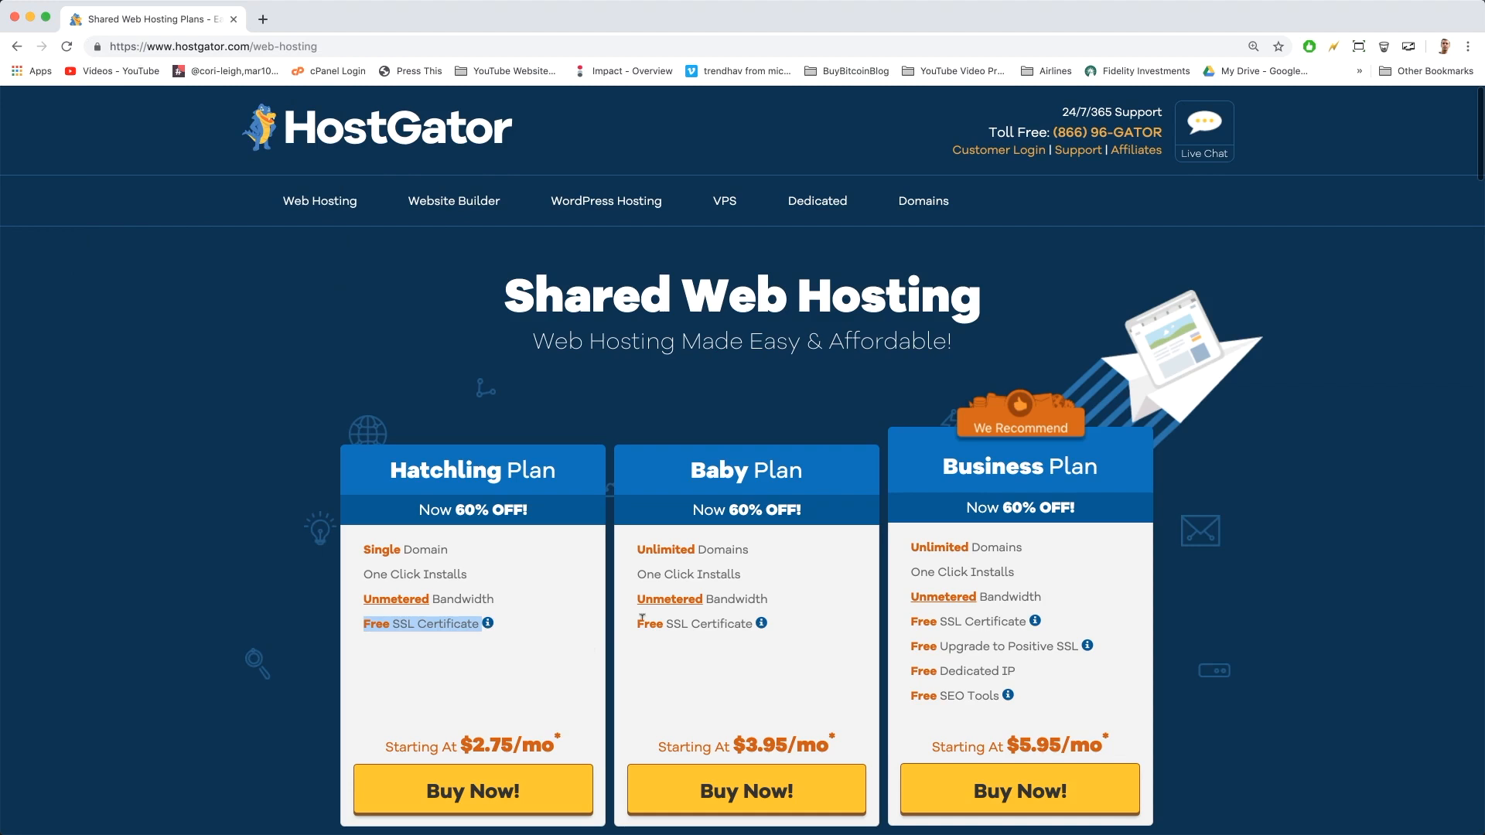
{"action": "mouse_move", "coordinate": [810, 637]}
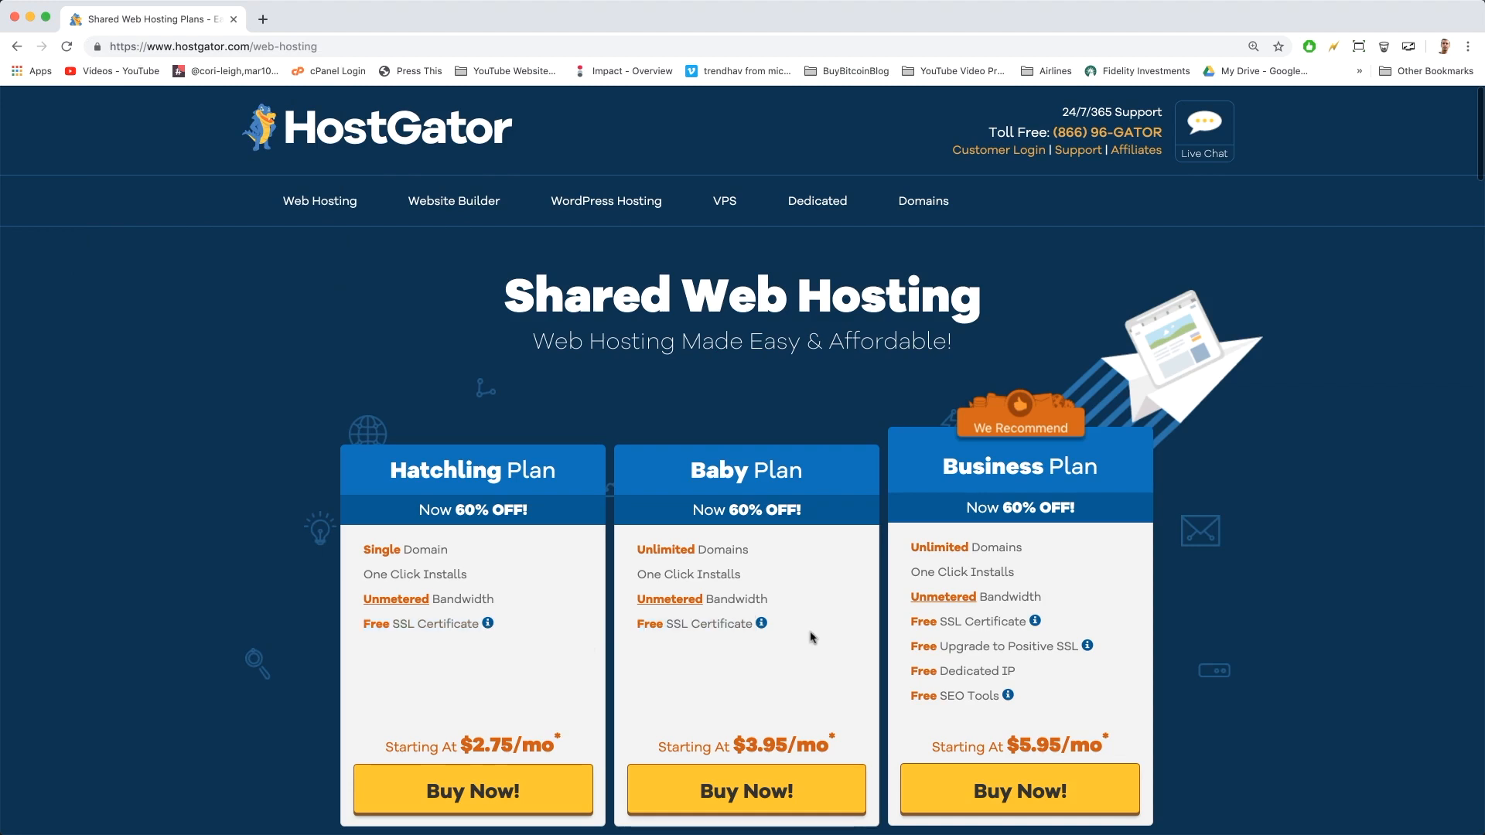
{"action": "mouse_move", "coordinate": [545, 335]}
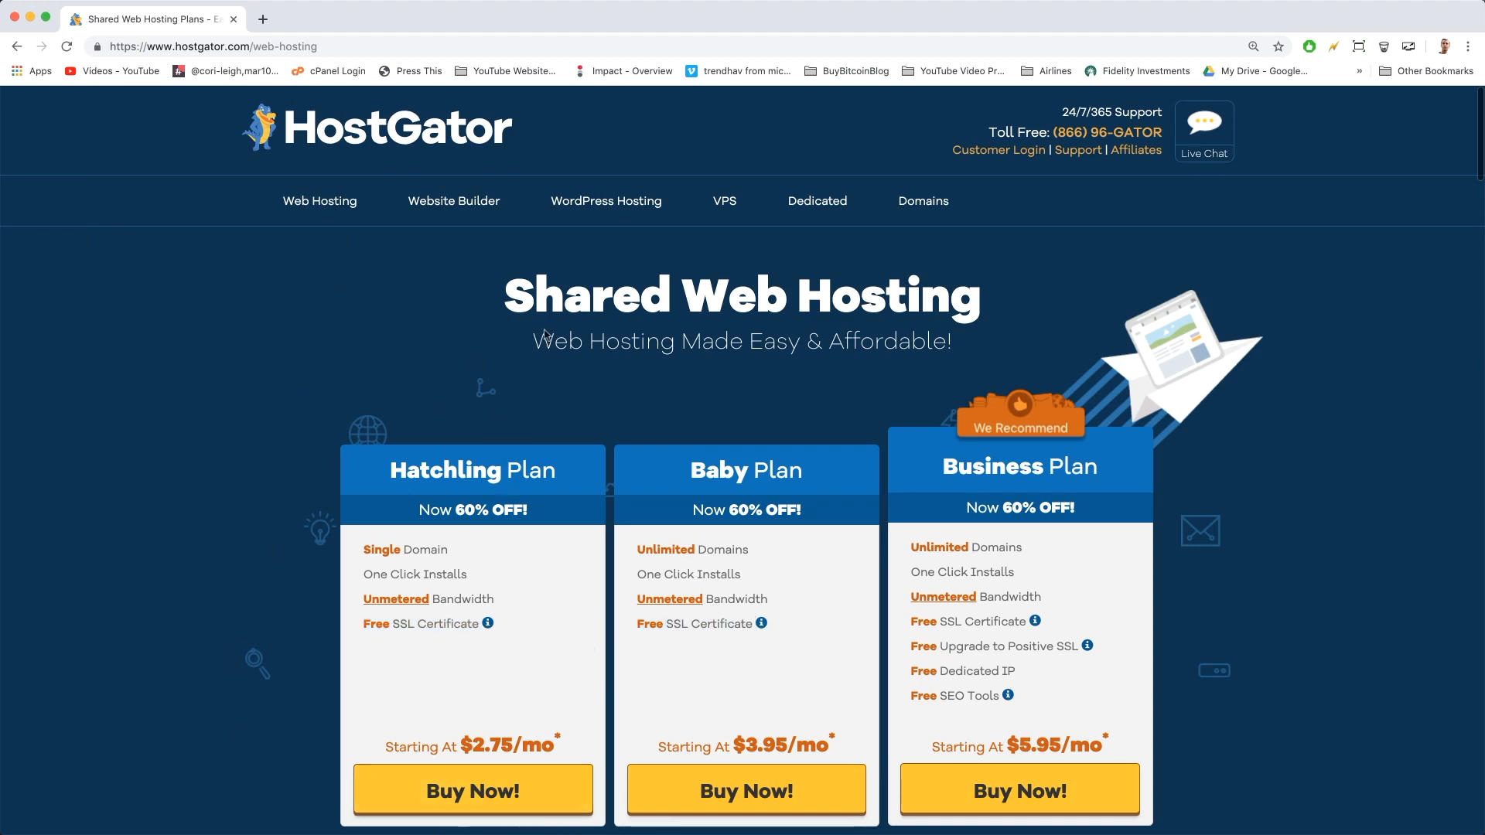
{"action": "scroll", "scroll_direction": "down", "scroll_amount": 3}
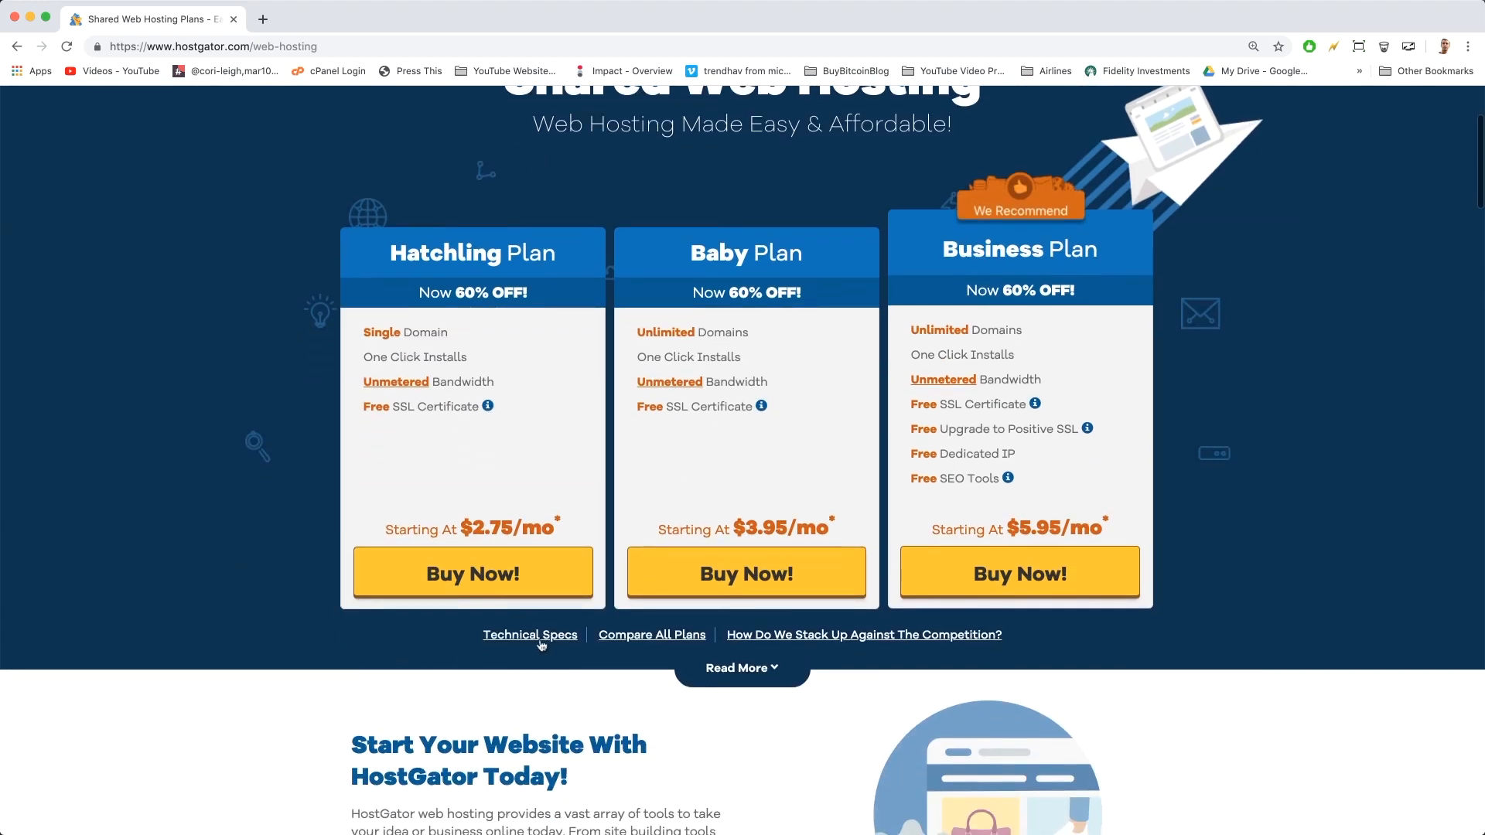
{"action": "scroll", "scroll_direction": "up", "scroll_amount": 3}
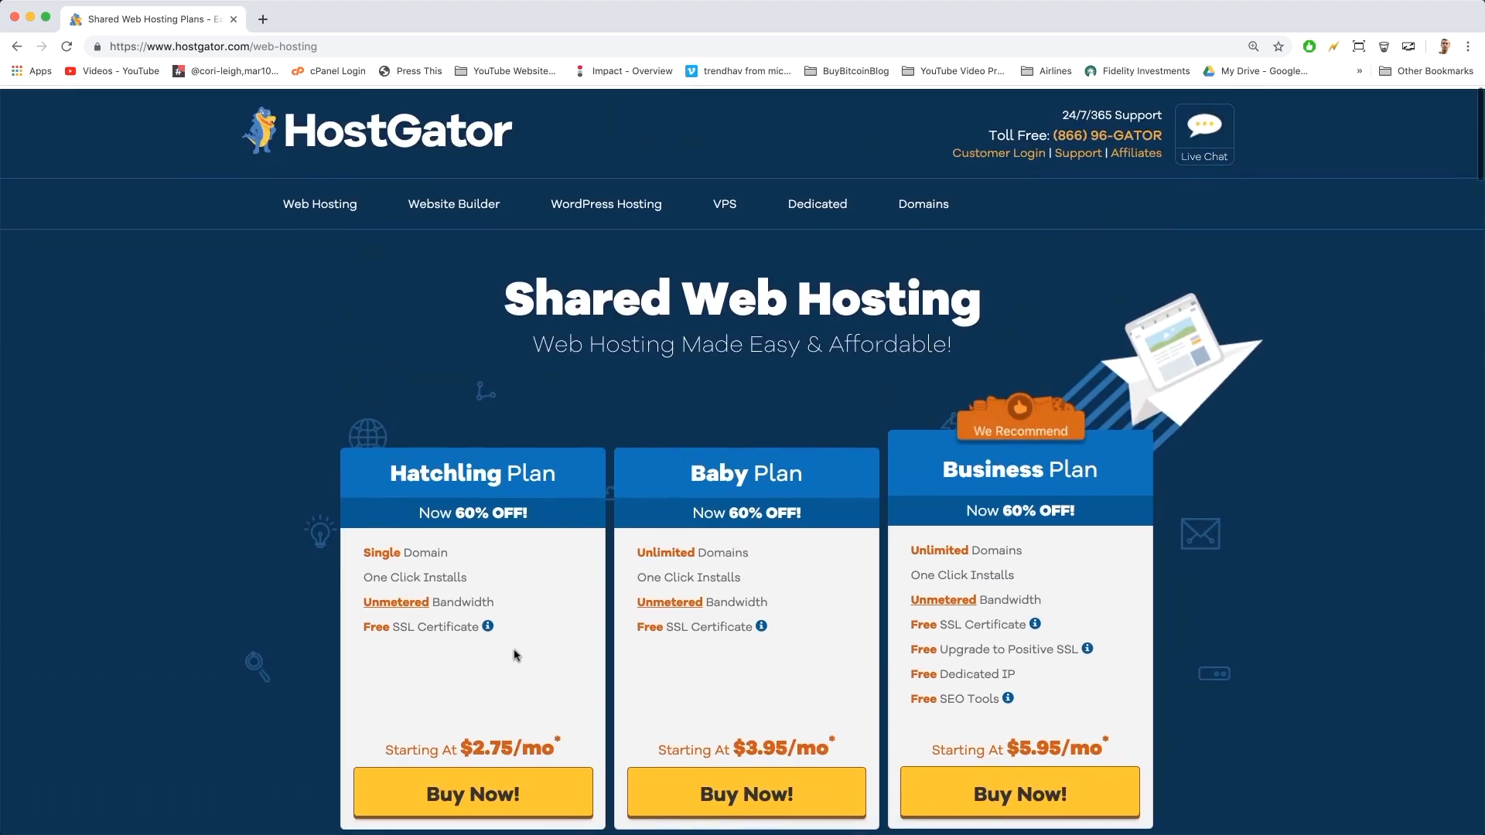
{"action": "scroll", "scroll_direction": "down", "scroll_amount": 3}
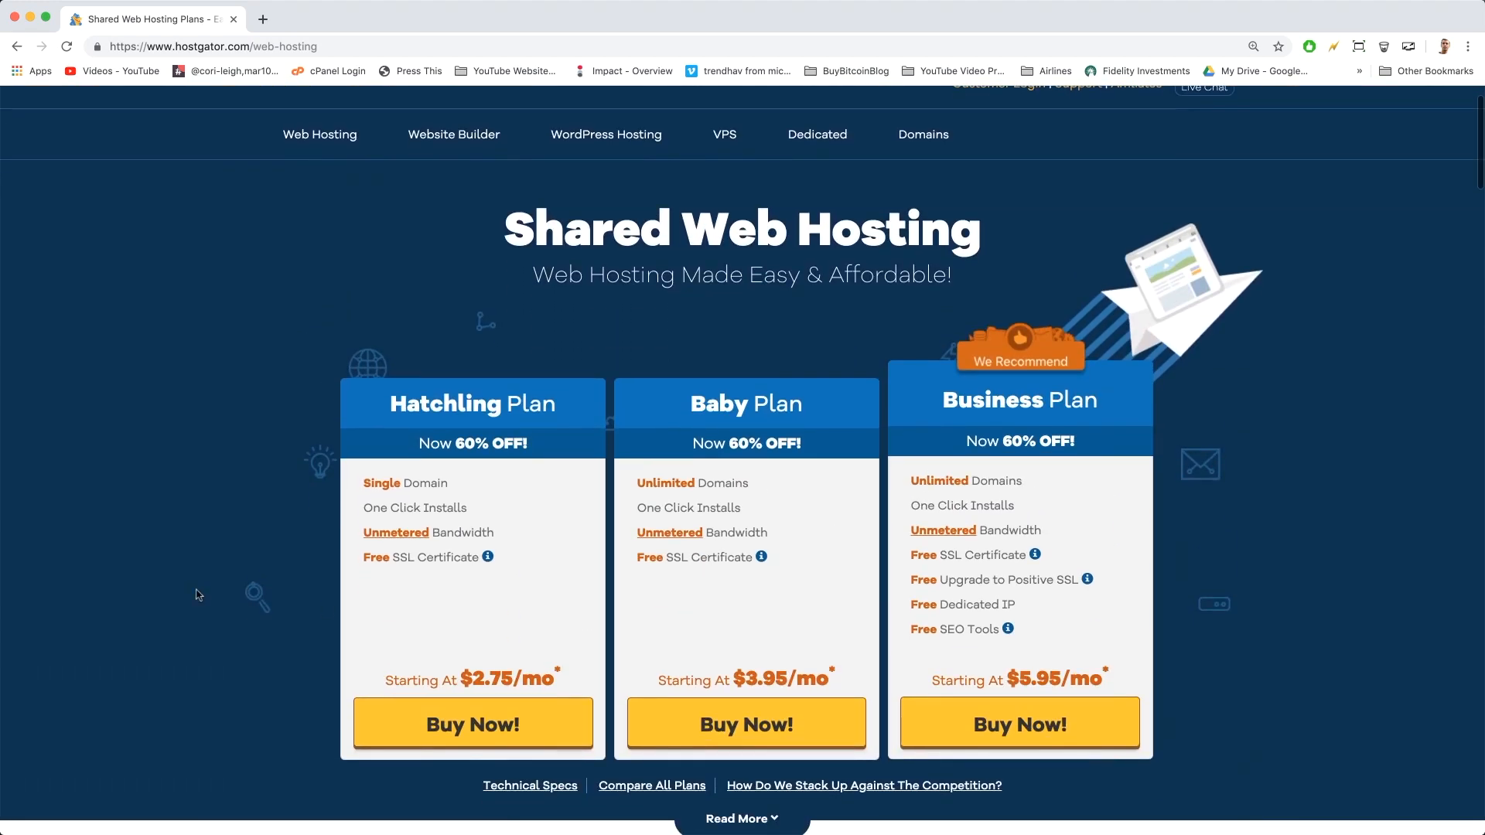
{"action": "scroll", "scroll_direction": "up", "scroll_amount": 3}
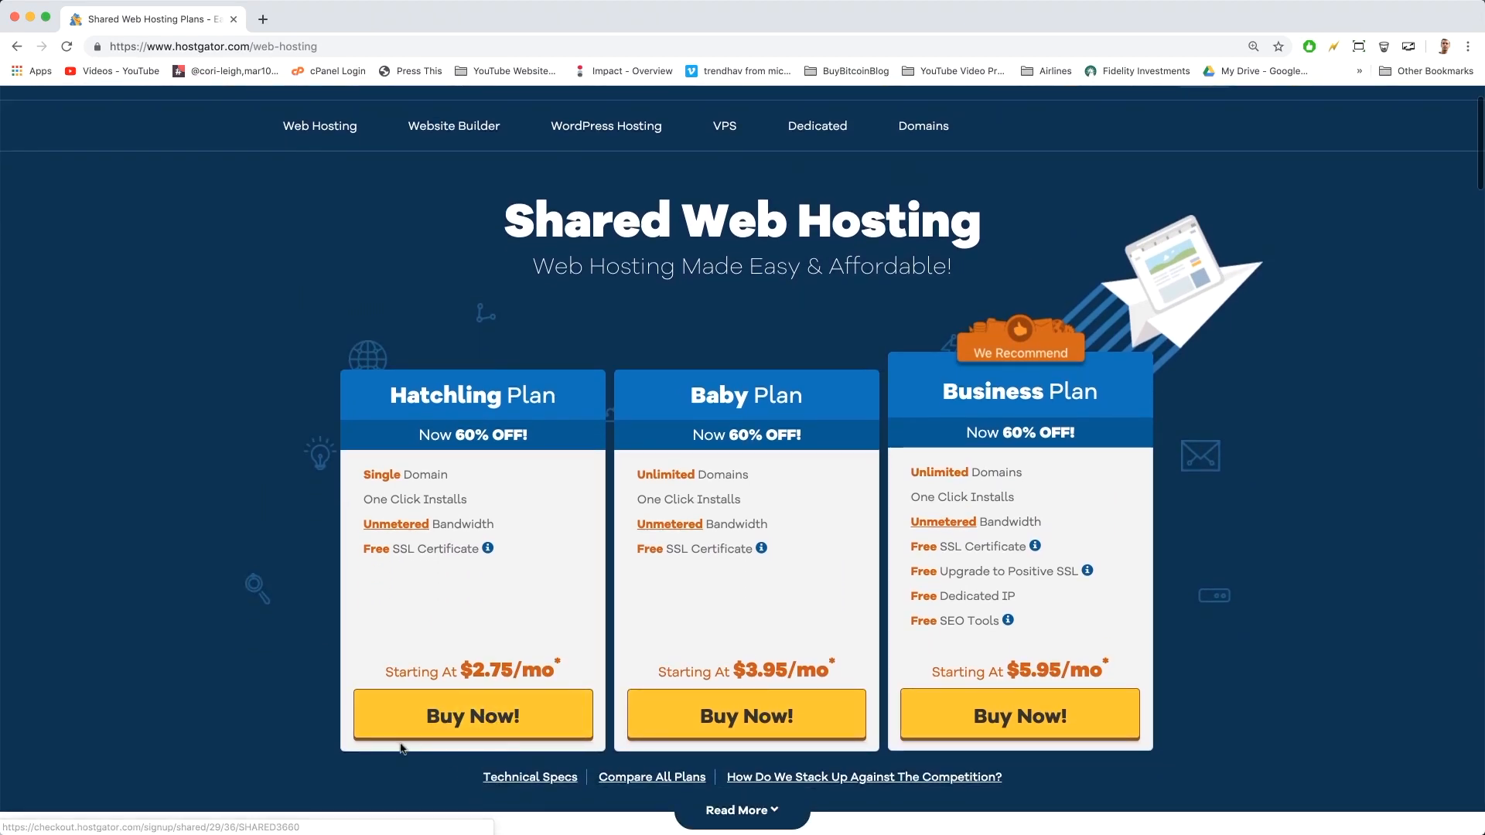
{"action": "mouse_move", "coordinate": [284, 502]}
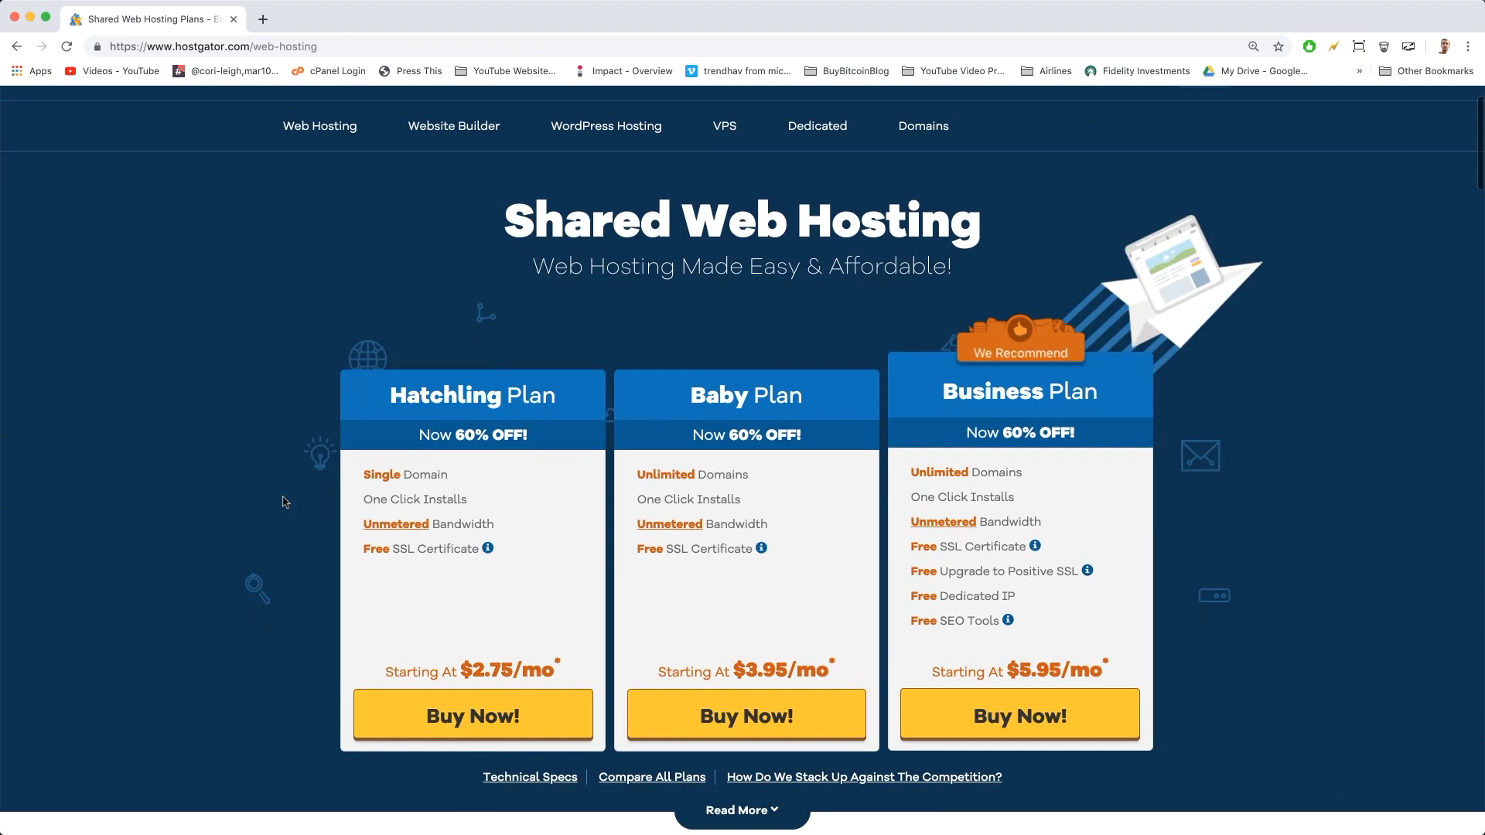
{"action": "scroll", "scroll_direction": "up", "scroll_amount": 3}
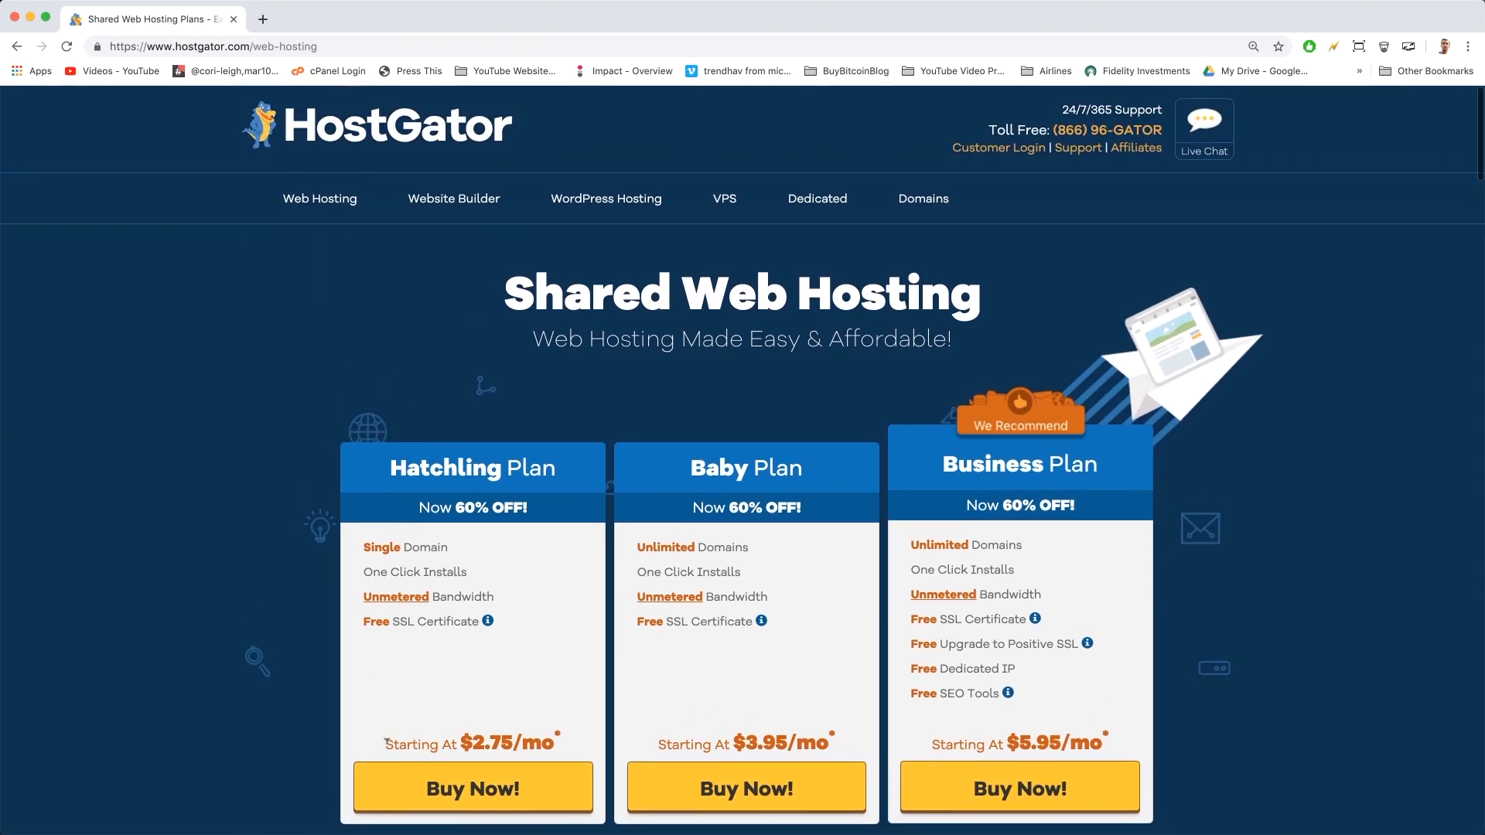
{"action": "mouse_move", "coordinate": [256, 651]}
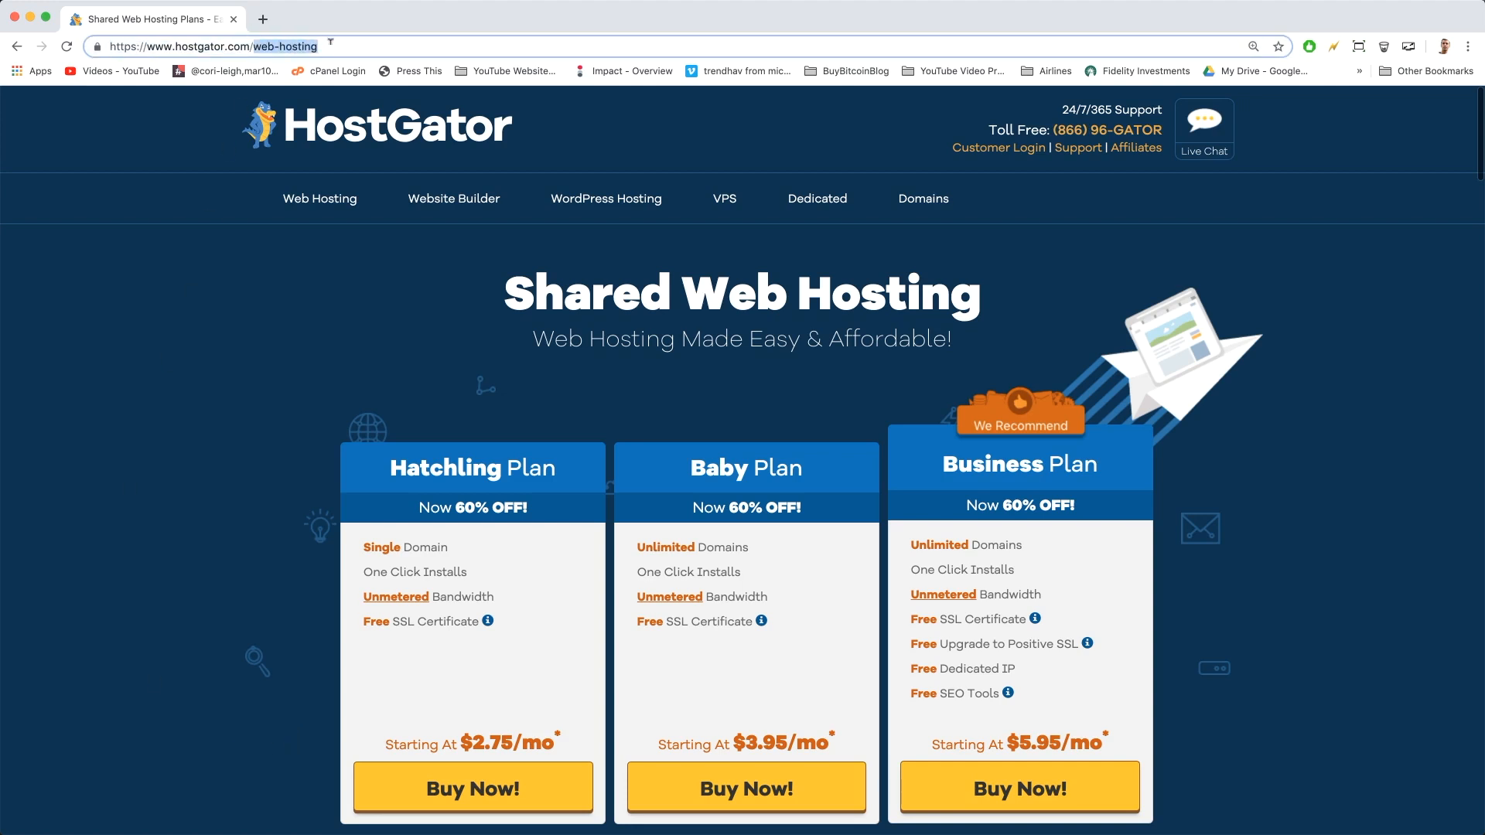
Load the hostgator.com/greg DearBlogger promo page with discounted Hatchling, Baby and Business plans
{"action": "left_click", "coordinate": [208, 45]}
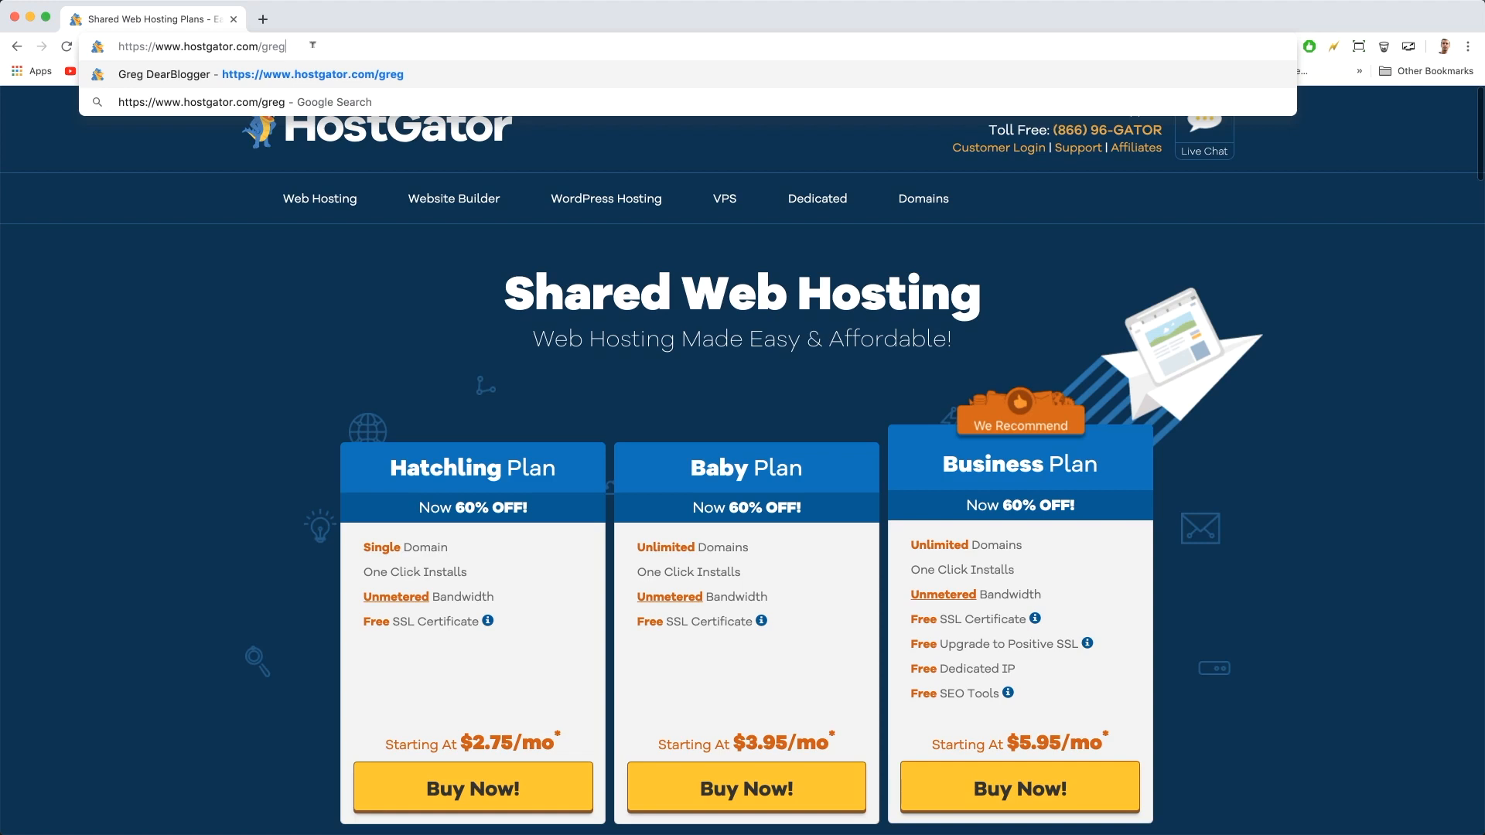
{"action": "left_click", "coordinate": [312, 74]}
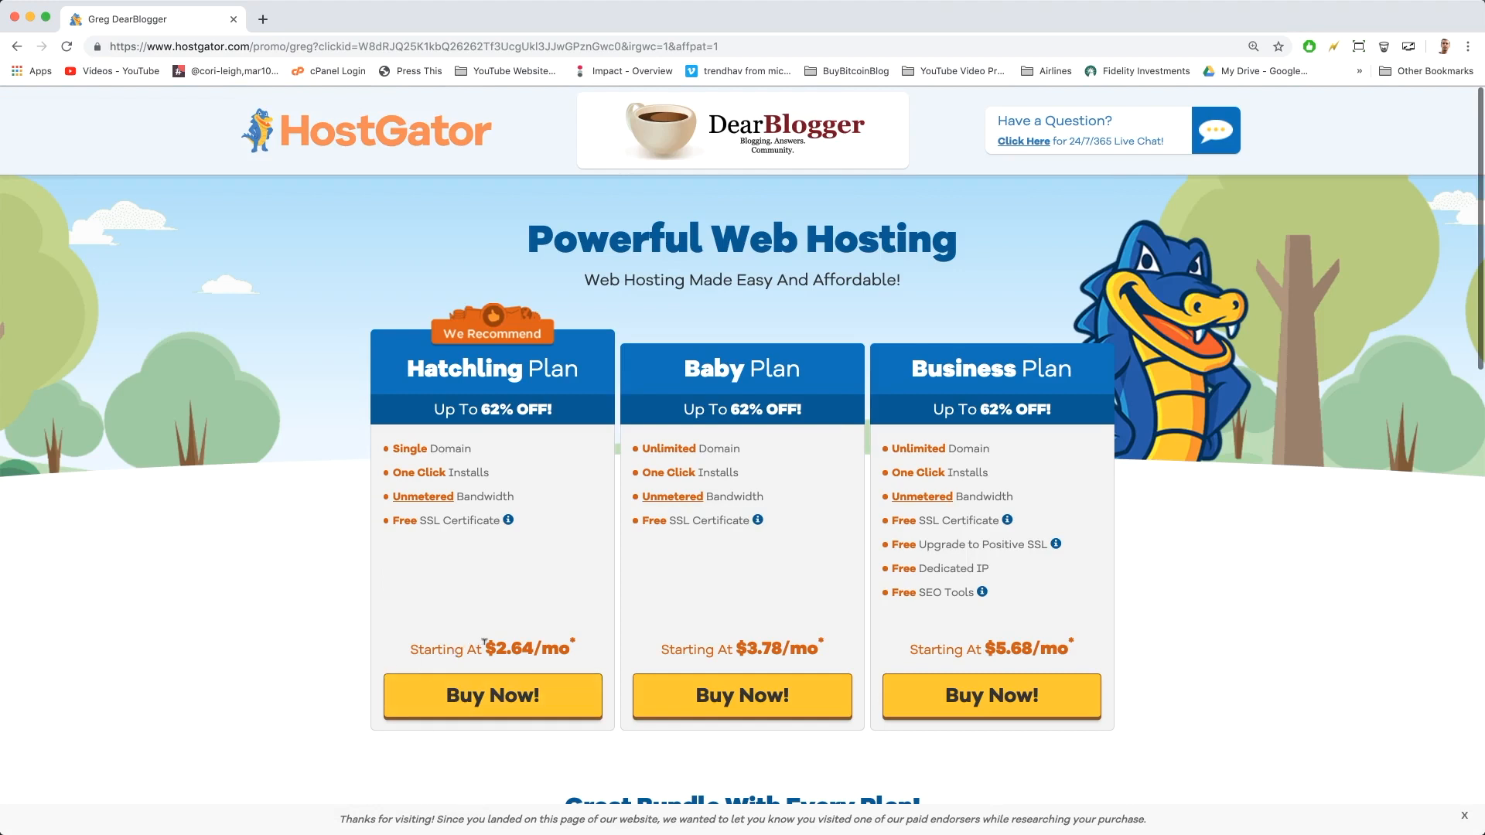
{"action": "double_click", "coordinate": [528, 649]}
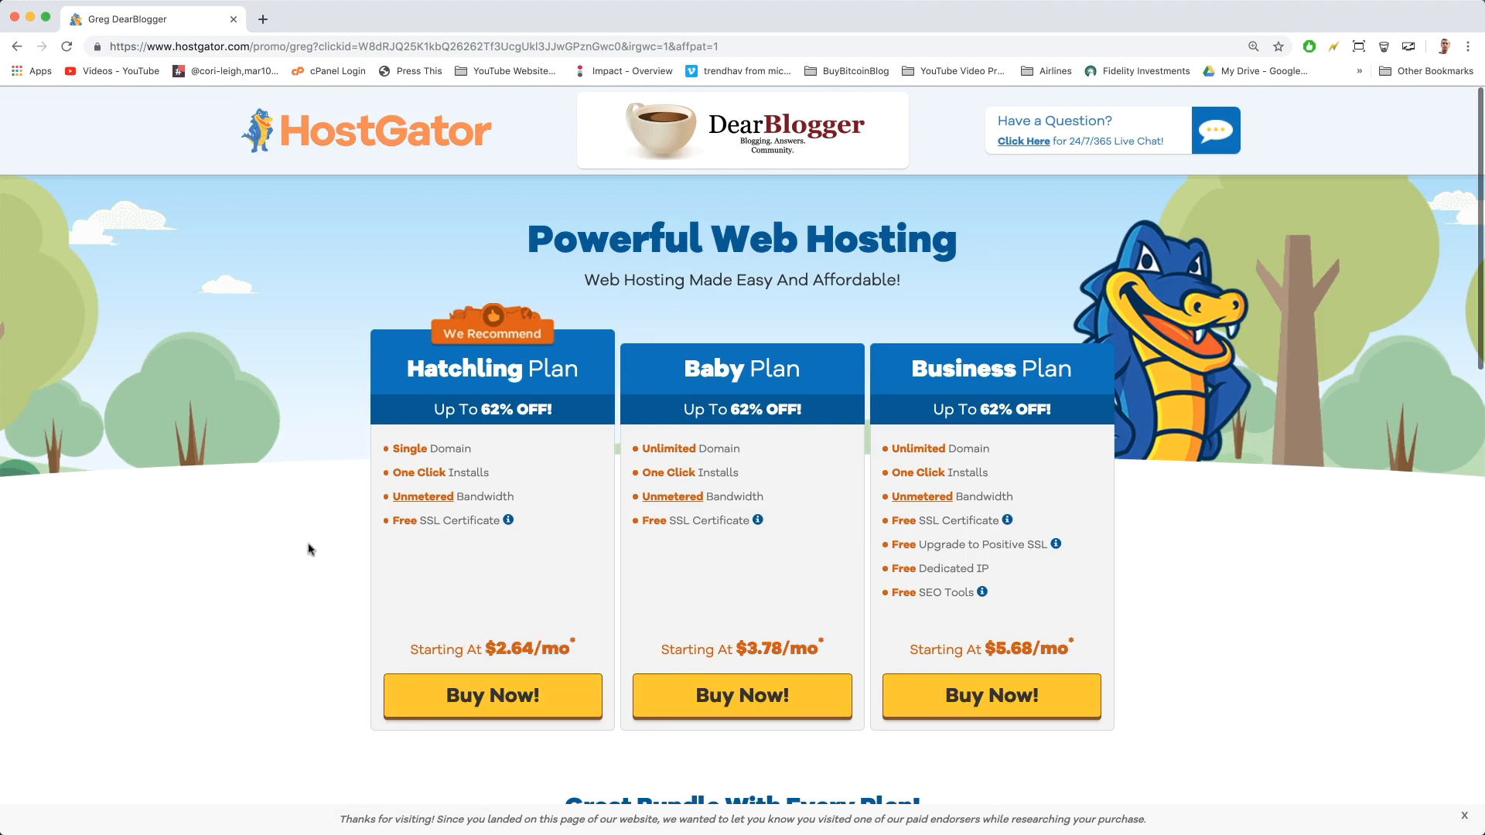
{"action": "scroll", "scroll_direction": "down", "scroll_amount": 3}
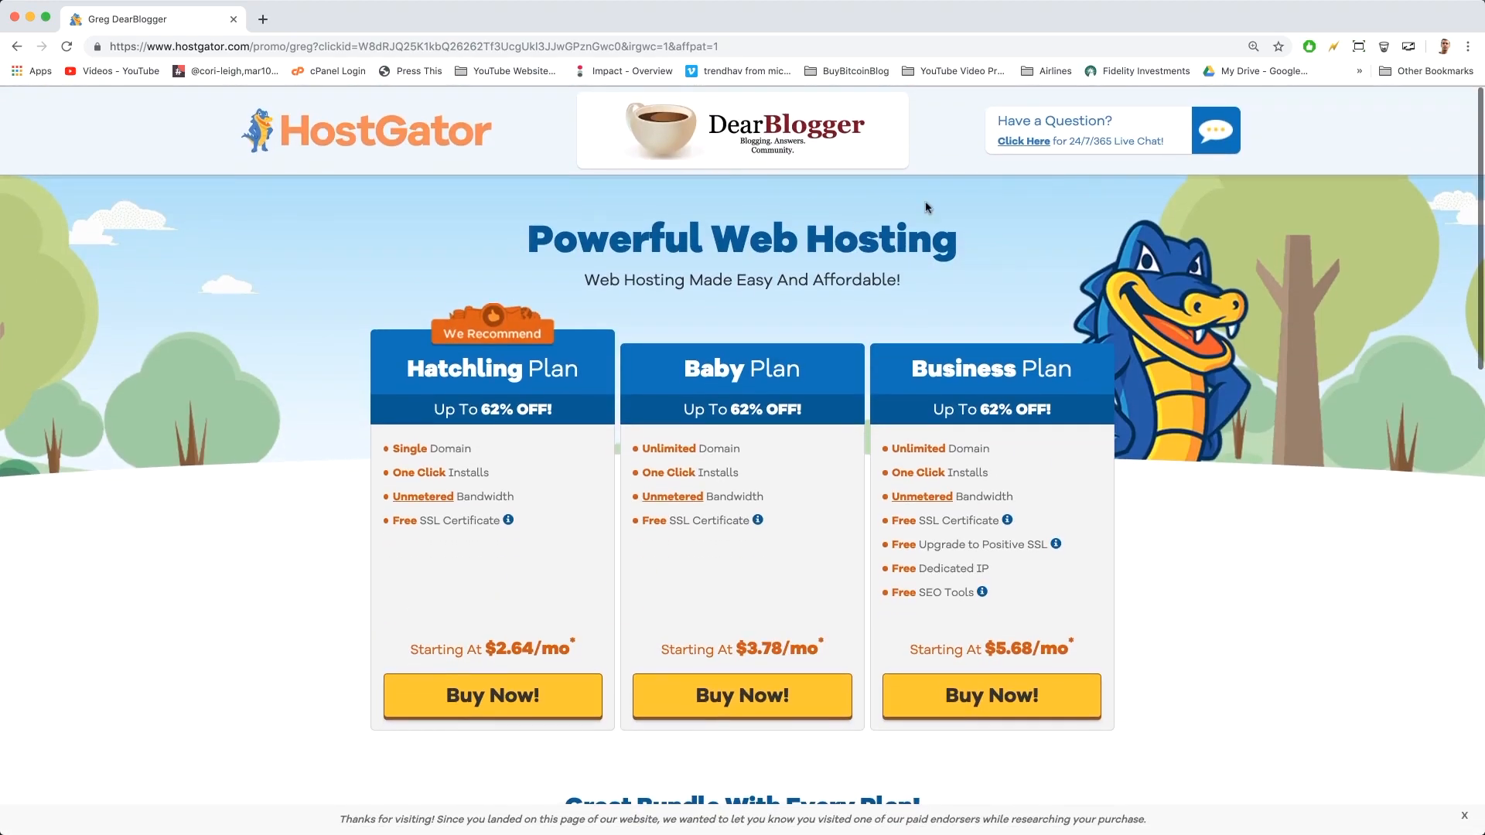
{"action": "mouse_move", "coordinate": [1060, 747]}
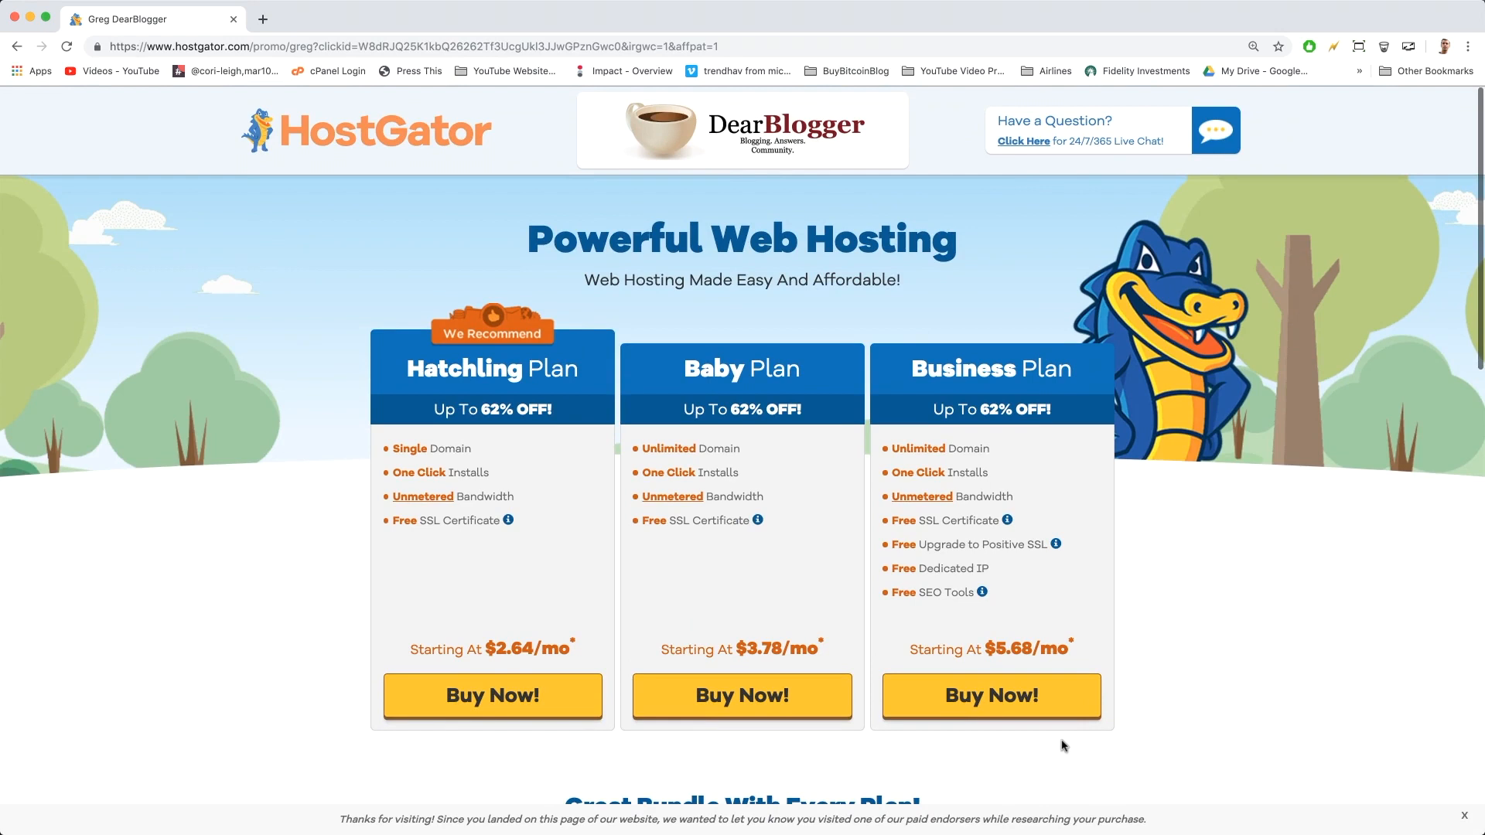
{"action": "mouse_move", "coordinate": [494, 270]}
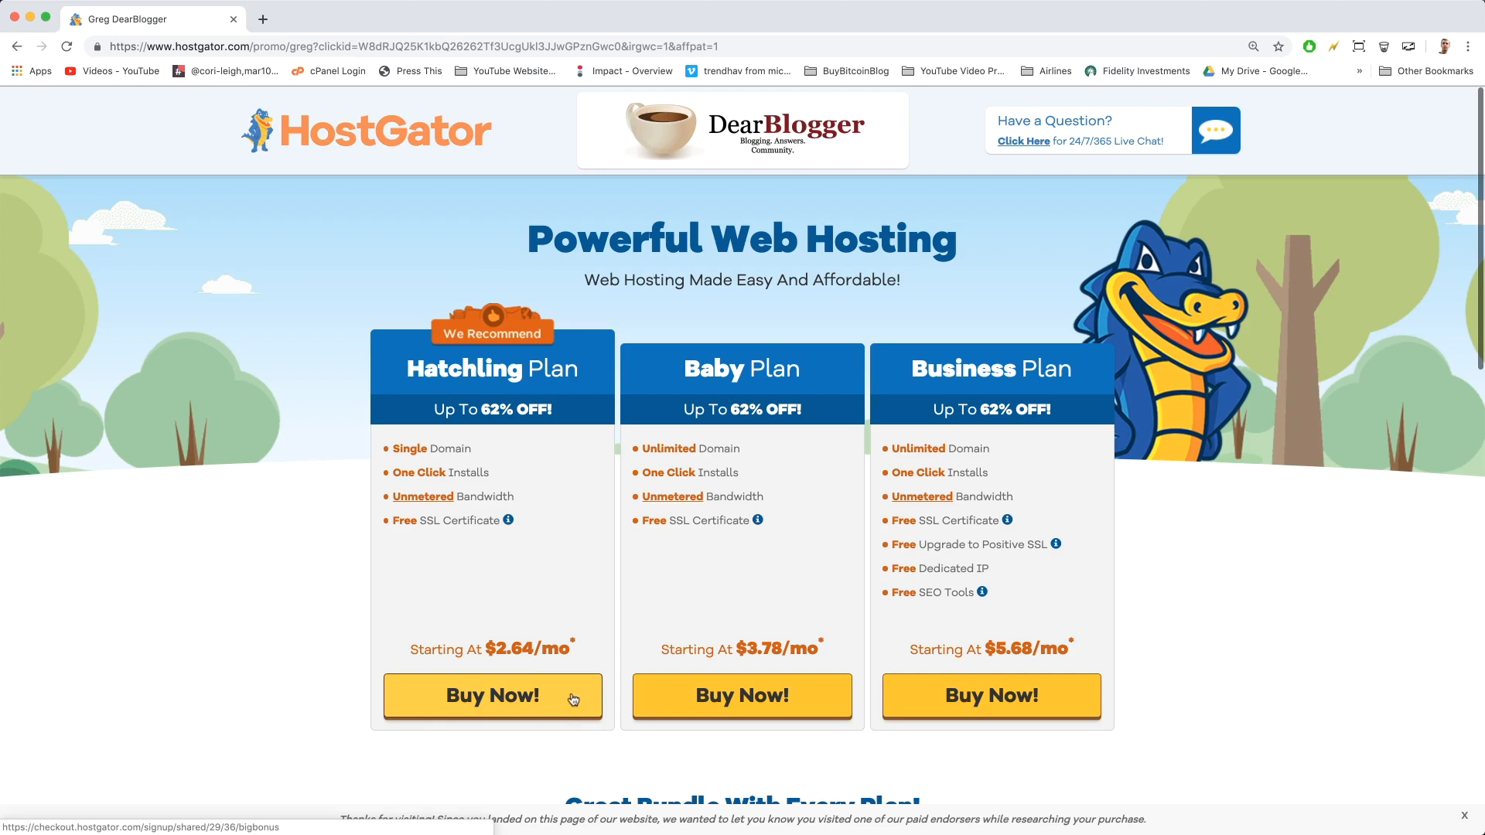
Buy the Hatchling plan at $2.64/mo and keep Register a New Domain selected
{"action": "left_click", "coordinate": [493, 695]}
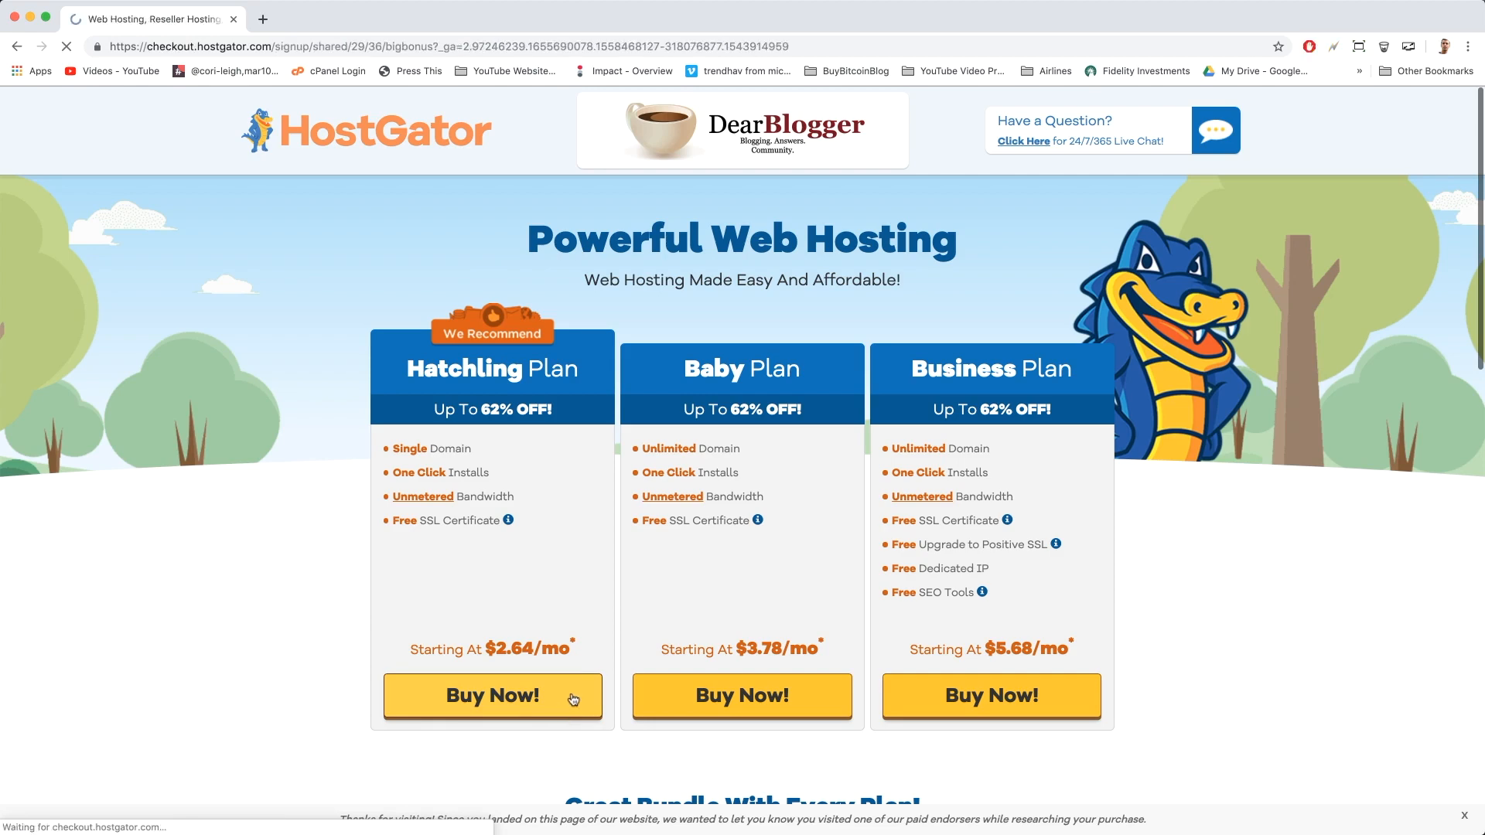
{"action": "left_click", "coordinate": [491, 696]}
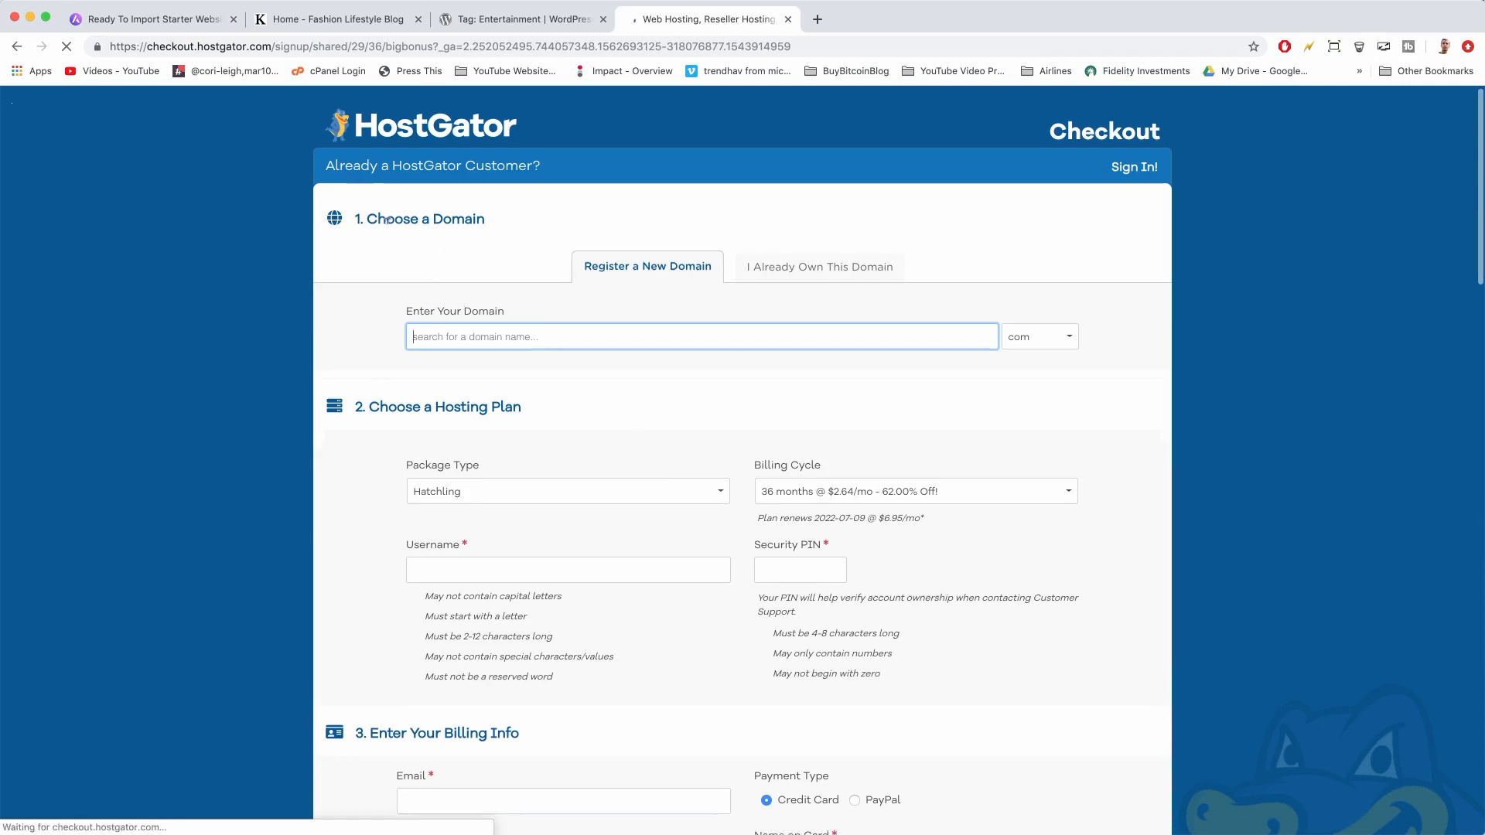
{"action": "scroll", "scroll_direction": "down", "scroll_amount": 3}
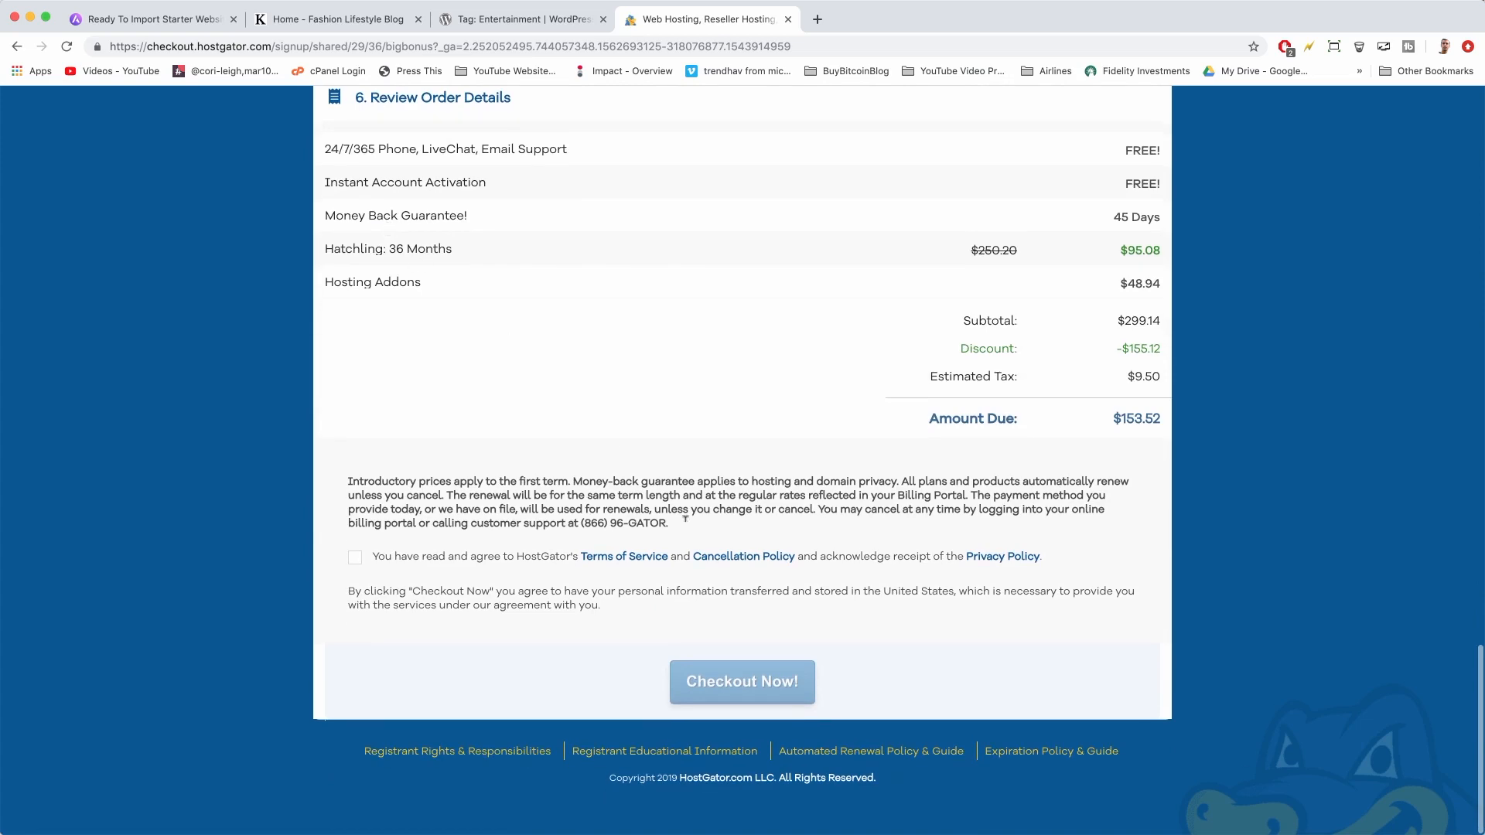
{"action": "scroll", "scroll_direction": "up", "scroll_amount": 3}
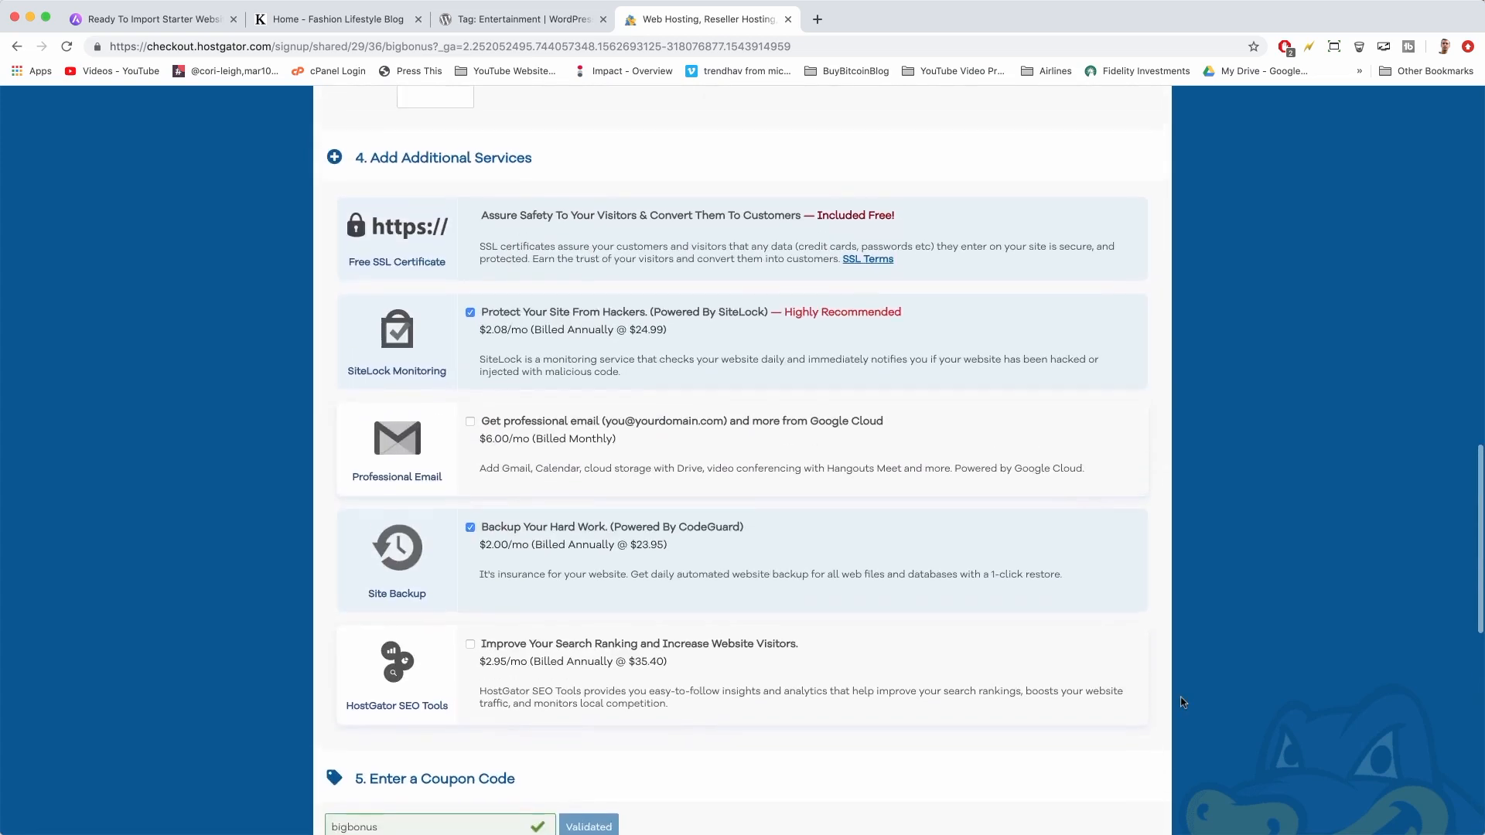
{"action": "scroll", "scroll_direction": "up", "scroll_amount": 3}
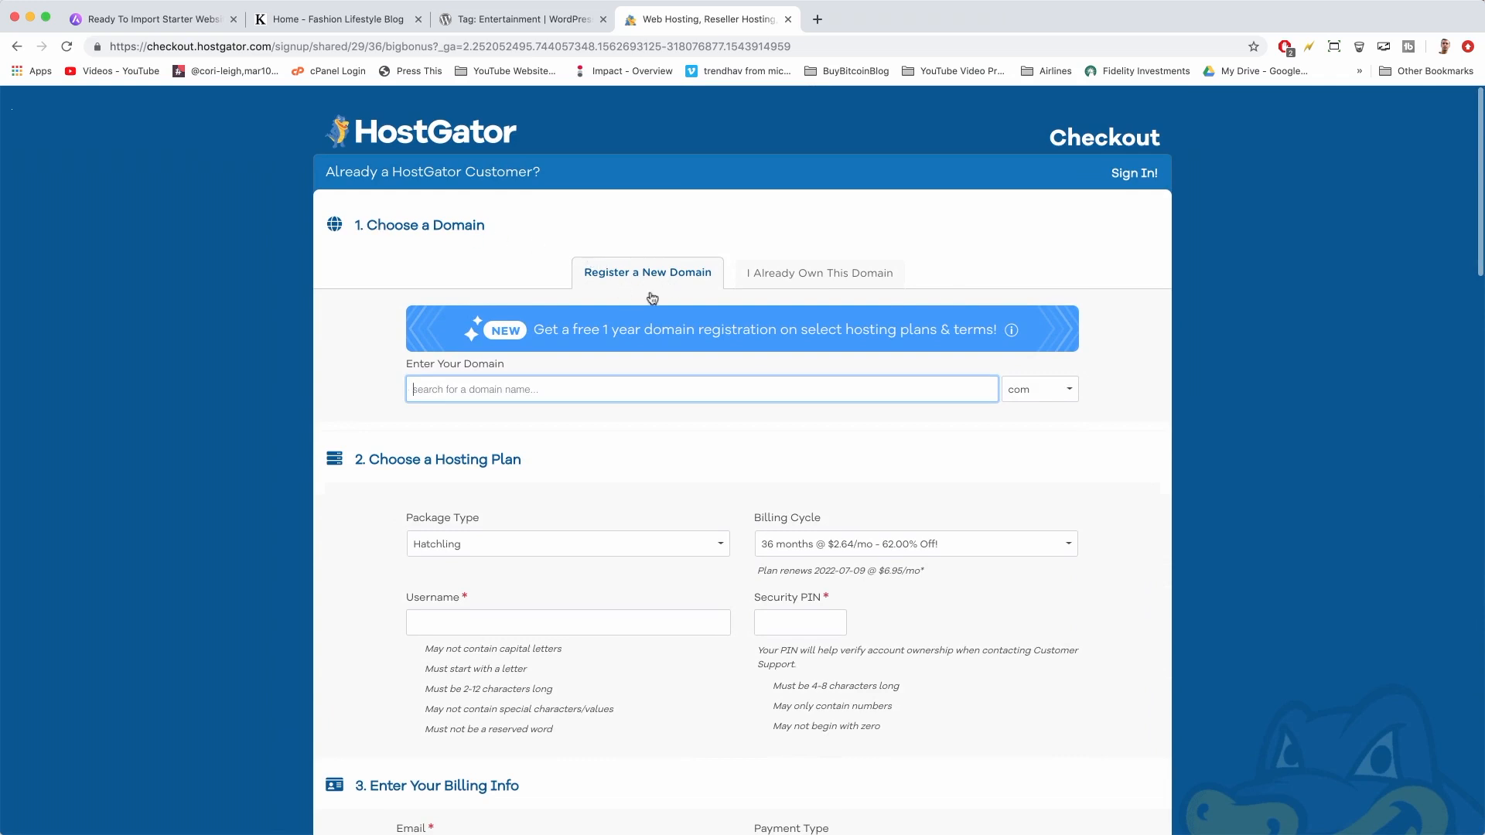
{"action": "mouse_move", "coordinate": [646, 276]}
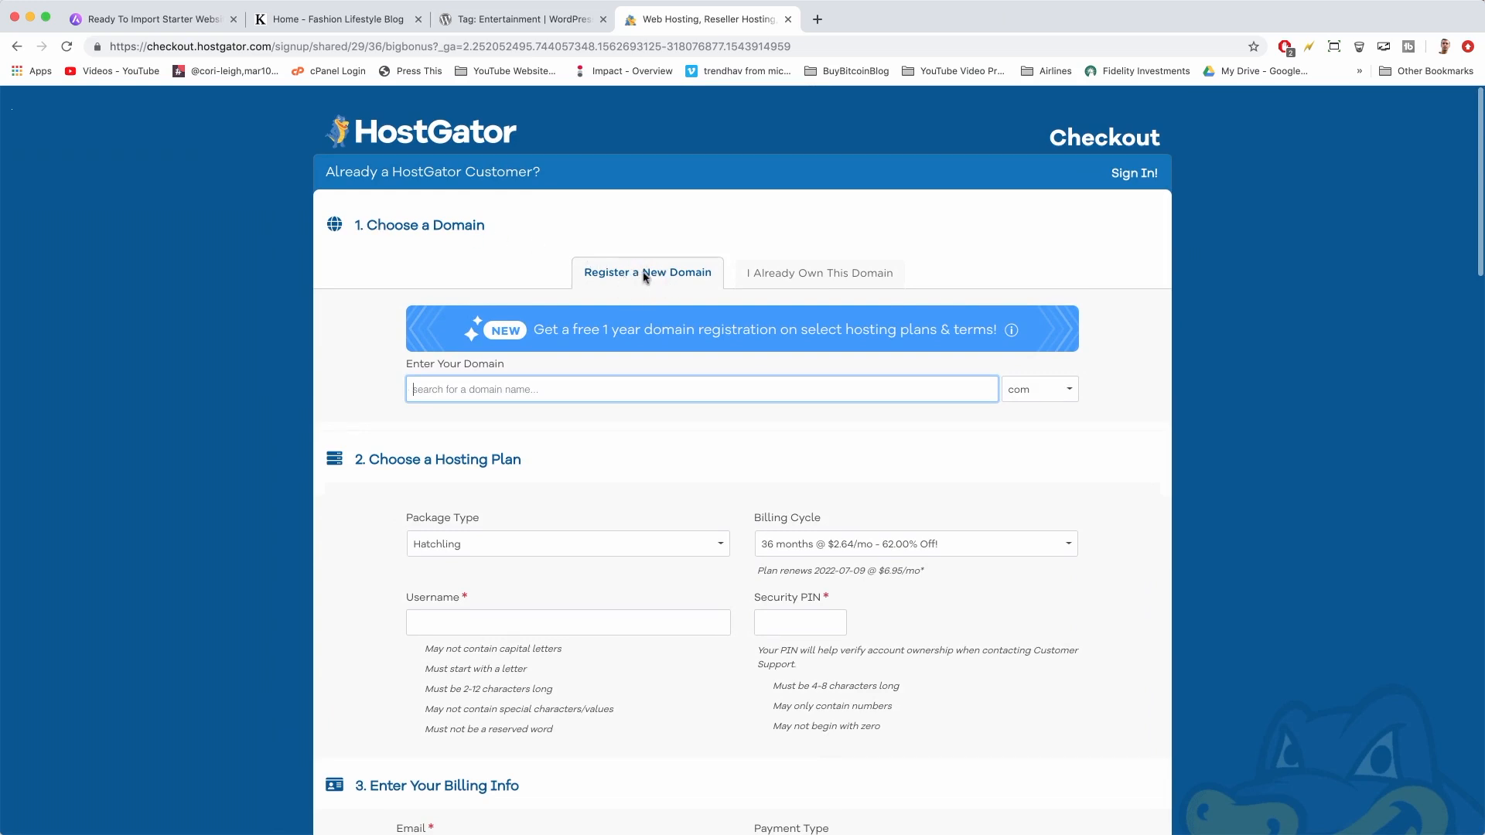
{"action": "mouse_move", "coordinate": [795, 279]}
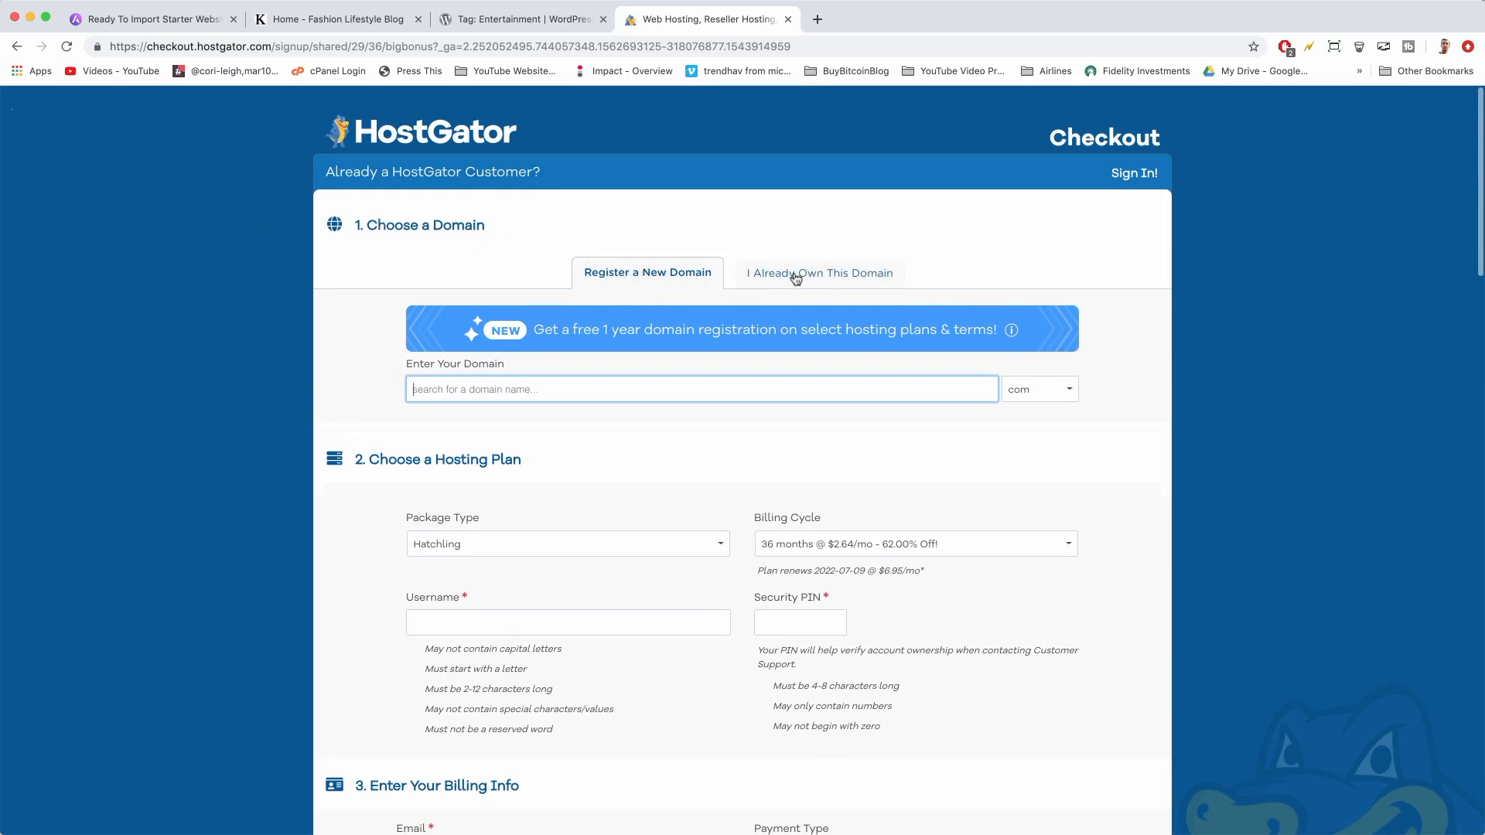
{"action": "left_click", "coordinate": [818, 273]}
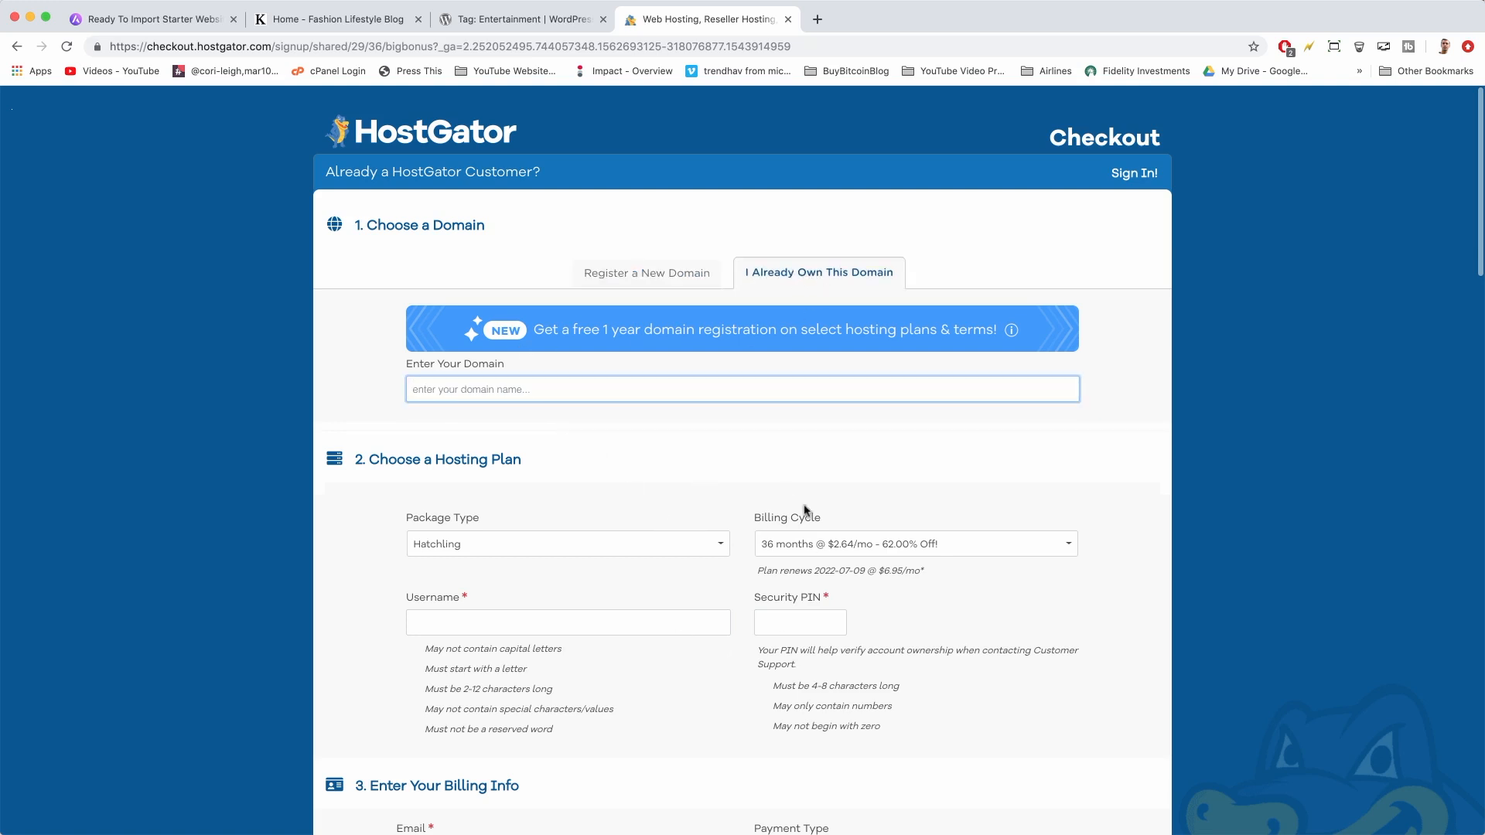
{"action": "mouse_move", "coordinate": [777, 568]}
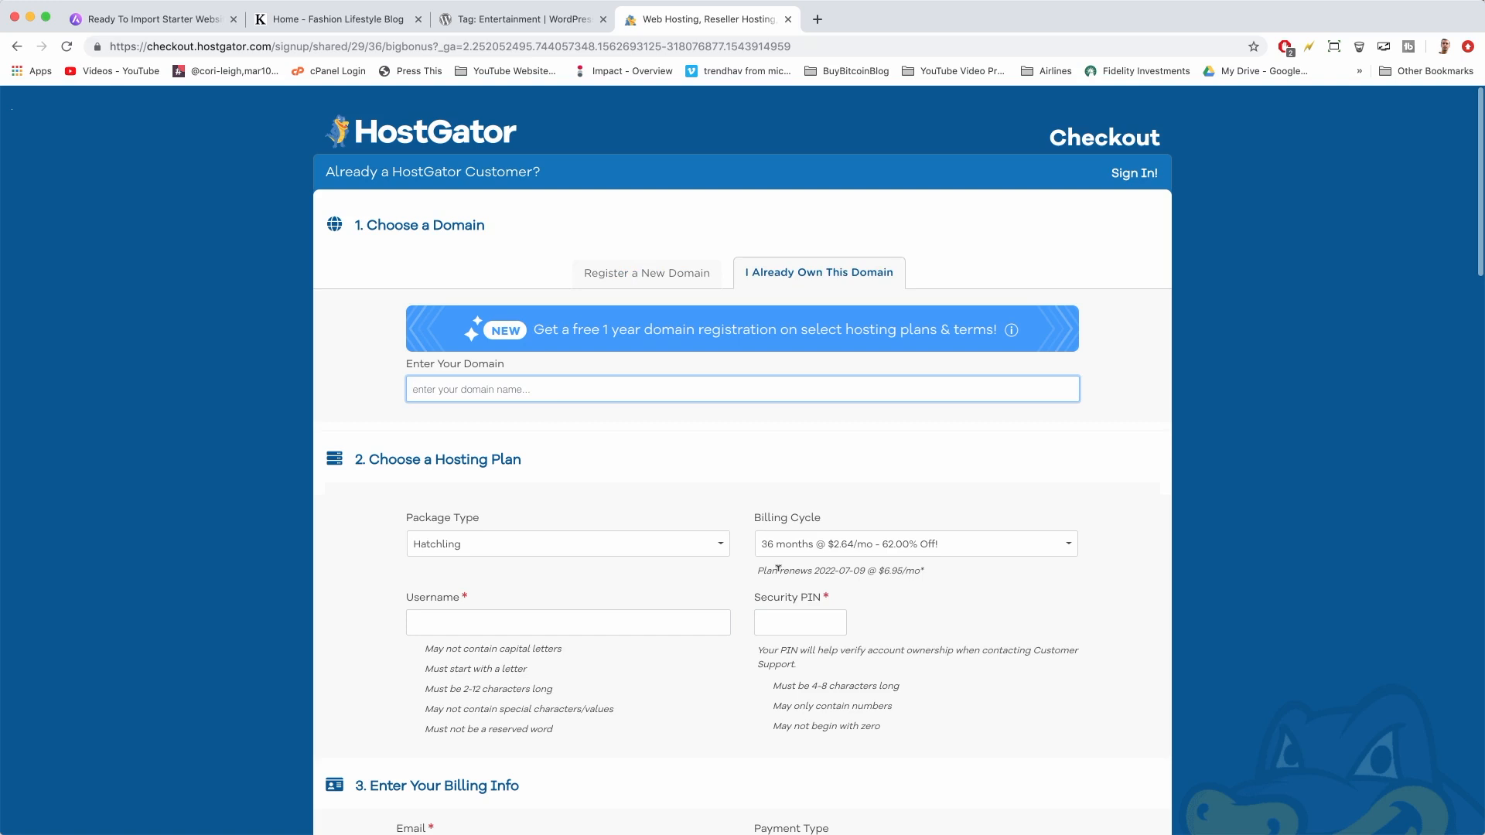
{"action": "mouse_move", "coordinate": [777, 573]}
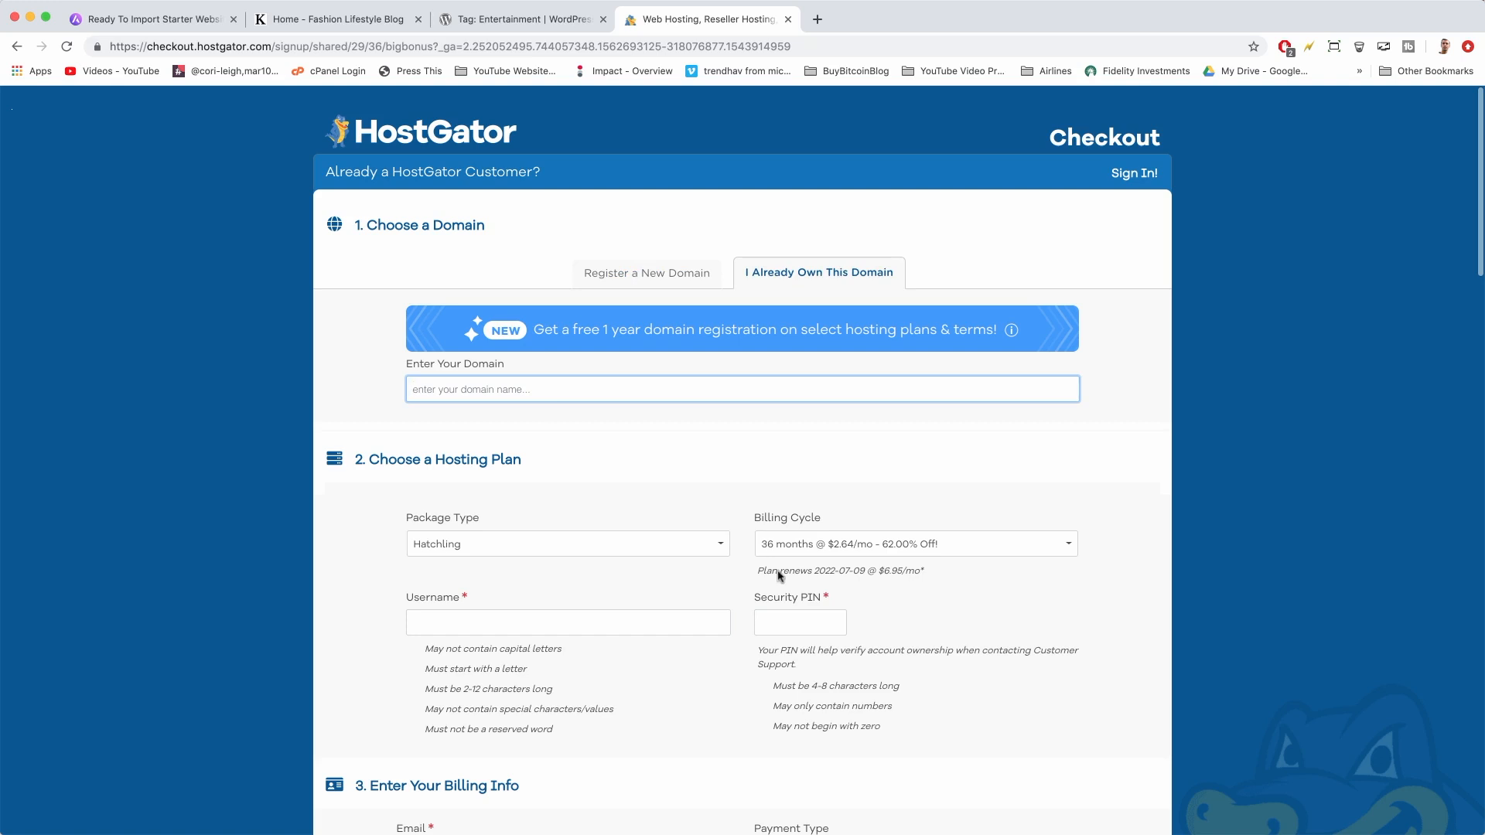
{"action": "mouse_move", "coordinate": [497, 437]}
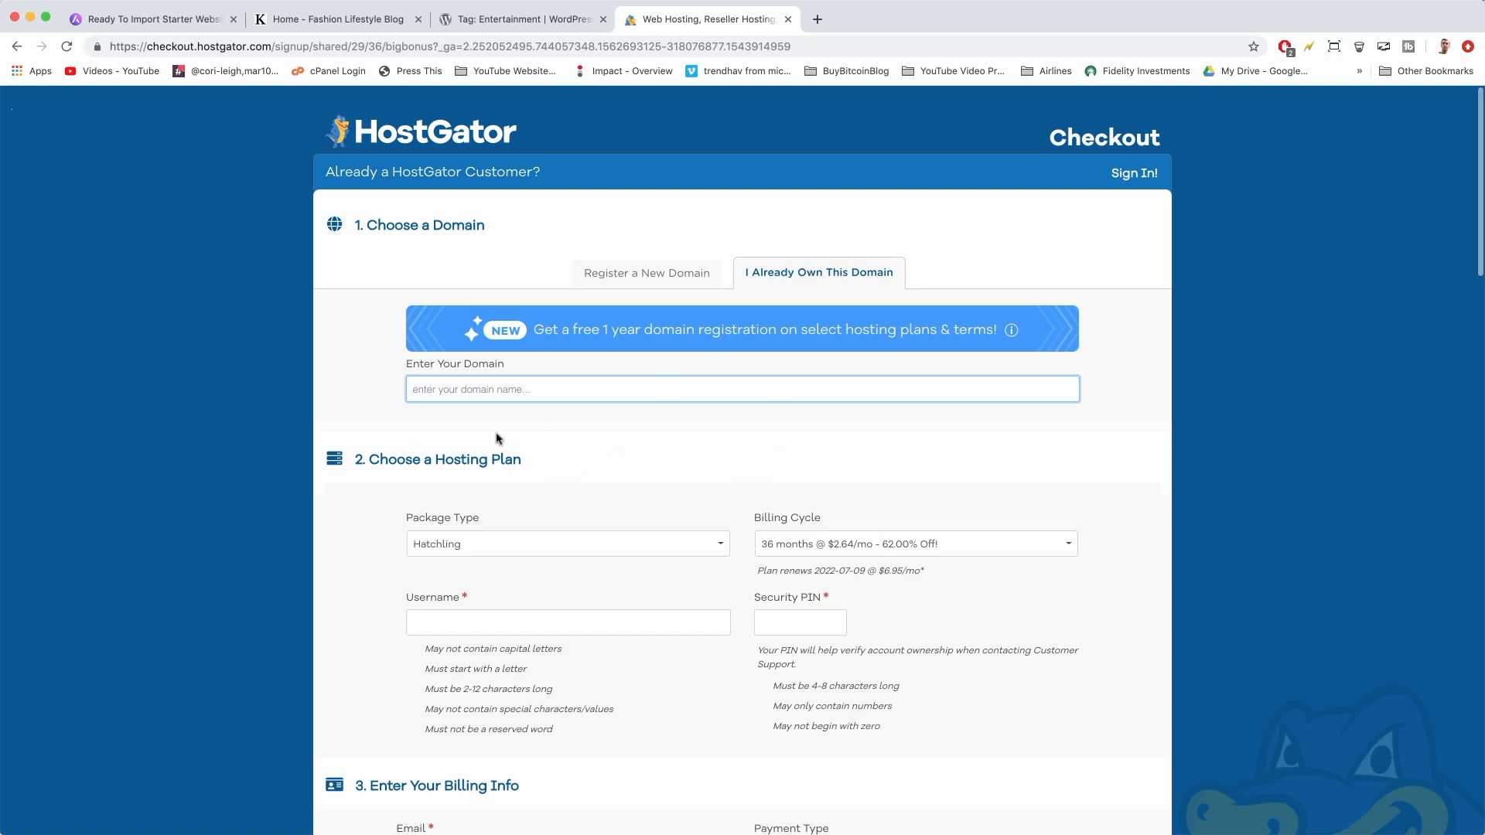
{"action": "mouse_move", "coordinate": [836, 684]}
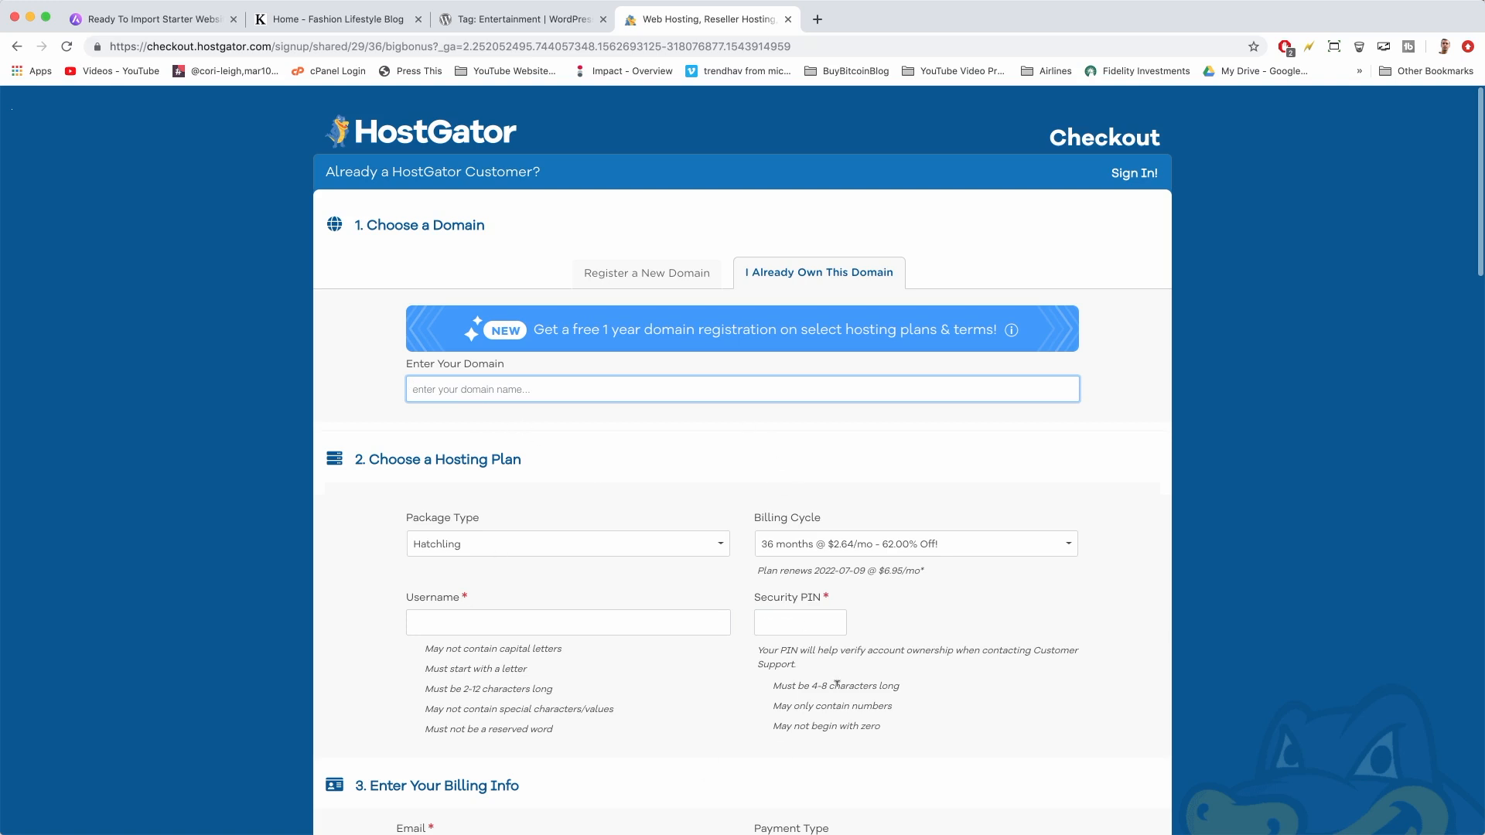
{"action": "left_click", "coordinate": [647, 273]}
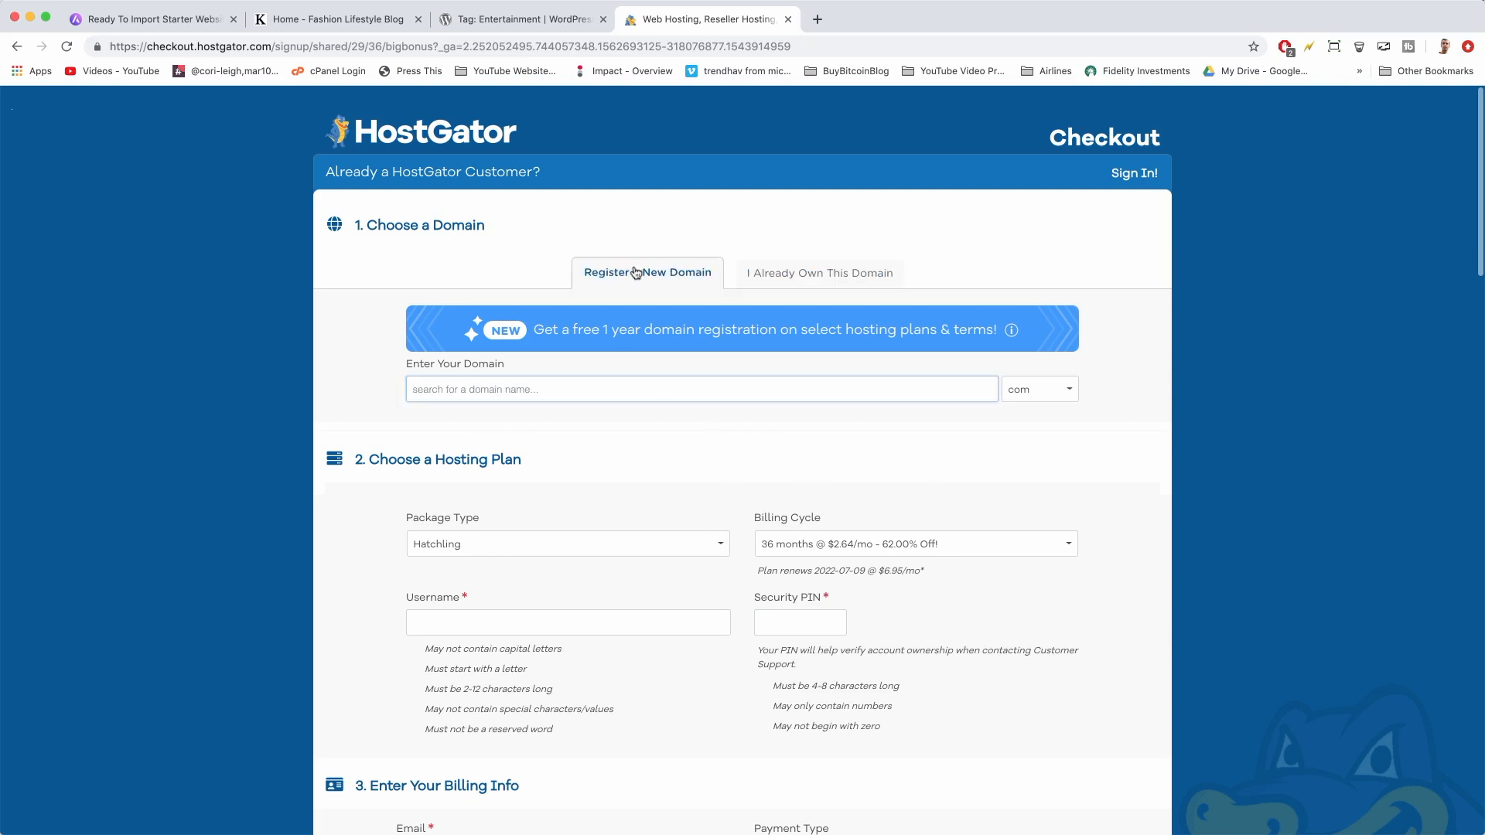
{"action": "mouse_move", "coordinate": [350, 341]}
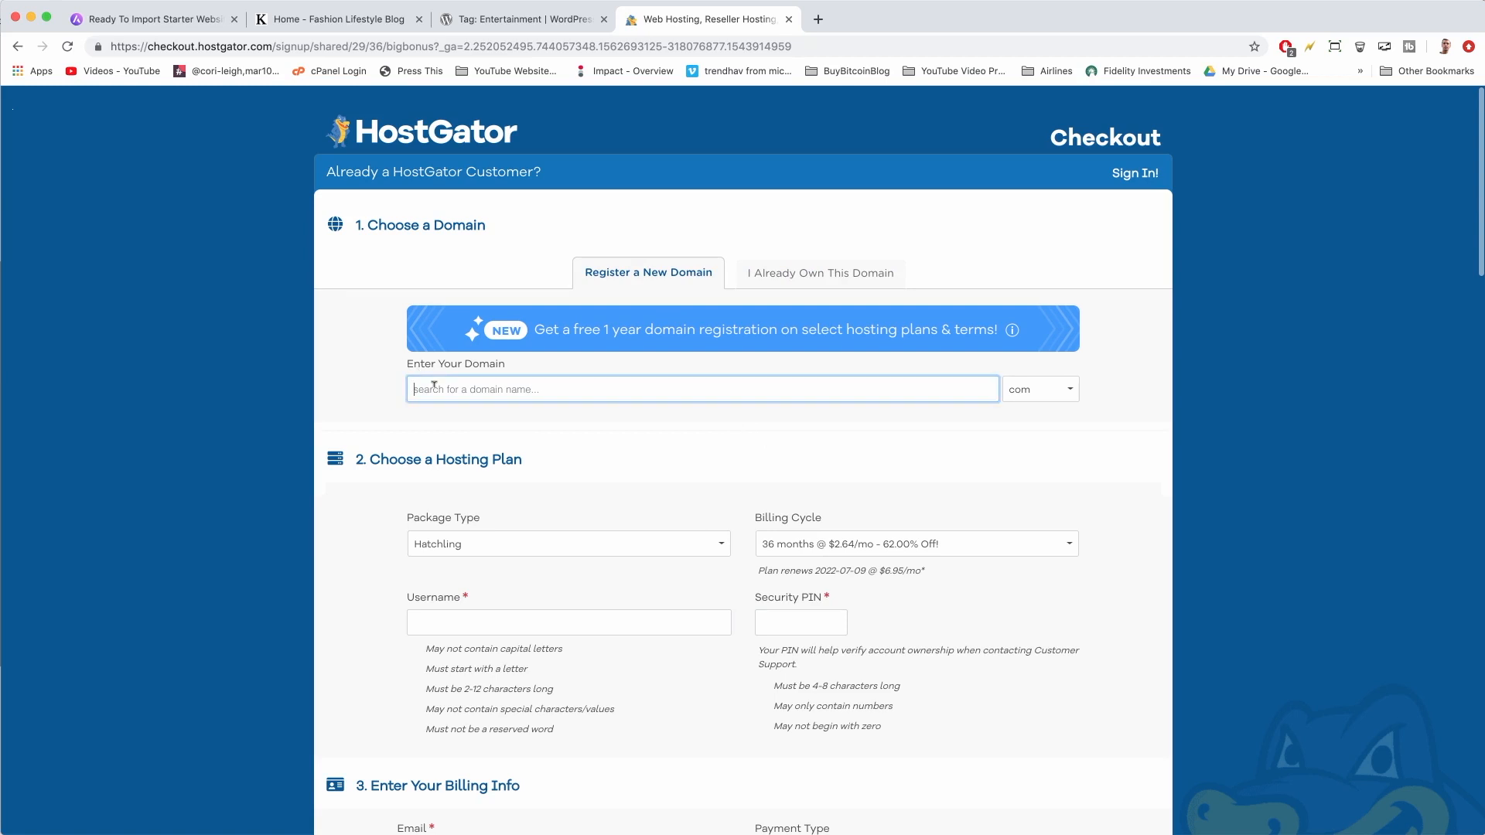
Search for the domain selfhostedwordpressblogger with the .com extension
{"action": "type", "text": "selfhostedwordpress"}
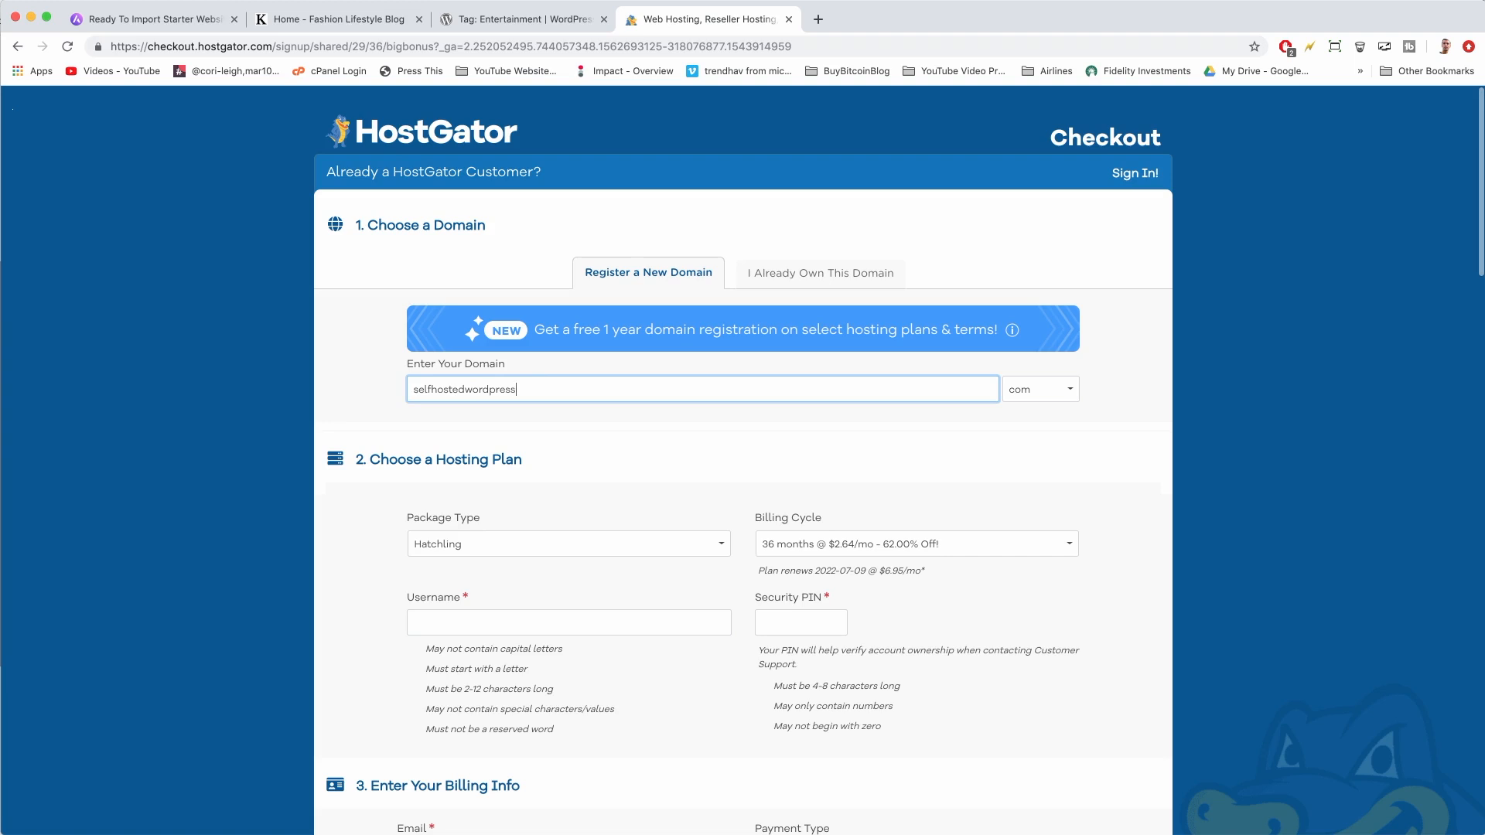
{"action": "left_click", "coordinate": [1038, 388]}
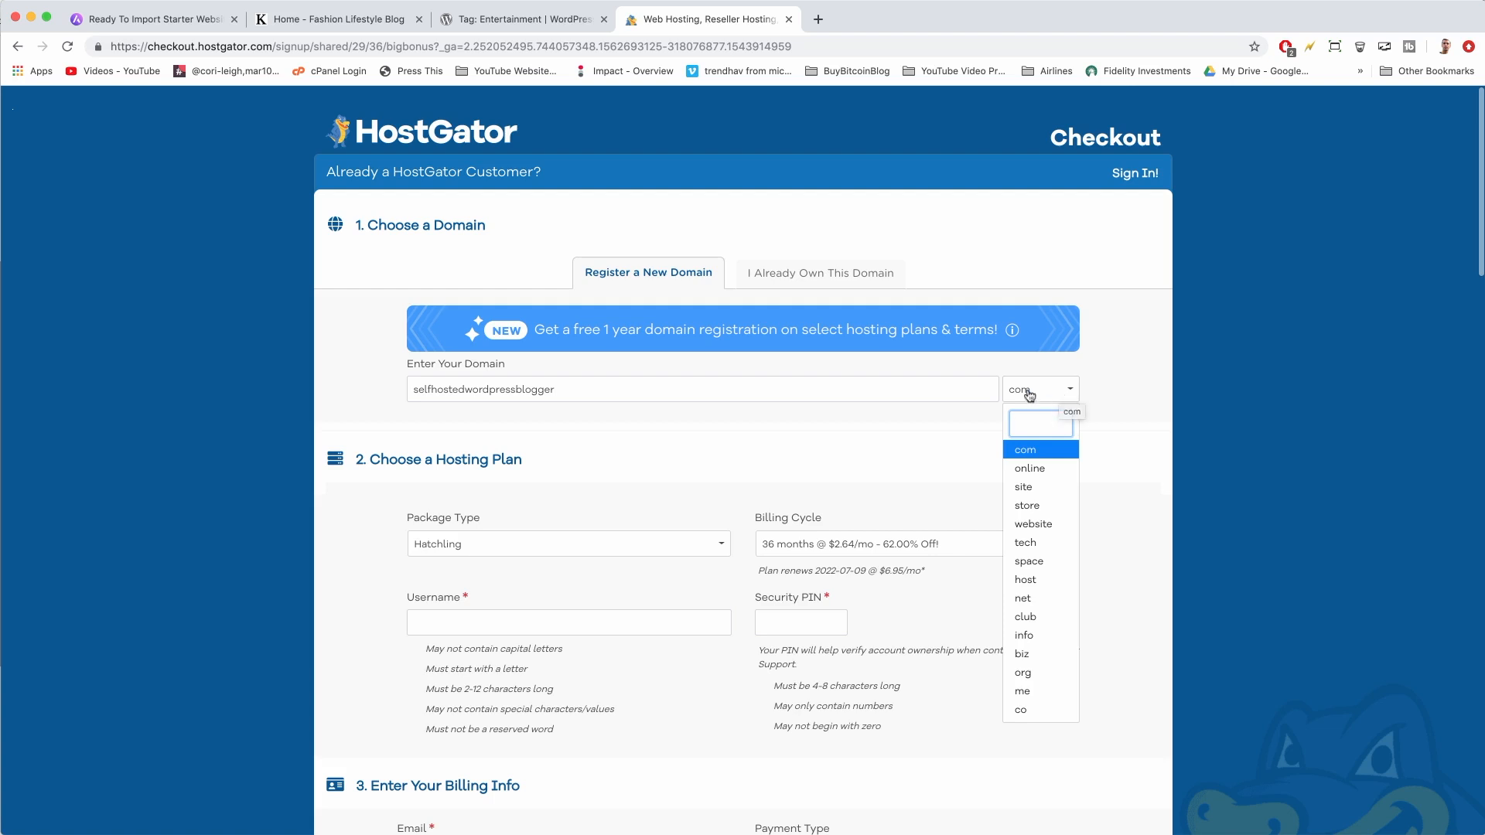
{"action": "left_click", "coordinate": [1025, 448]}
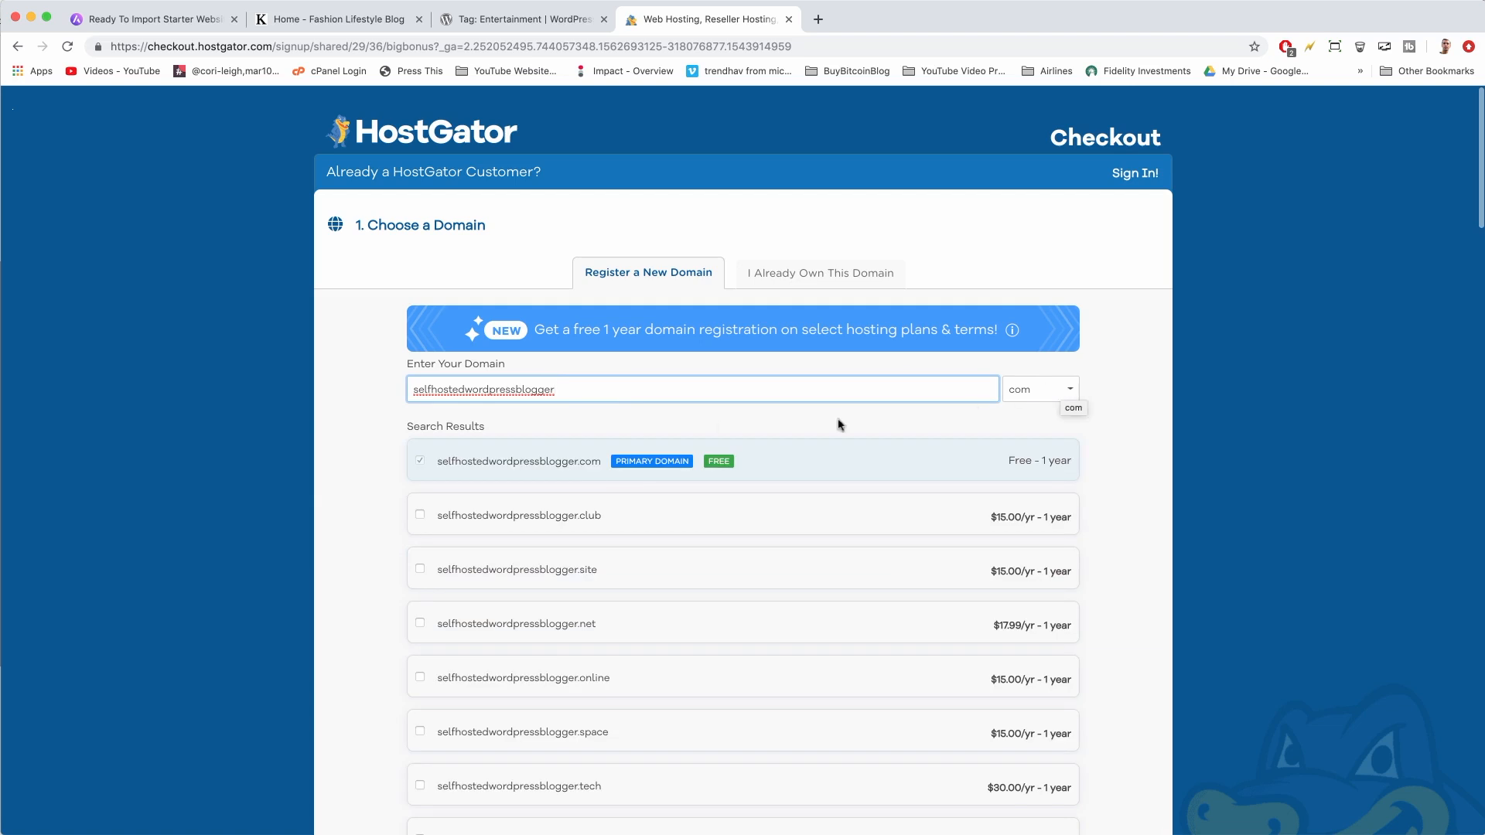
{"action": "scroll", "scroll_direction": "down", "scroll_amount": 3}
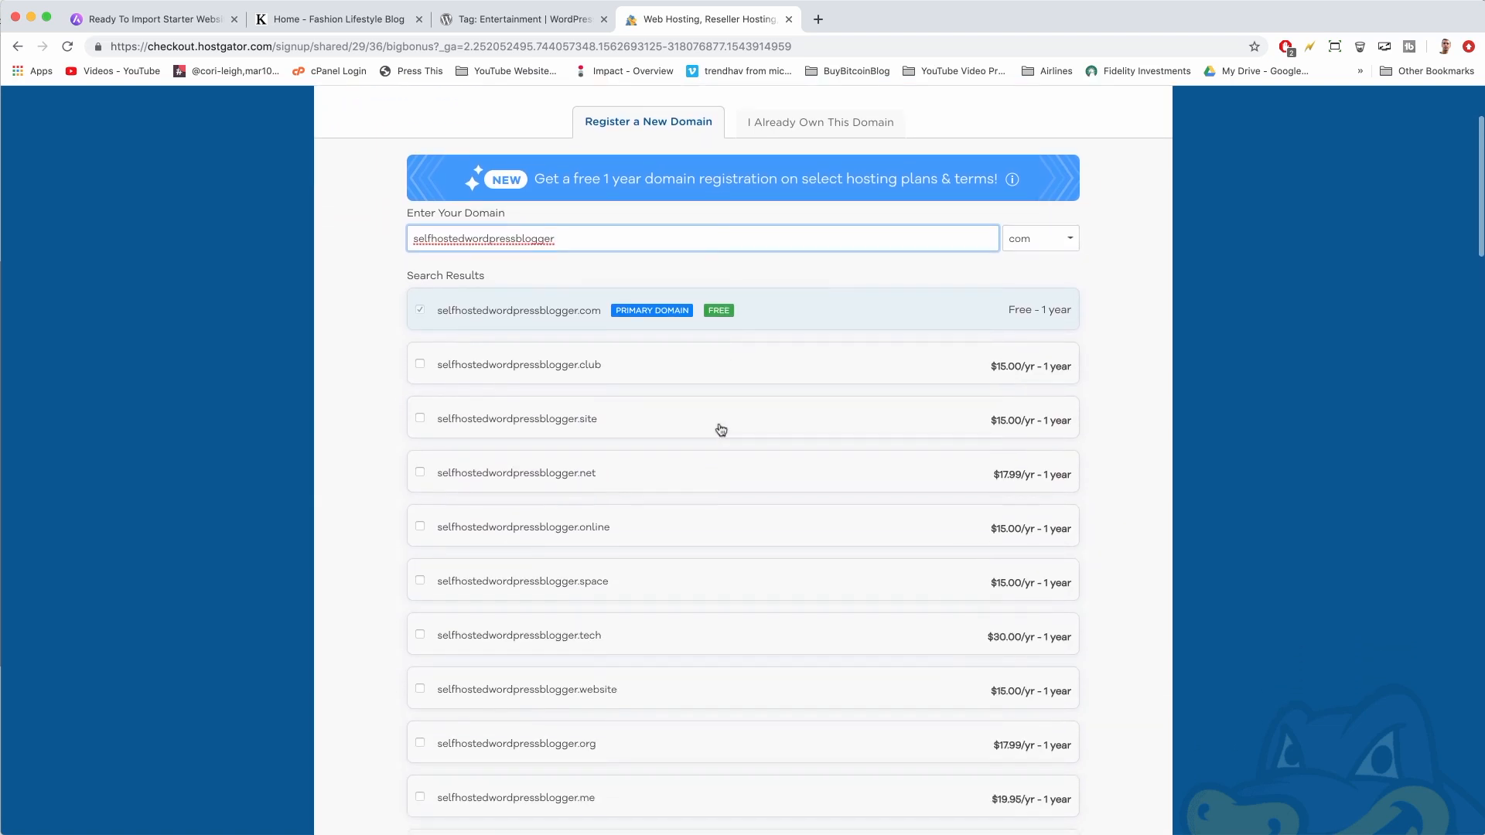
{"action": "scroll", "scroll_direction": "down", "scroll_amount": 3}
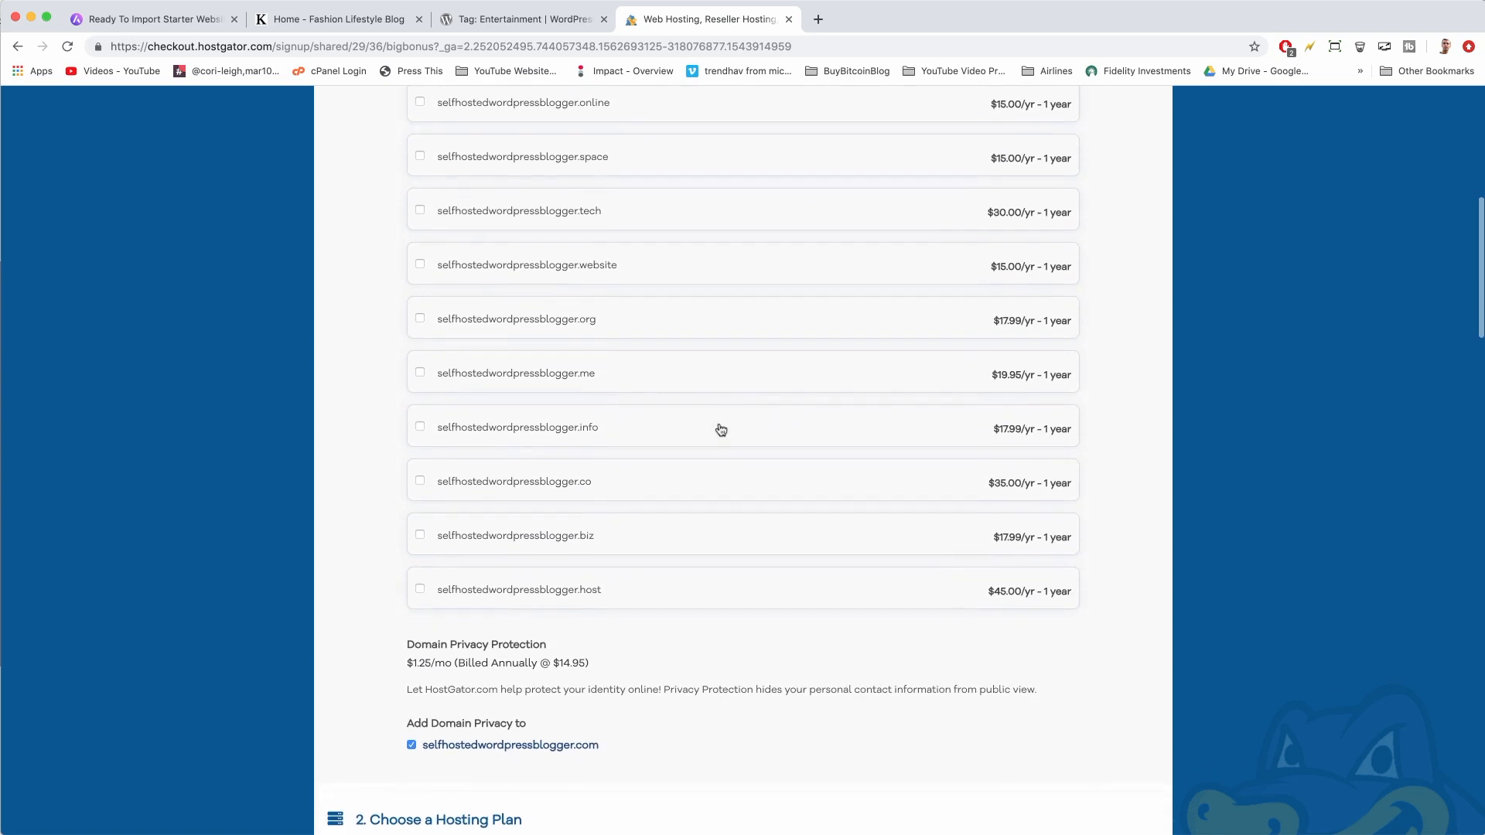
{"action": "scroll", "scroll_direction": "up", "scroll_amount": 3}
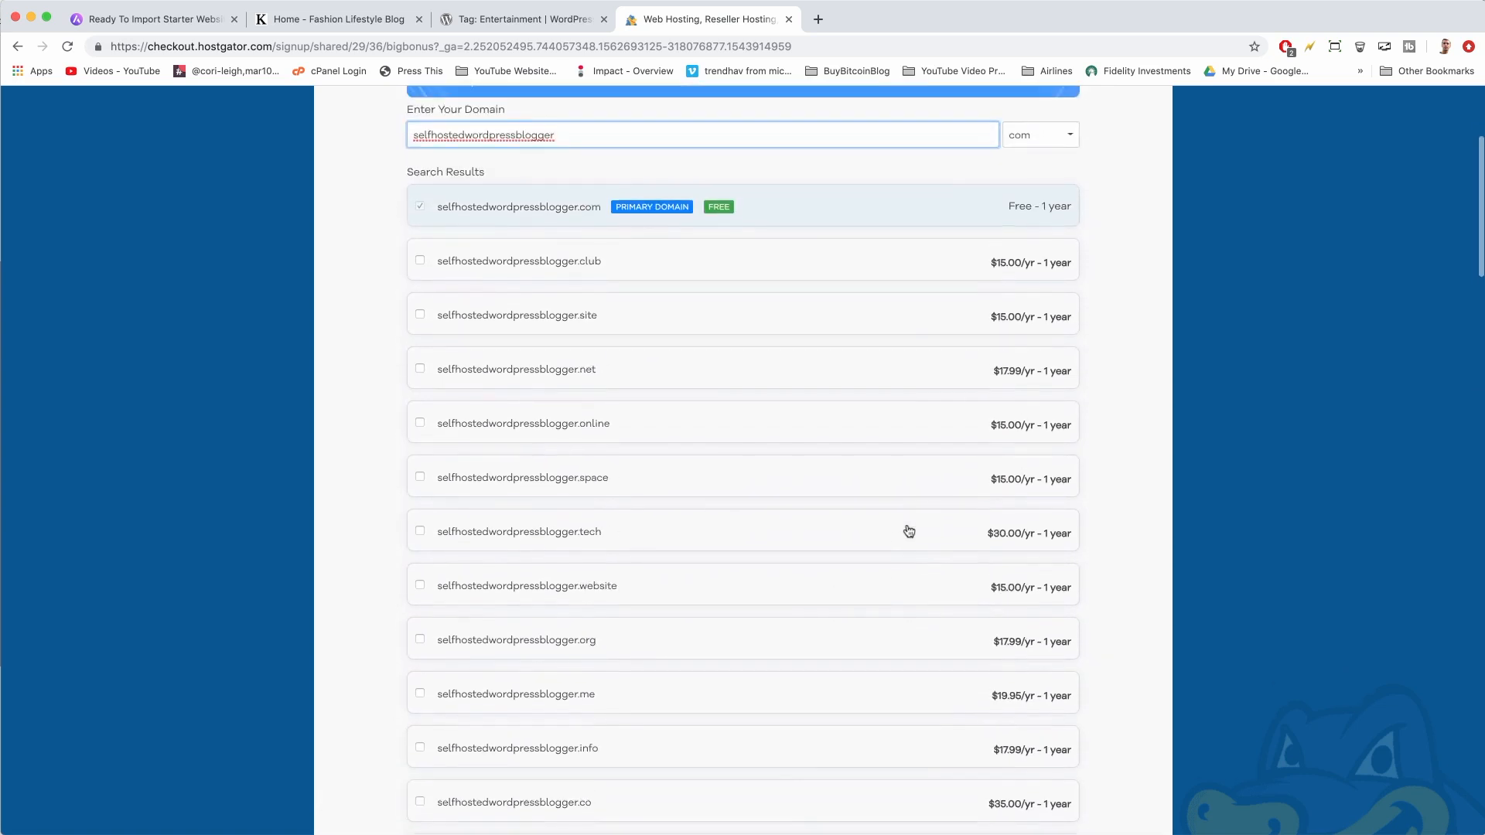
{"action": "scroll", "scroll_direction": "up", "scroll_amount": 3}
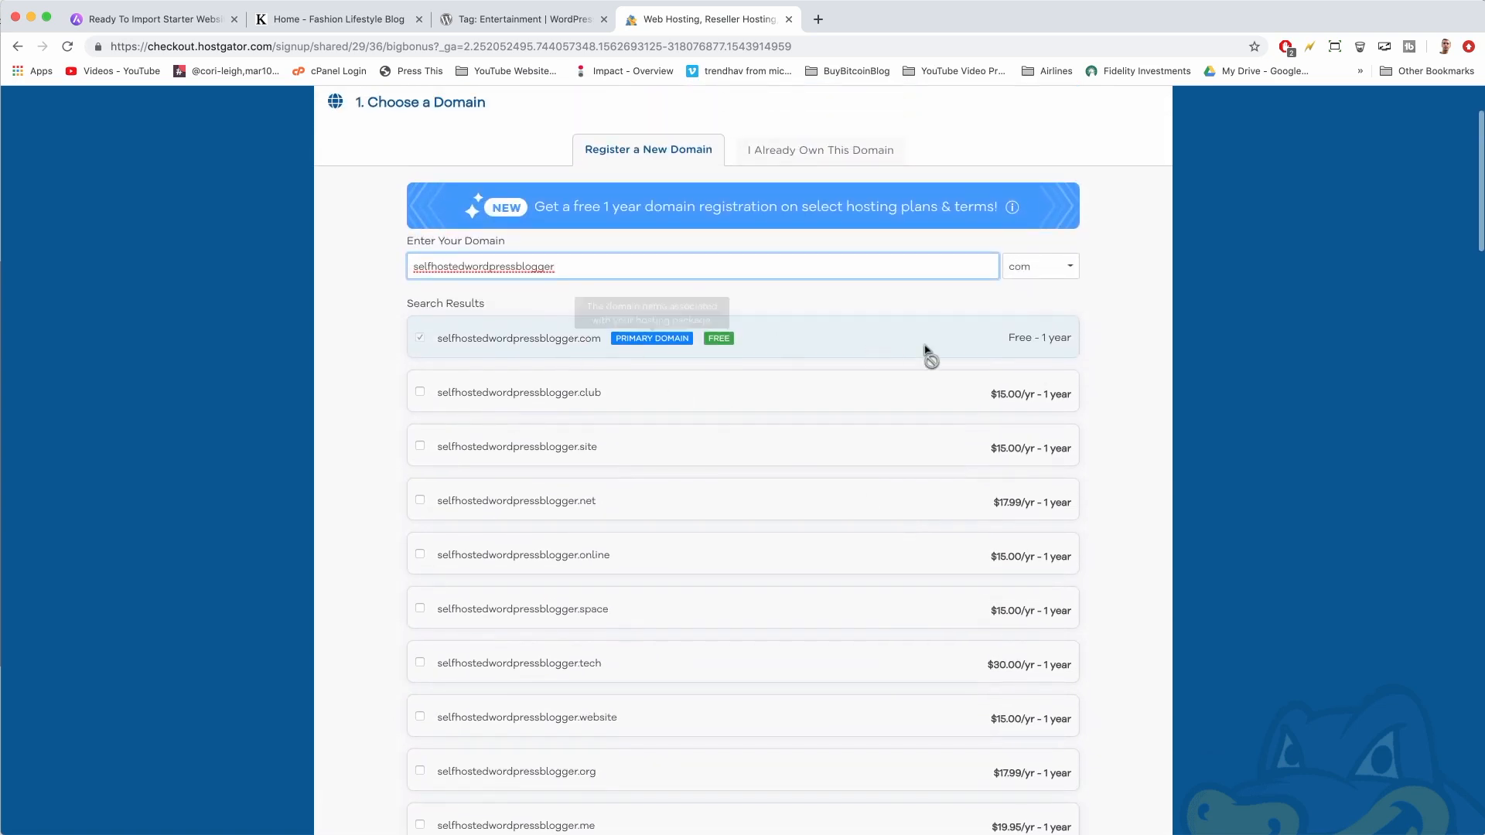
{"action": "mouse_move", "coordinate": [1041, 351]}
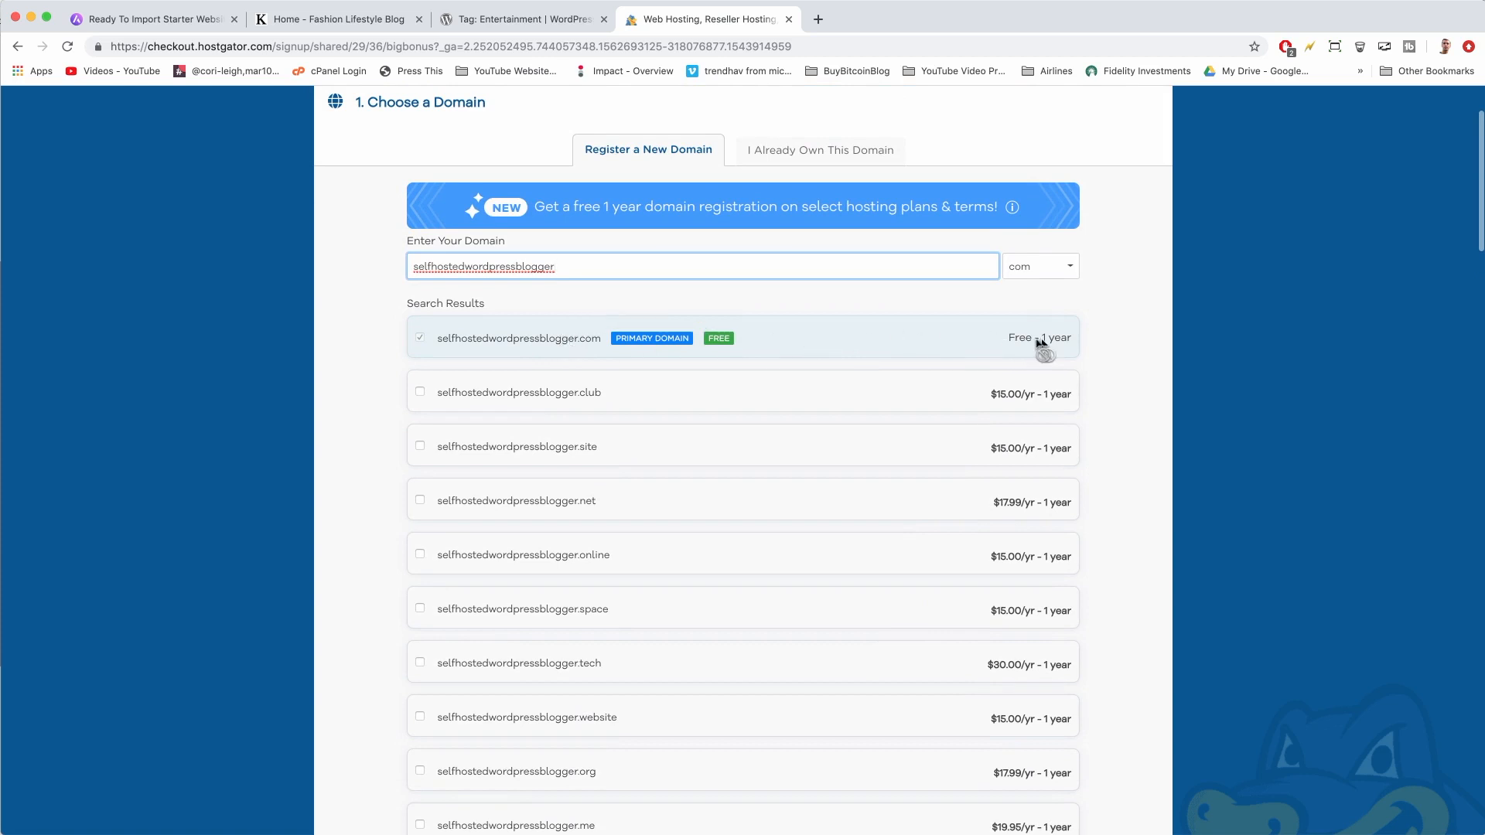
{"action": "mouse_move", "coordinate": [1042, 273]}
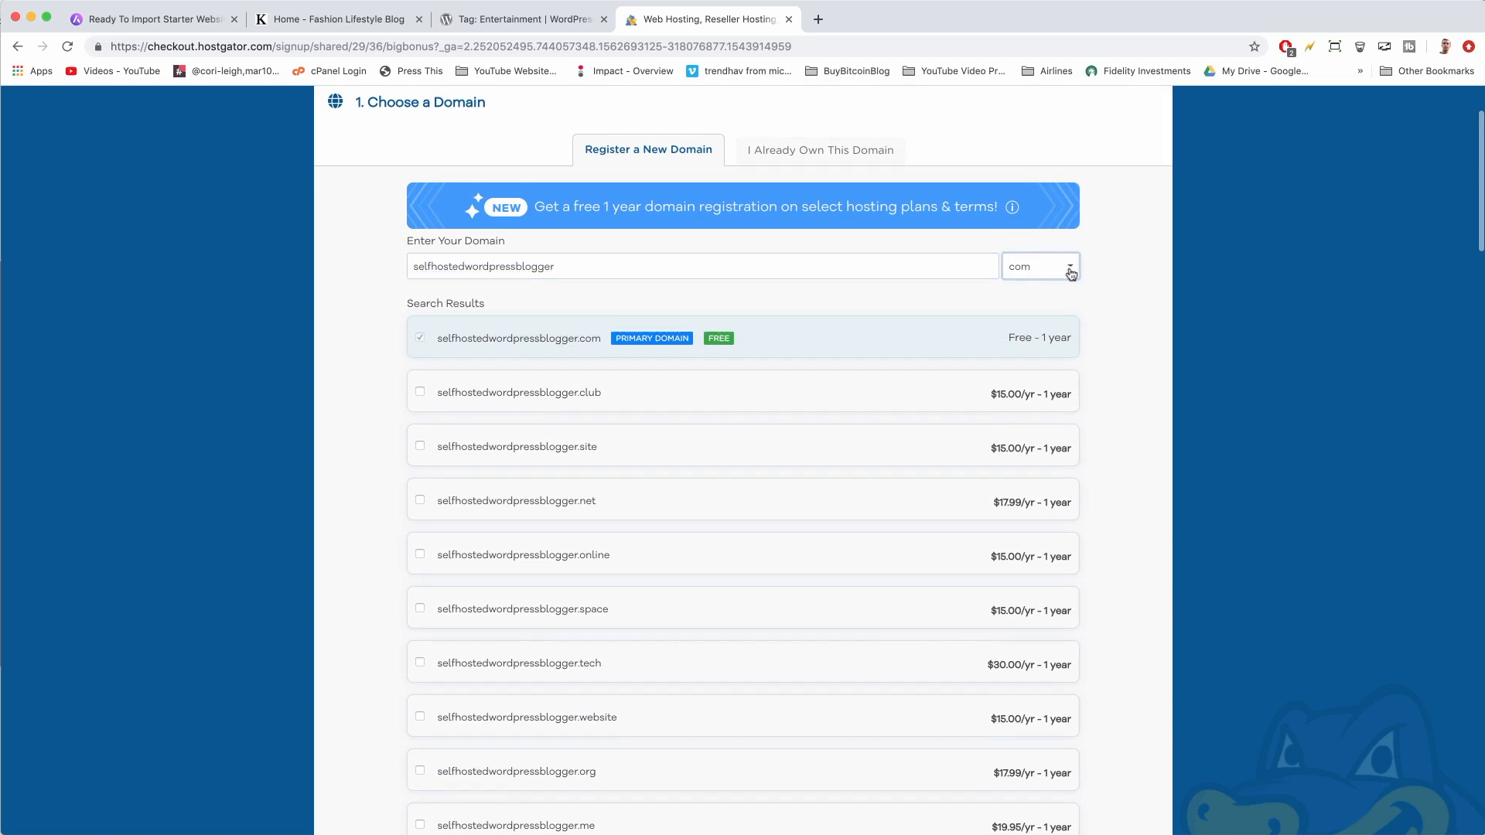
{"action": "left_click", "coordinate": [1039, 266]}
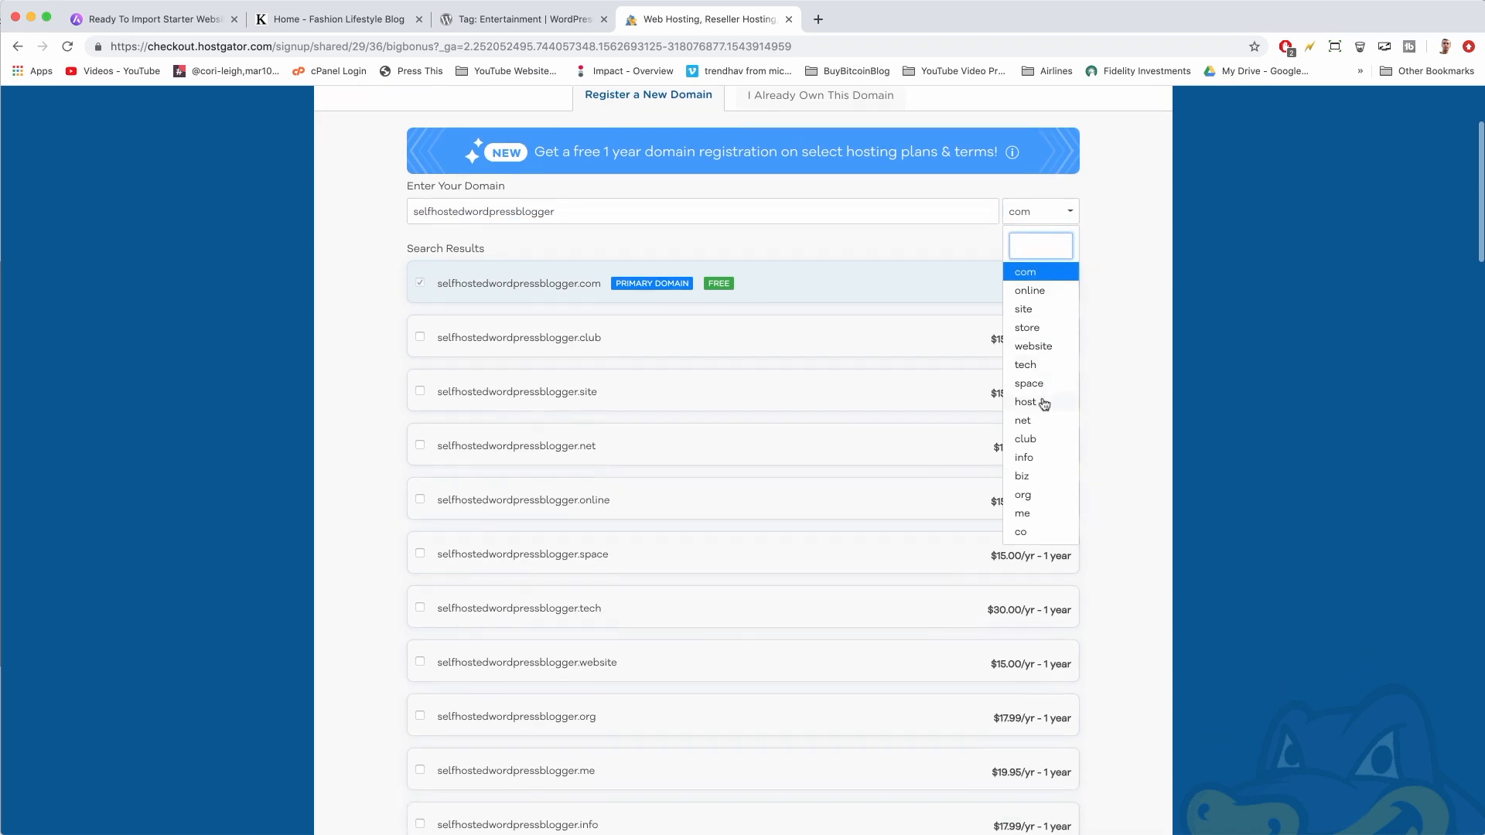
{"action": "mouse_move", "coordinate": [1032, 384]}
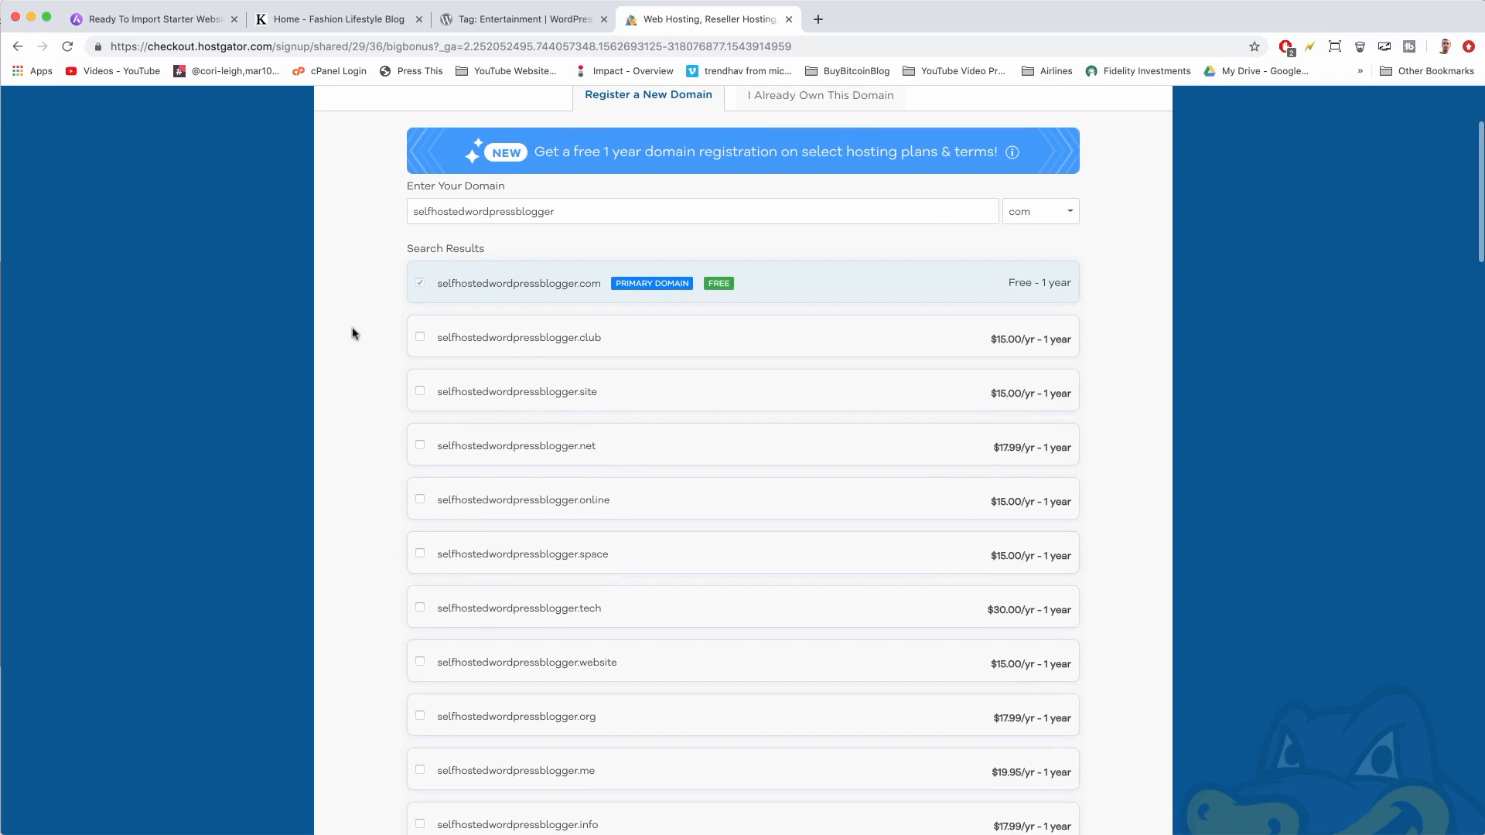
{"action": "scroll", "scroll_direction": "up", "scroll_amount": 3}
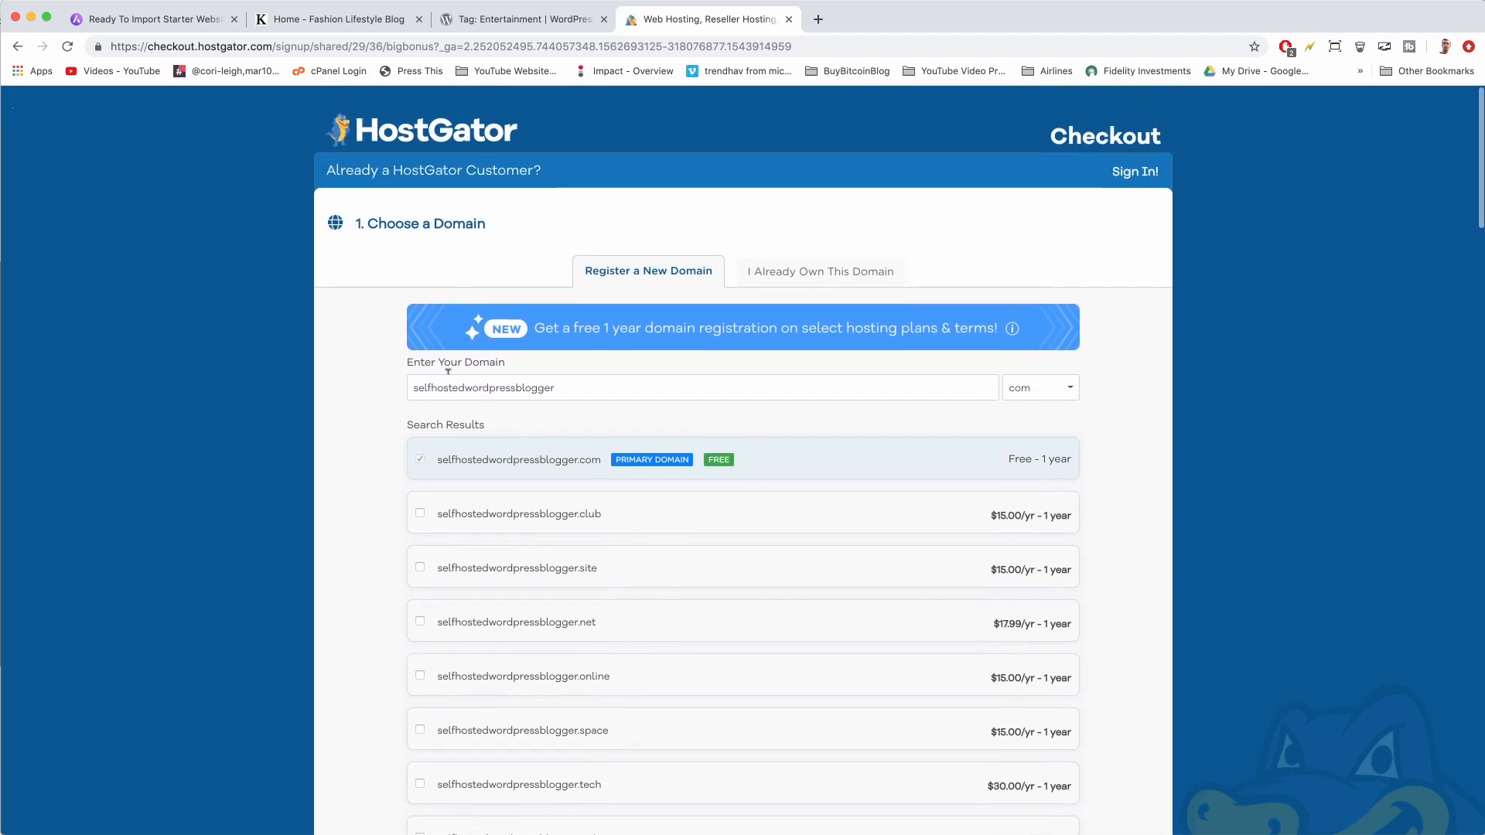
{"action": "scroll", "scroll_direction": "down", "scroll_amount": 3}
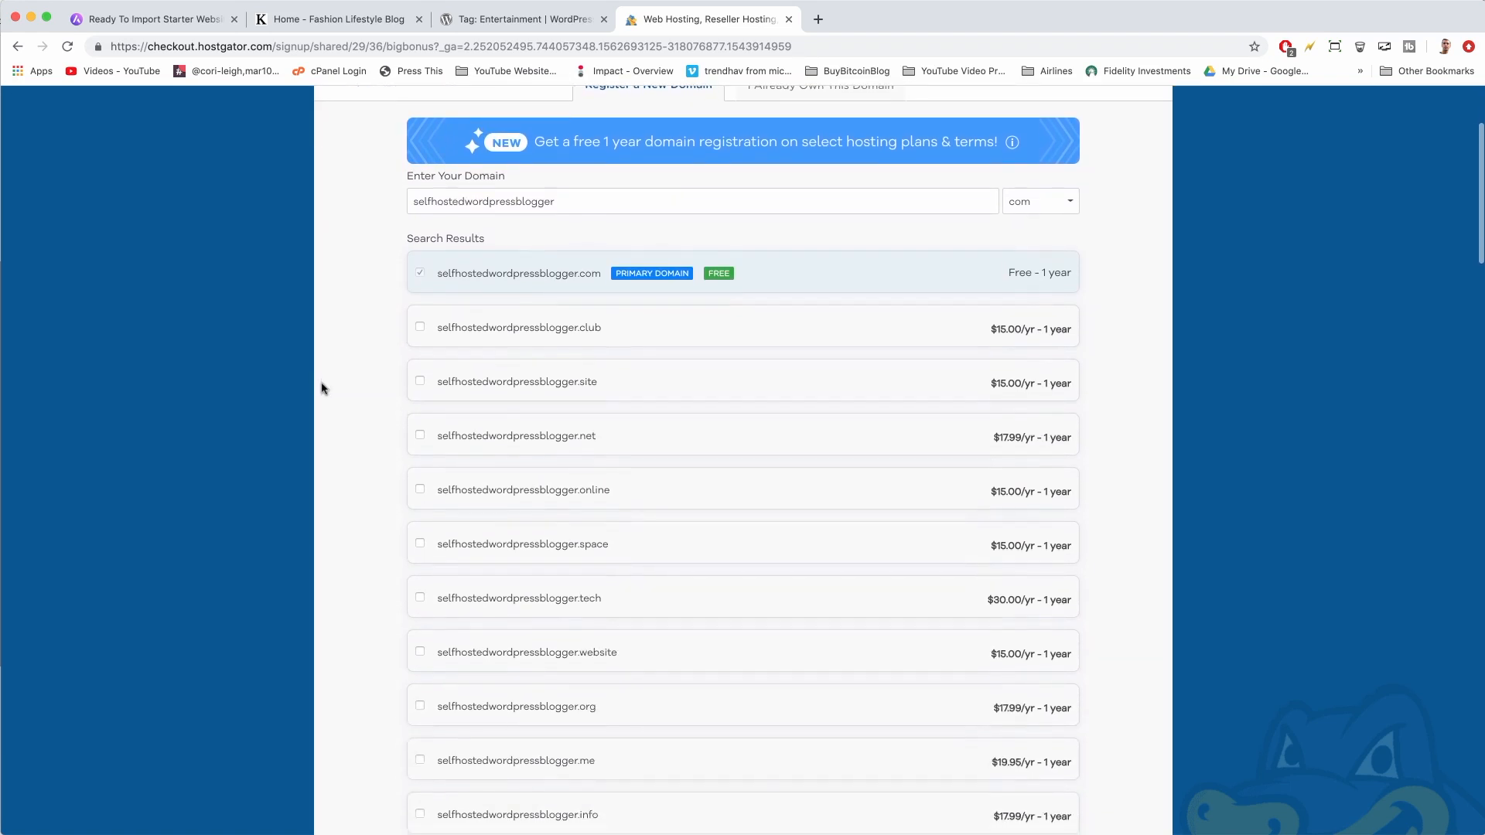
{"action": "scroll", "scroll_direction": "up", "scroll_amount": 3}
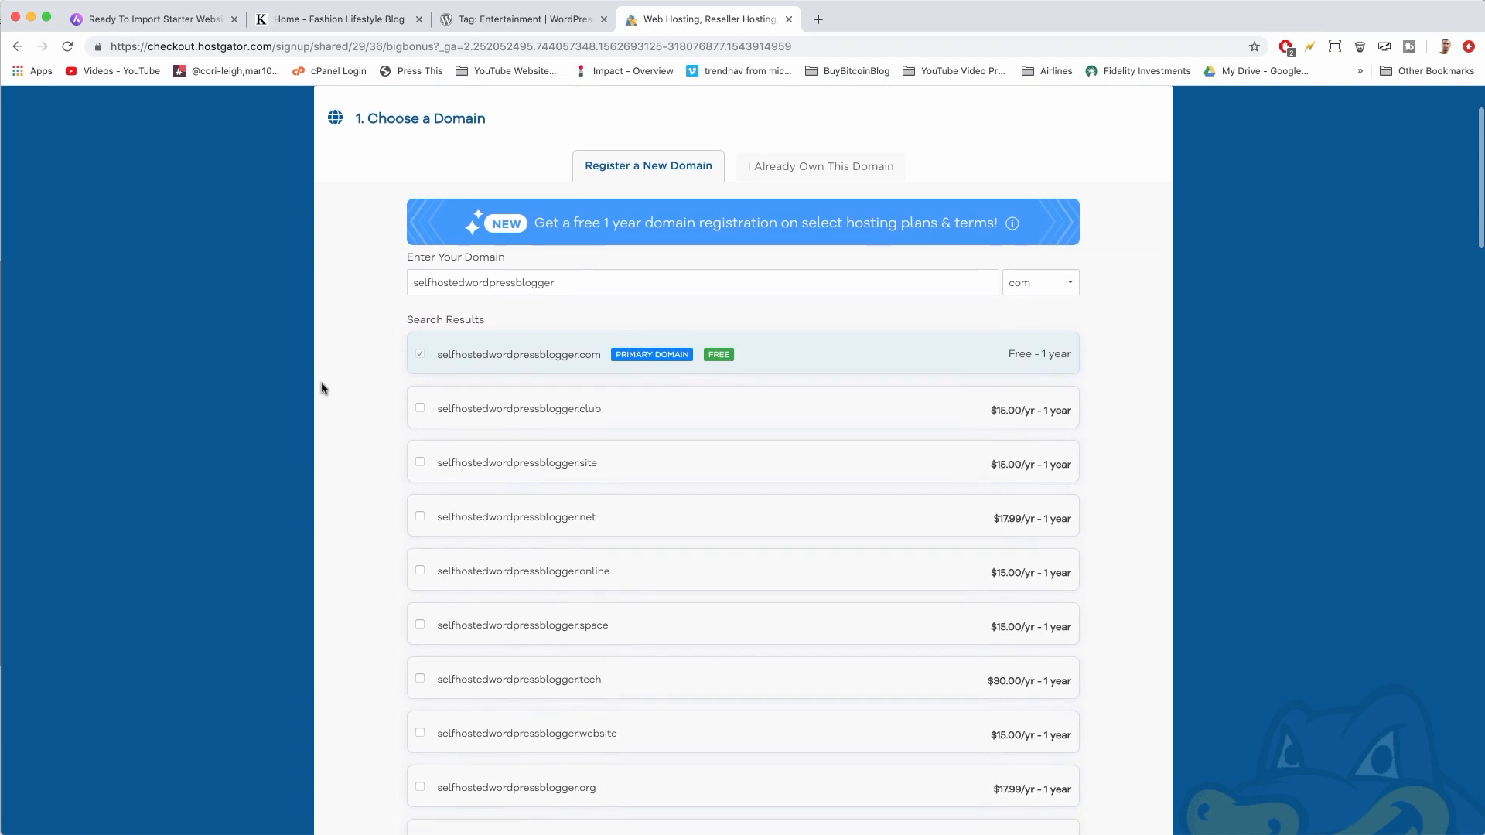
{"action": "scroll", "scroll_direction": "up", "scroll_amount": 3}
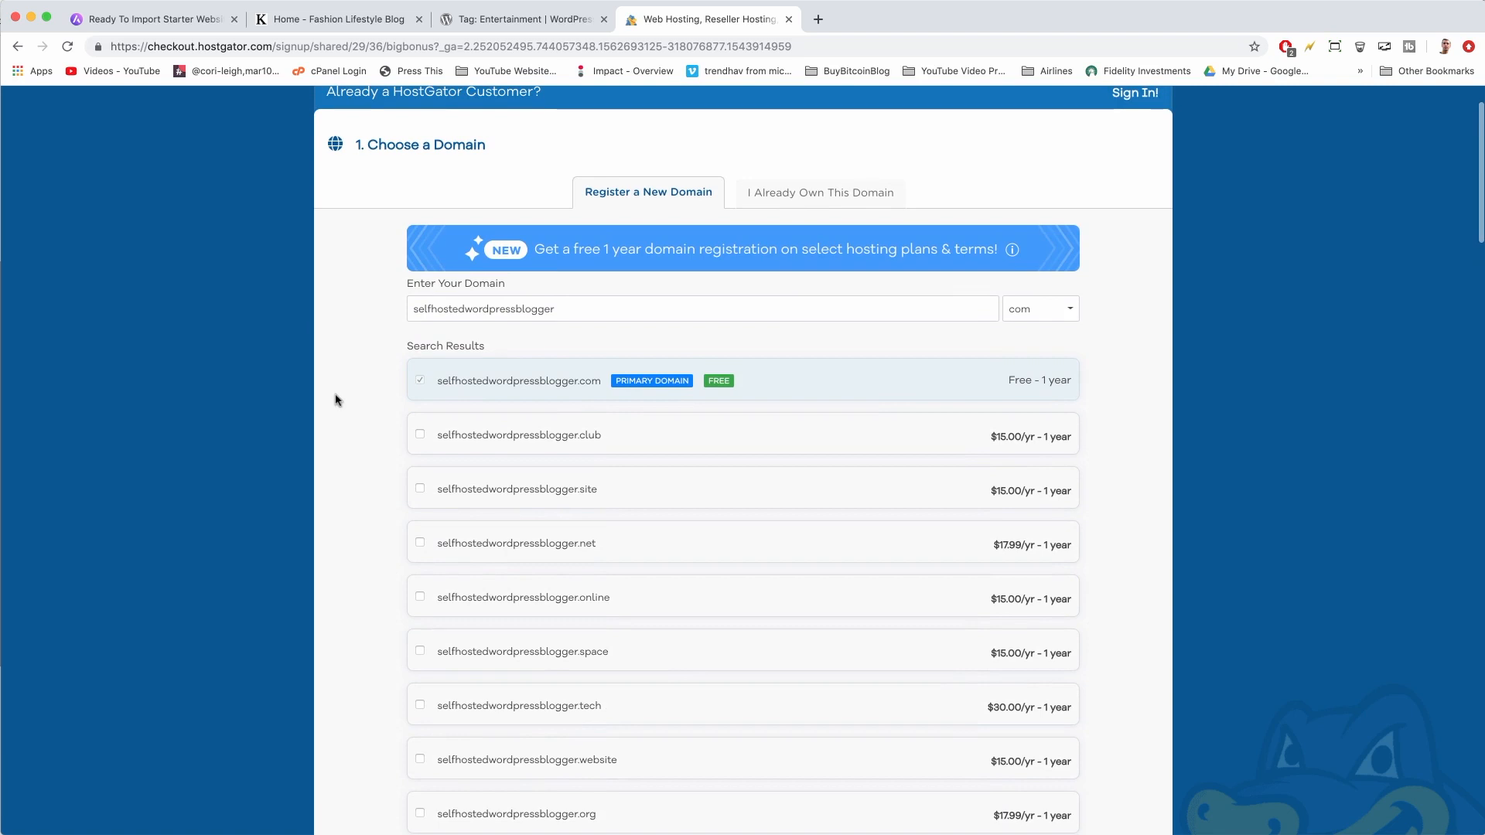
{"action": "scroll", "scroll_direction": "up", "scroll_amount": 3}
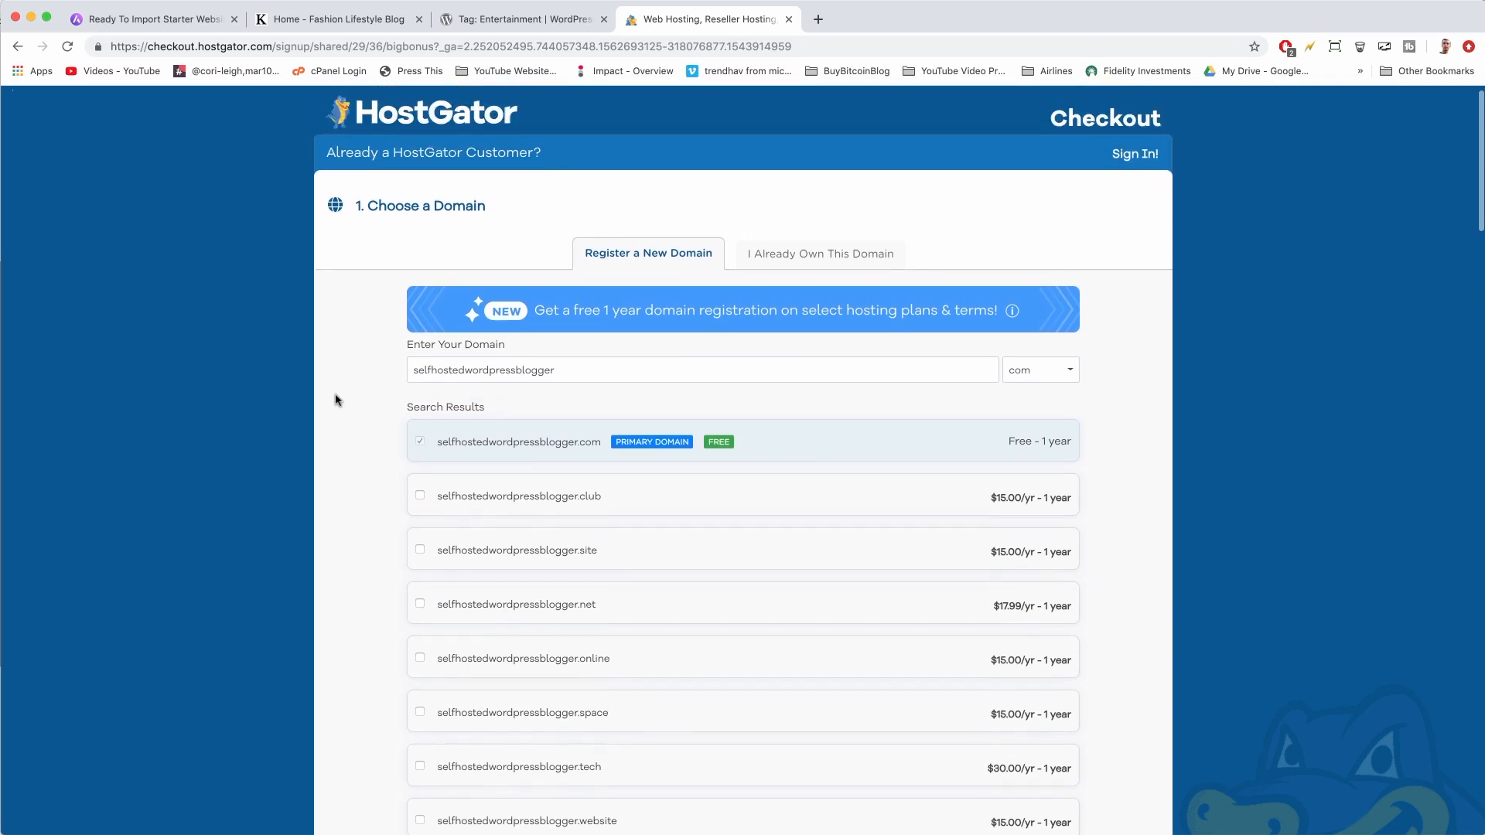
{"action": "scroll", "scroll_direction": "down", "scroll_amount": 3}
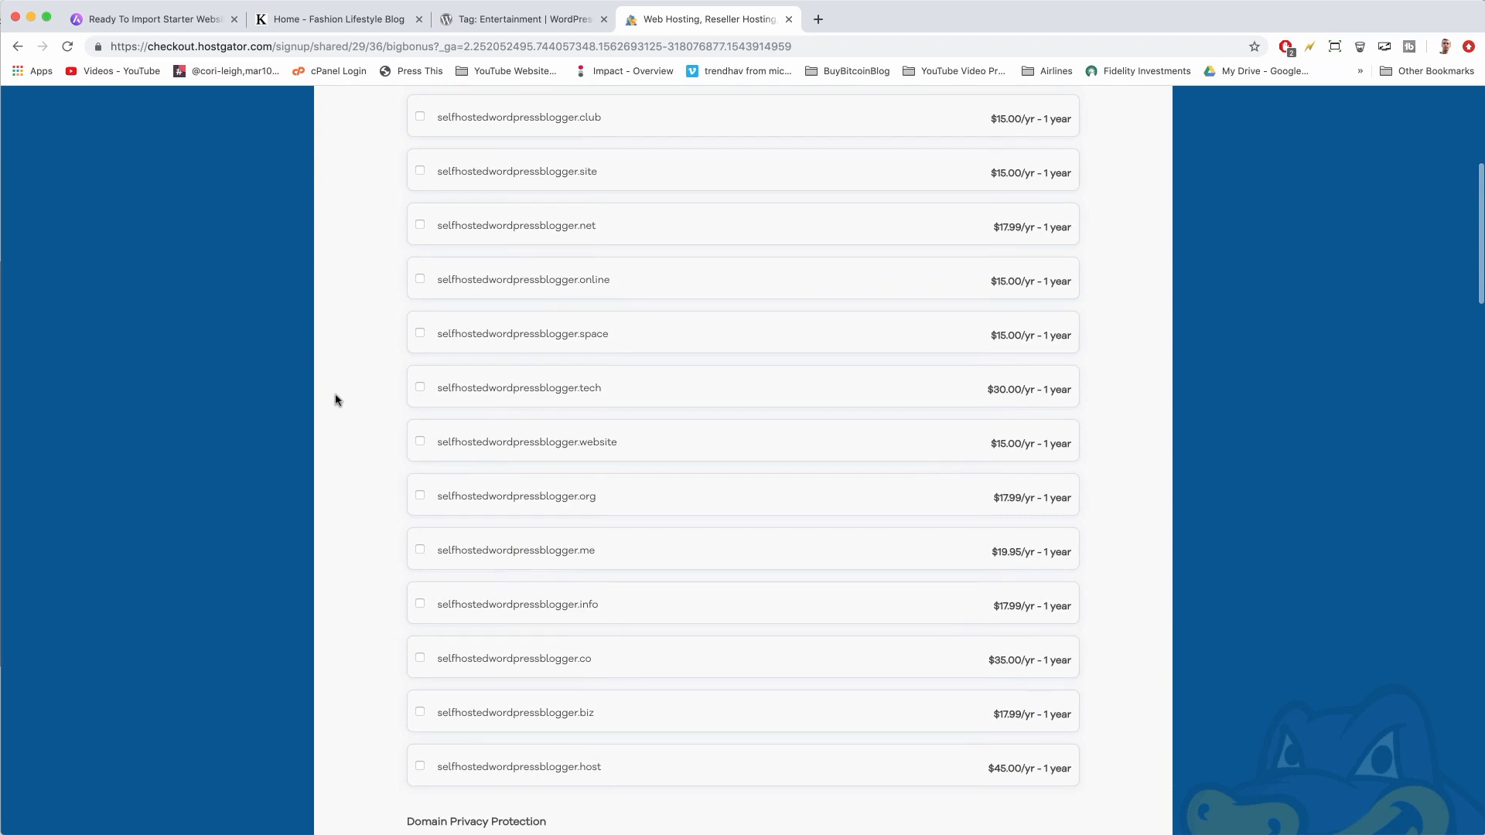
{"action": "scroll", "scroll_direction": "up", "scroll_amount": 3}
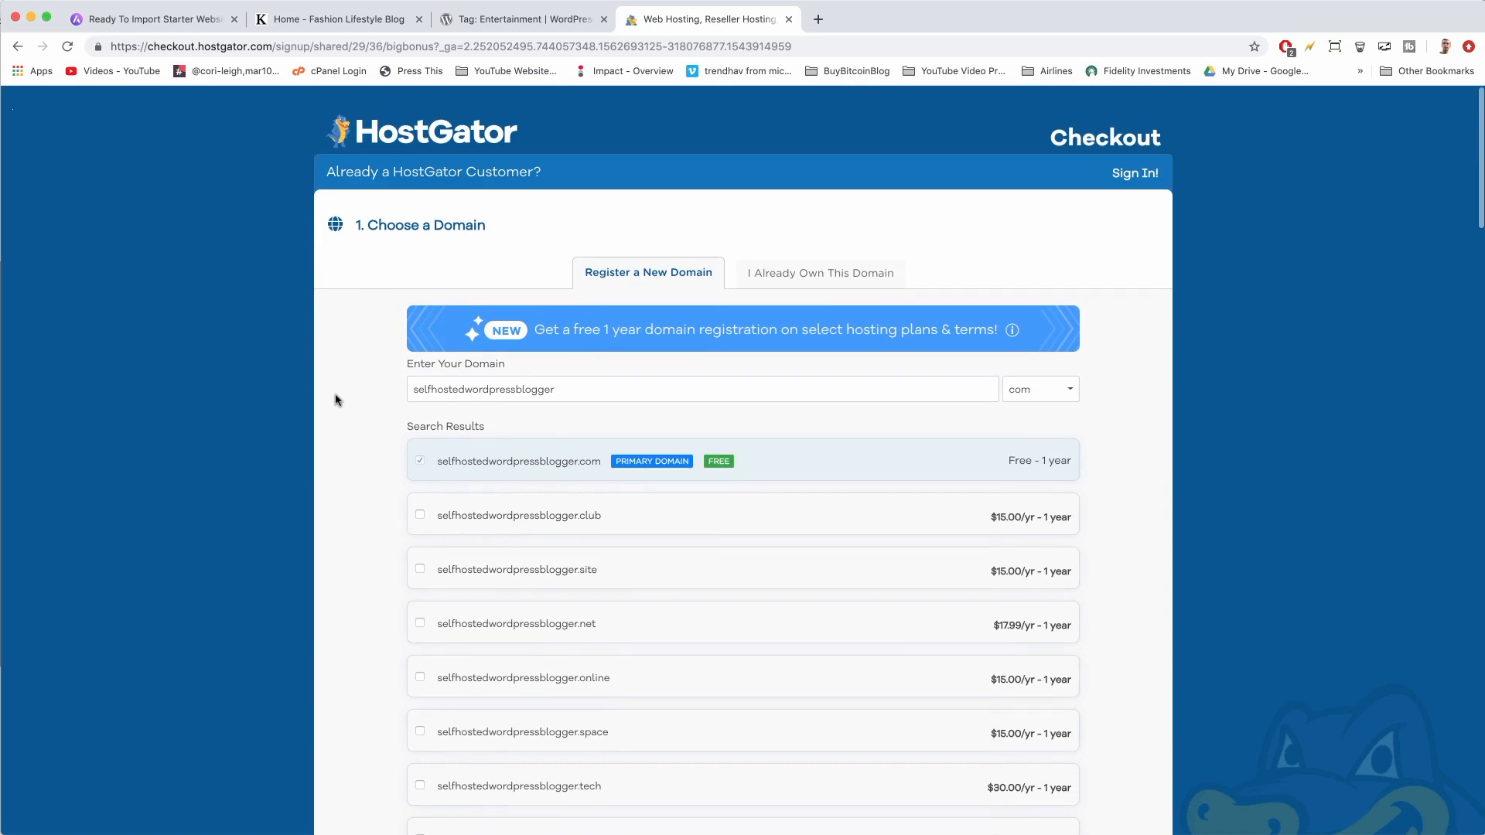
{"action": "mouse_move", "coordinate": [362, 388]}
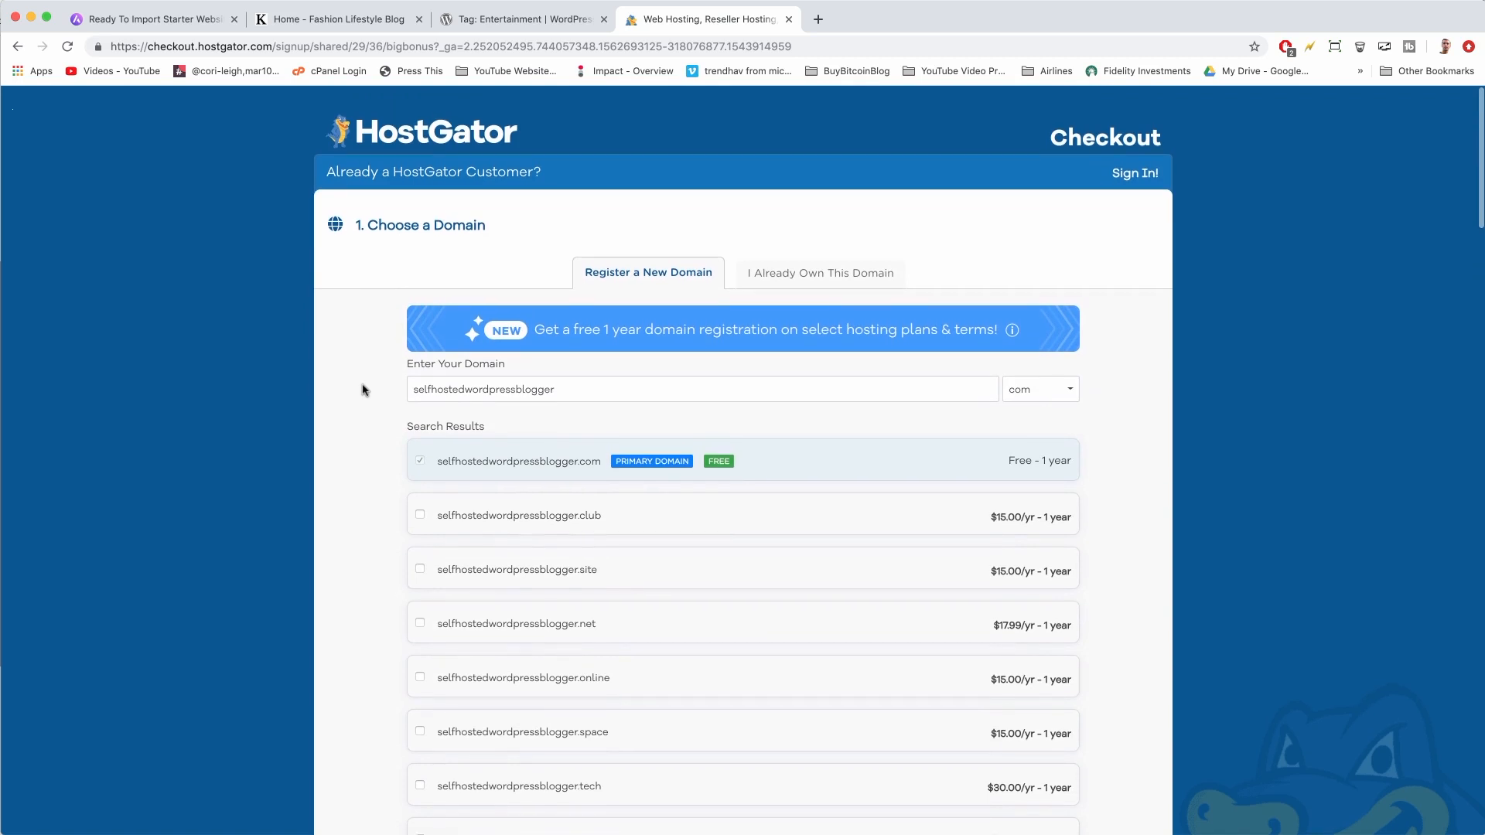
{"action": "scroll", "scroll_direction": "down", "scroll_amount": 3}
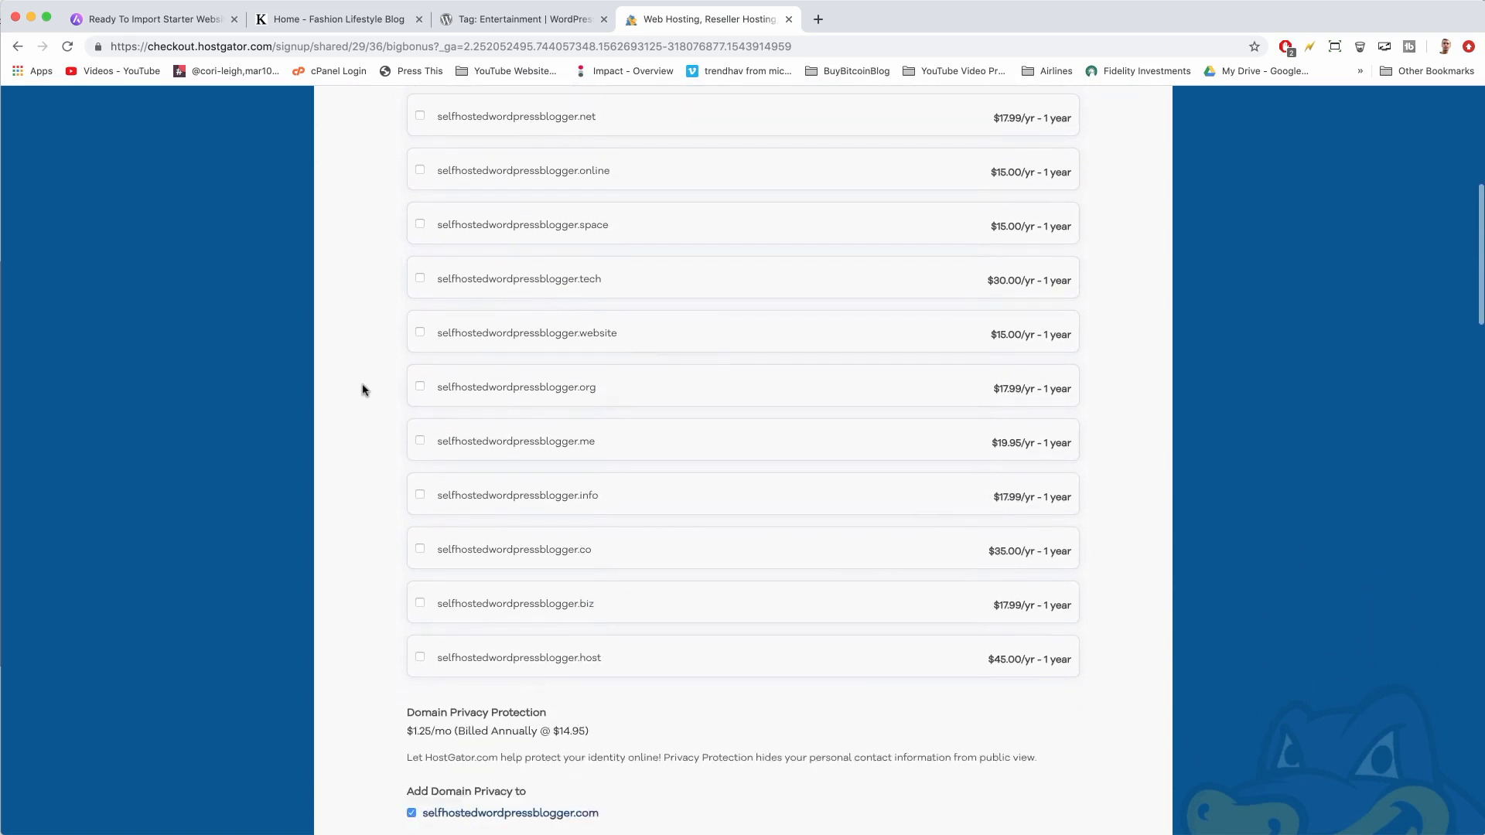
{"action": "scroll", "scroll_direction": "down", "scroll_amount": 3}
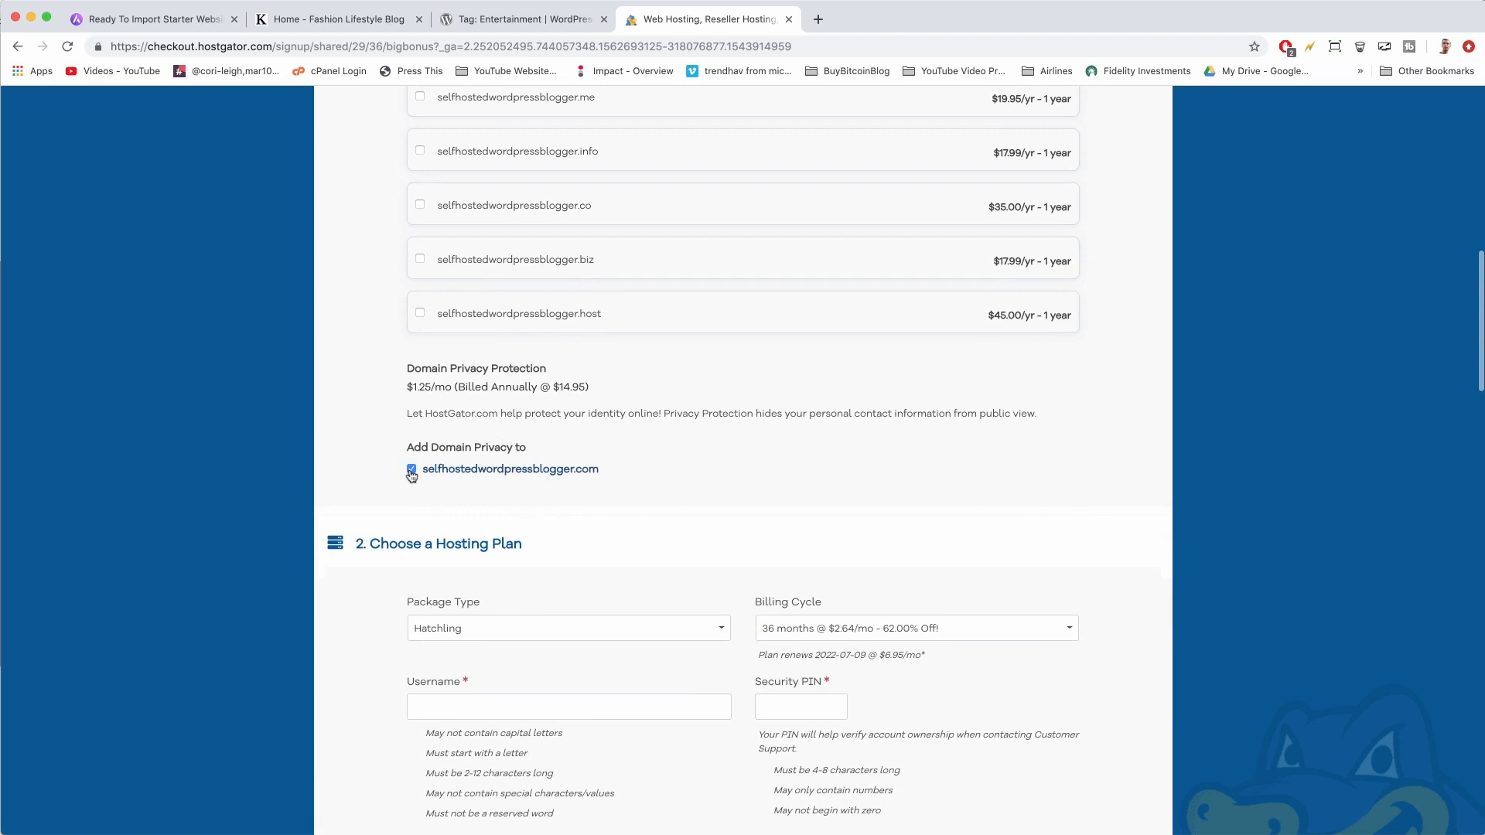
Untick Domain Privacy for selfhostedwordpressblogger.com
{"action": "left_click", "coordinate": [411, 469]}
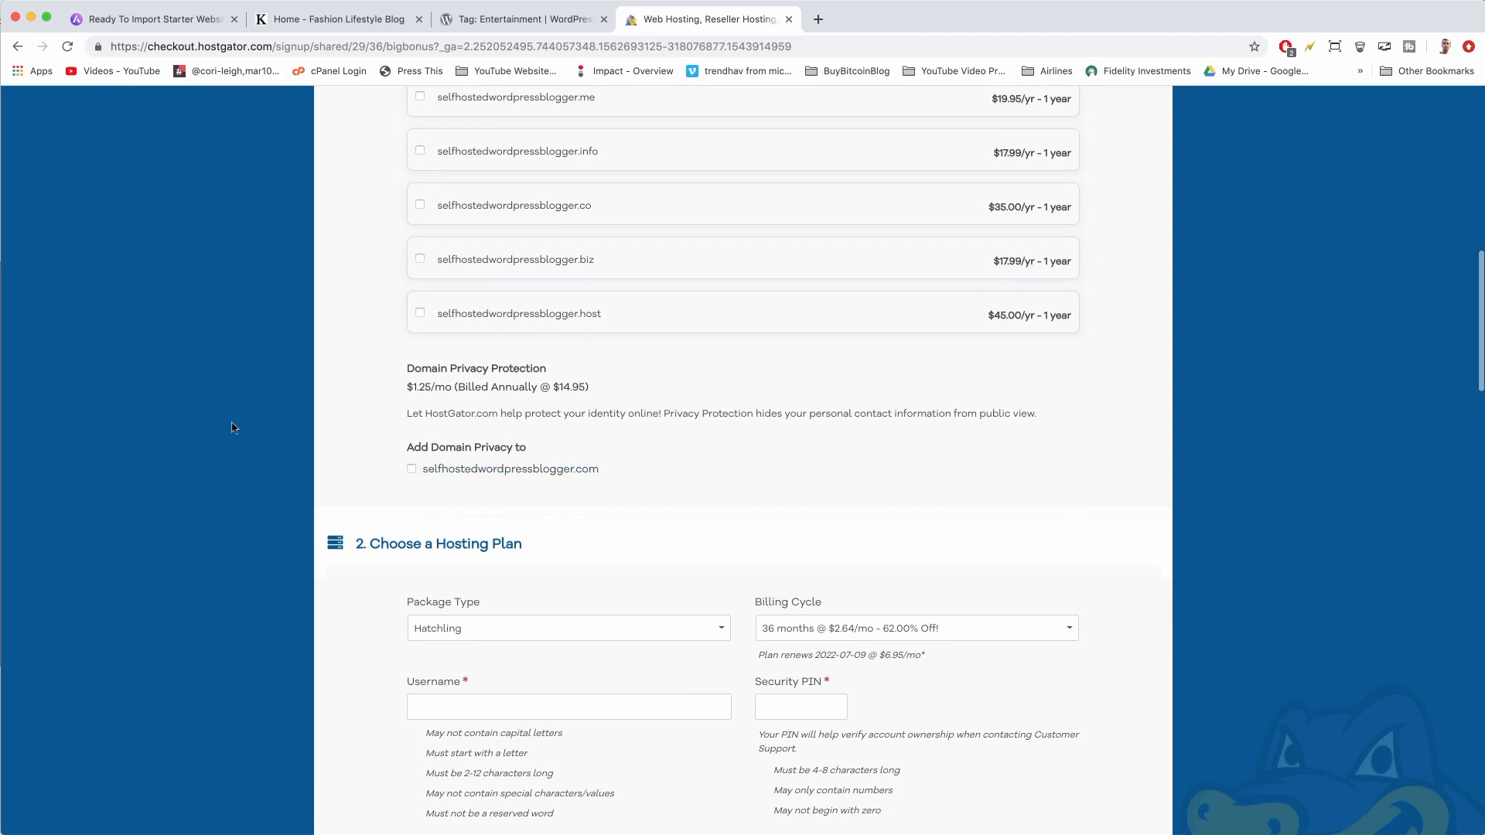
{"action": "scroll", "scroll_direction": "down", "scroll_amount": 3}
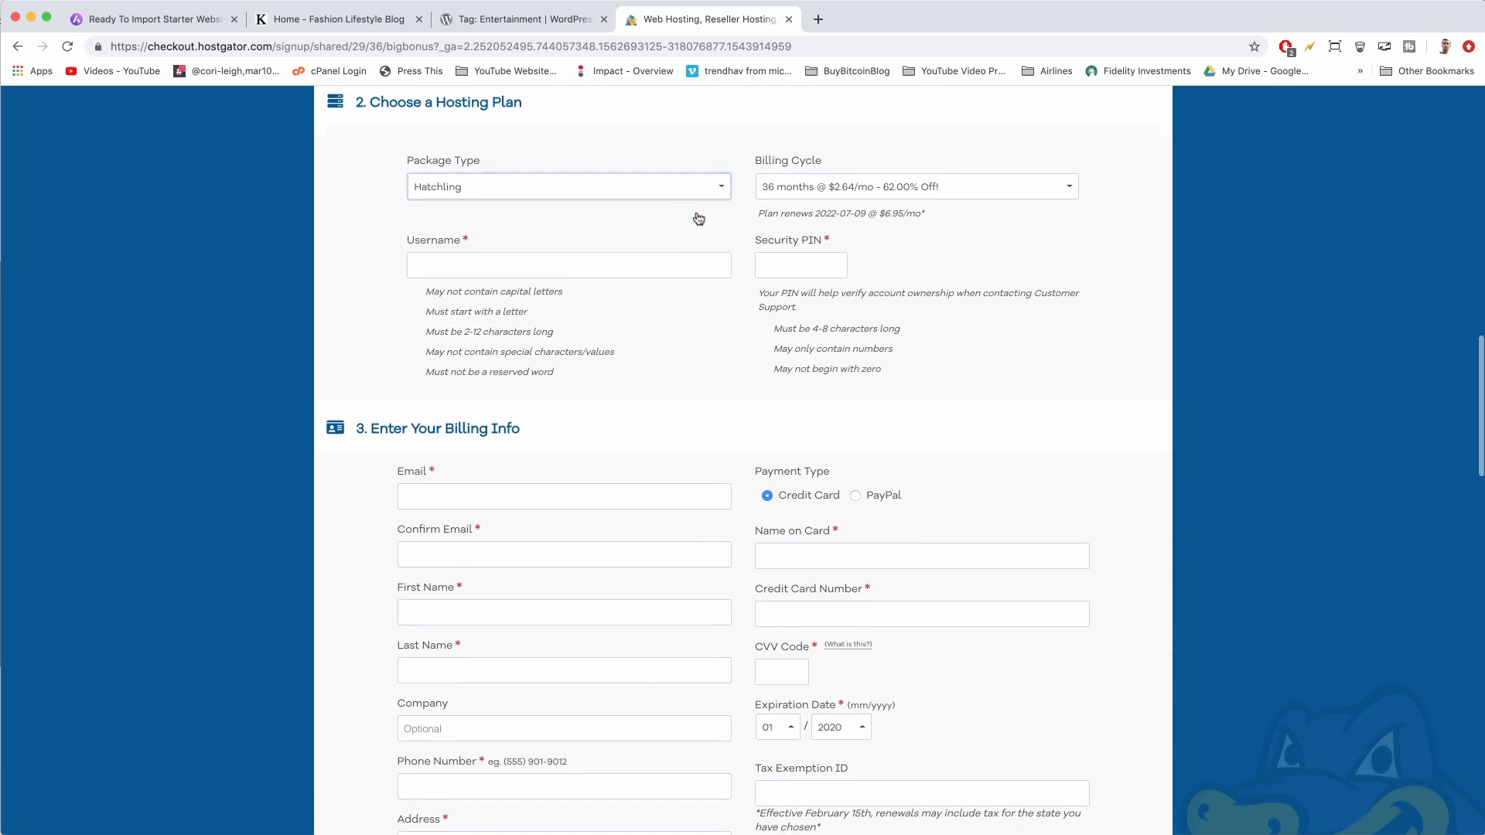
Set the Billing Cycle to '12 months @ $4.48/mo - 50.00% Off!'
{"action": "left_click", "coordinate": [912, 186]}
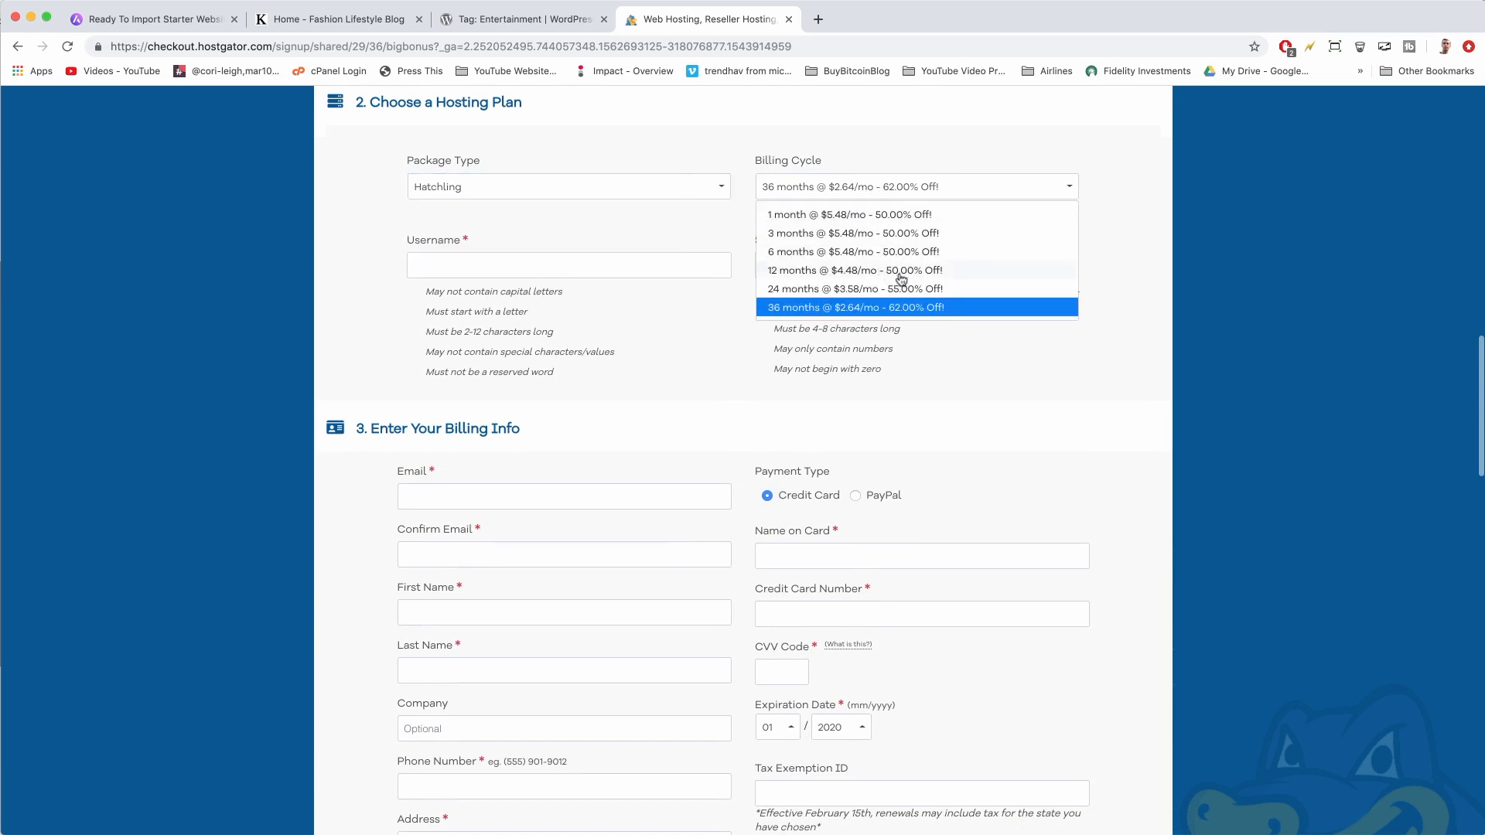
{"action": "mouse_move", "coordinate": [890, 225]}
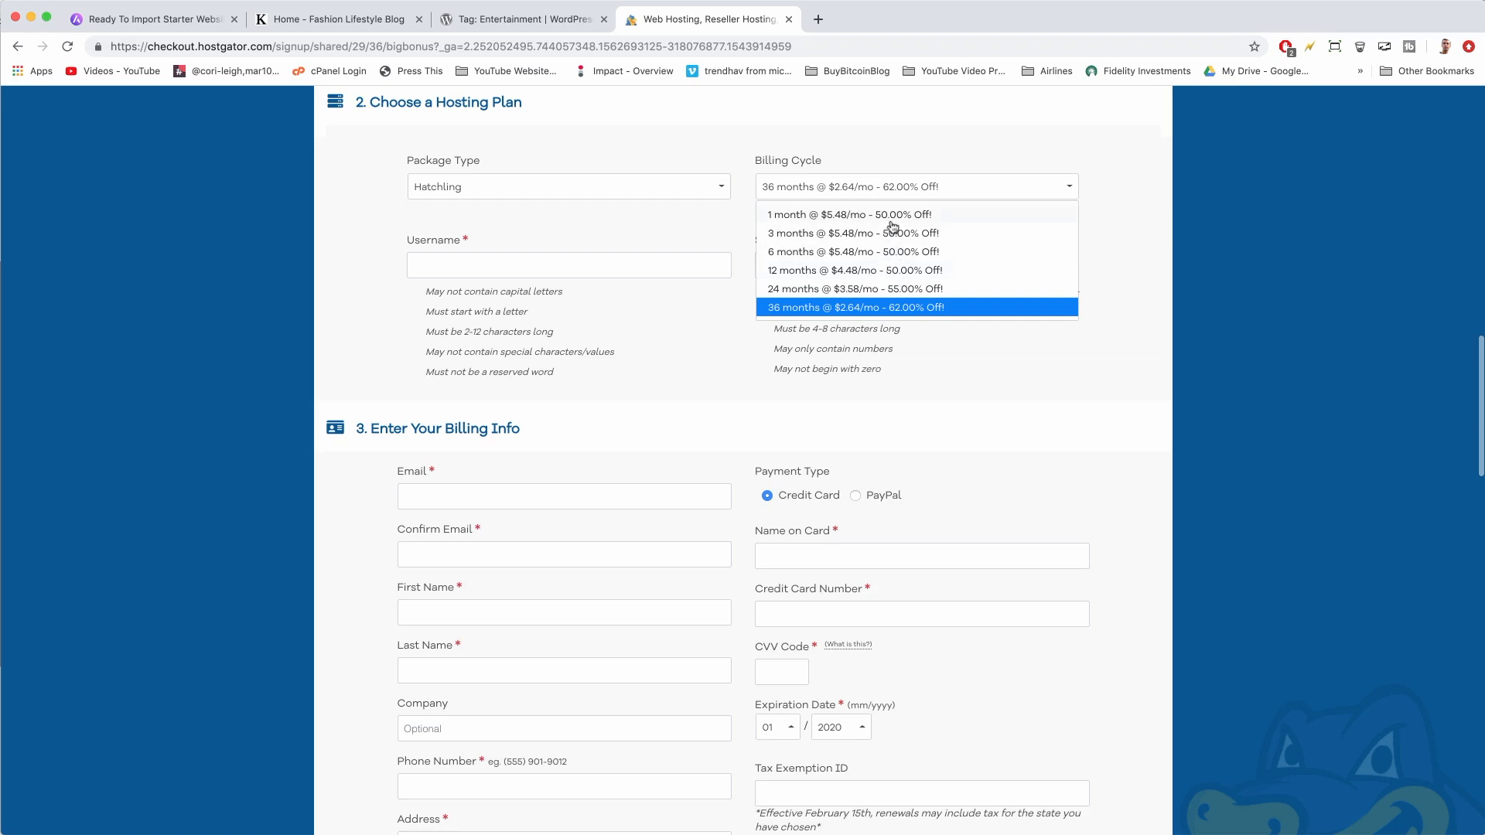
{"action": "mouse_move", "coordinate": [872, 195]}
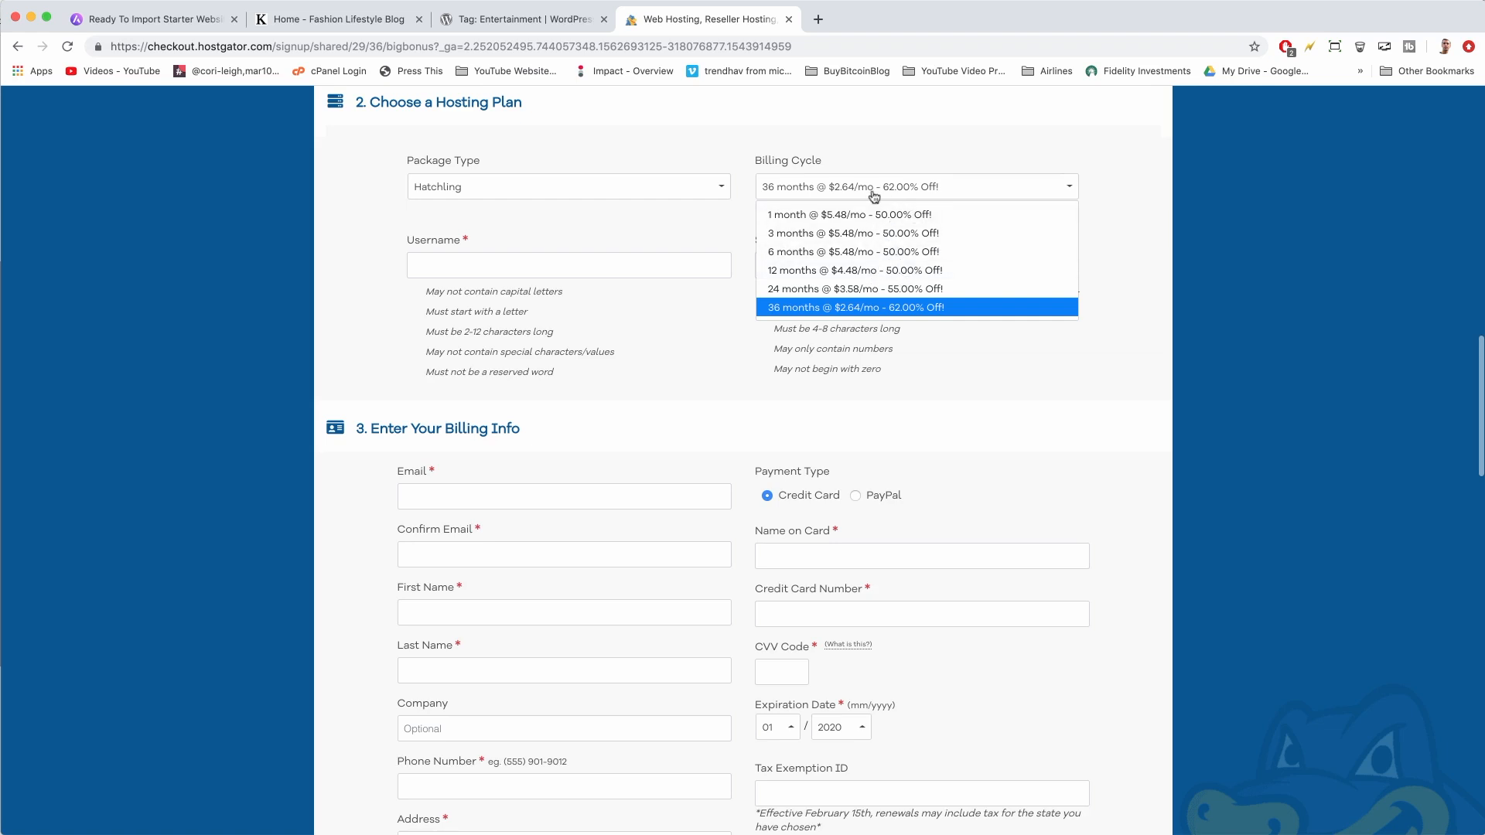
{"action": "mouse_move", "coordinate": [895, 245]}
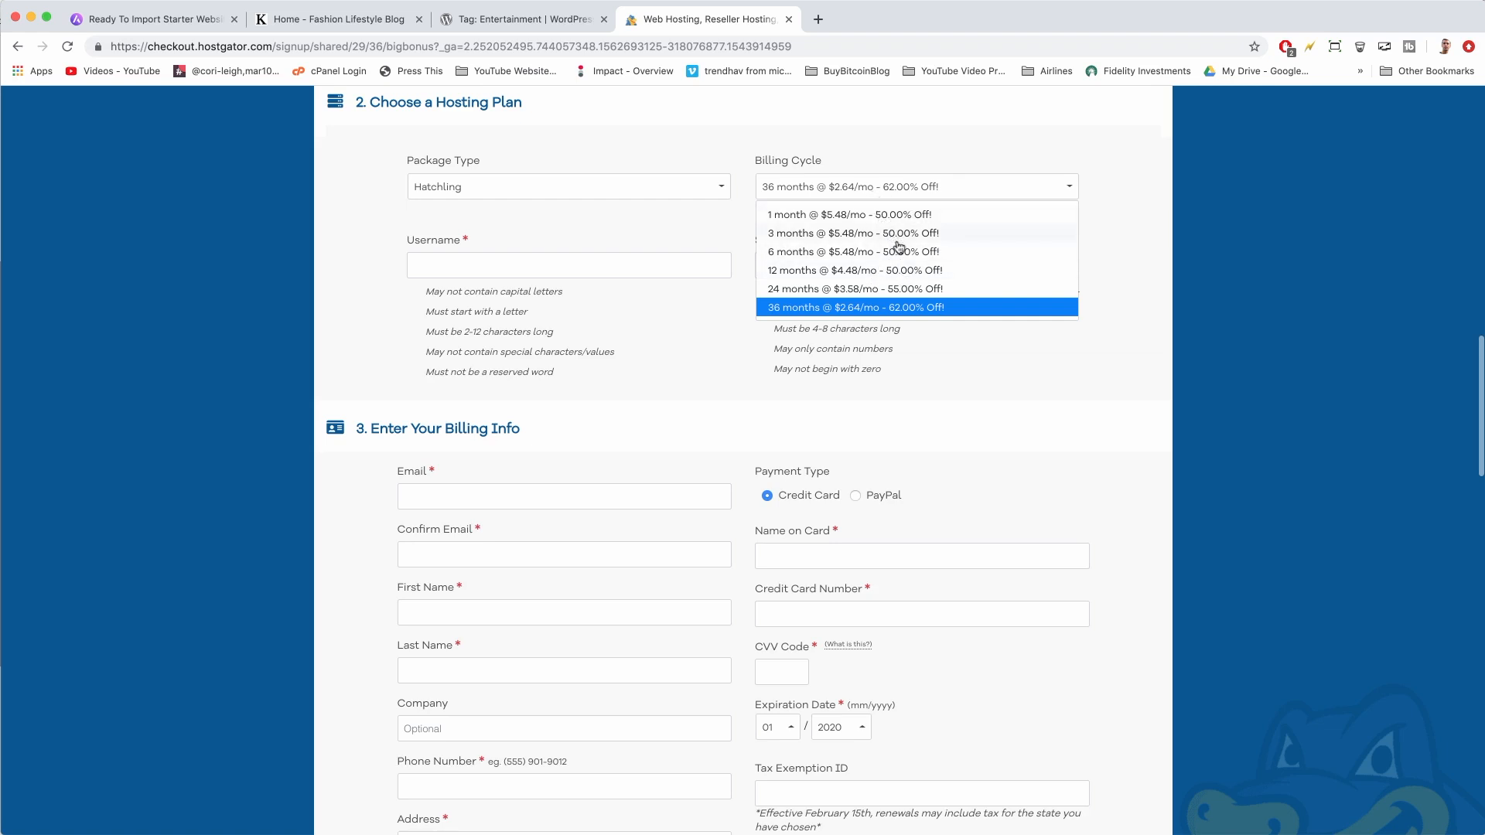
{"action": "mouse_move", "coordinate": [933, 271]}
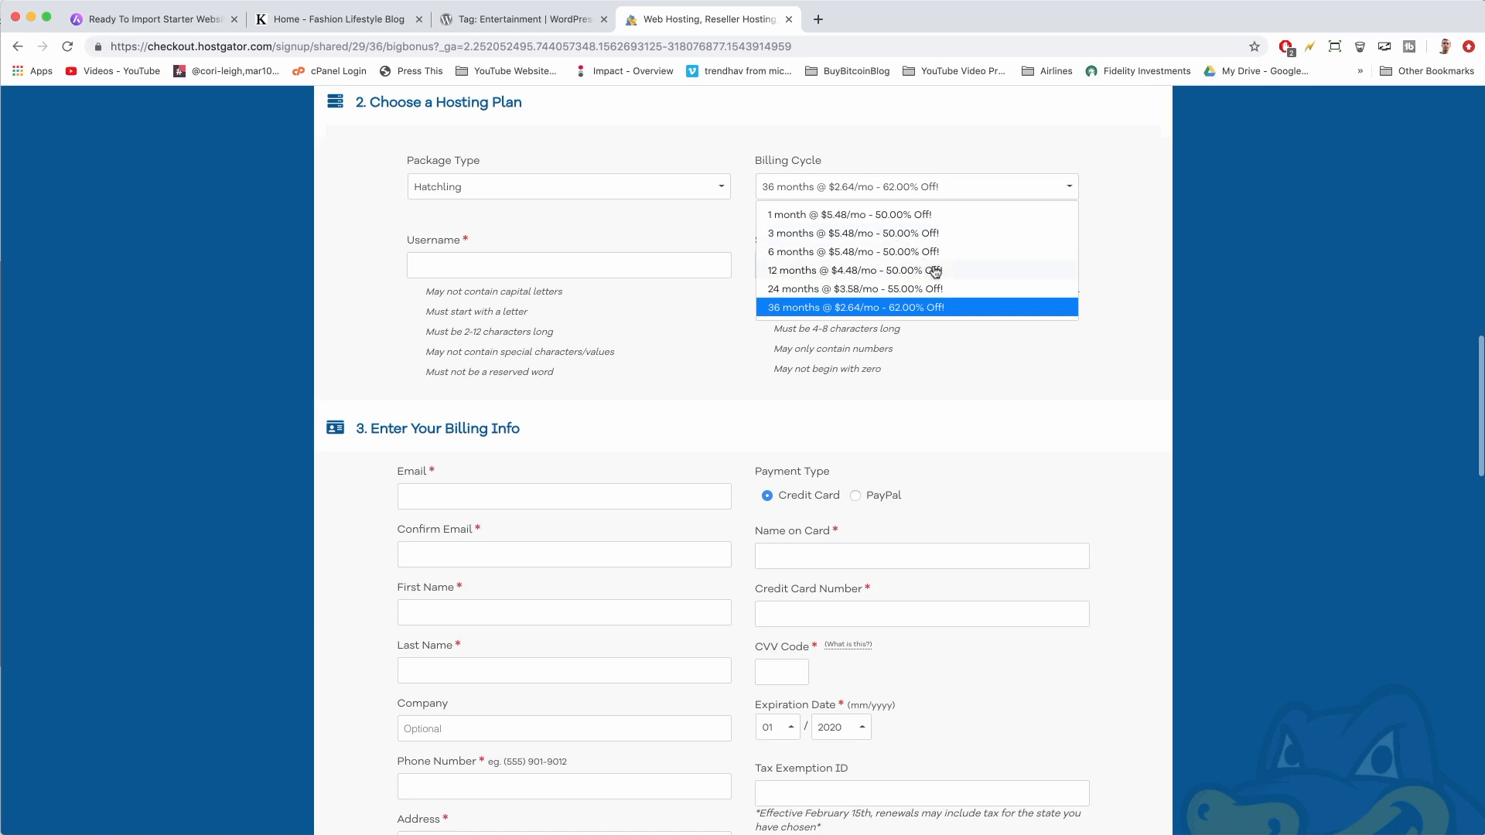
{"action": "mouse_move", "coordinate": [912, 237]}
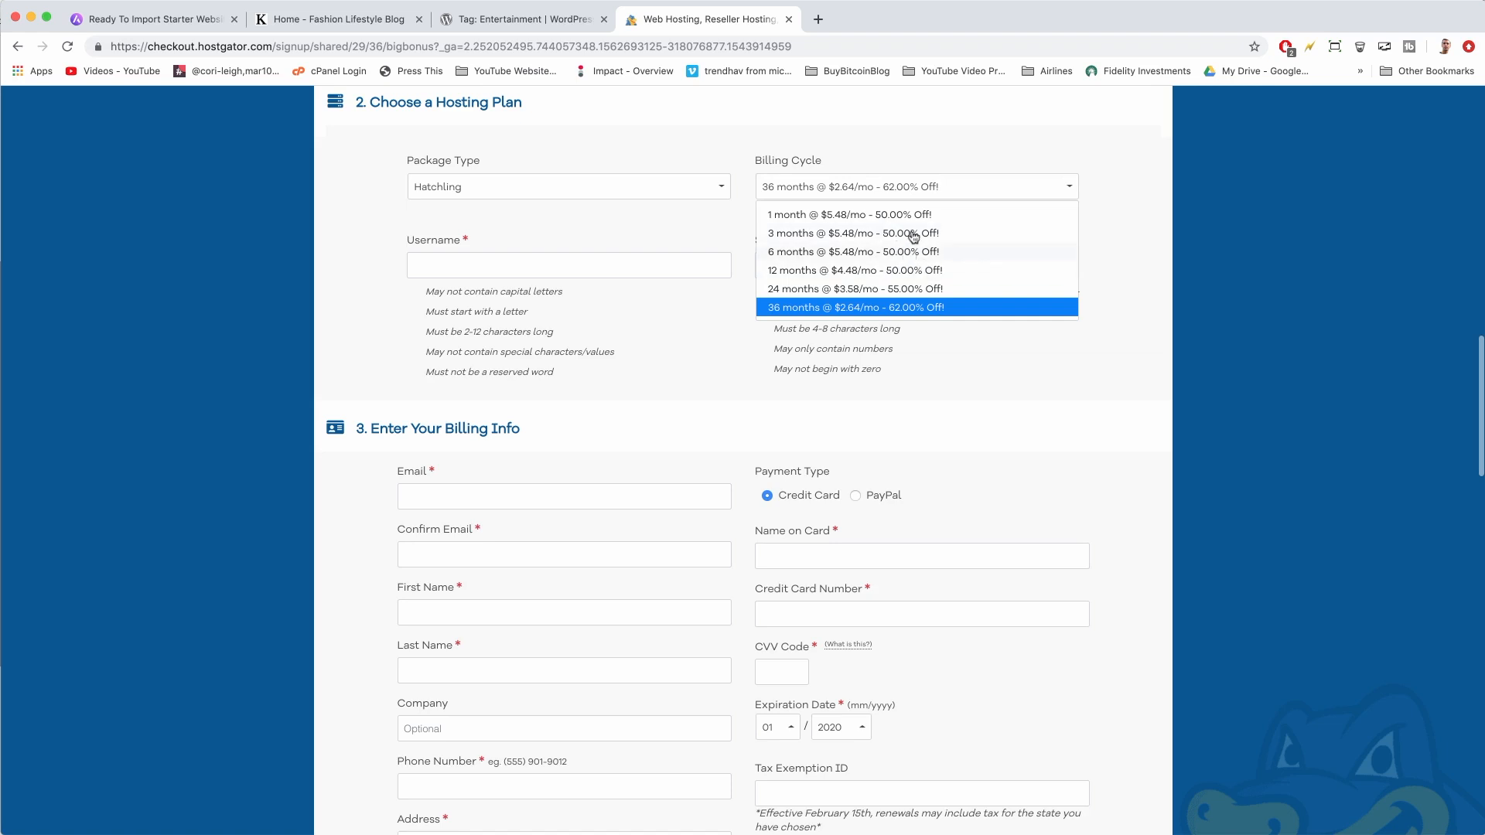
{"action": "mouse_move", "coordinate": [838, 236]}
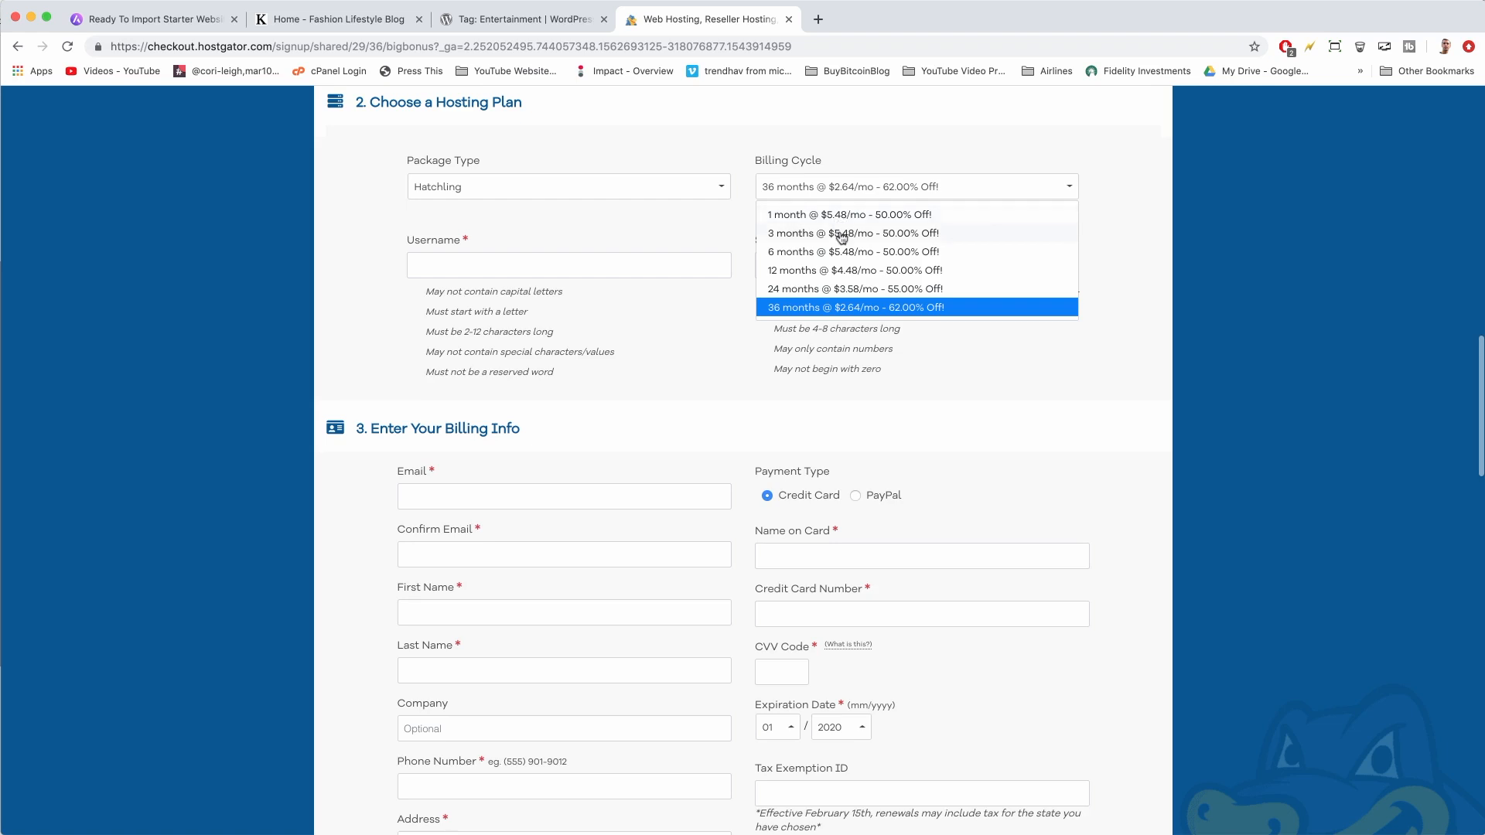
{"action": "mouse_move", "coordinate": [844, 260]}
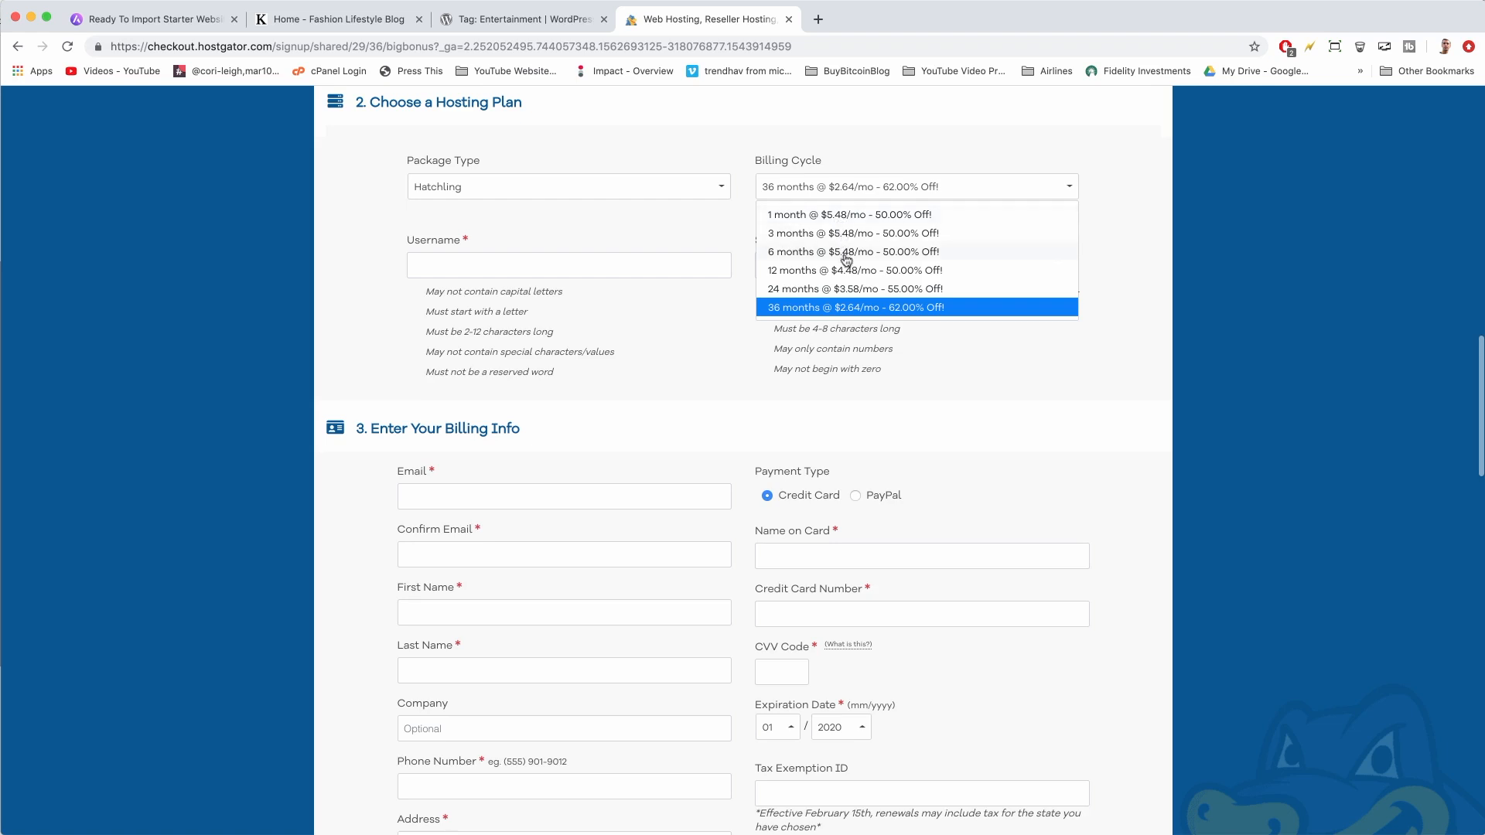
{"action": "mouse_move", "coordinate": [845, 269]}
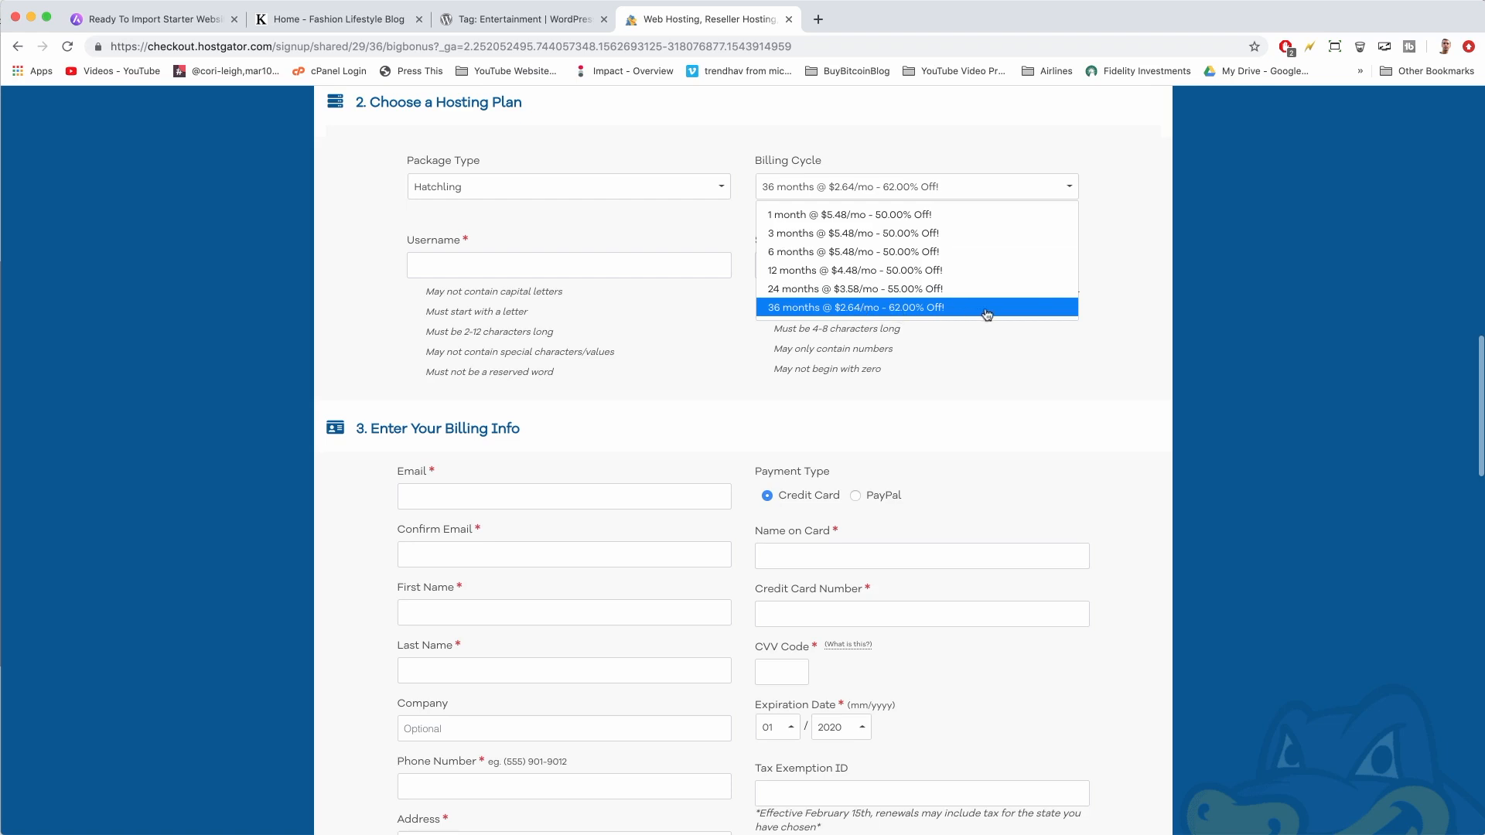
{"action": "mouse_move", "coordinate": [900, 275]}
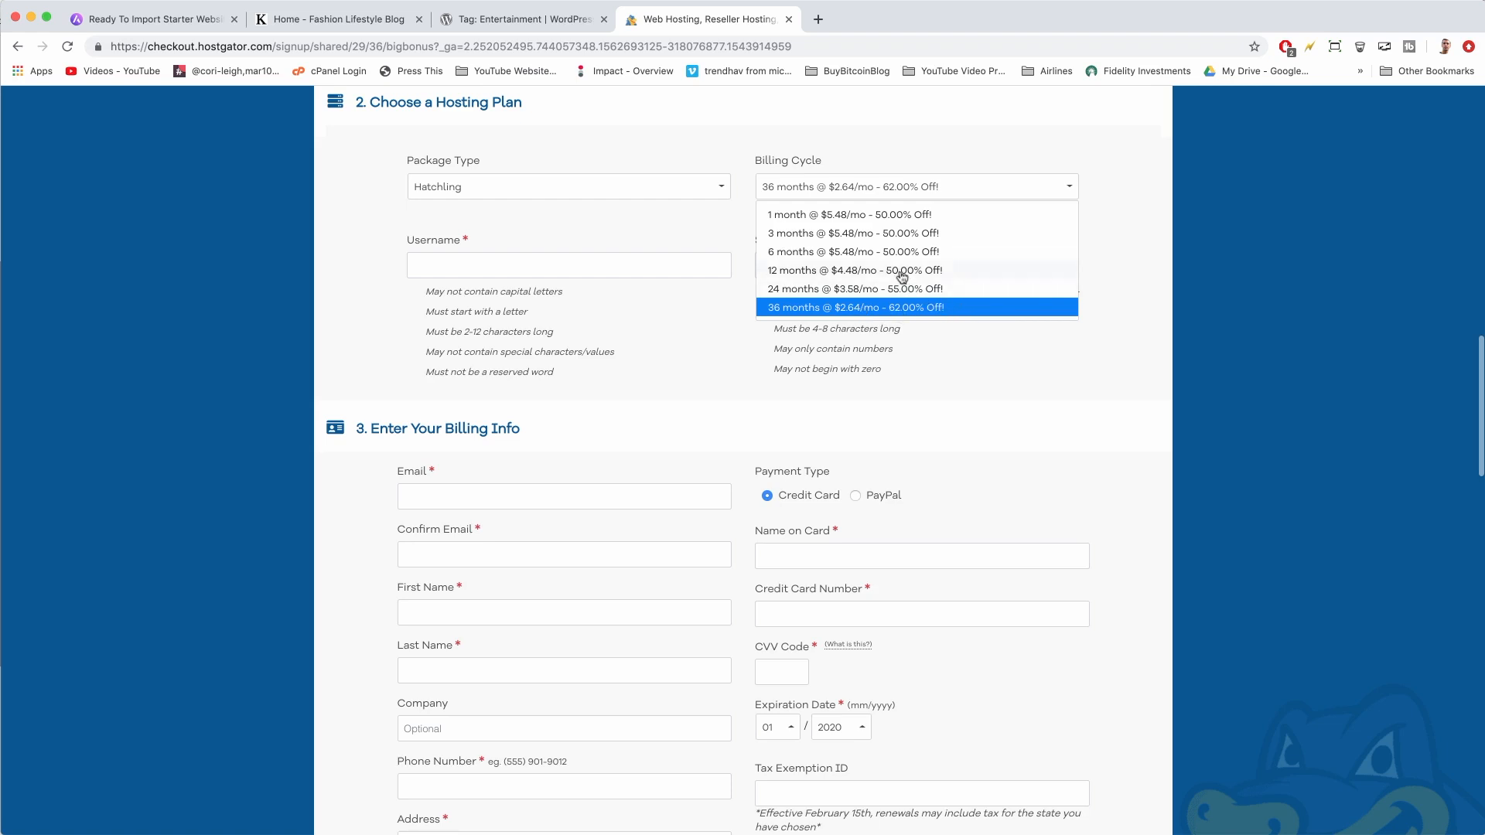
{"action": "left_click", "coordinate": [853, 270]}
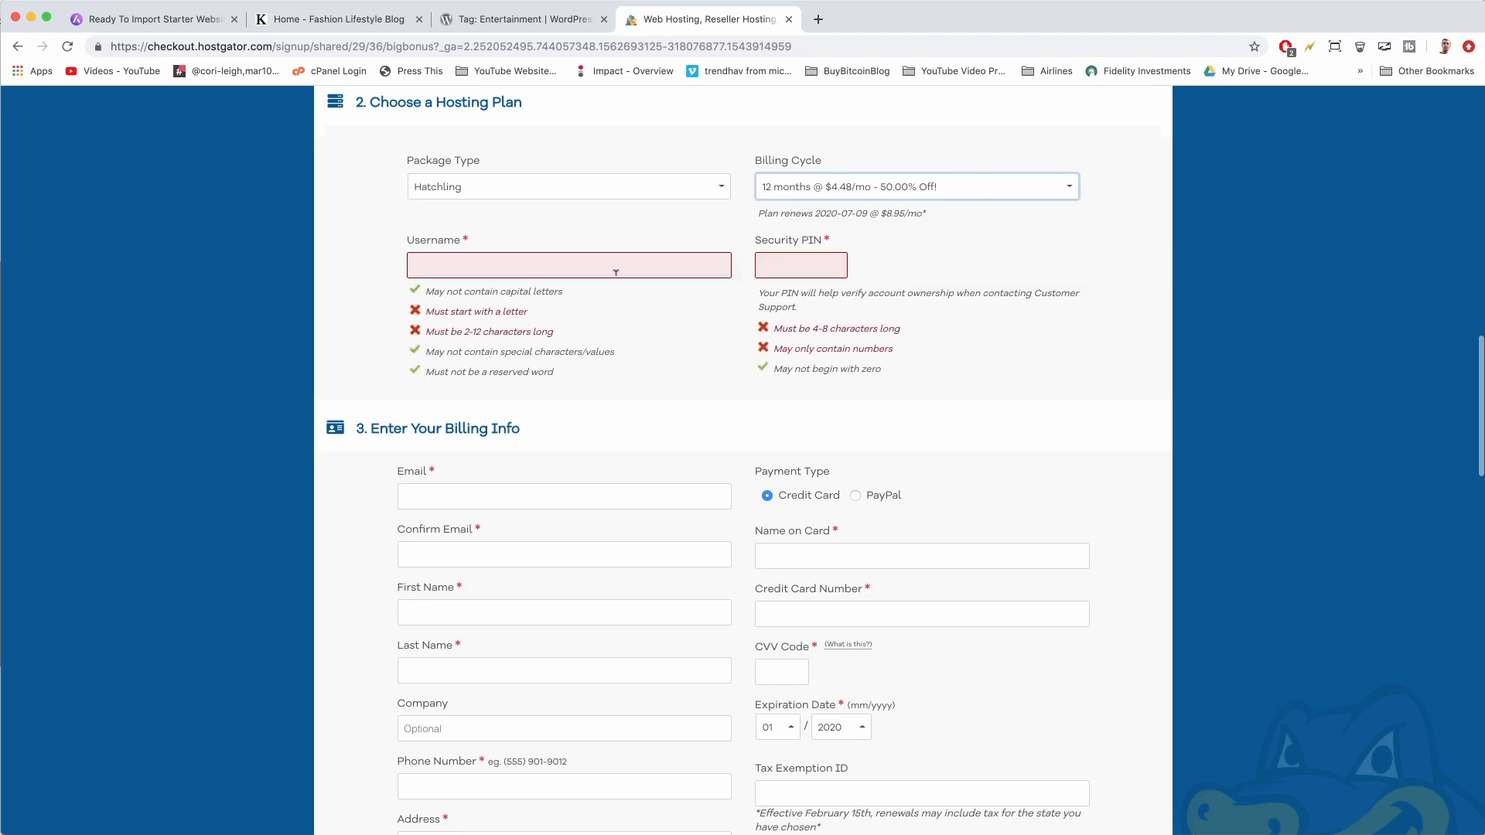
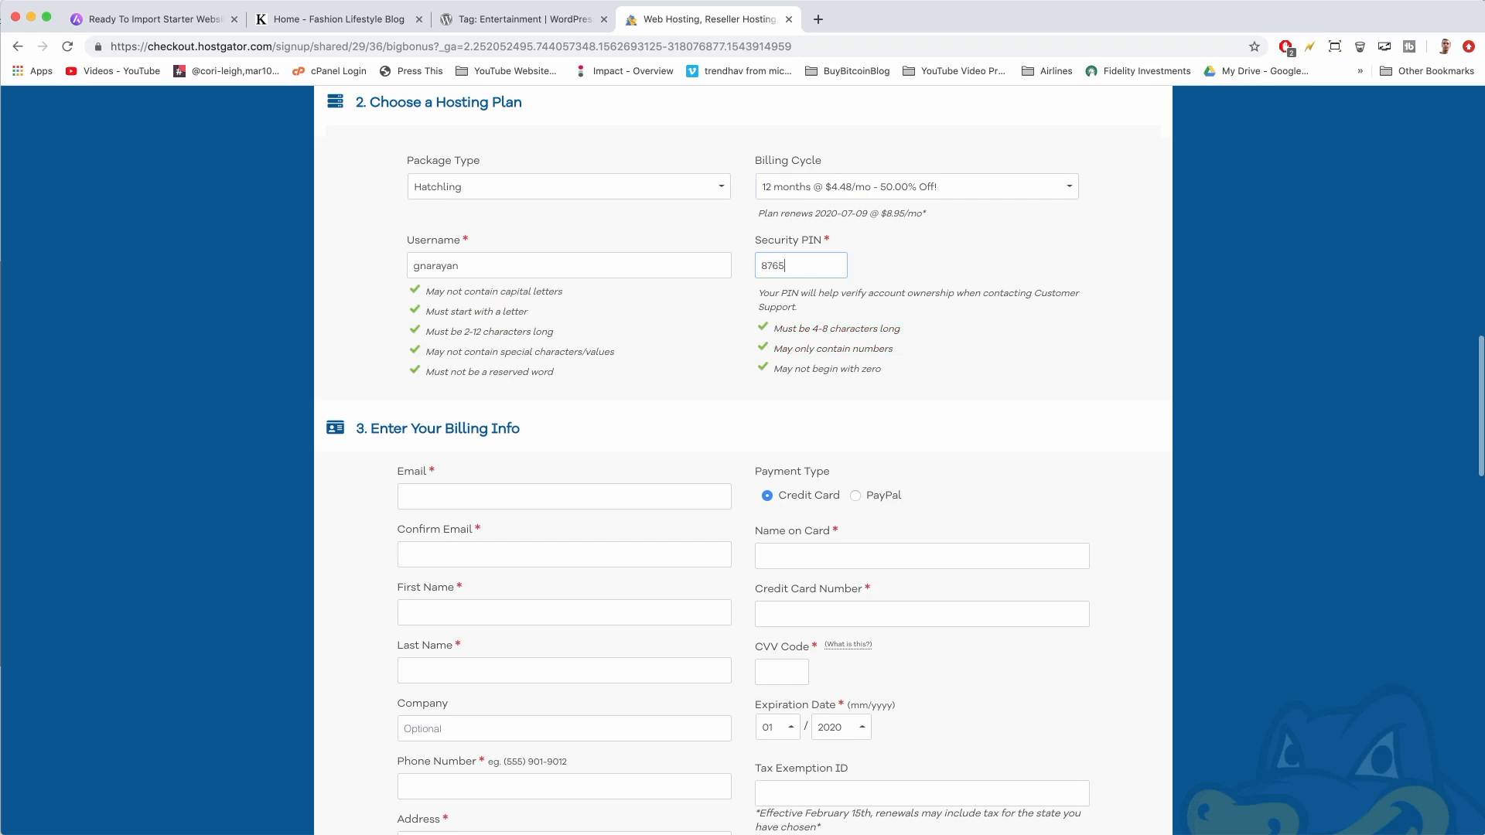
Scroll past the billing details to the Add Additional Services section
{"action": "scroll", "scroll_direction": "down", "scroll_amount": 3}
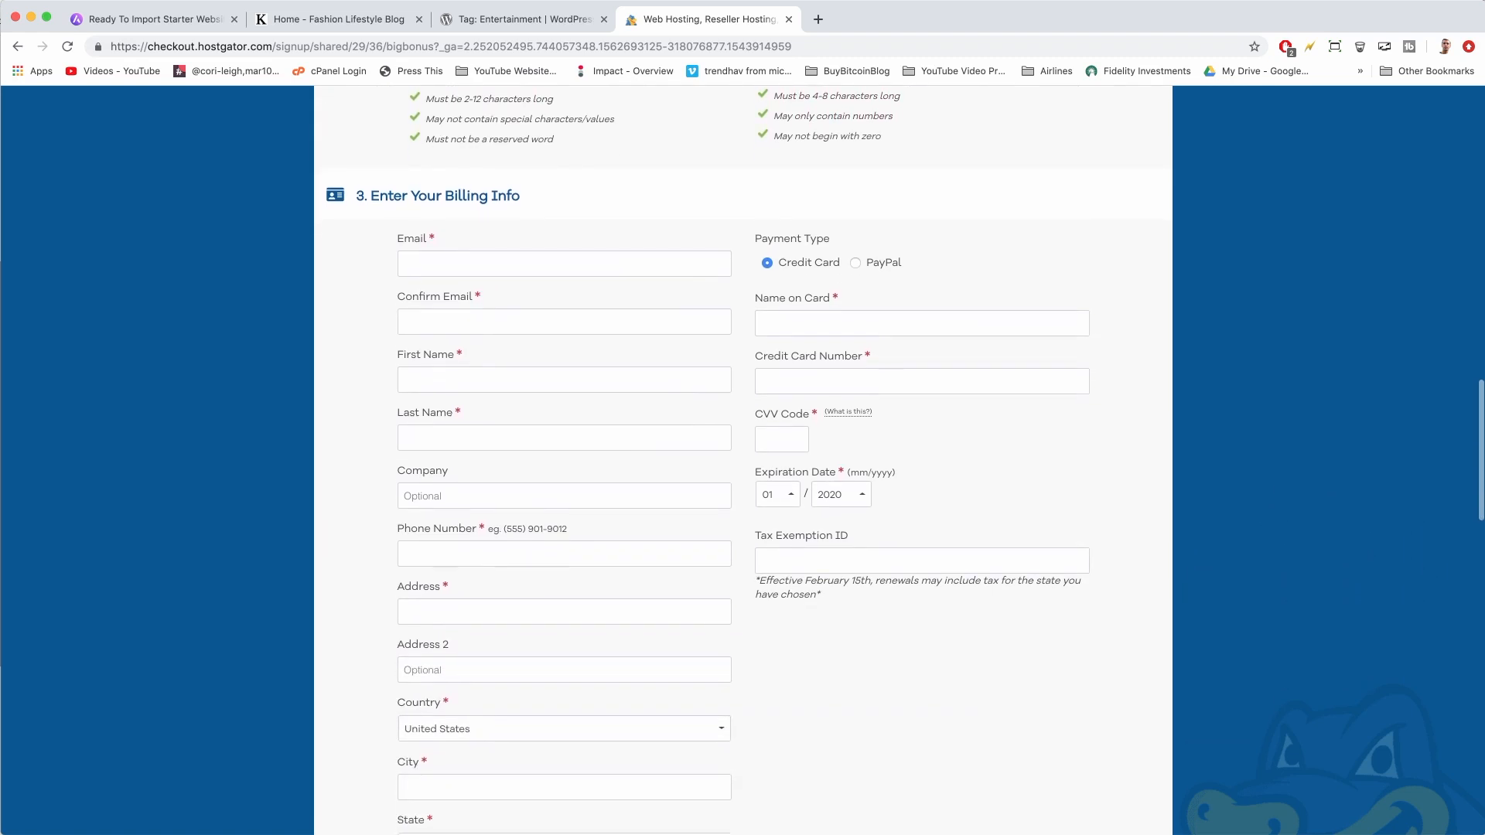
{"action": "scroll", "scroll_direction": "down", "scroll_amount": 3}
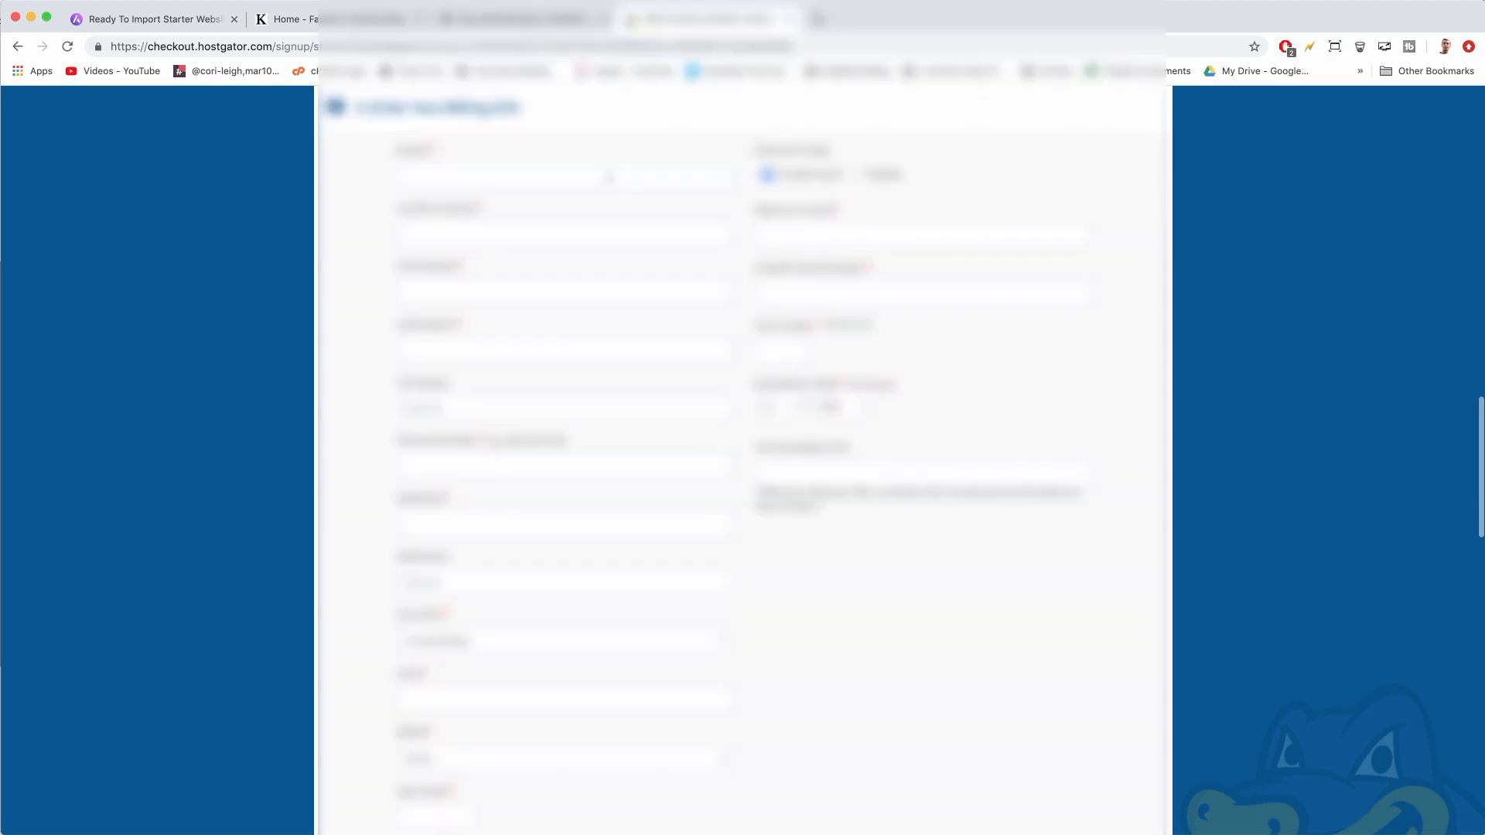
{"action": "left_click", "coordinate": [564, 178]}
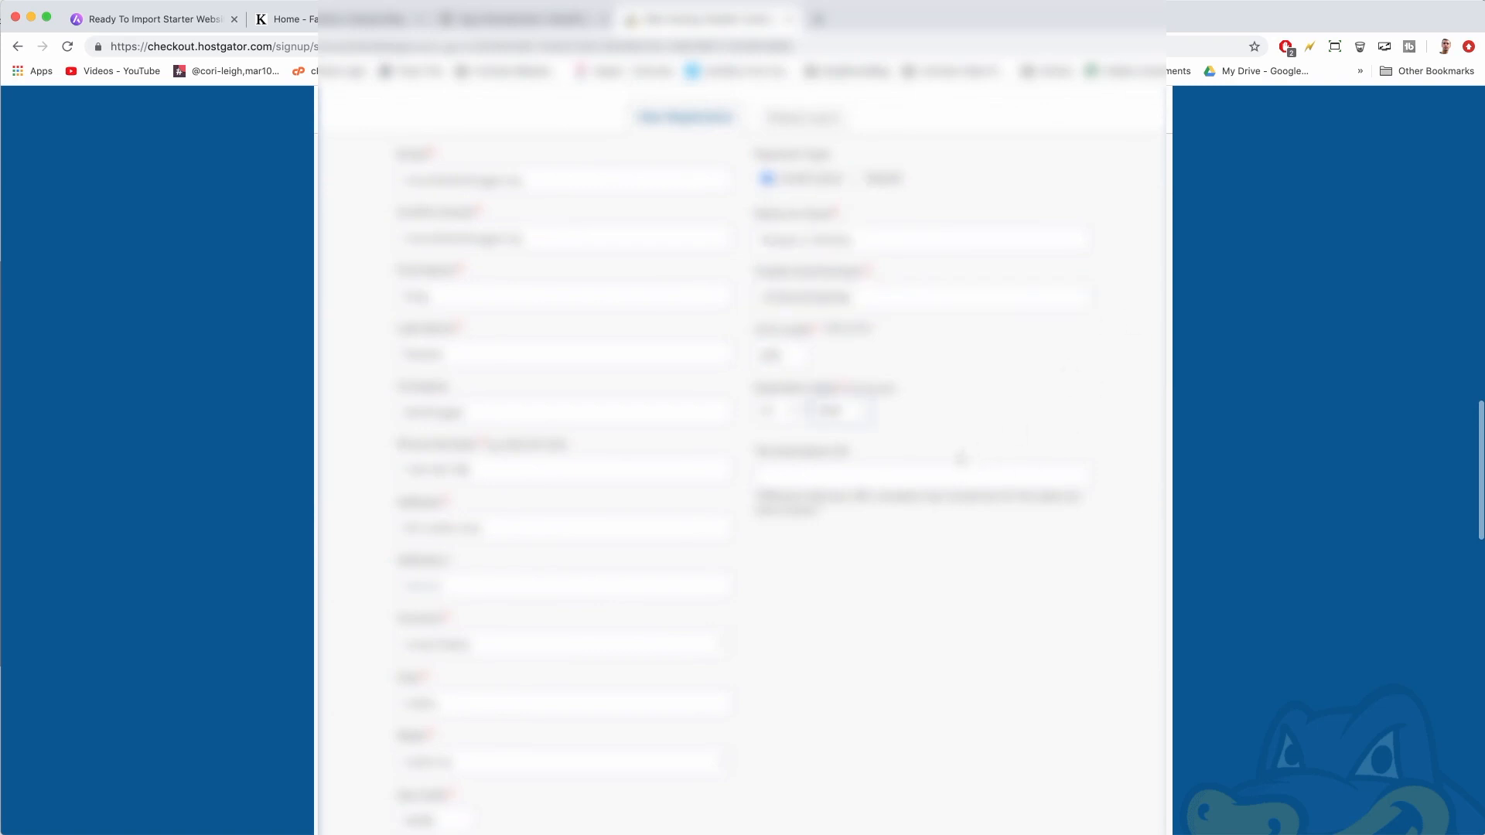
{"action": "scroll", "scroll_direction": "down", "scroll_amount": 3}
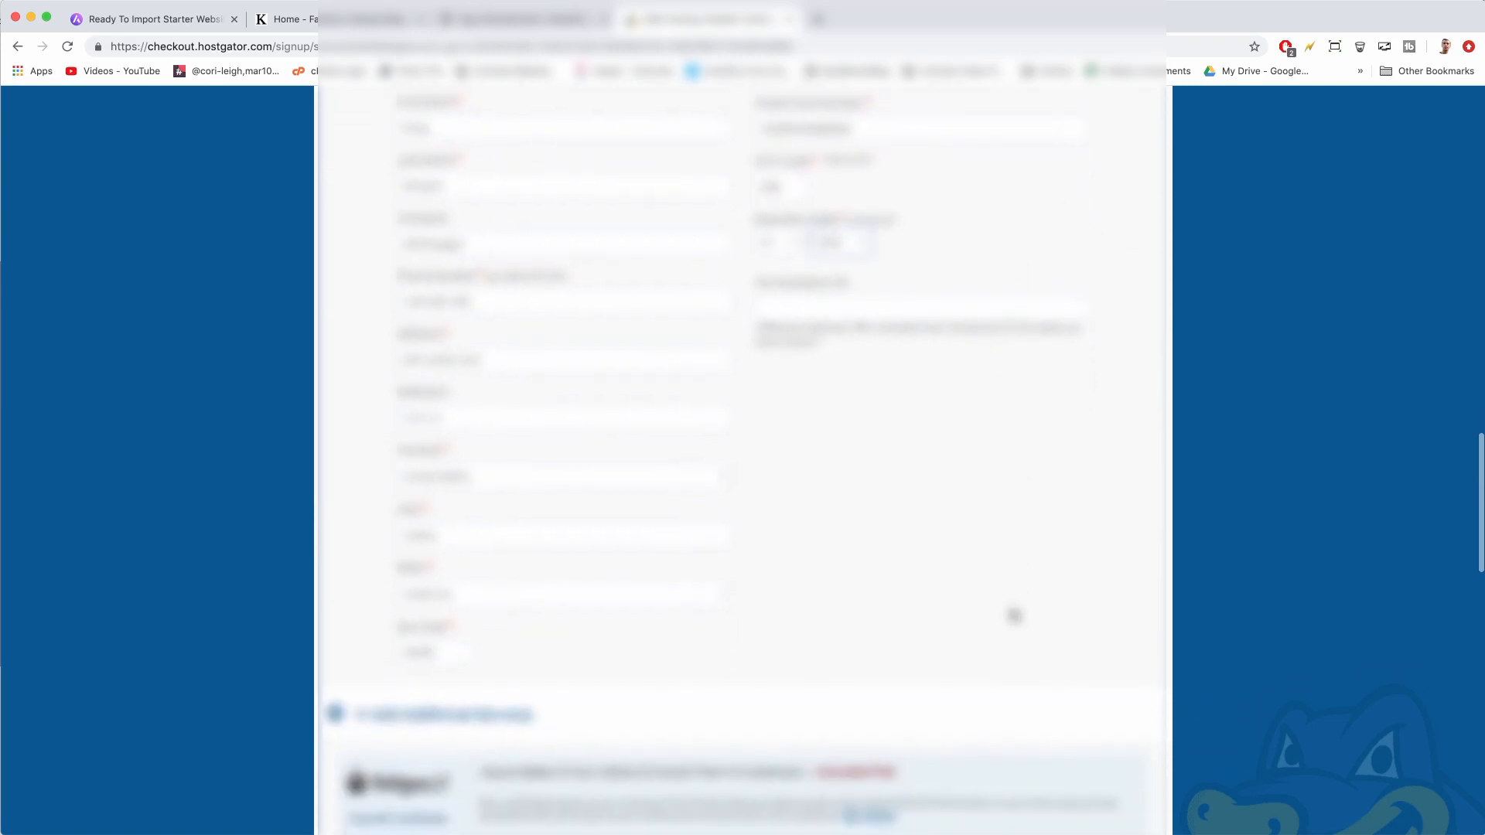
{"action": "scroll", "scroll_direction": "down", "scroll_amount": 3}
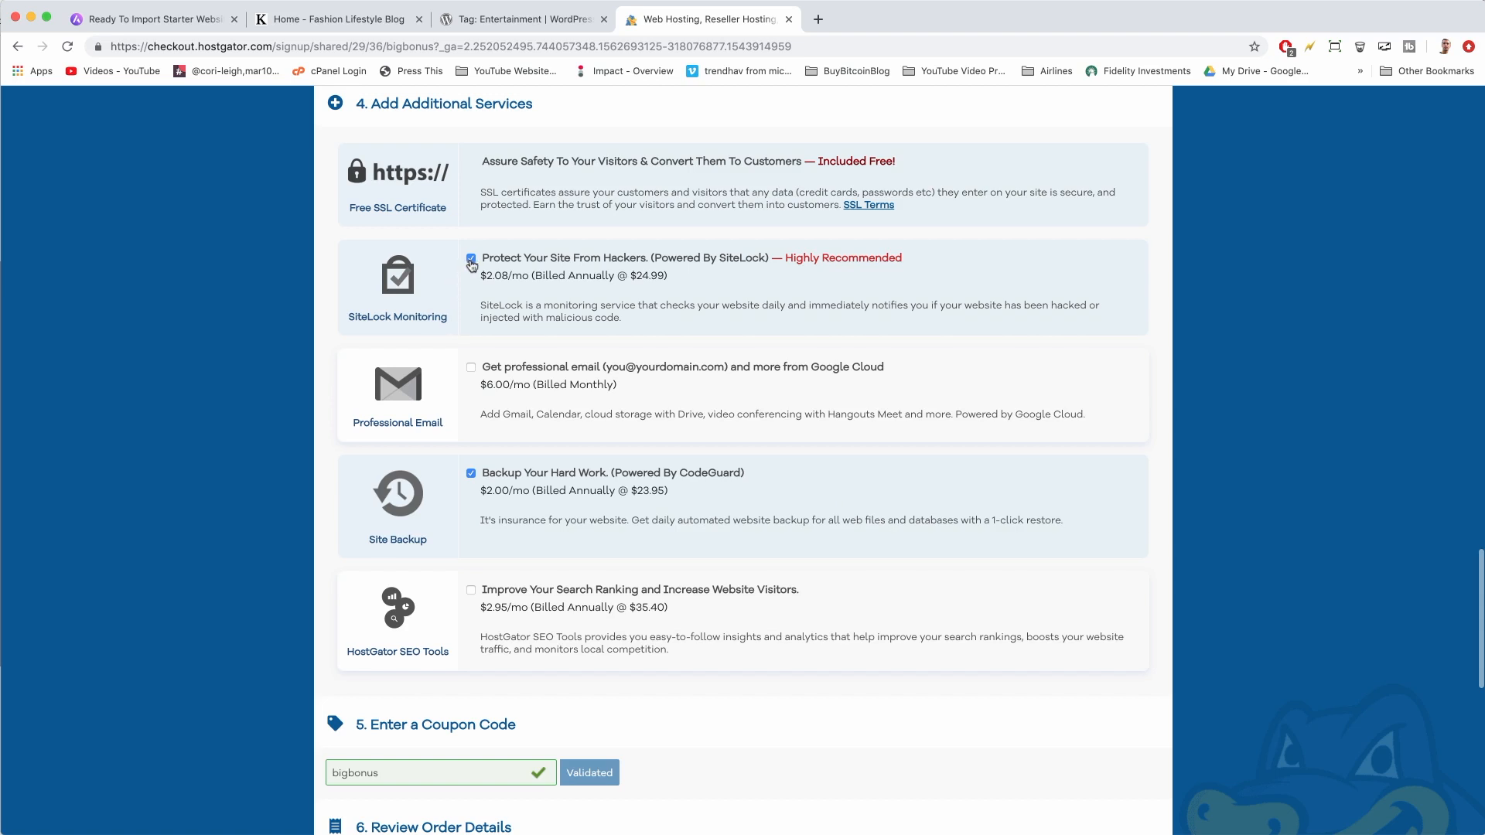
Untick the SiteLock Monitoring and CodeGuard Site Backup add-ons
{"action": "left_click", "coordinate": [471, 260]}
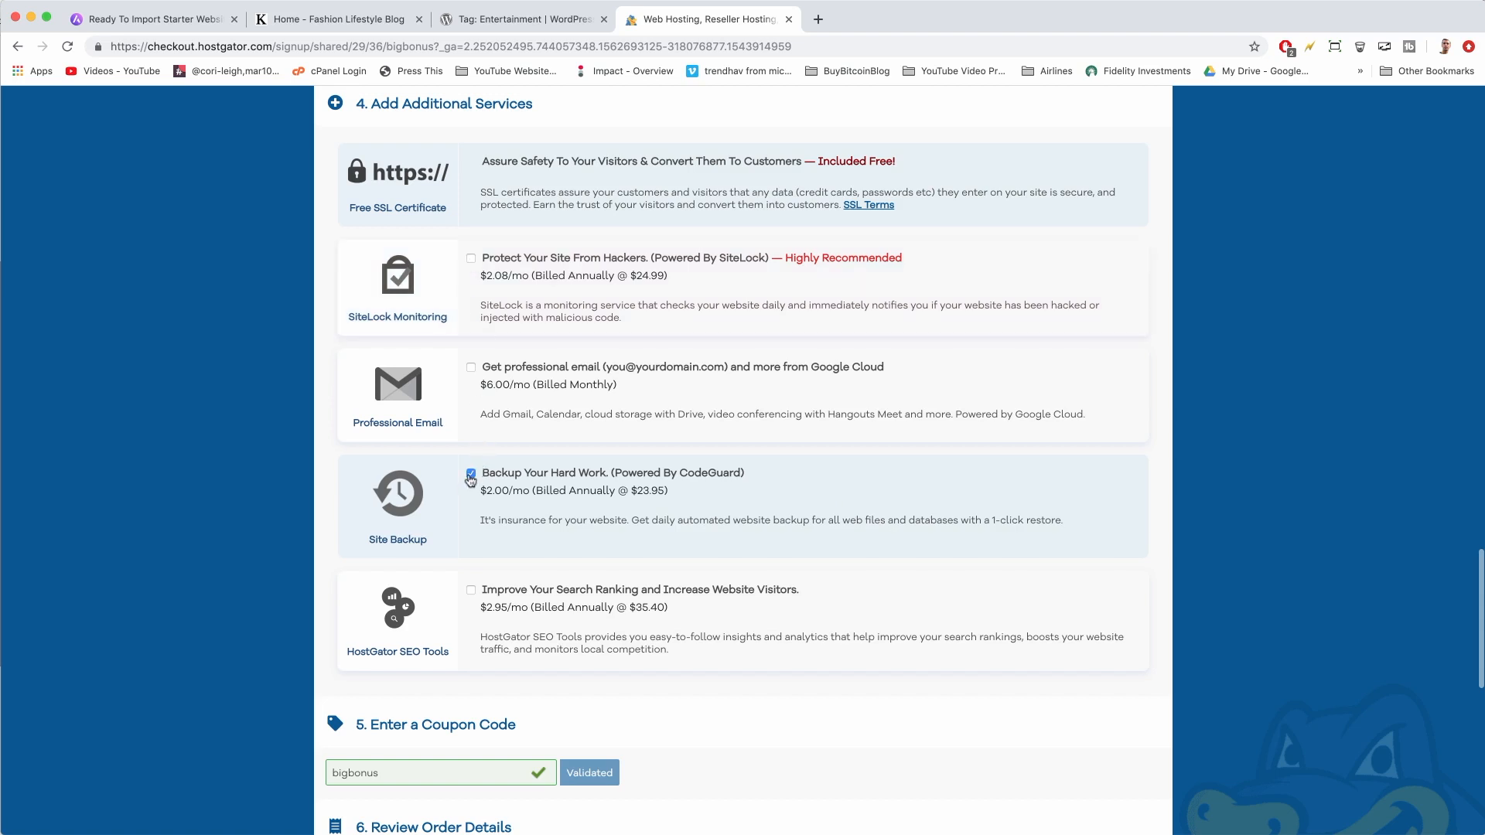
{"action": "left_click", "coordinate": [471, 472]}
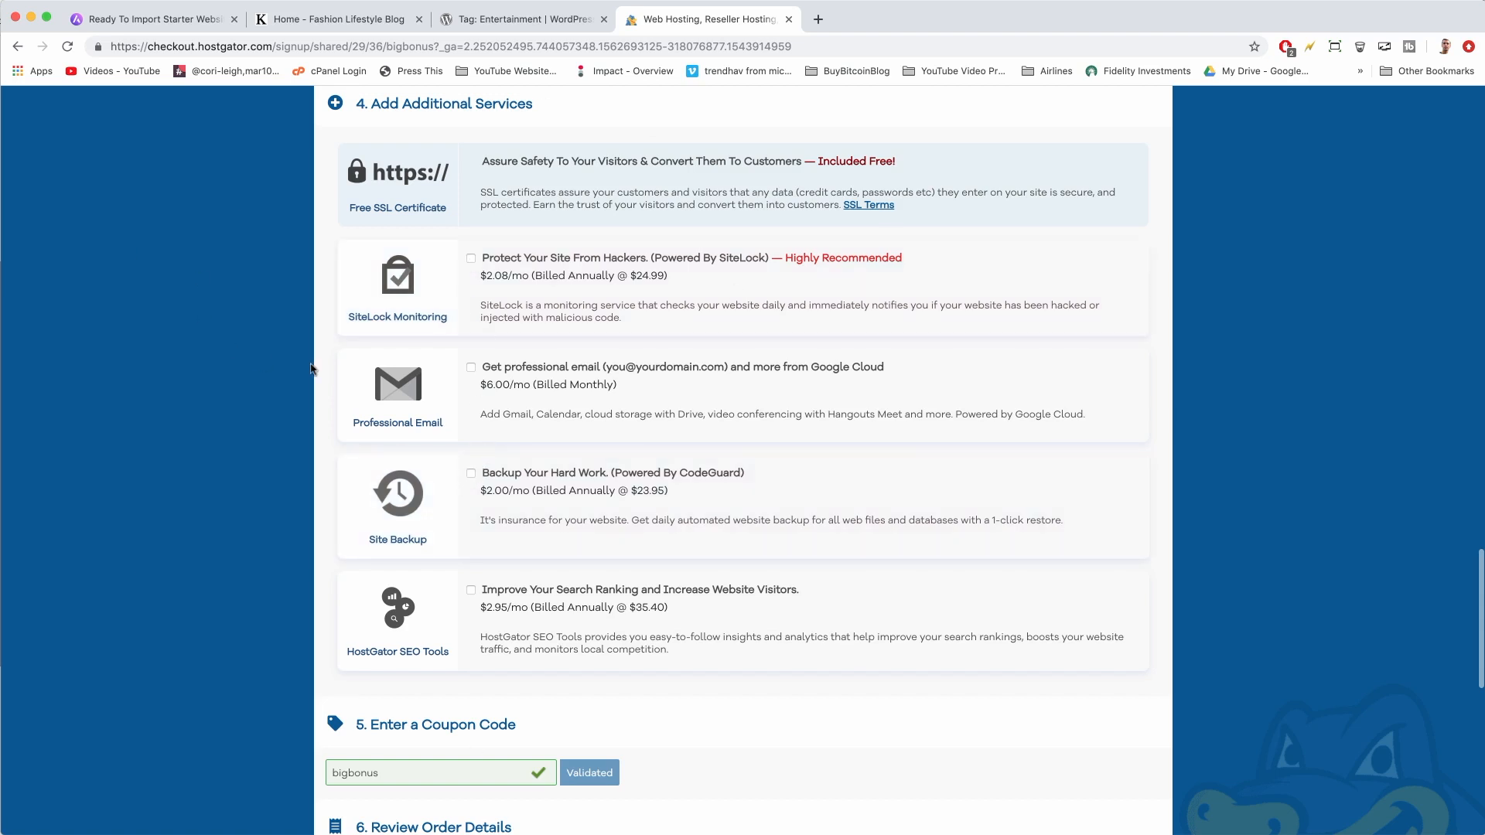
{"action": "mouse_move", "coordinate": [278, 358]}
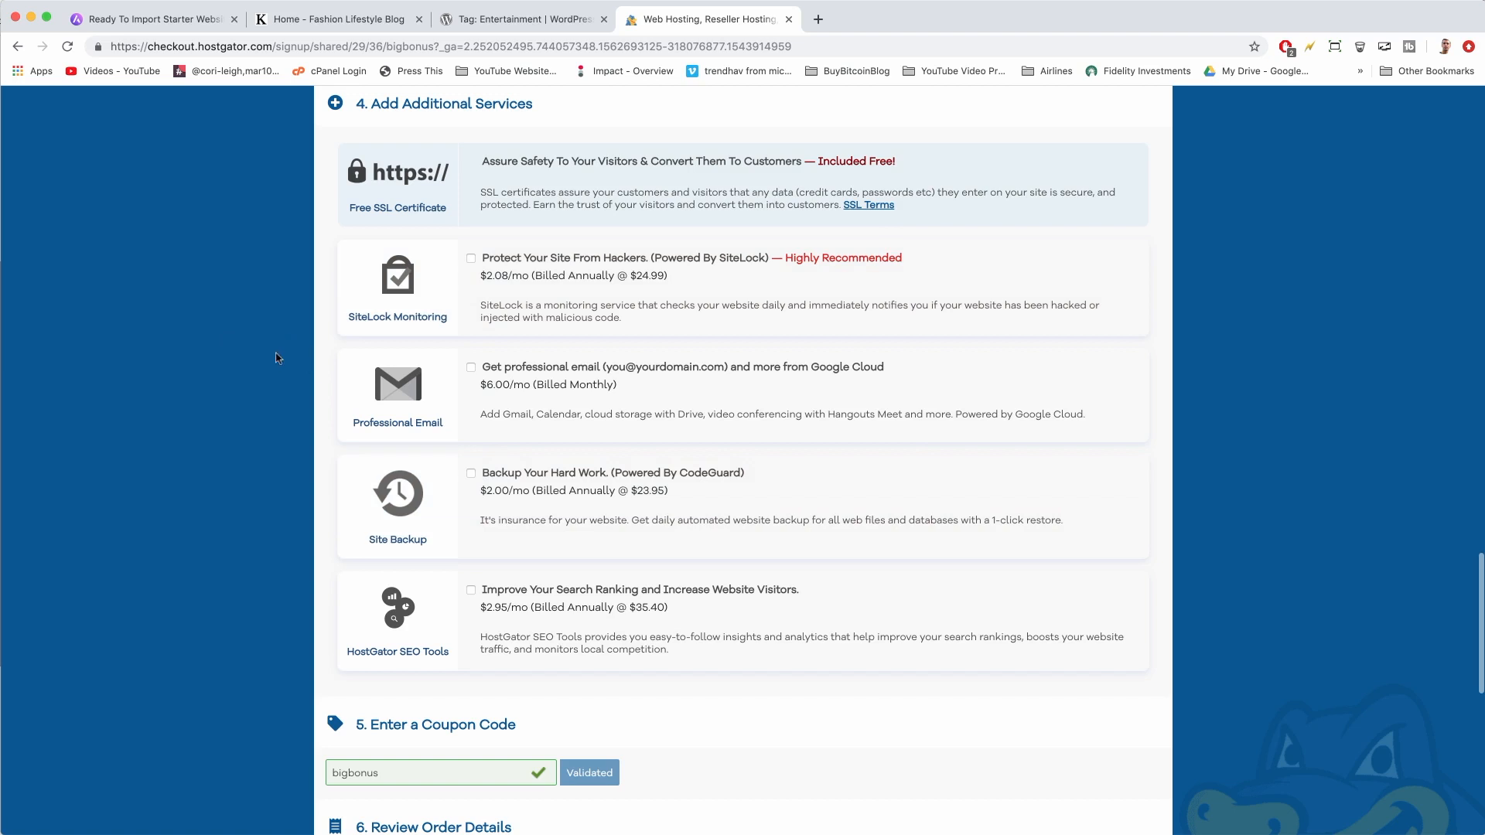
Bring up Review Order Details: Hatchling for 12 months, $71.69 discount, $53.70 due
{"action": "scroll", "scroll_direction": "down", "scroll_amount": 3}
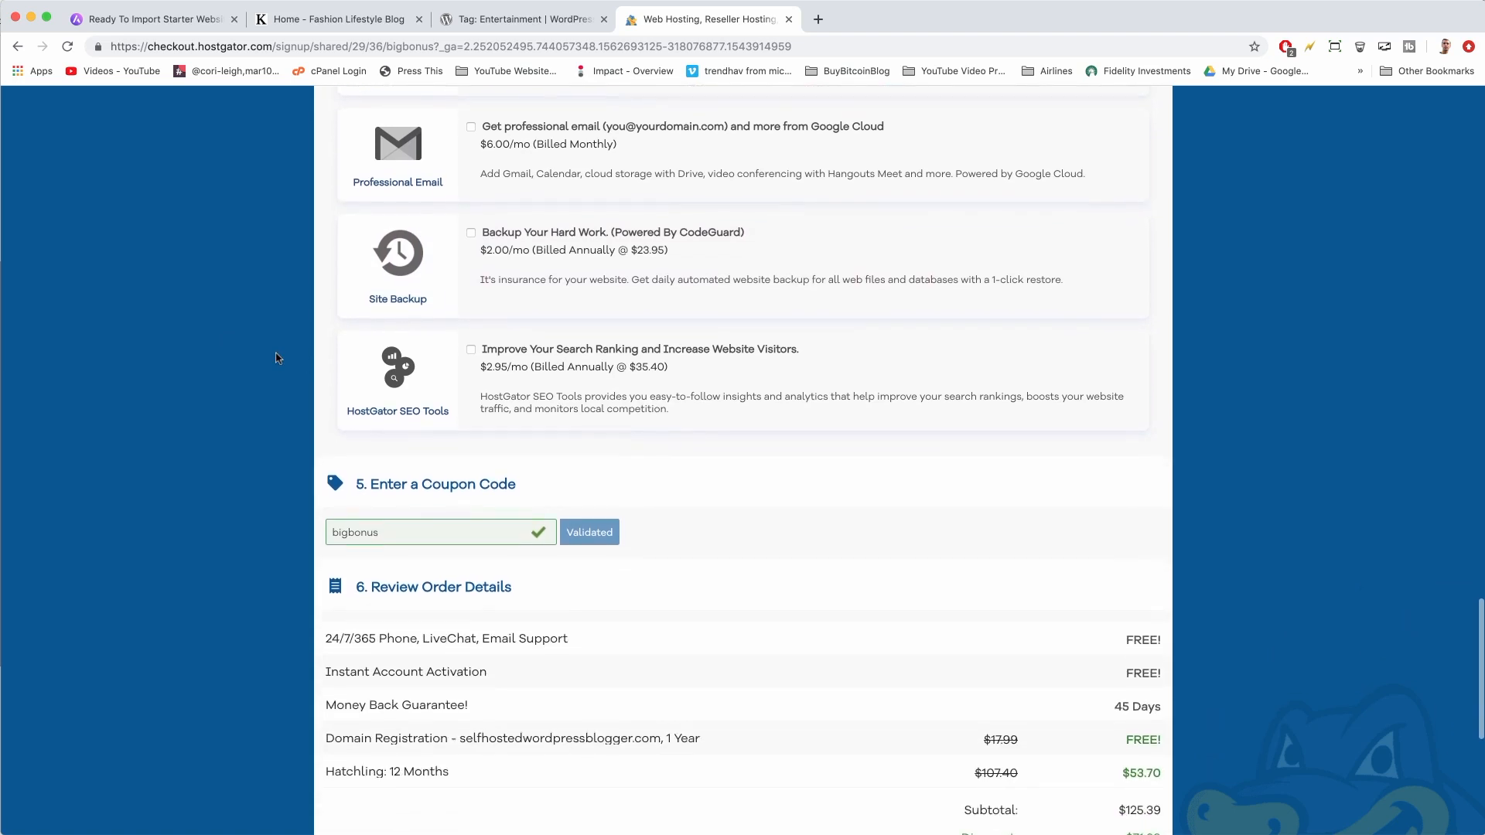
{"action": "scroll", "scroll_direction": "down", "scroll_amount": 3}
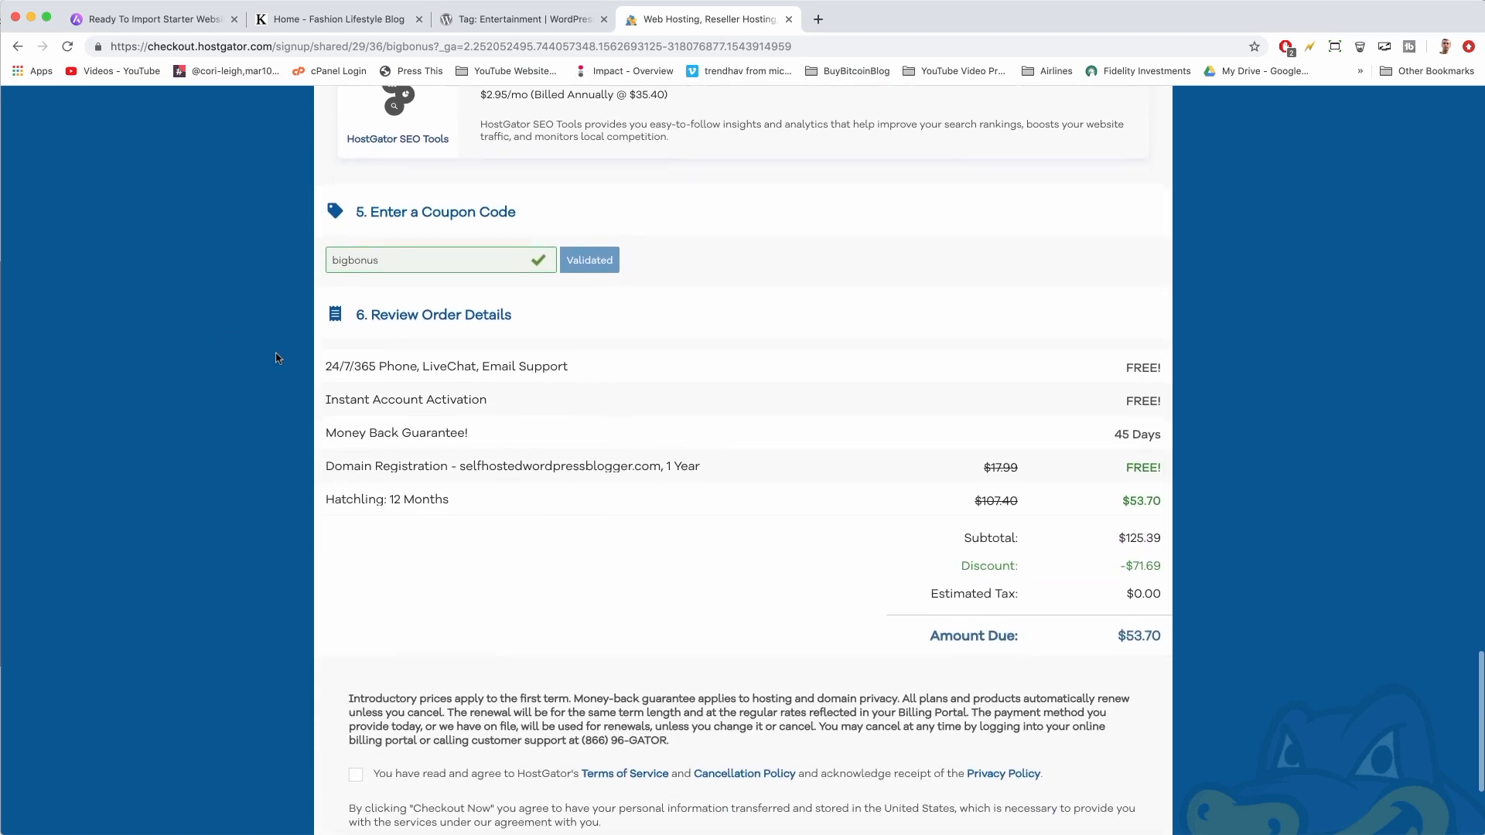
{"action": "scroll", "scroll_direction": "down", "scroll_amount": 3}
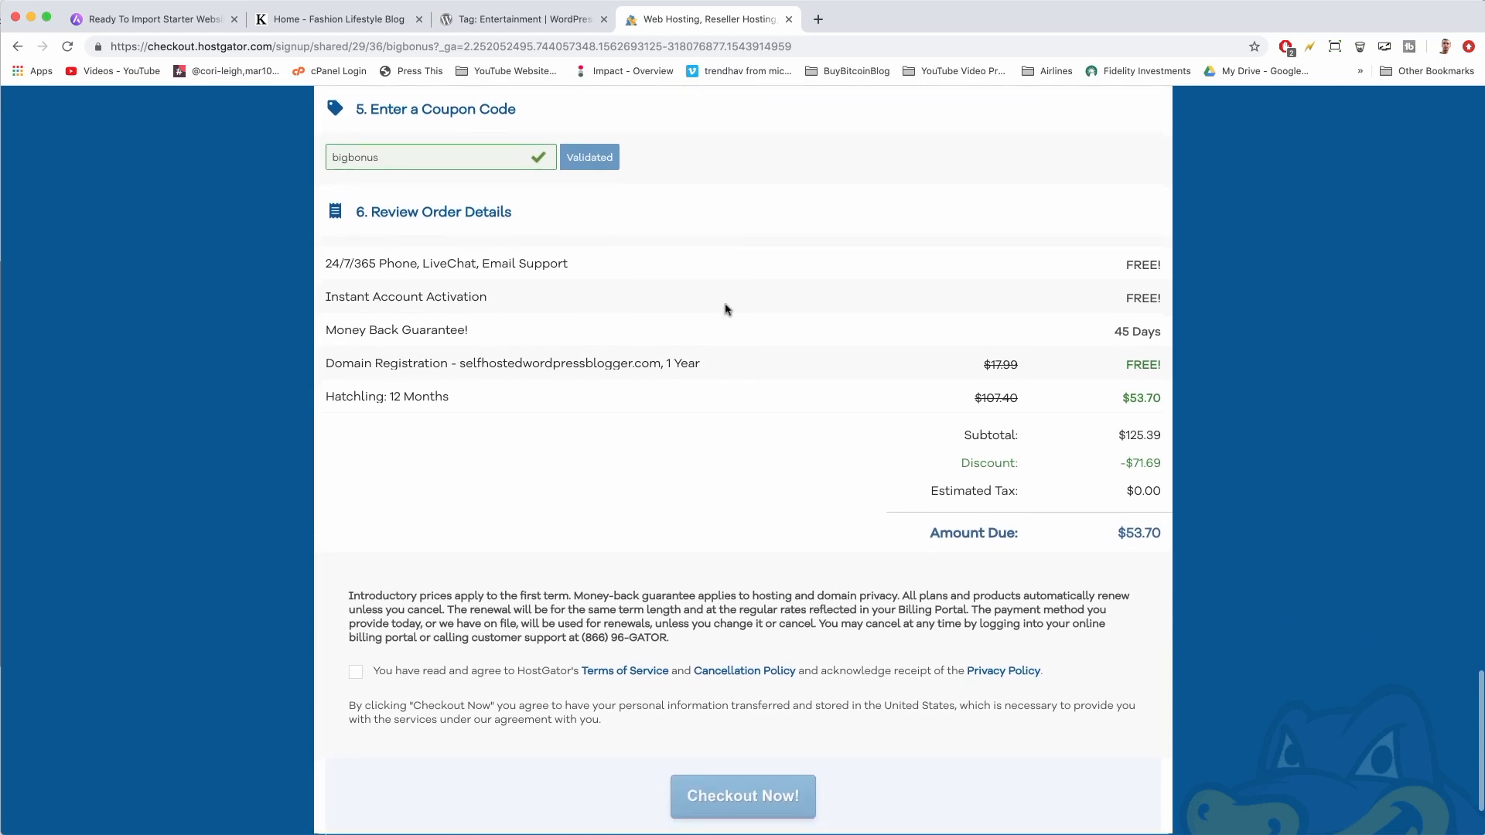
{"action": "left_click", "coordinate": [397, 156]}
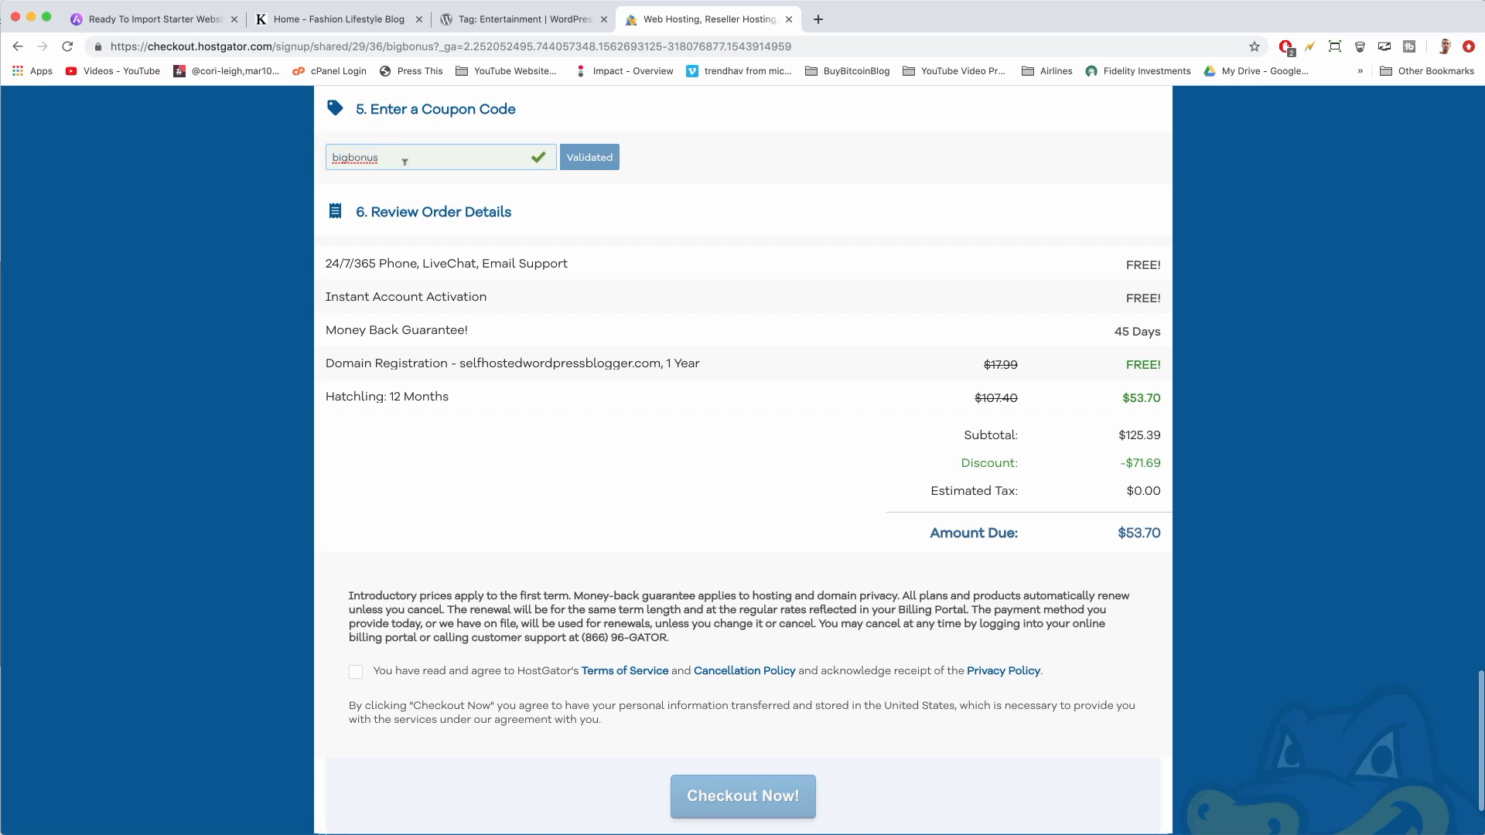
{"action": "mouse_move", "coordinate": [743, 139]}
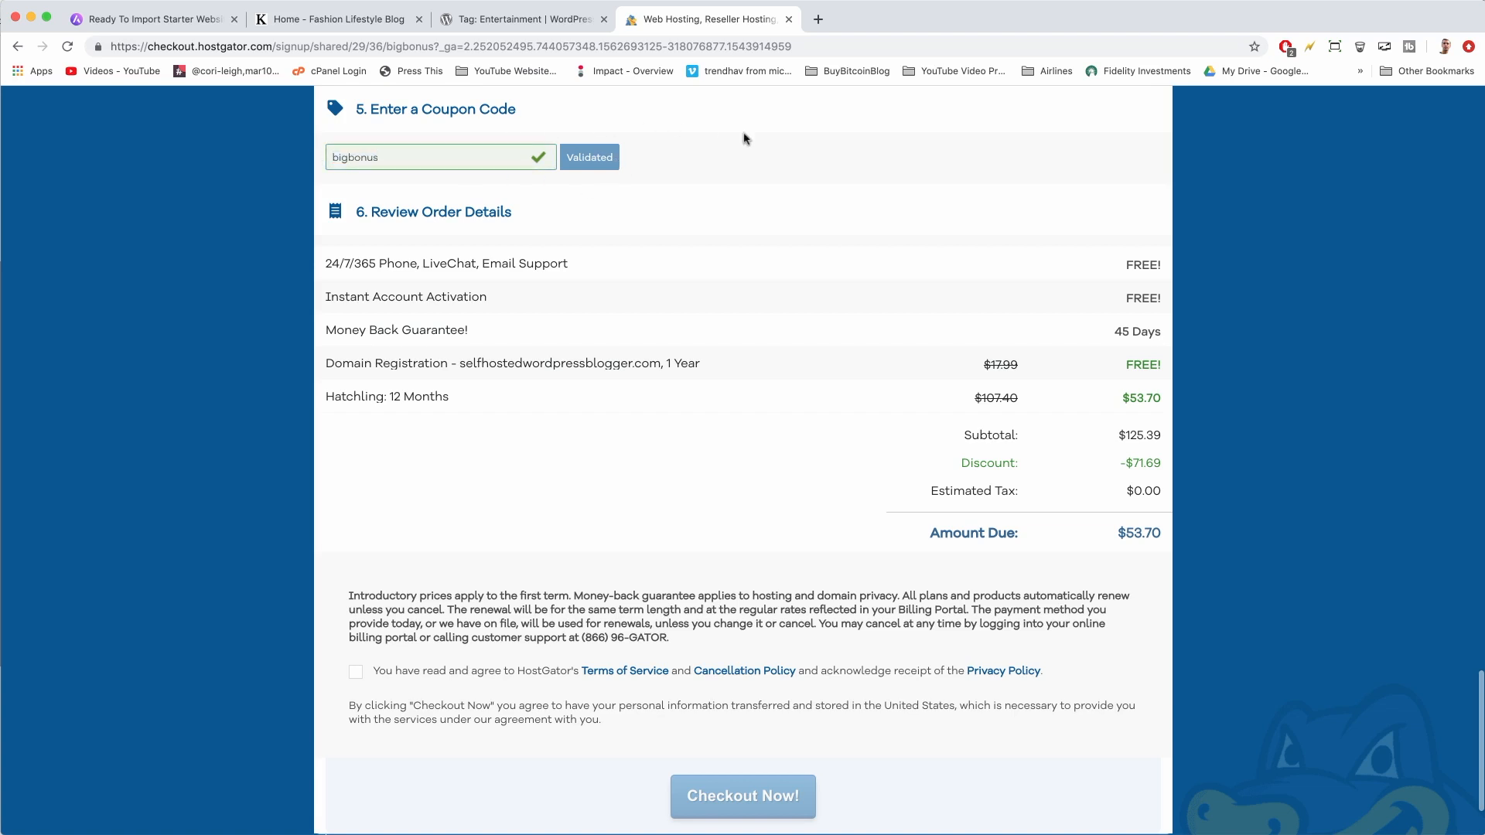
{"action": "mouse_move", "coordinate": [918, 396]}
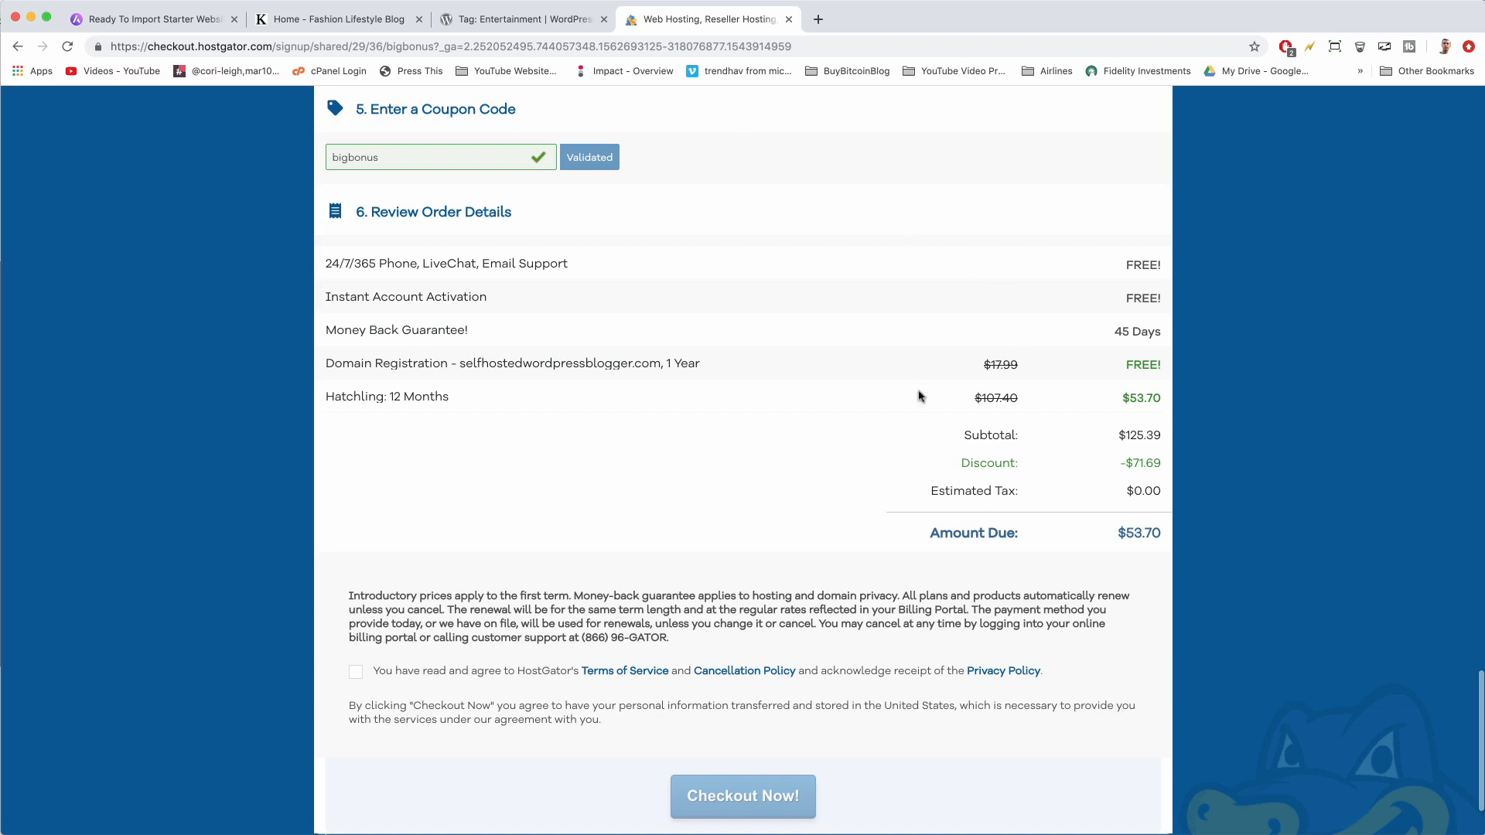
{"action": "mouse_move", "coordinate": [604, 265]}
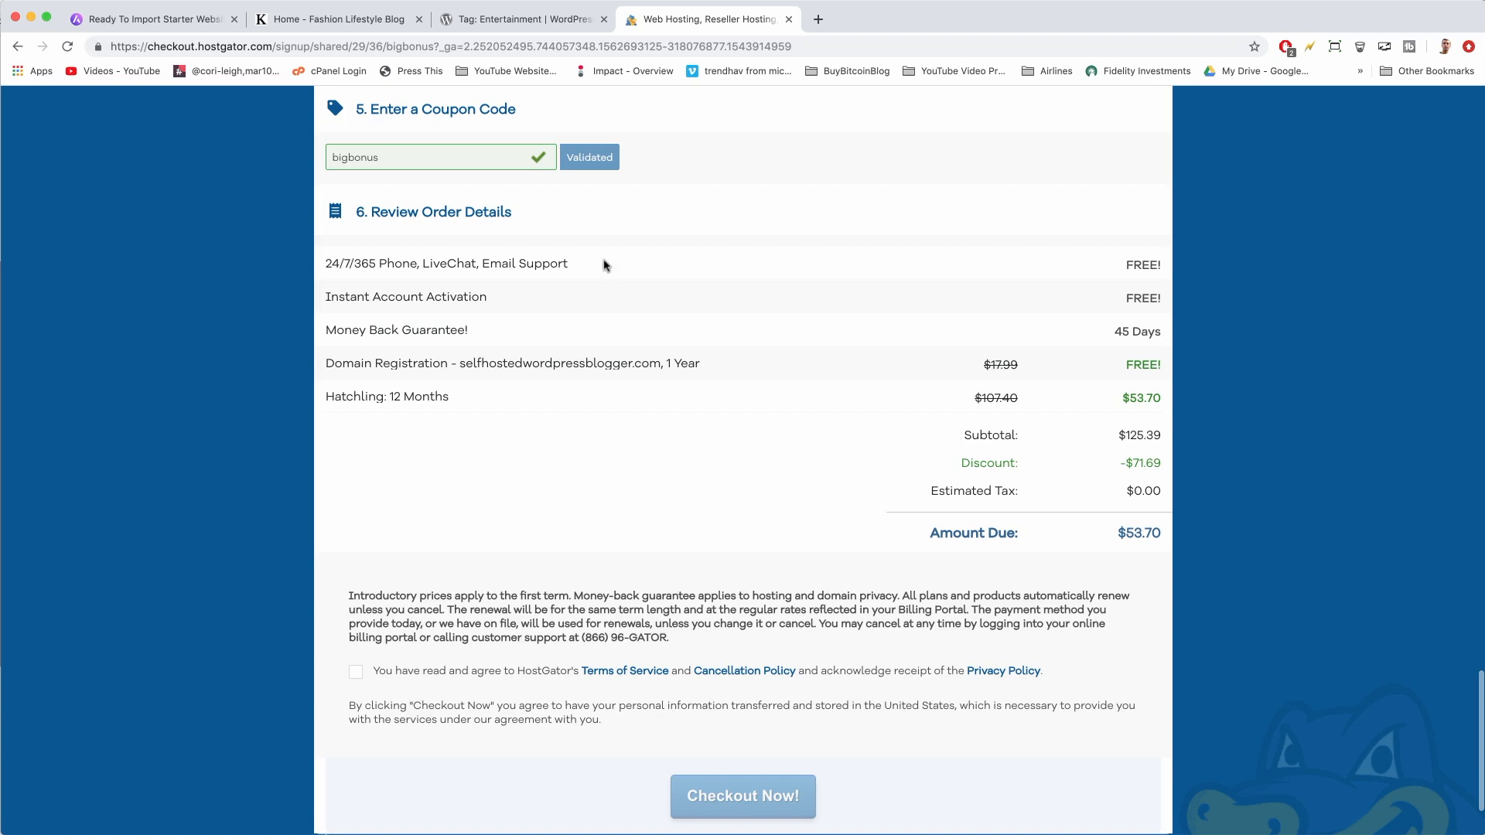
{"action": "mouse_move", "coordinate": [490, 309]}
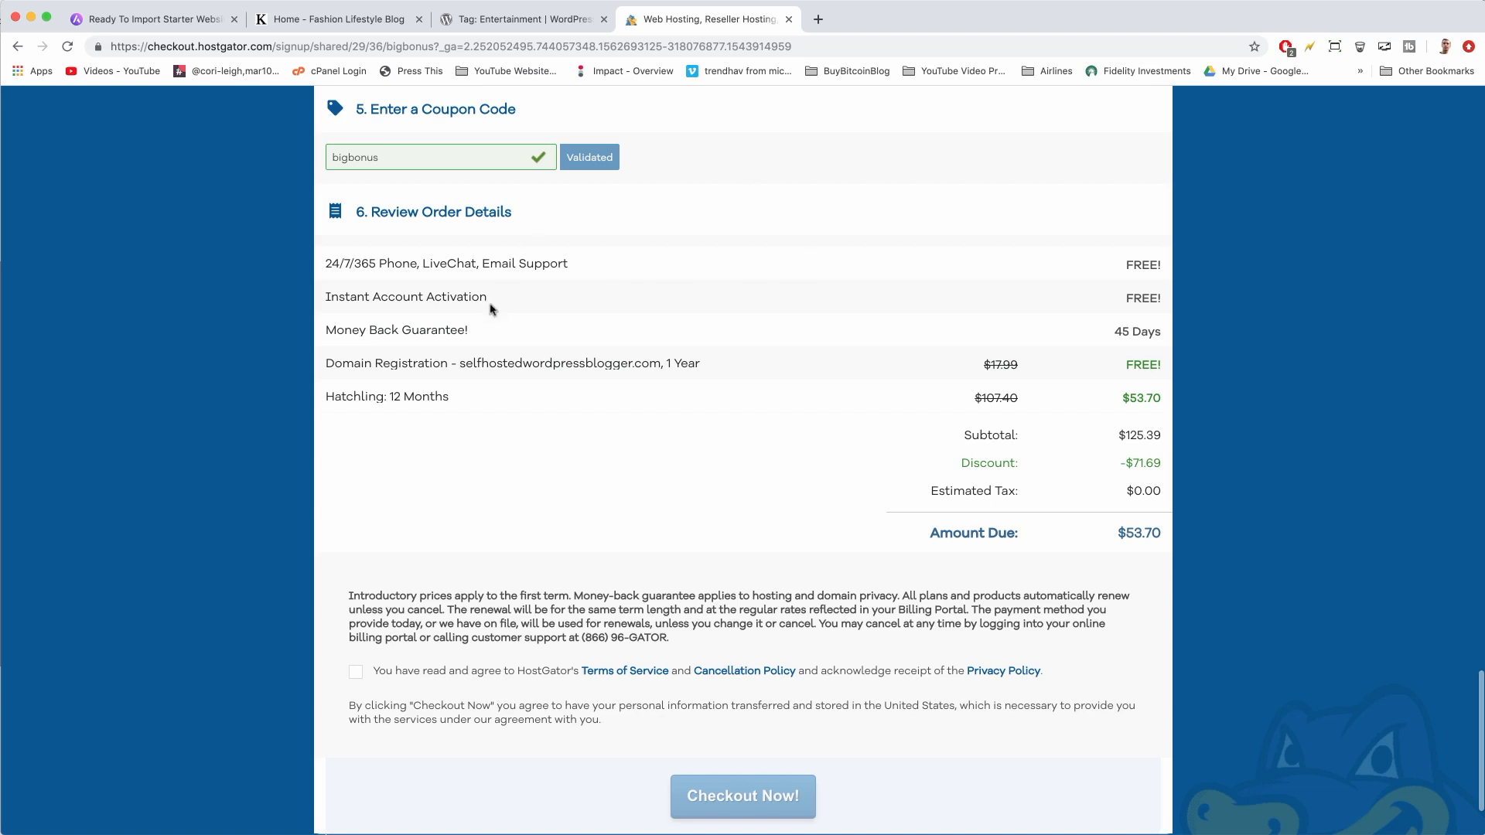
{"action": "mouse_move", "coordinate": [809, 452]}
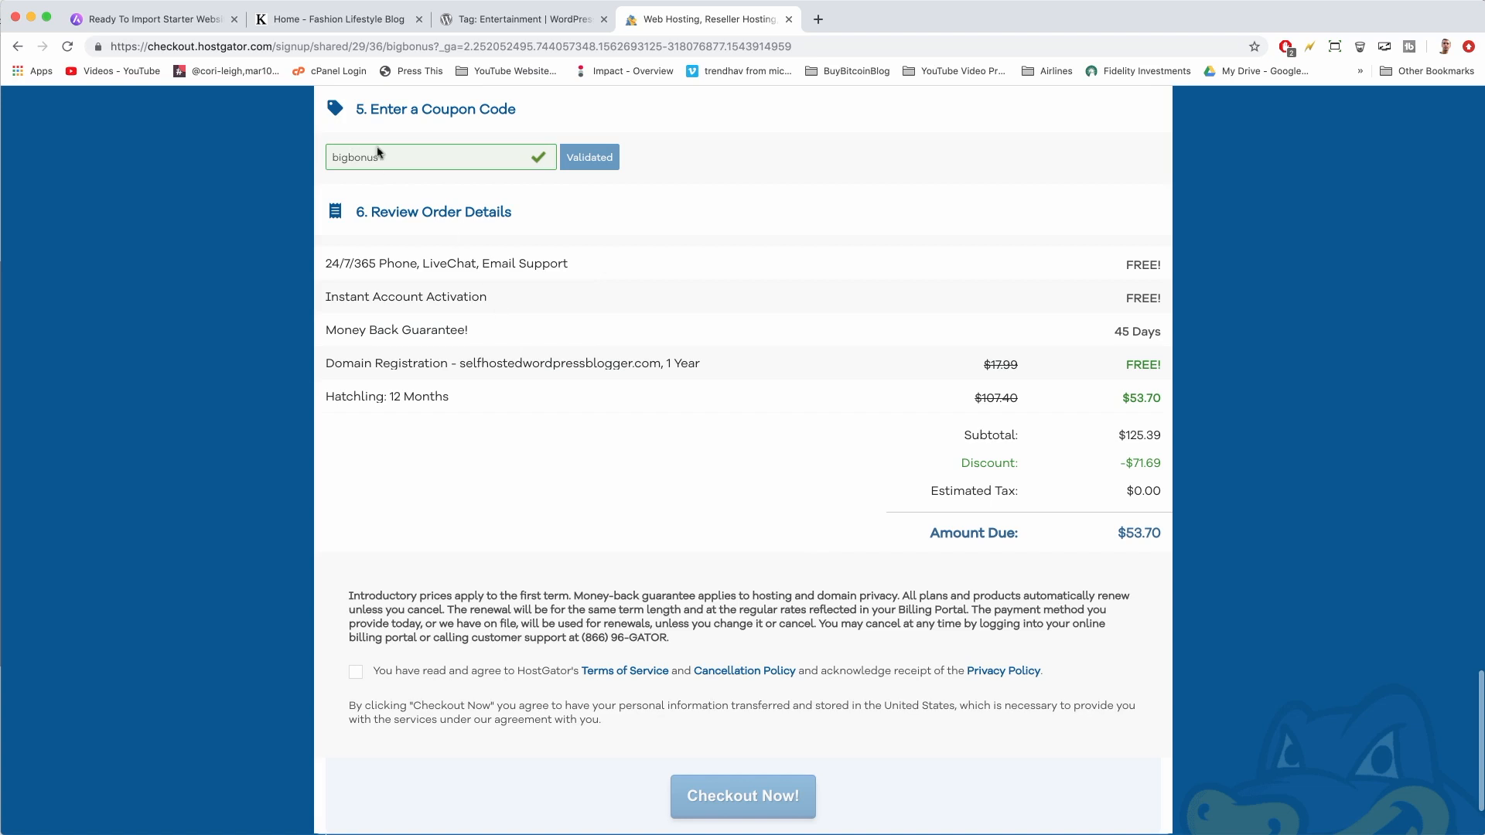
{"action": "mouse_move", "coordinate": [741, 364]}
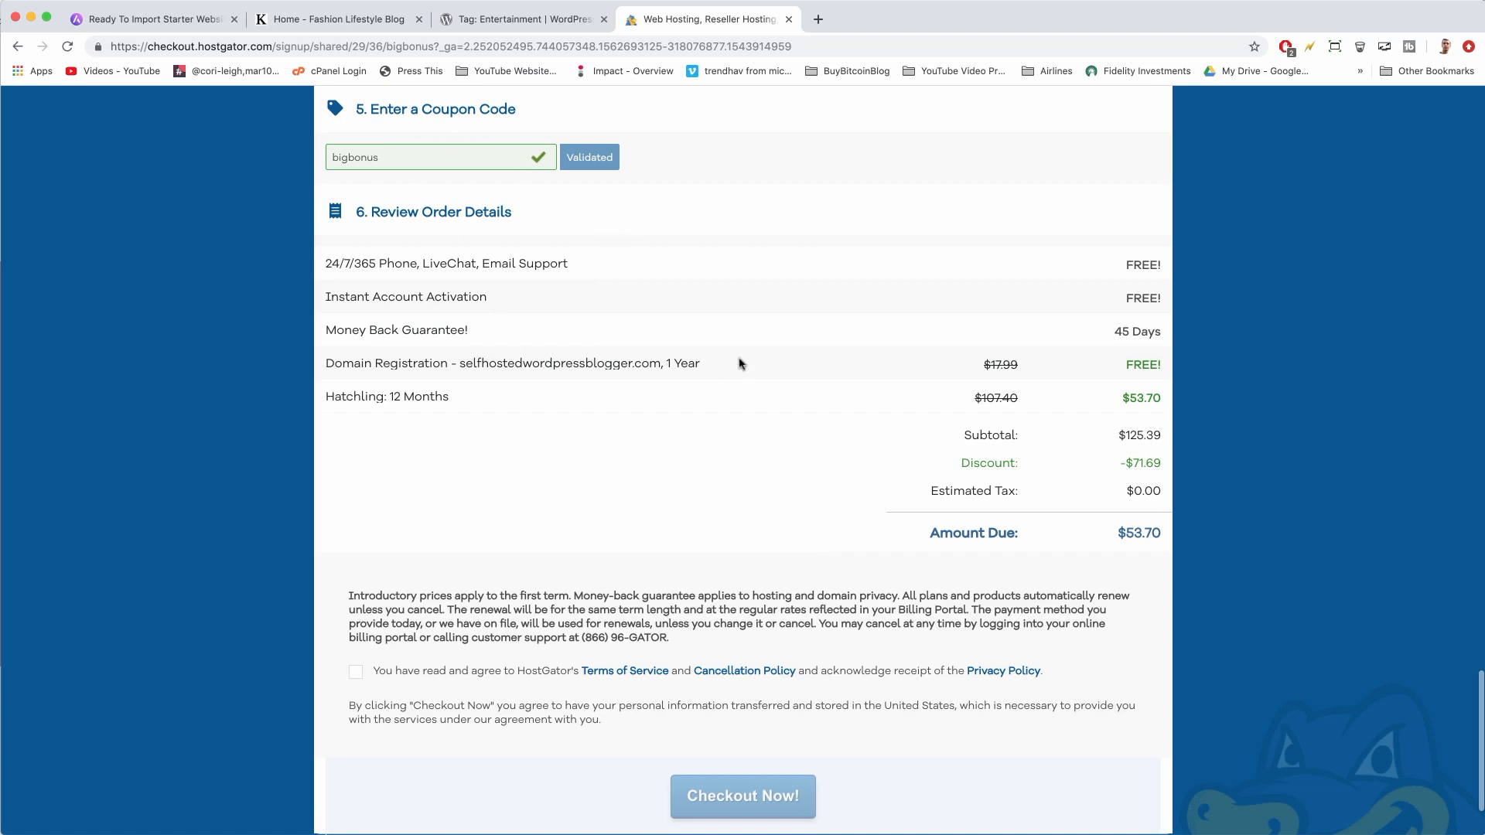
{"action": "mouse_move", "coordinate": [565, 199]}
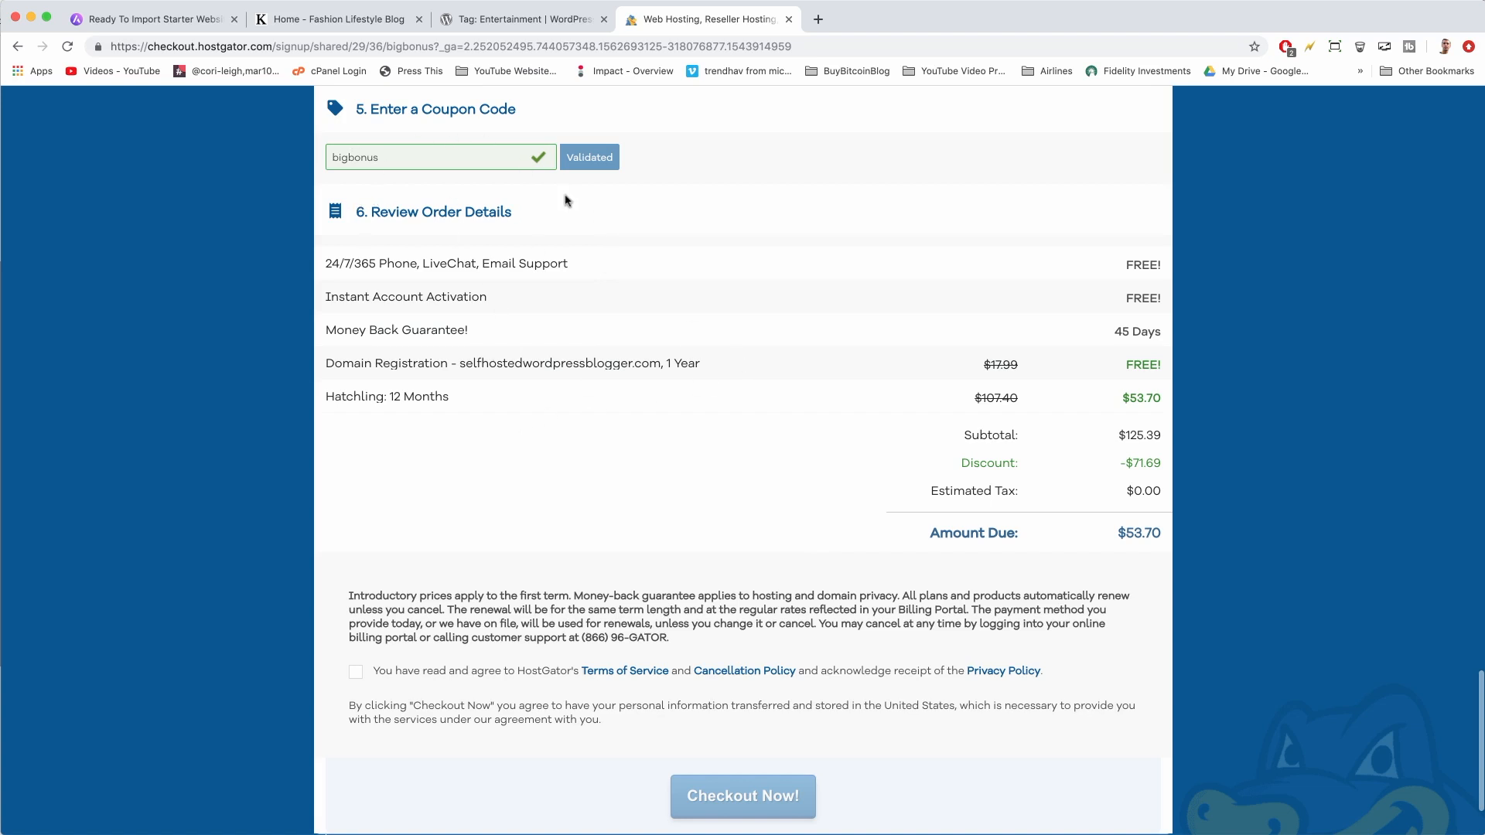
{"action": "mouse_move", "coordinate": [457, 294]}
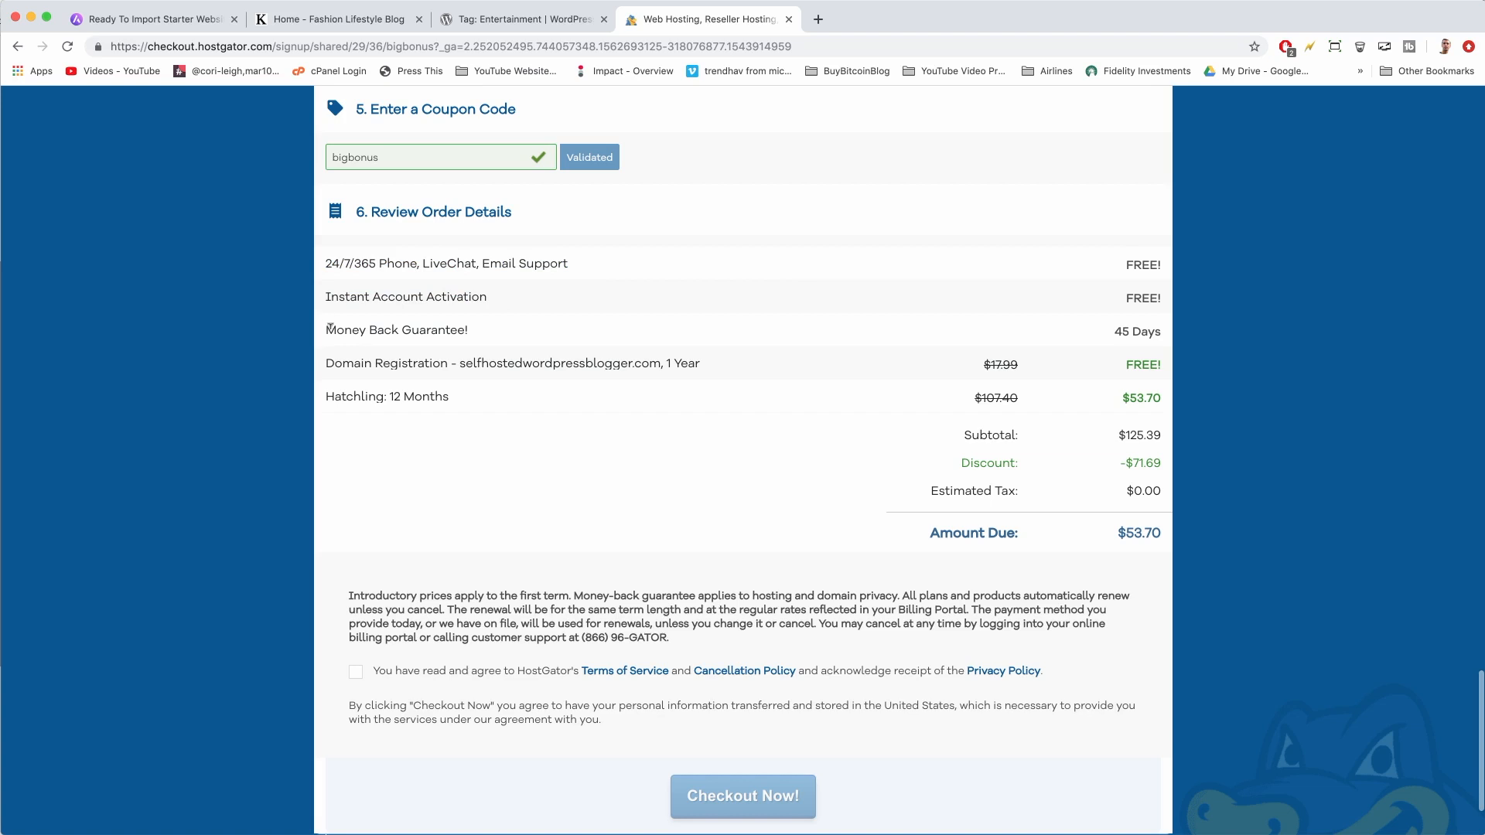
{"action": "mouse_move", "coordinate": [1109, 377]}
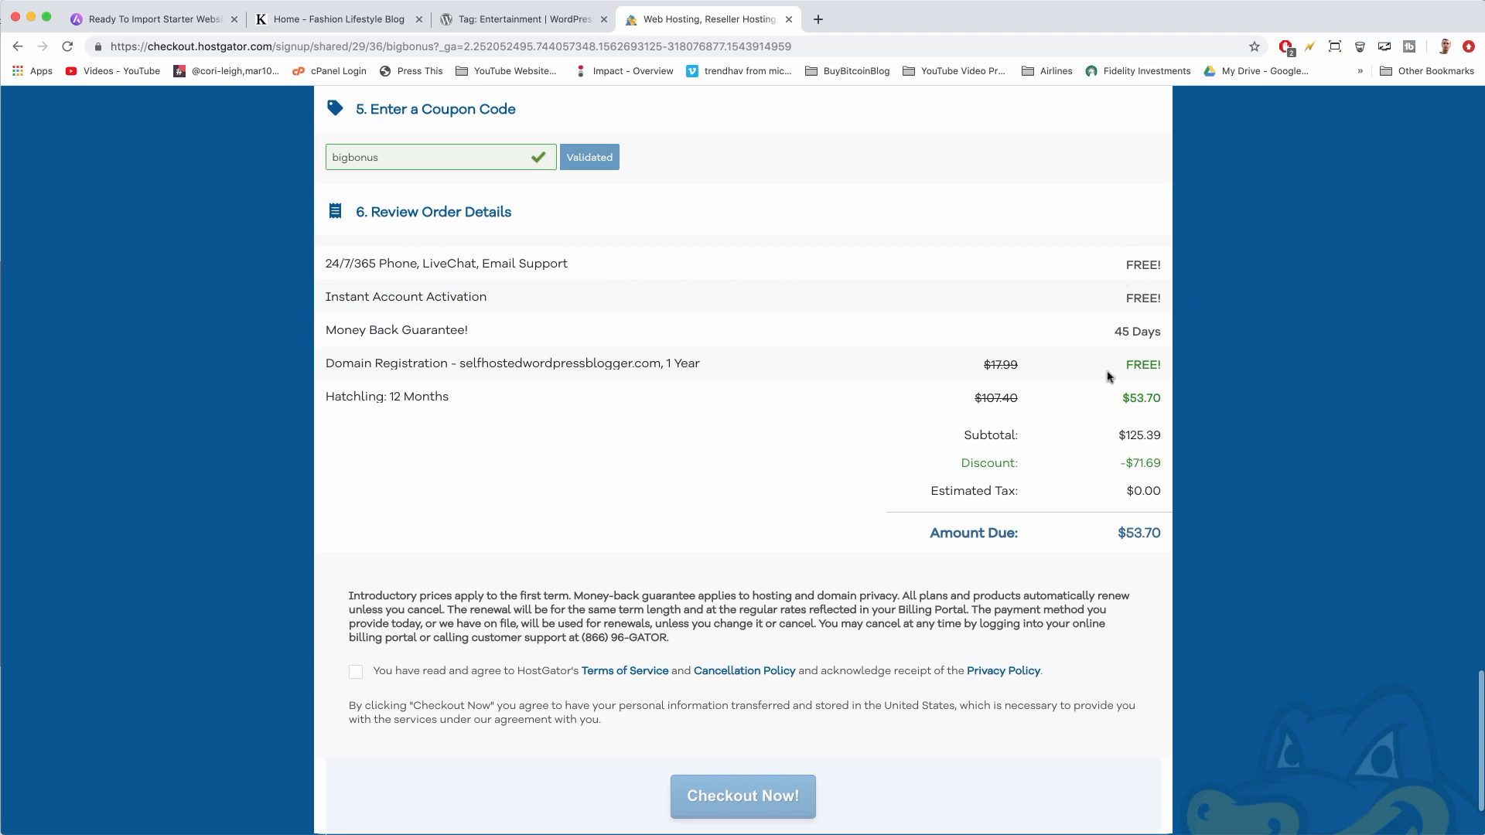
{"action": "mouse_move", "coordinate": [396, 376]}
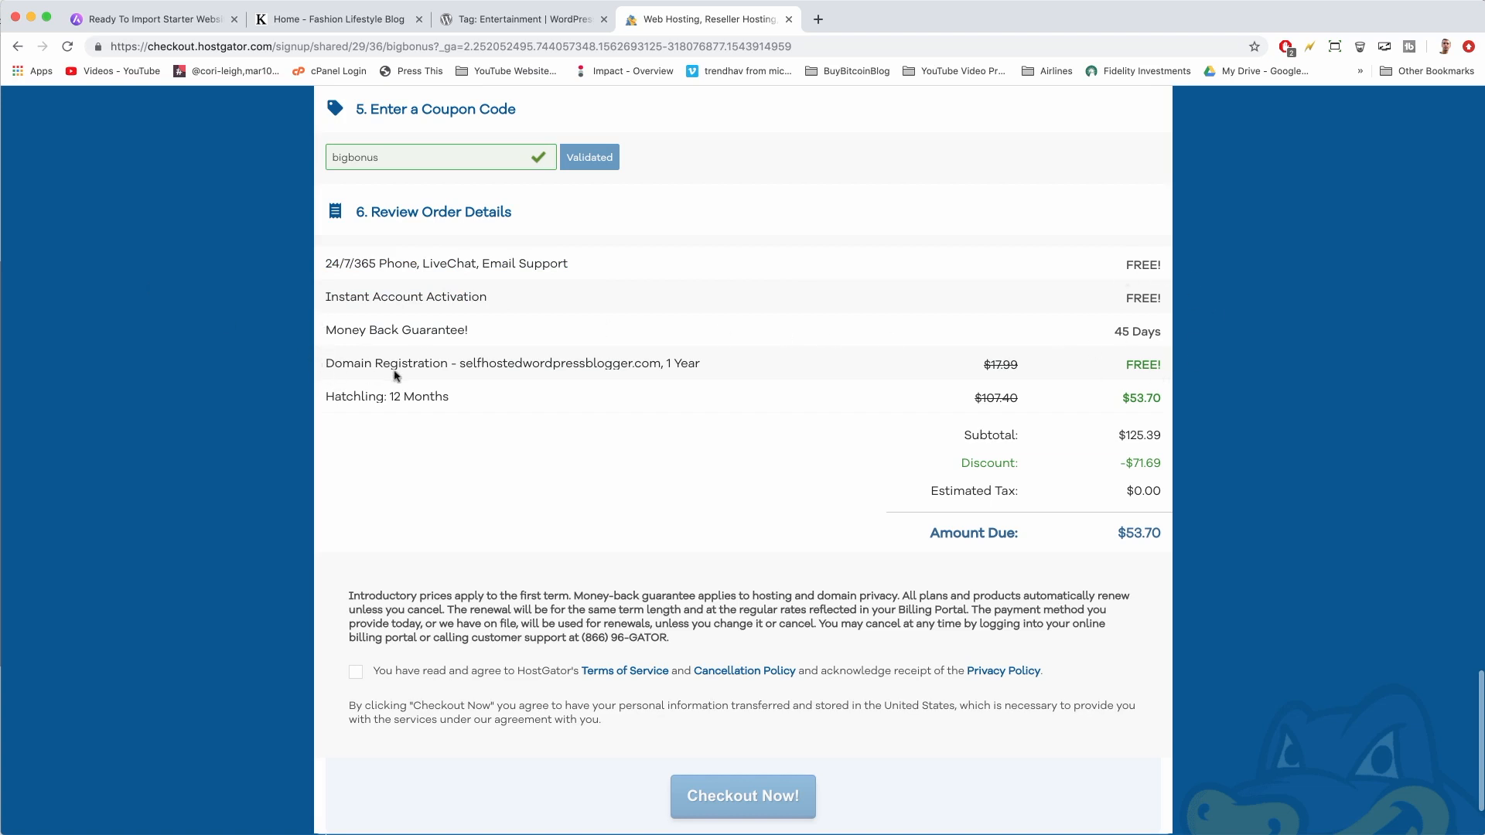
{"action": "mouse_move", "coordinate": [956, 344]}
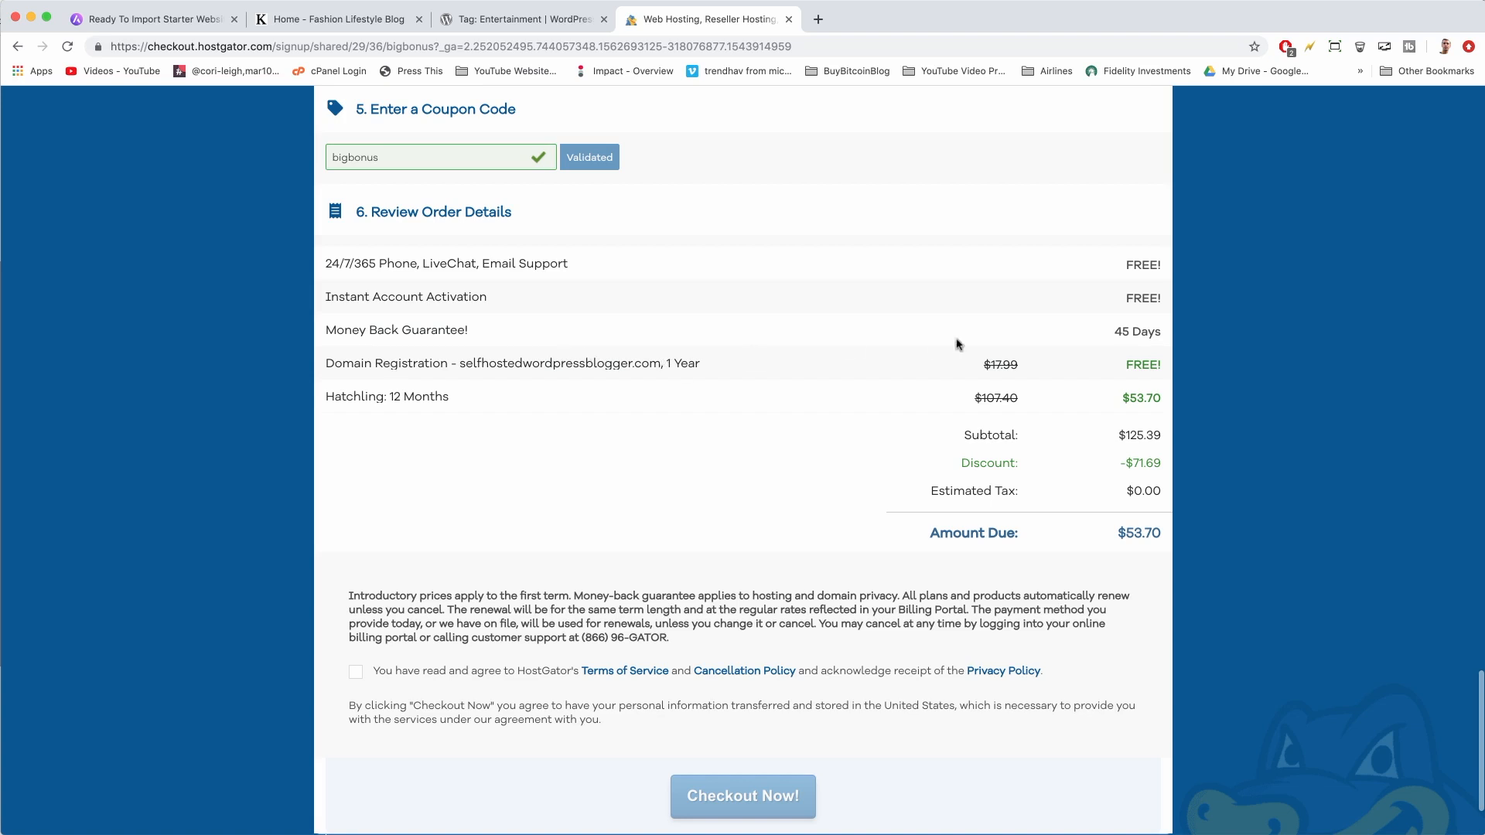
{"action": "mouse_move", "coordinate": [713, 362]}
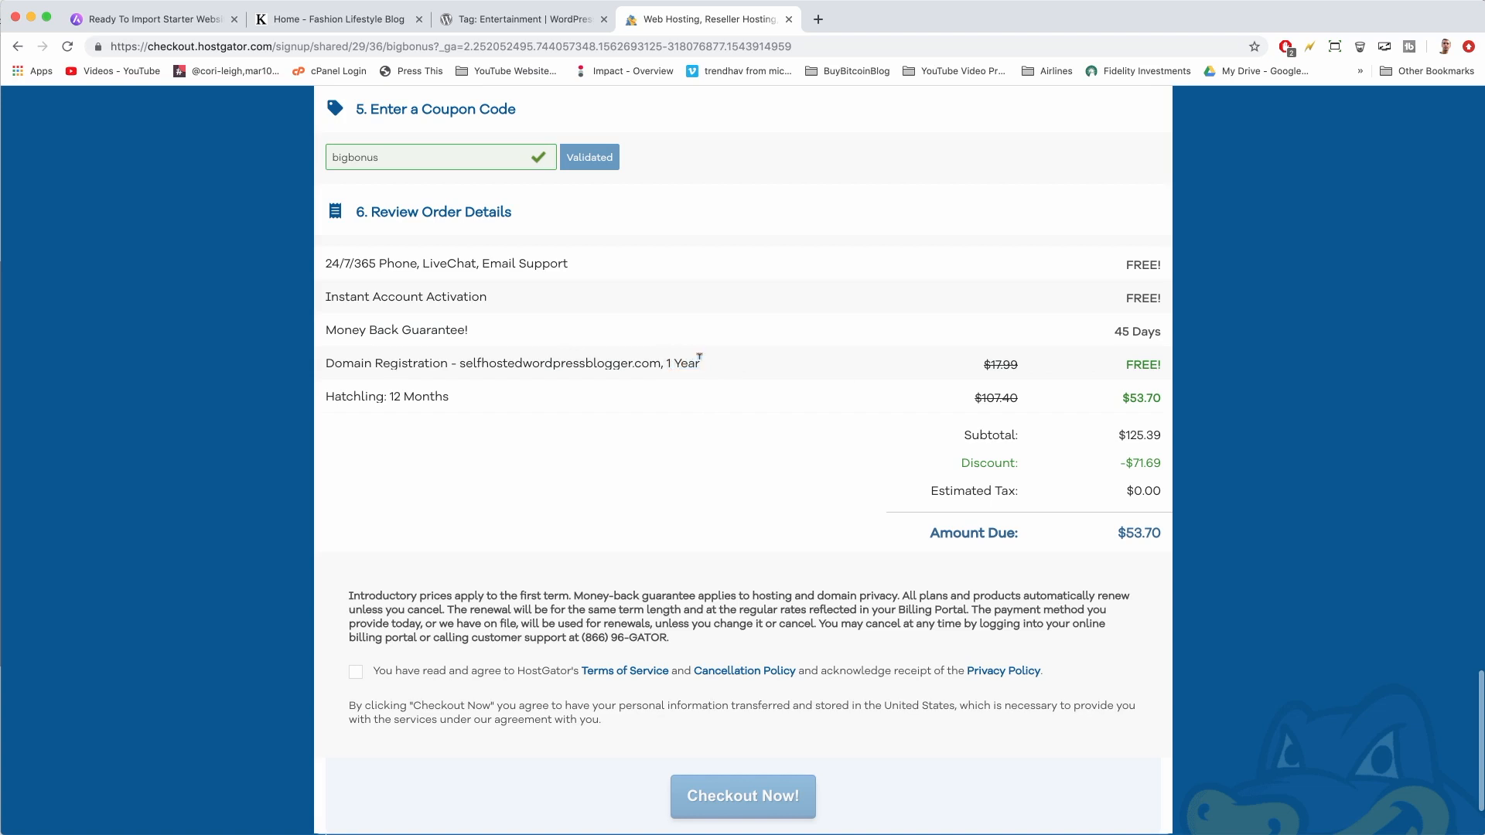
{"action": "mouse_move", "coordinate": [705, 369]}
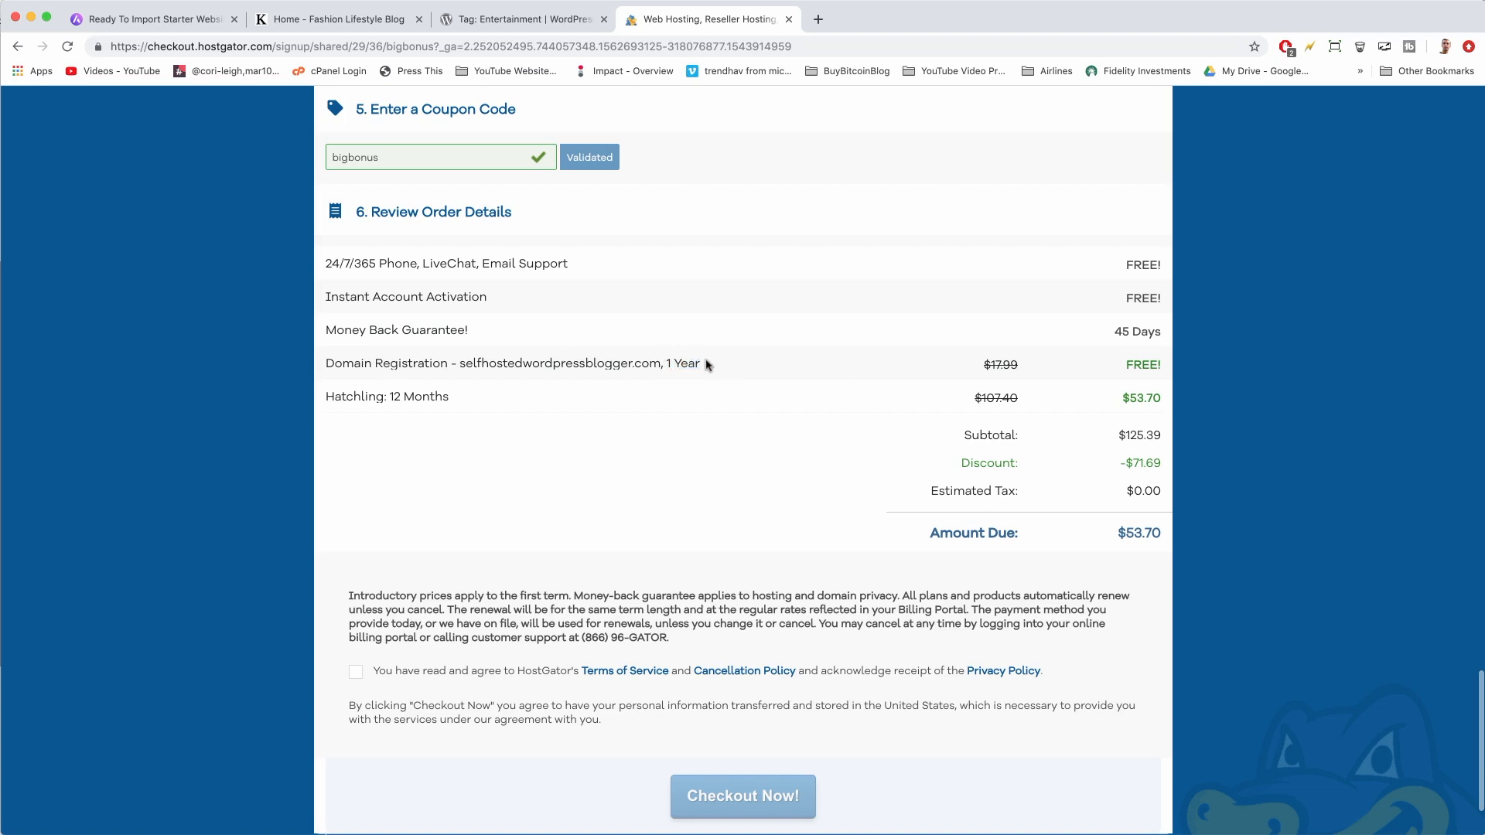
{"action": "mouse_move", "coordinate": [784, 375]}
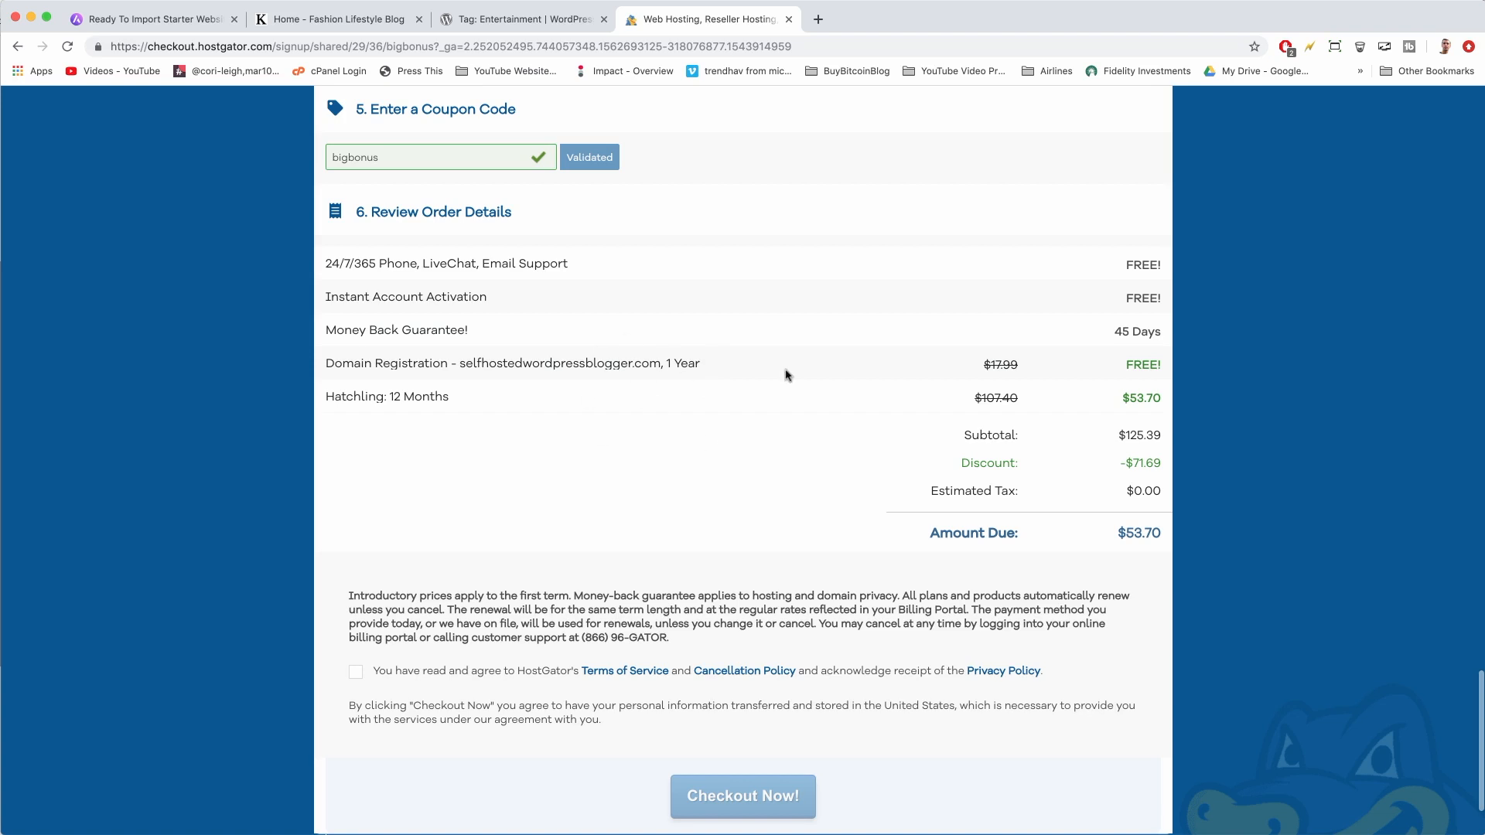
{"action": "mouse_move", "coordinate": [376, 450]}
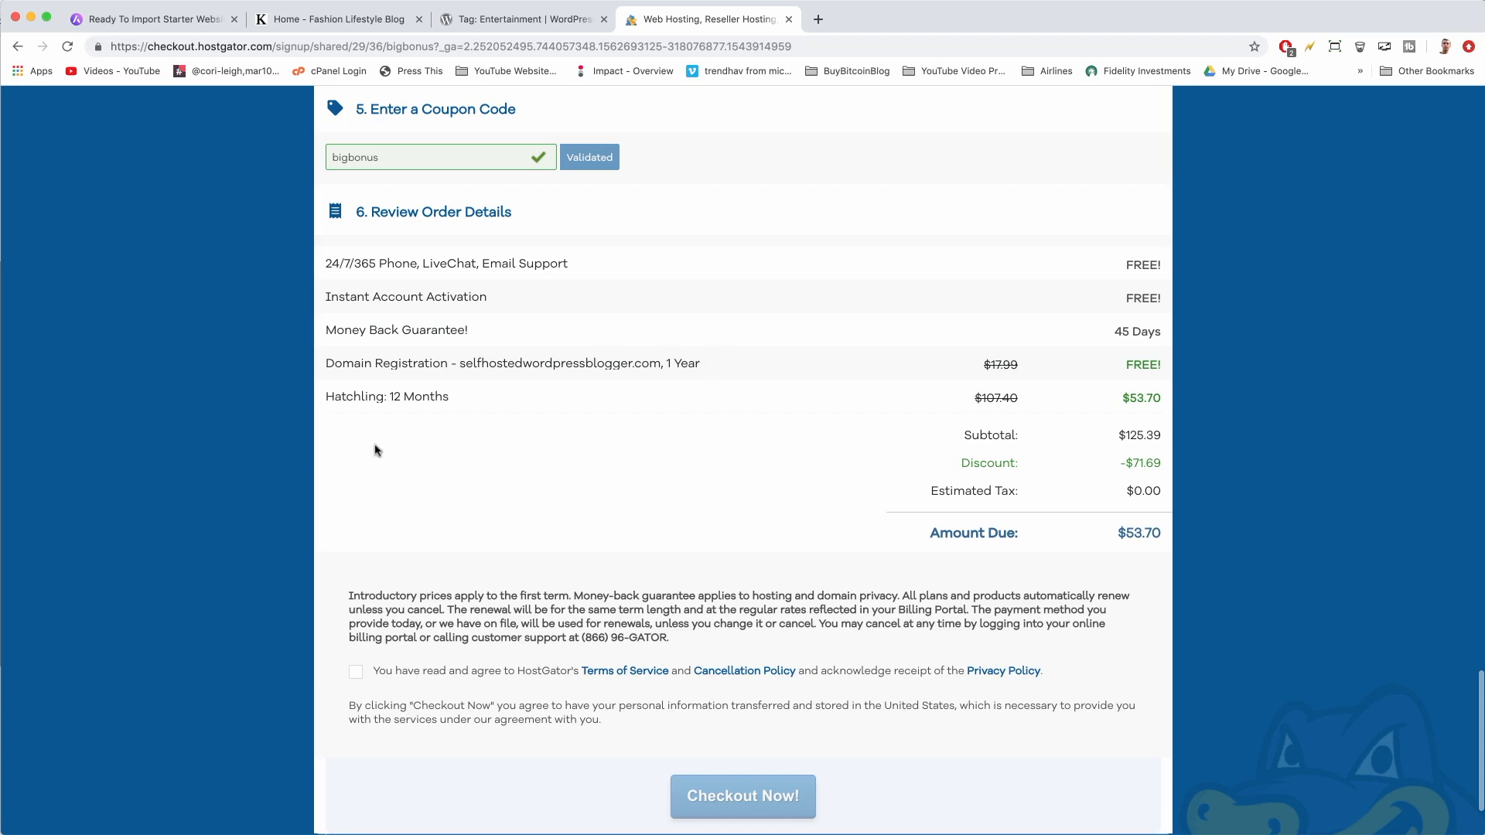
{"action": "mouse_move", "coordinate": [961, 401]}
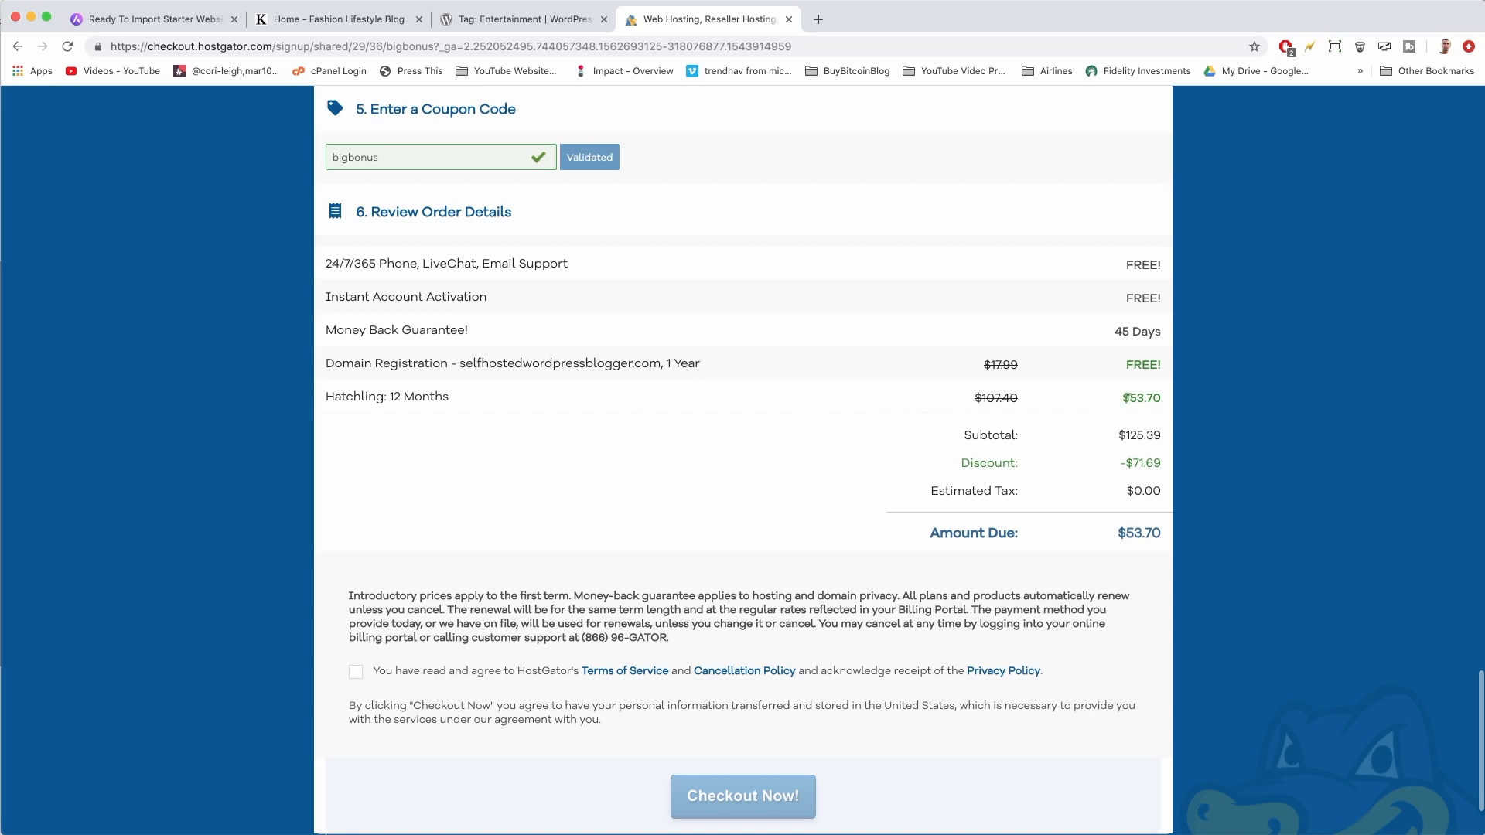
{"action": "mouse_move", "coordinate": [1151, 481]}
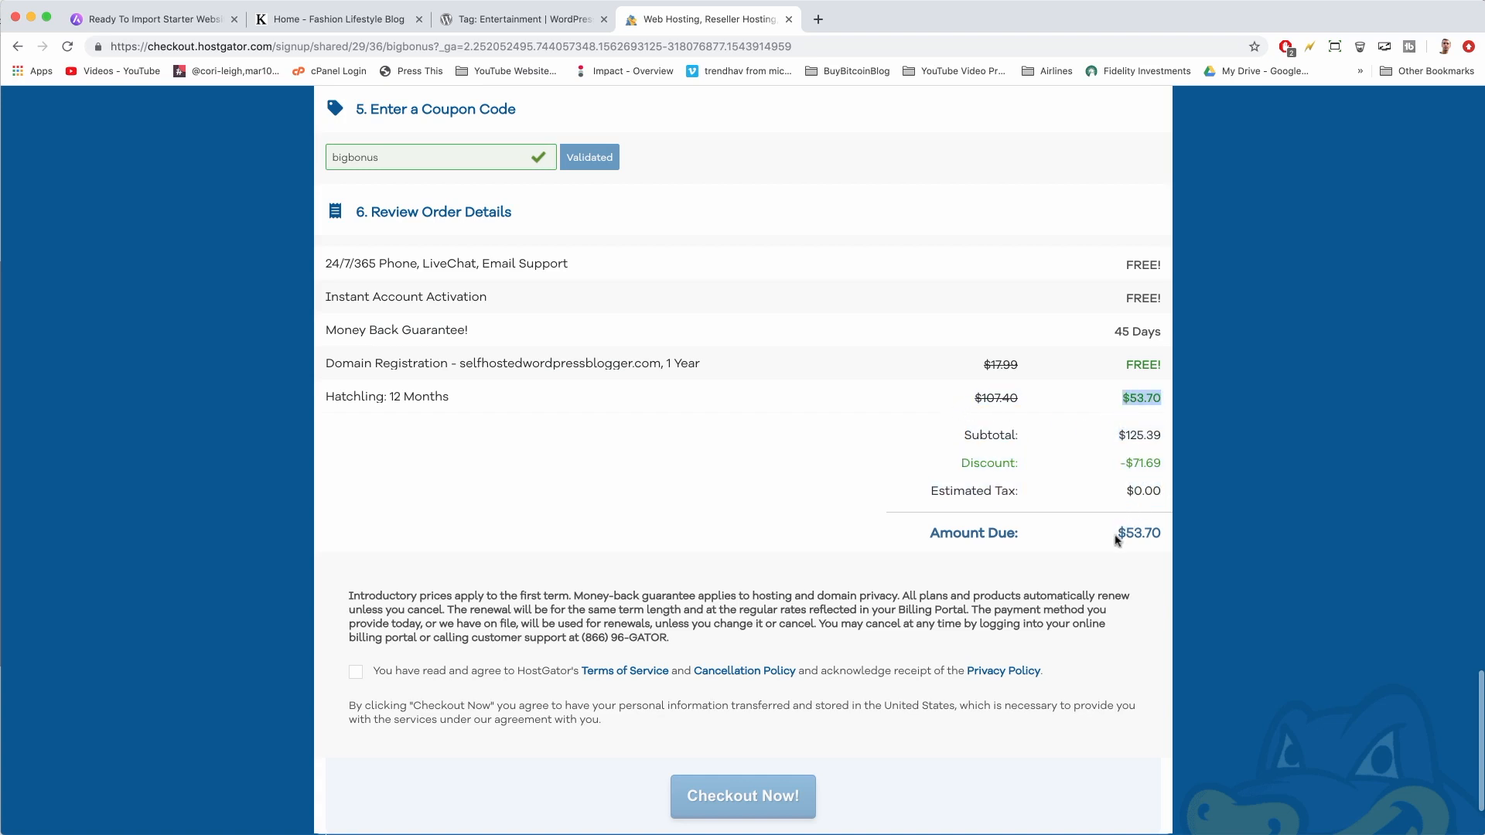
{"action": "double_click", "coordinate": [1139, 532]}
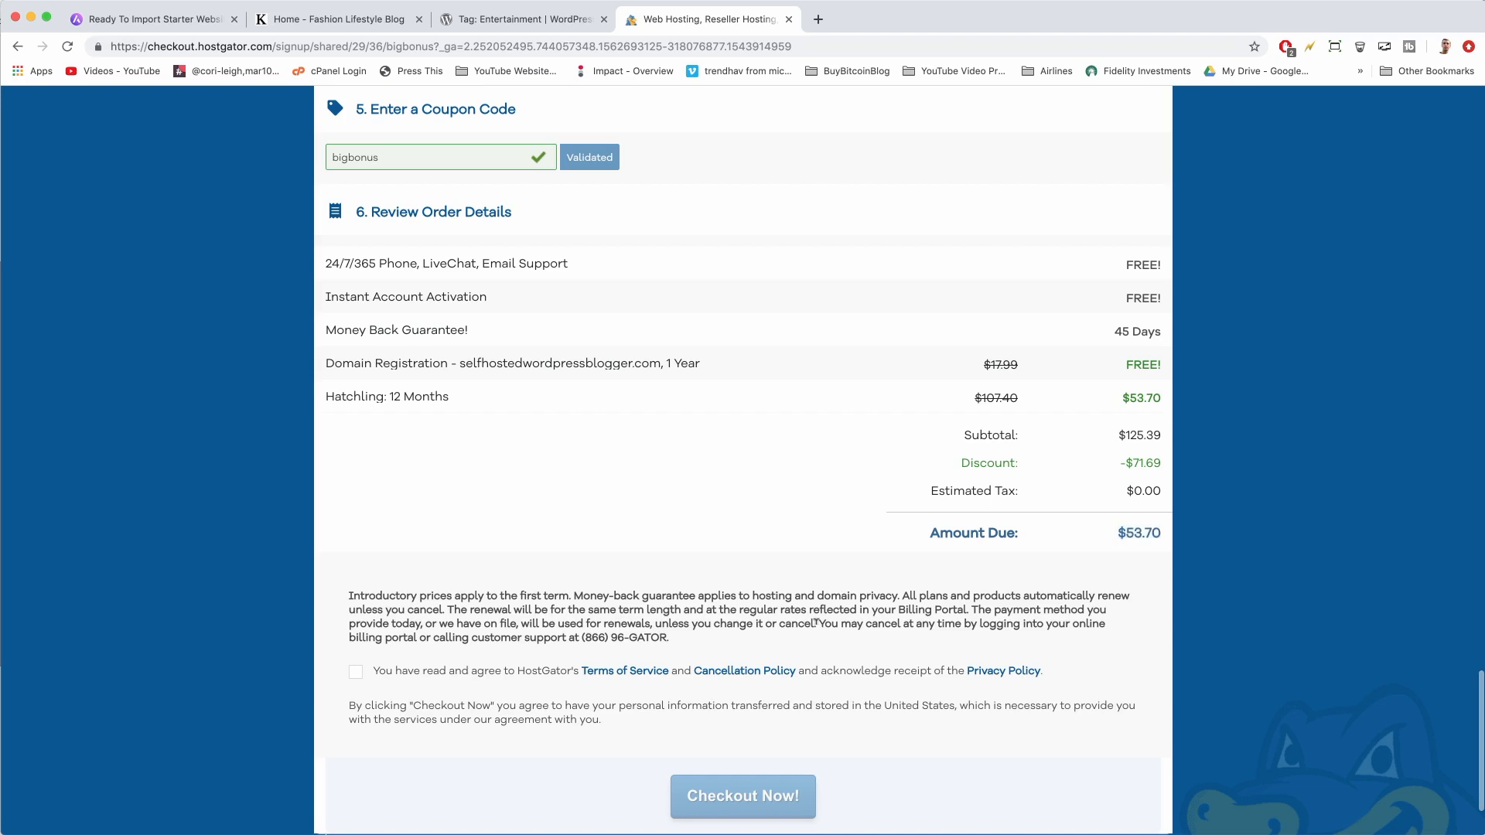
Accept HostGator's terms and policies and submit the Hatchling order with Checkout Now!
{"action": "scroll", "scroll_direction": "down", "scroll_amount": 3}
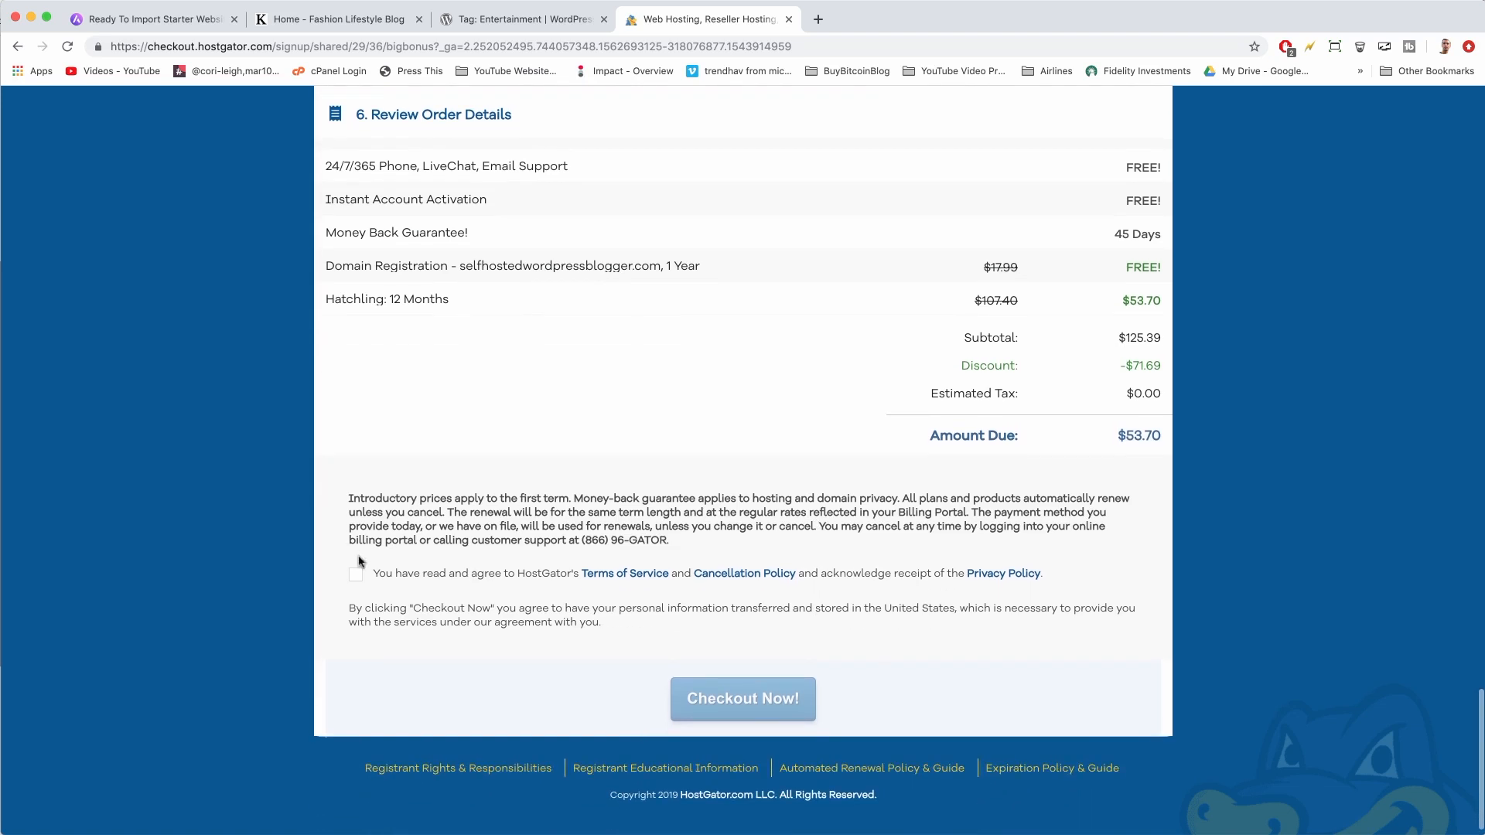
{"action": "left_click", "coordinate": [355, 574]}
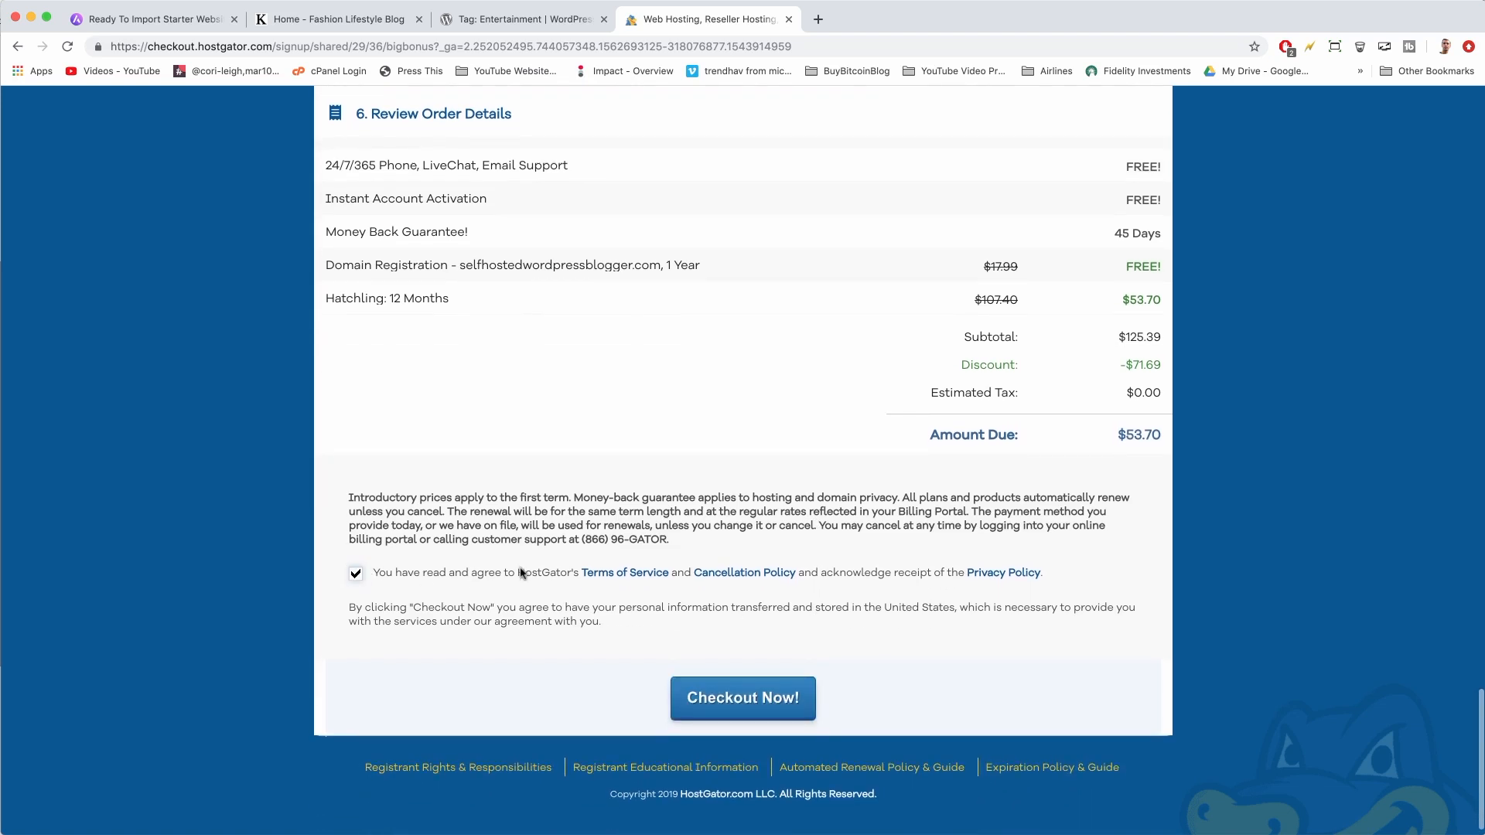
{"action": "scroll", "scroll_direction": "down", "scroll_amount": 3}
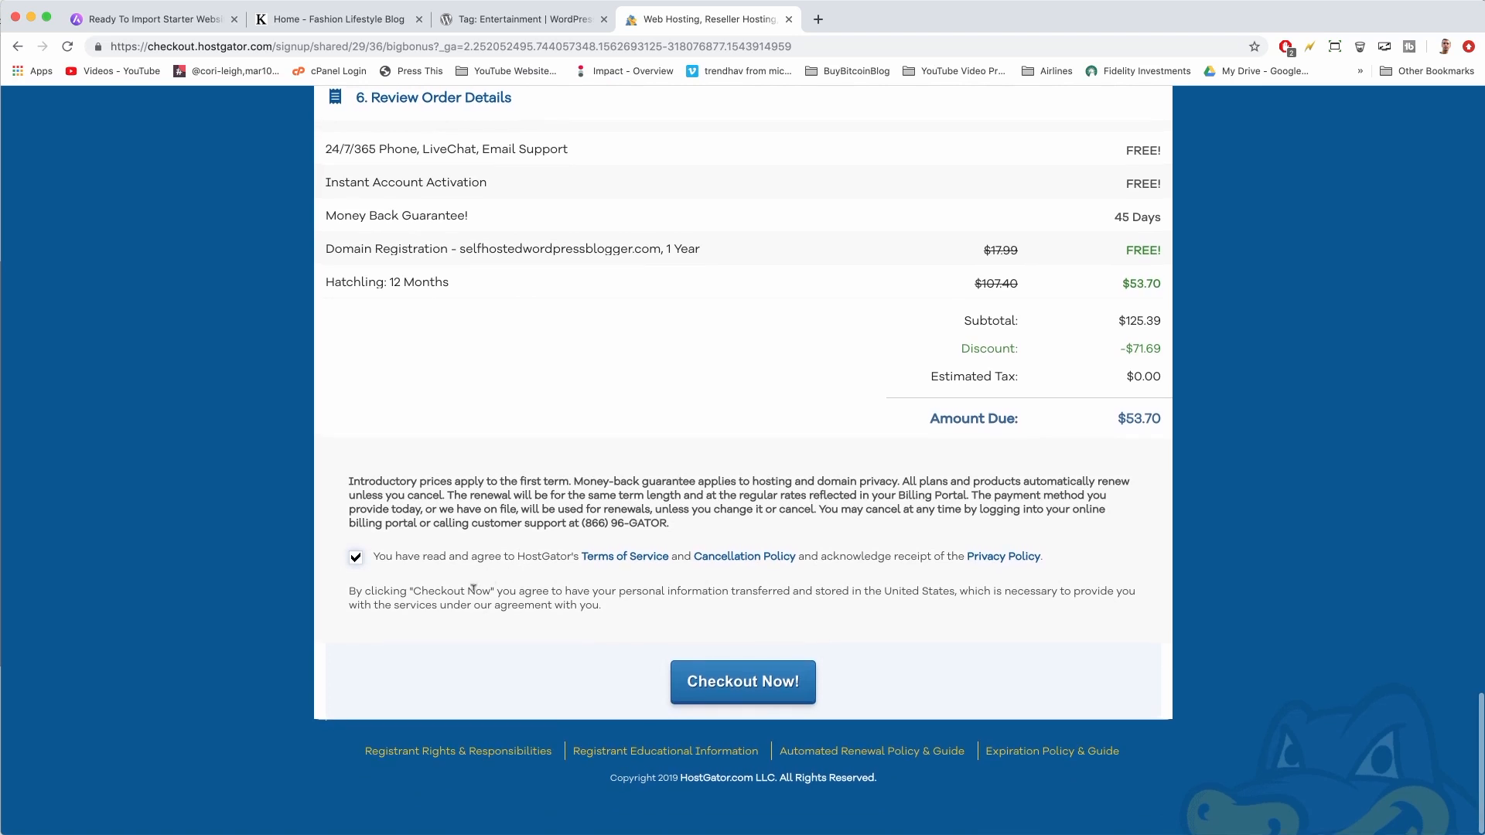
{"action": "mouse_move", "coordinate": [760, 666]}
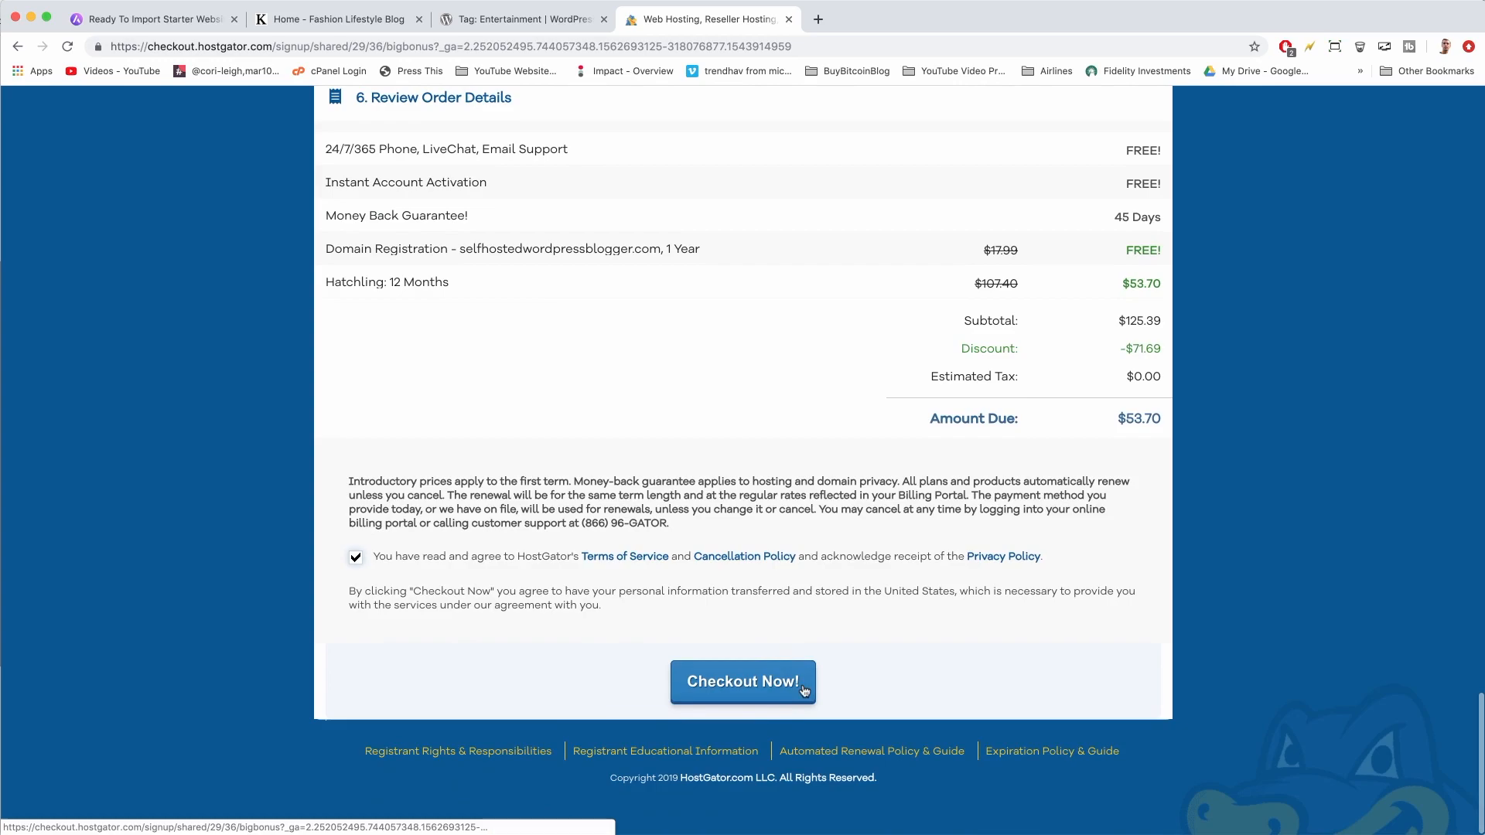
{"action": "left_click", "coordinate": [742, 681]}
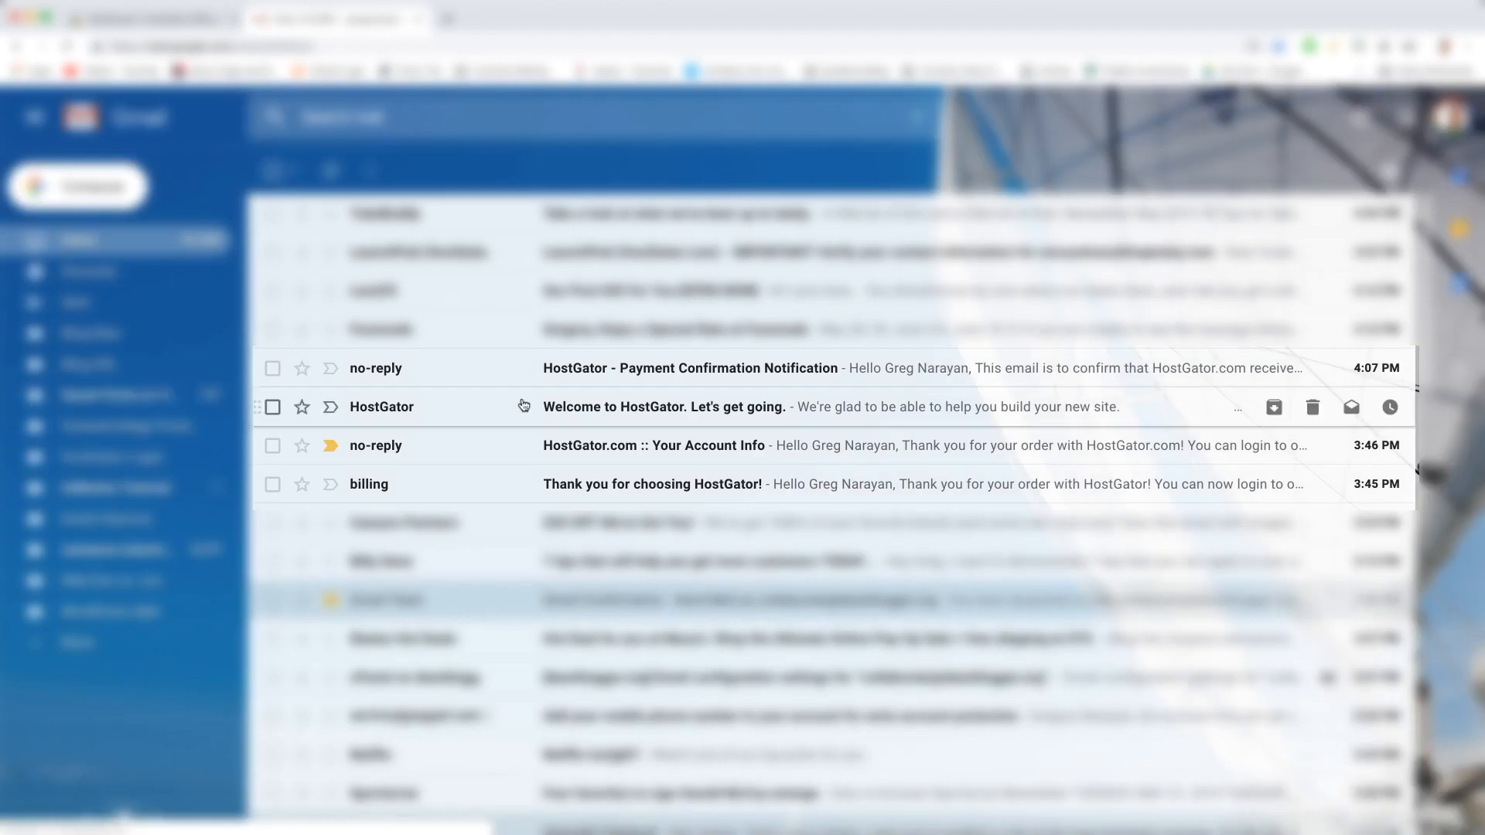
{"action": "mouse_move", "coordinate": [692, 446]}
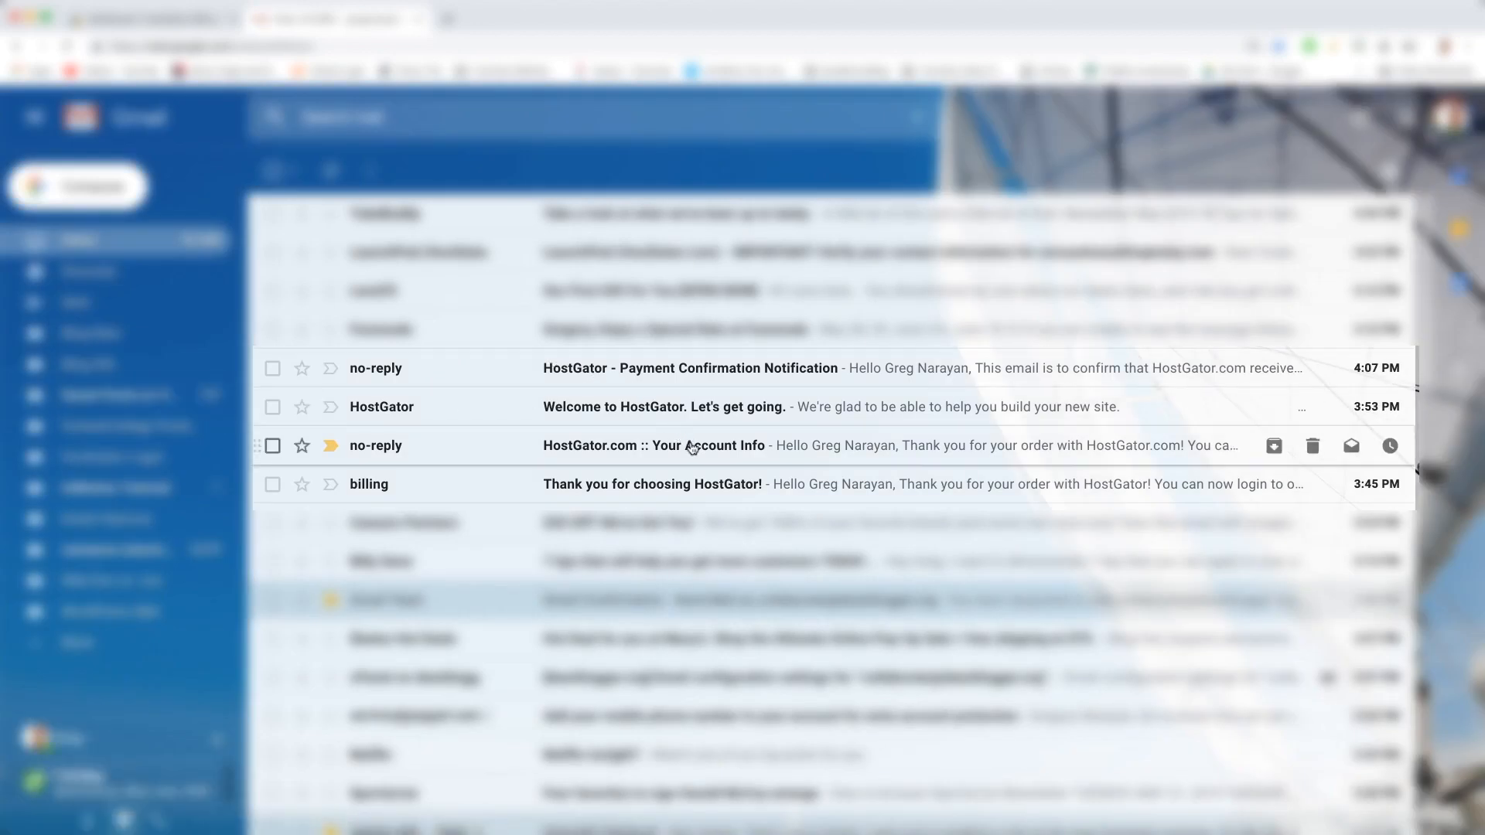
Read the 'HostGator.com :: Your Account Info' email, then go back to the Billing dashboard tab
{"action": "left_click", "coordinate": [654, 446]}
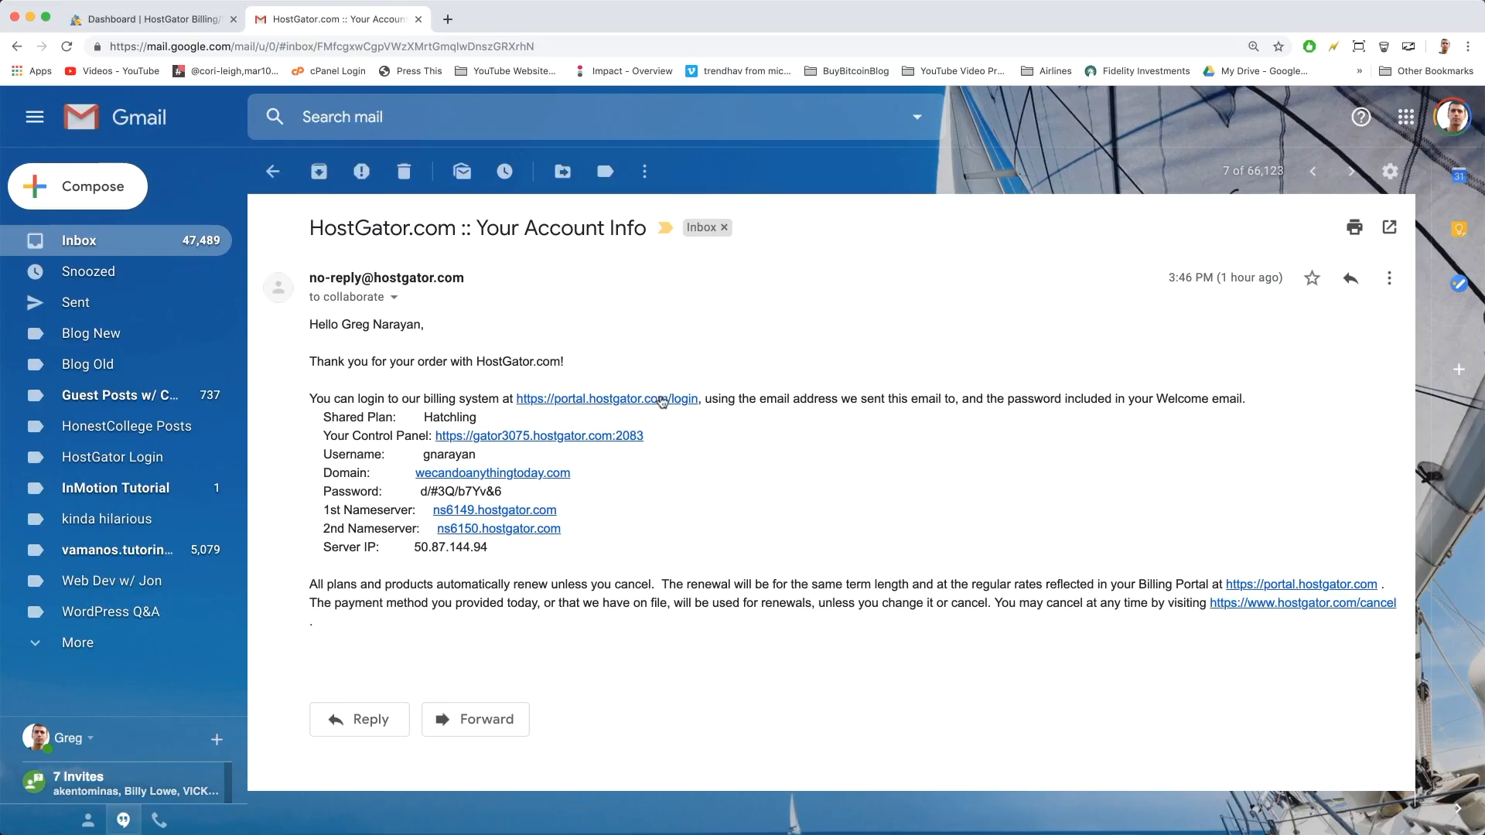
{"action": "mouse_move", "coordinate": [687, 402]}
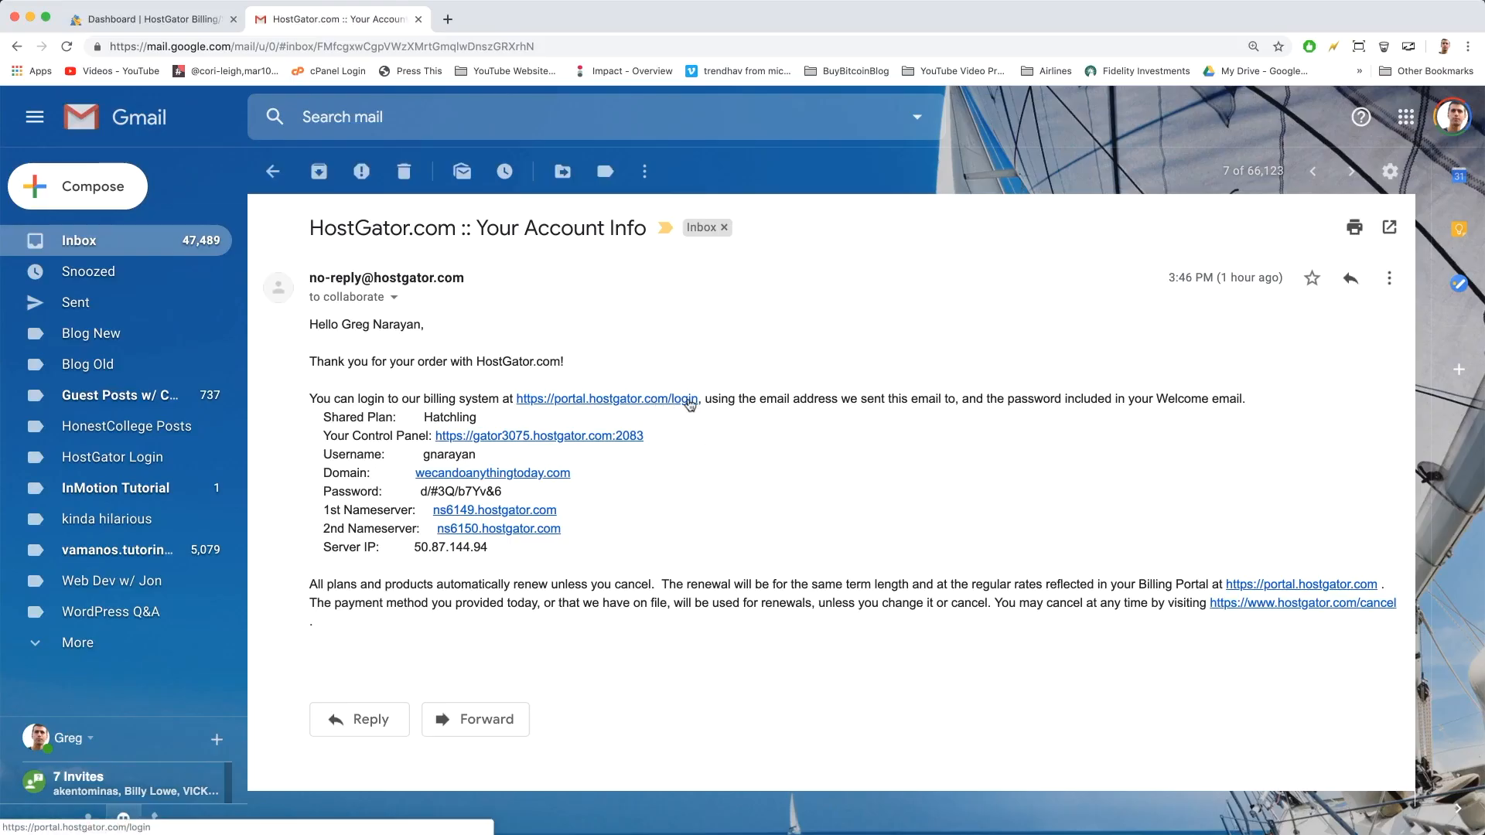
{"action": "mouse_move", "coordinate": [568, 532]}
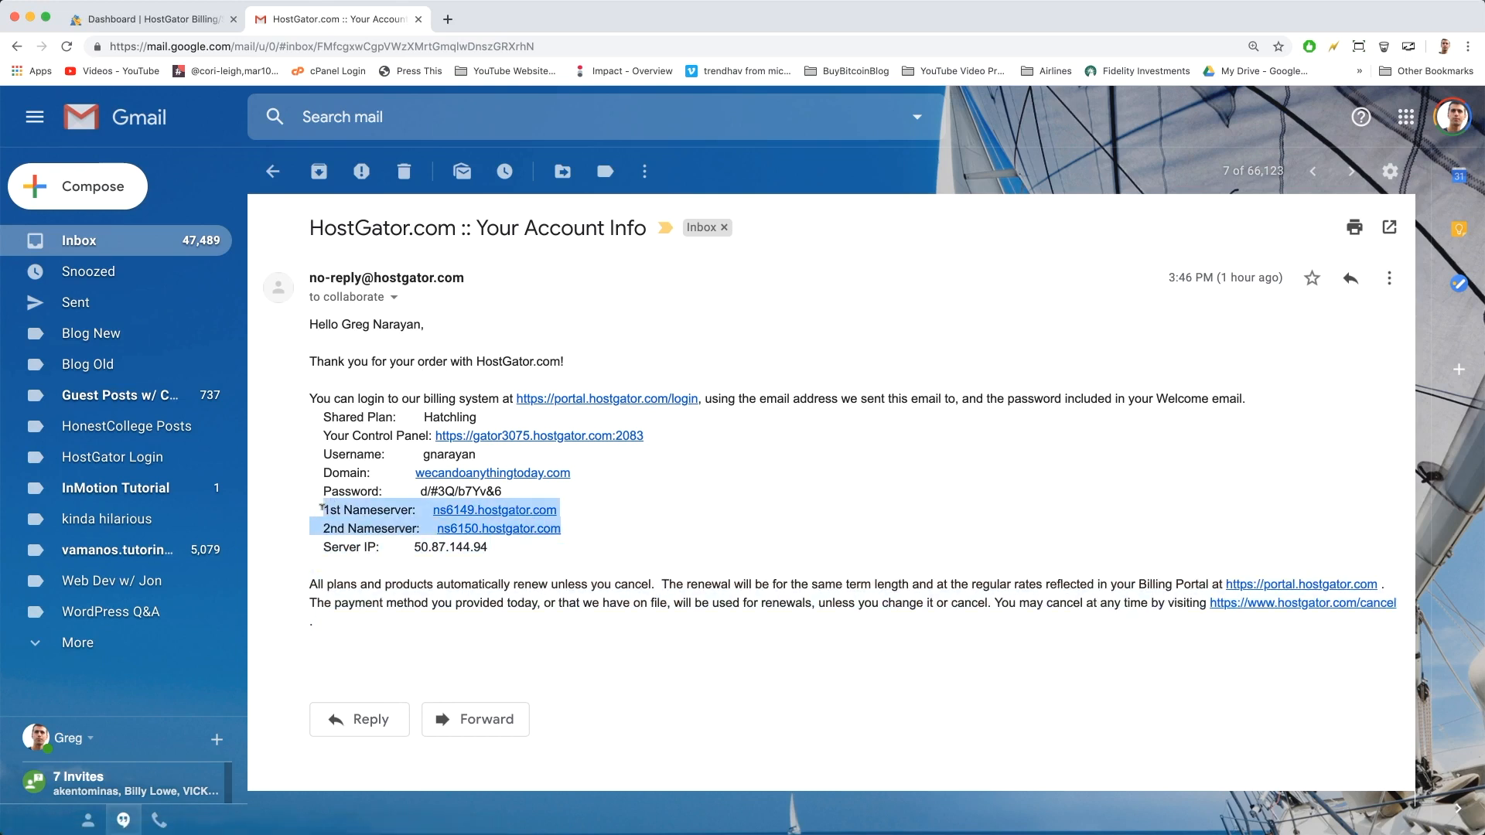
{"action": "mouse_move", "coordinate": [564, 519]}
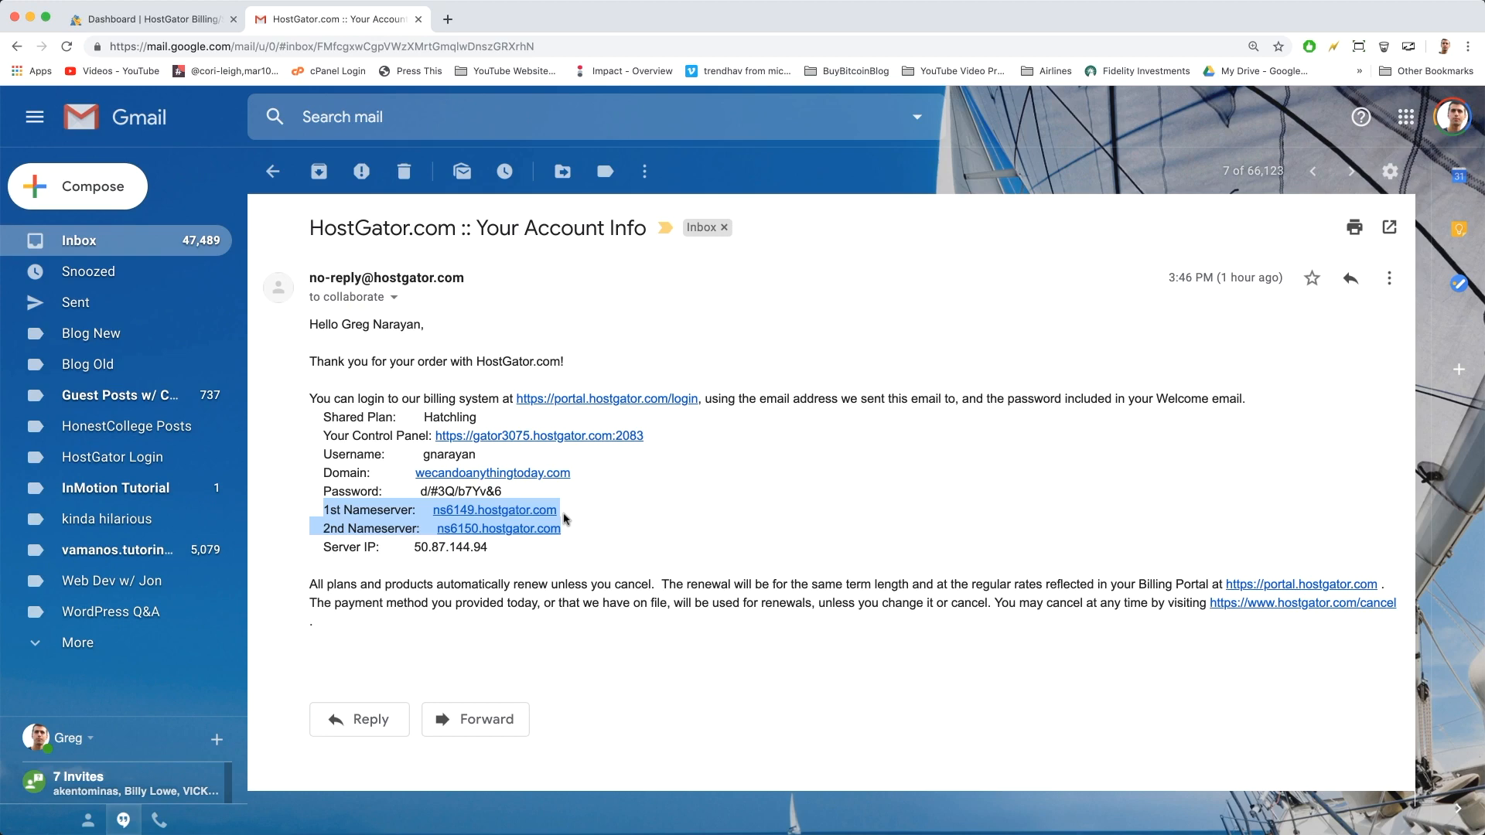
{"action": "left_click", "coordinate": [151, 19]}
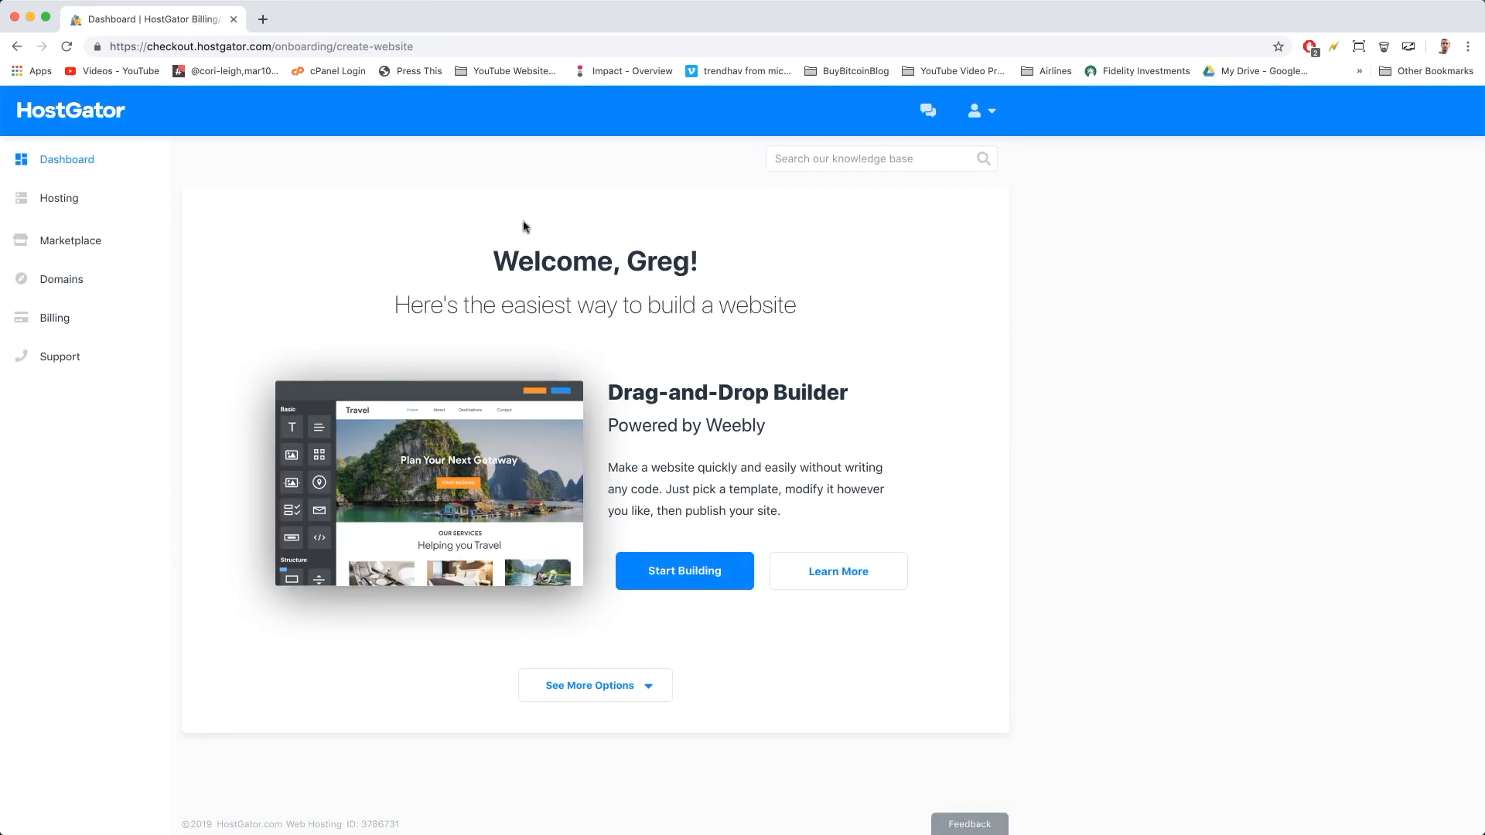
{"action": "mouse_move", "coordinate": [724, 357]}
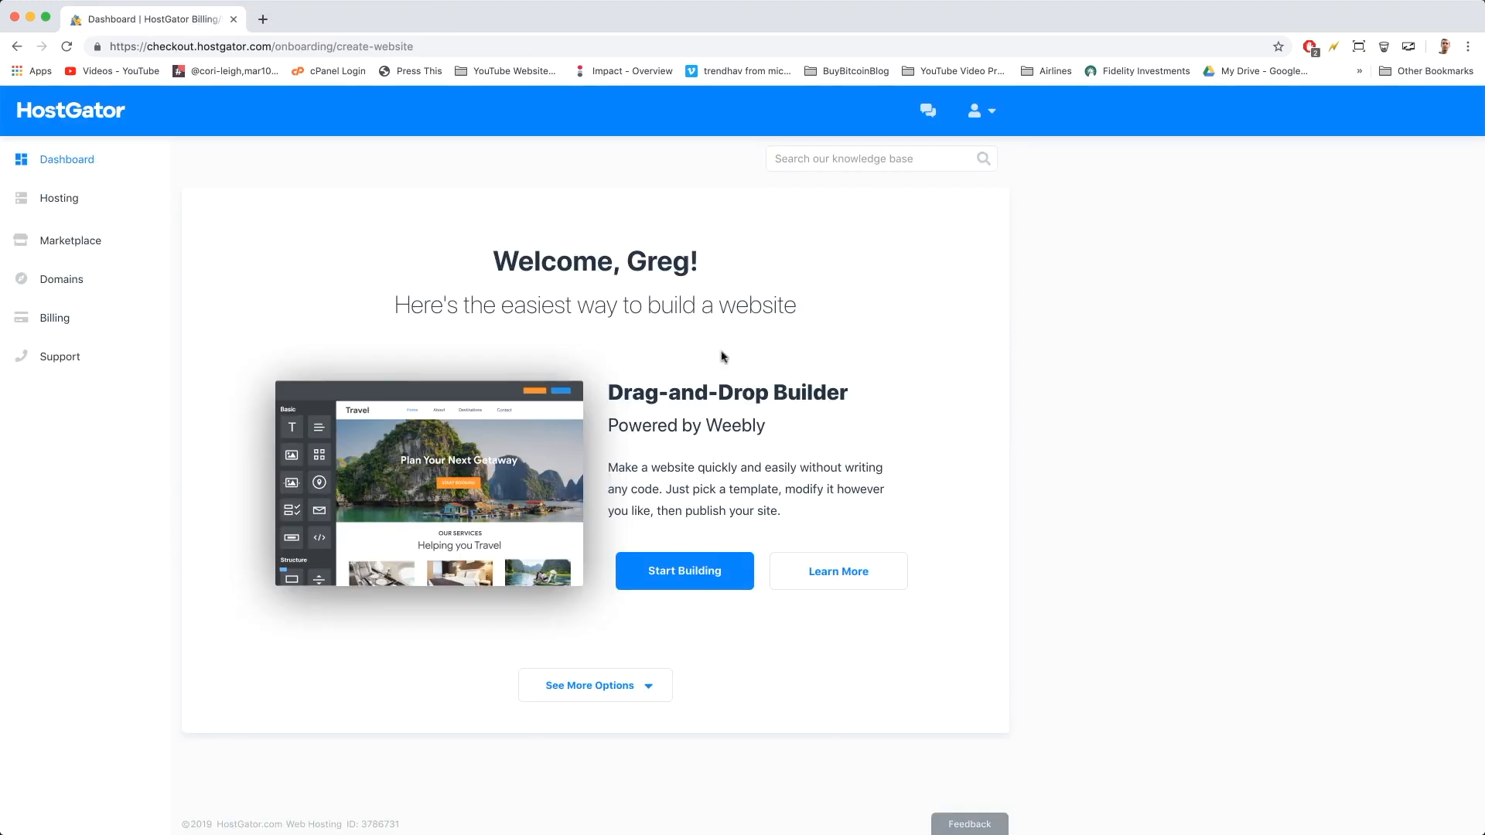
{"action": "mouse_move", "coordinate": [329, 294]}
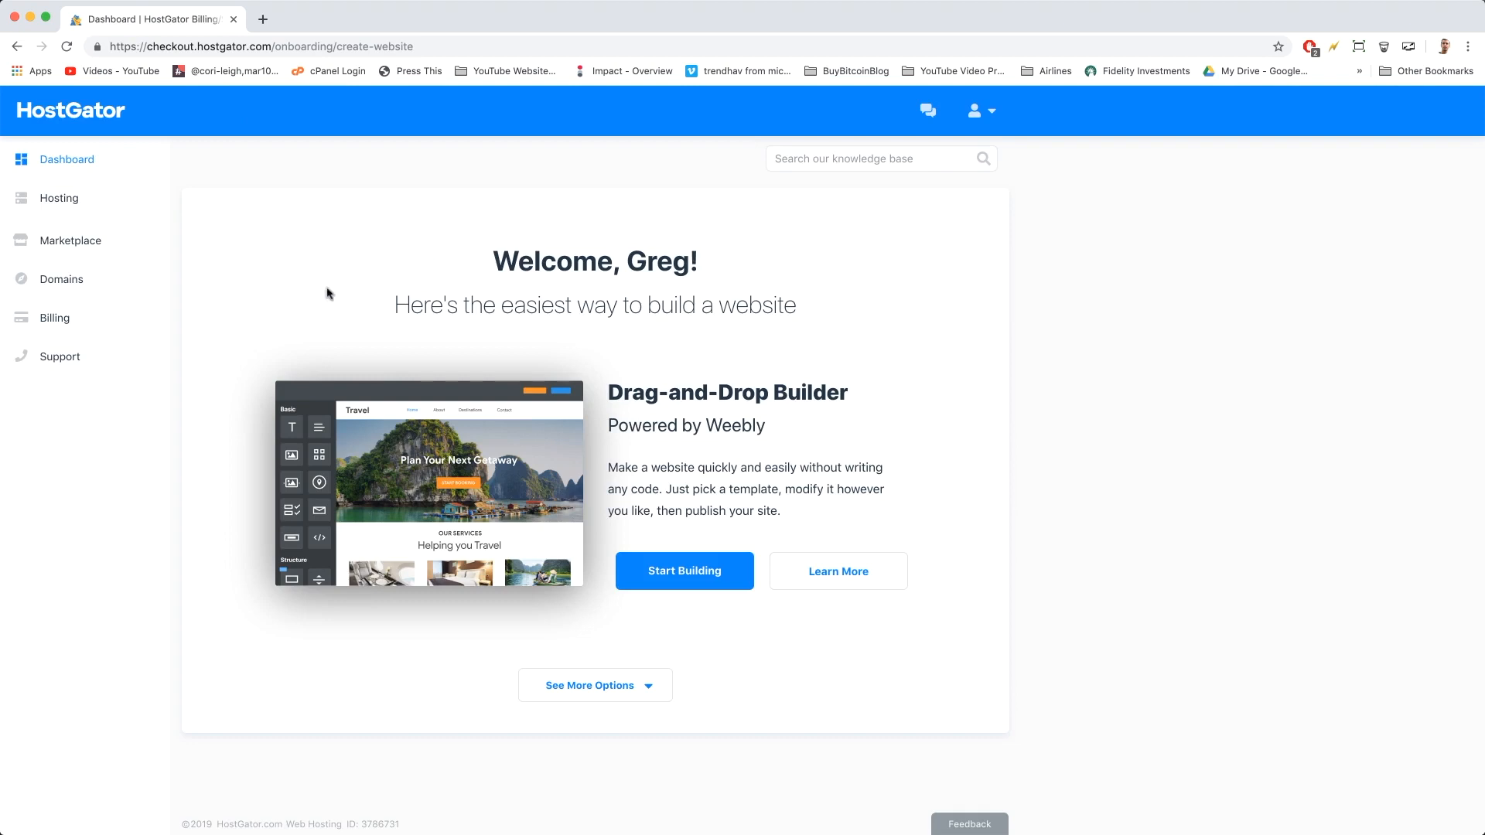
{"action": "mouse_move", "coordinate": [59, 198]}
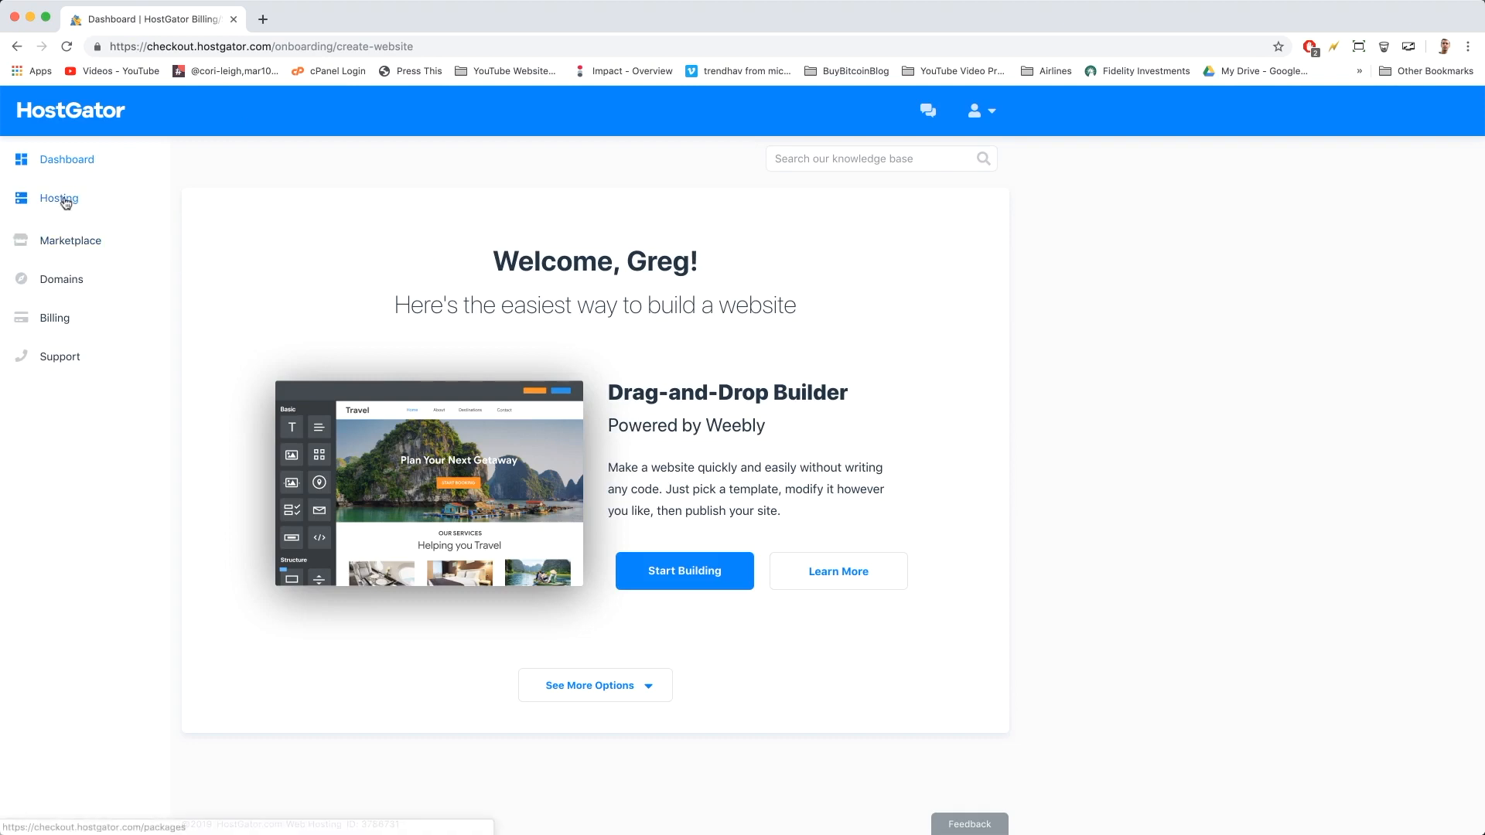
From Hosting Packages, open cPanel for the wecandoanythingtoday.com shared hosting package
{"action": "left_click", "coordinate": [59, 198]}
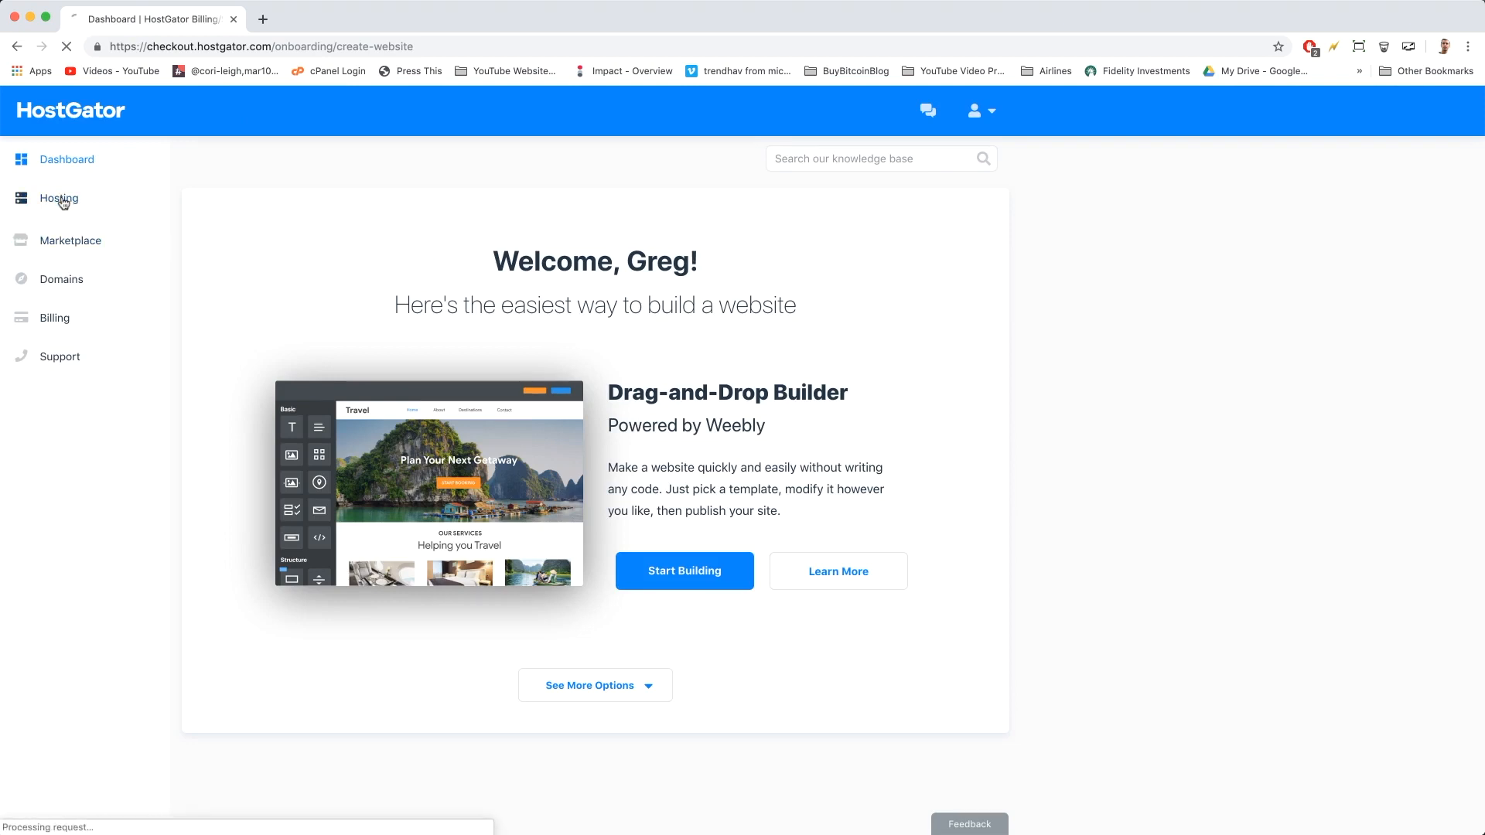
{"action": "left_click", "coordinate": [59, 198]}
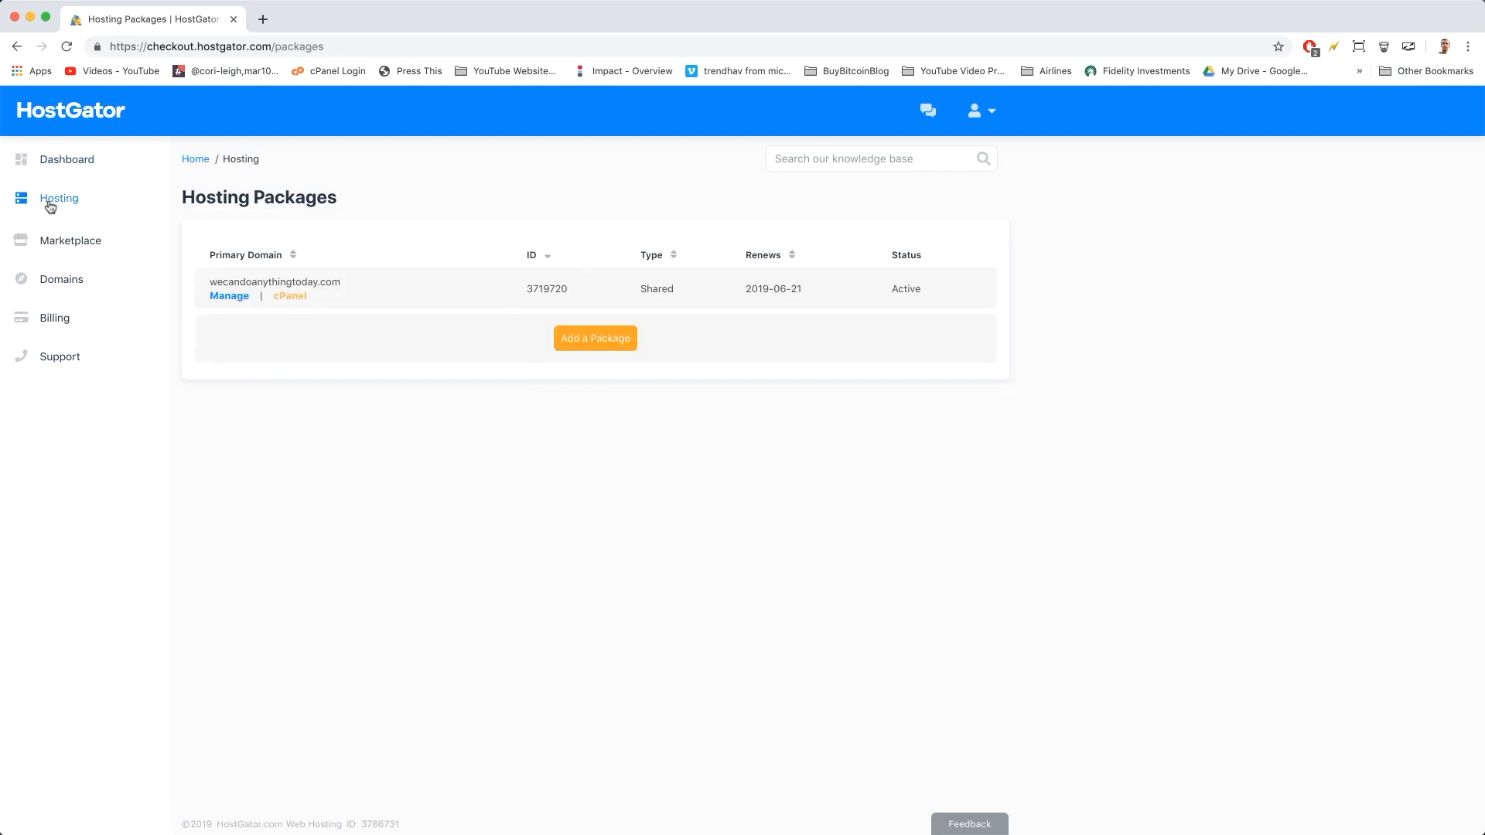
{"action": "mouse_move", "coordinate": [212, 186]}
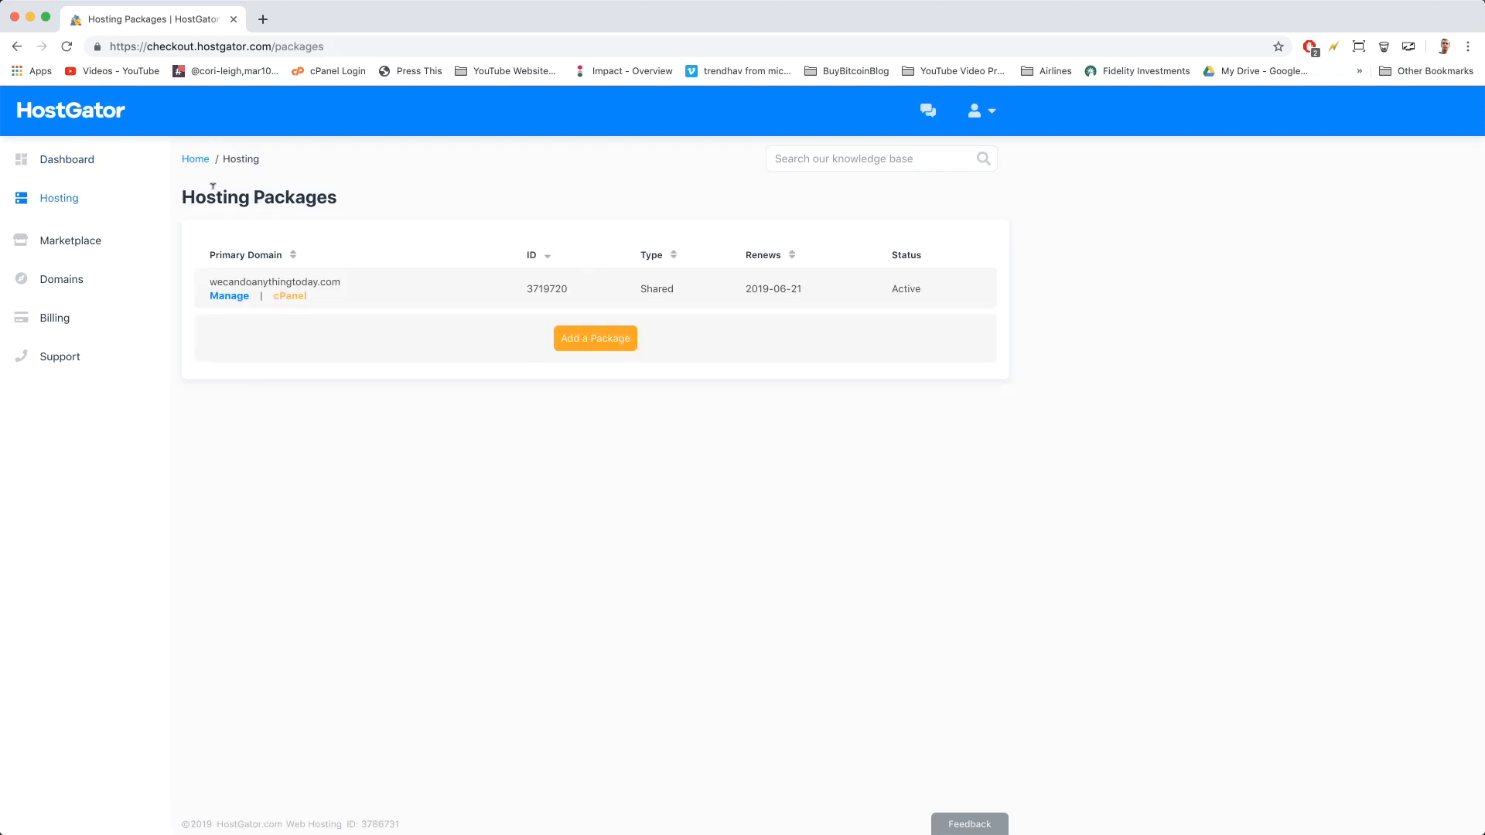
{"action": "mouse_move", "coordinate": [290, 296]}
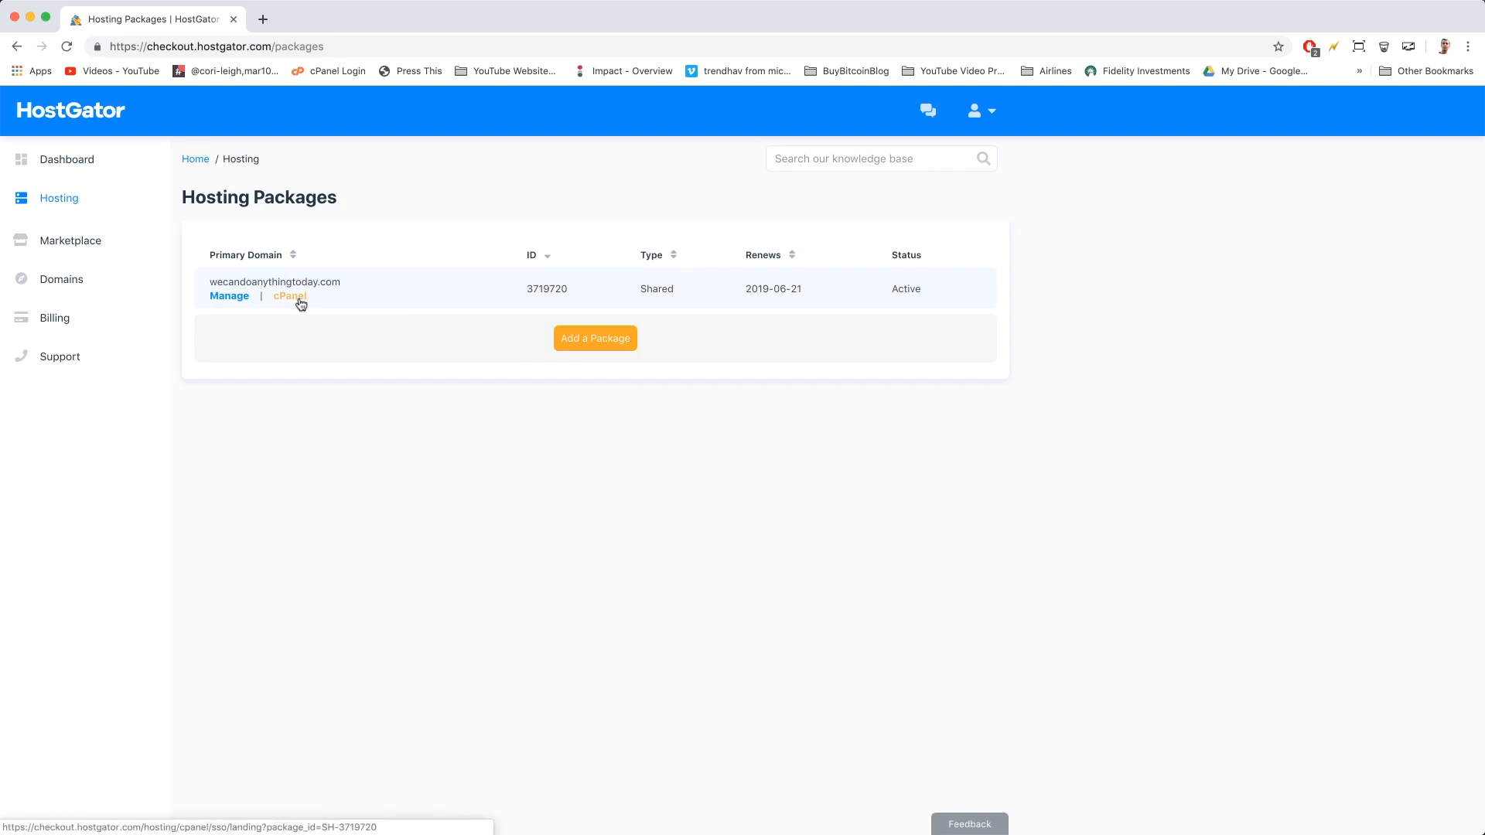
{"action": "left_click", "coordinate": [290, 296]}
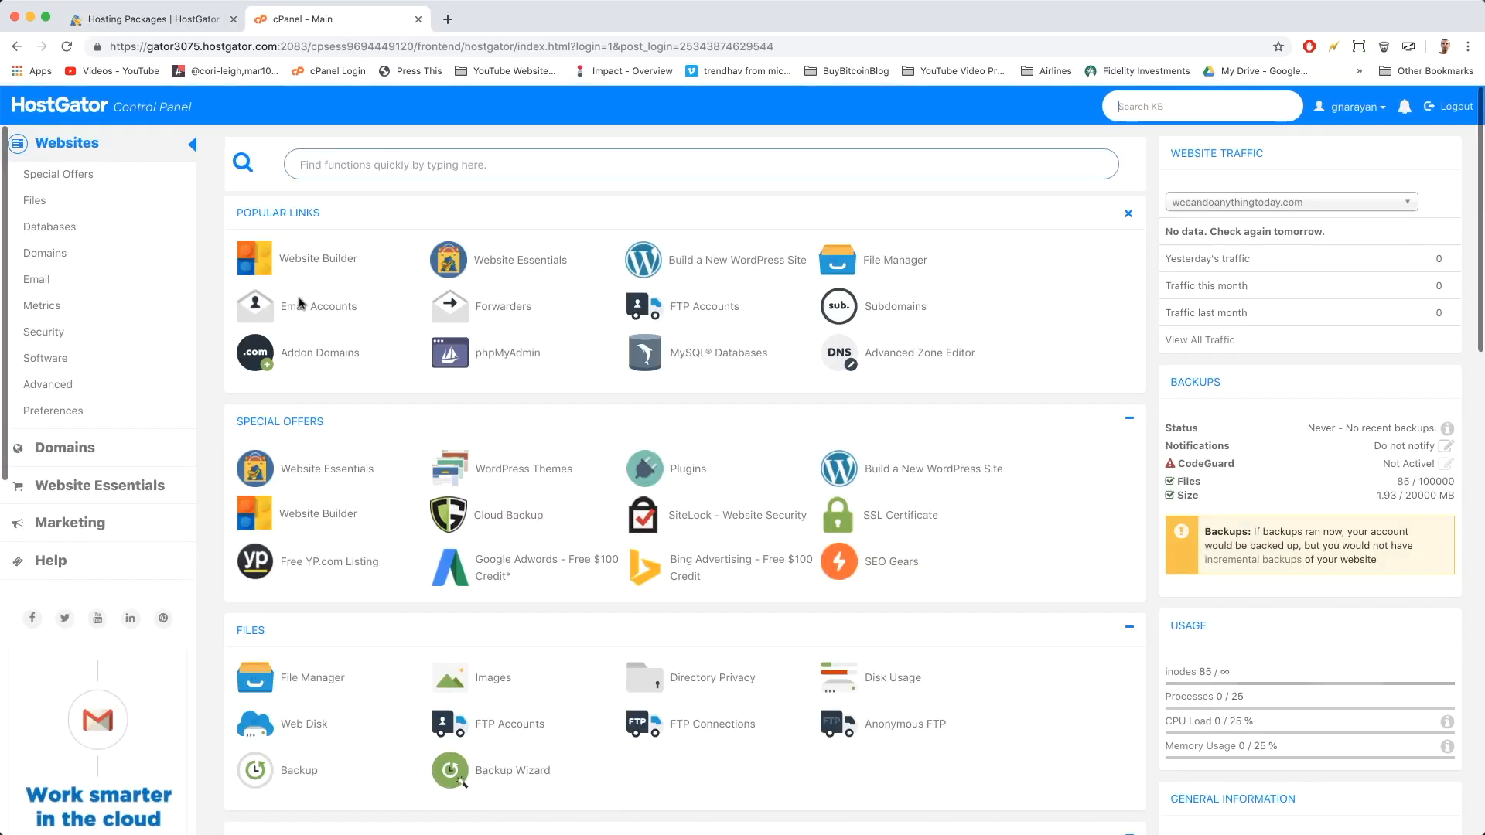
{"action": "mouse_move", "coordinate": [204, 410]}
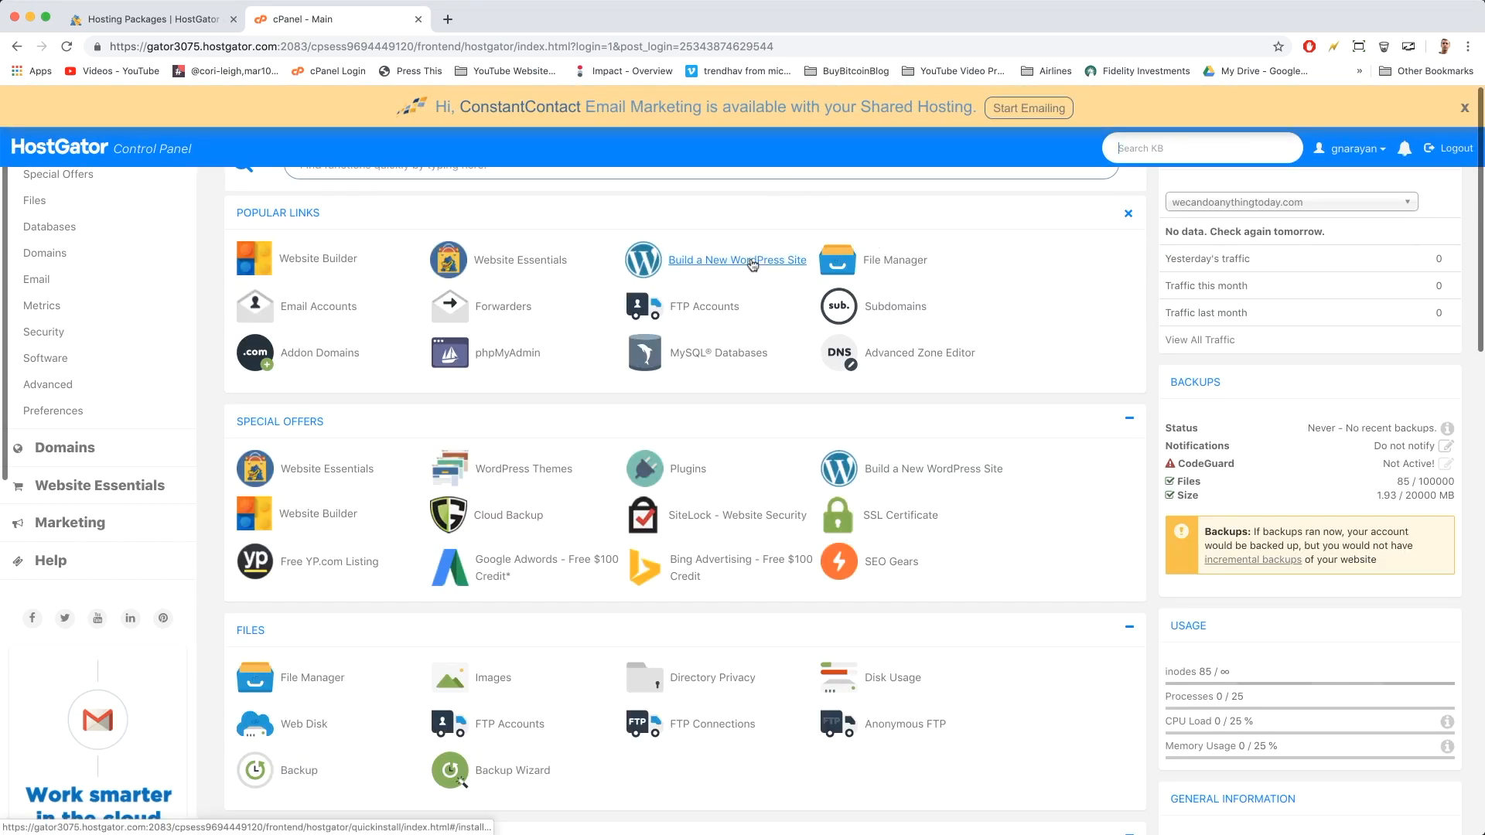
{"action": "mouse_move", "coordinate": [932, 468]}
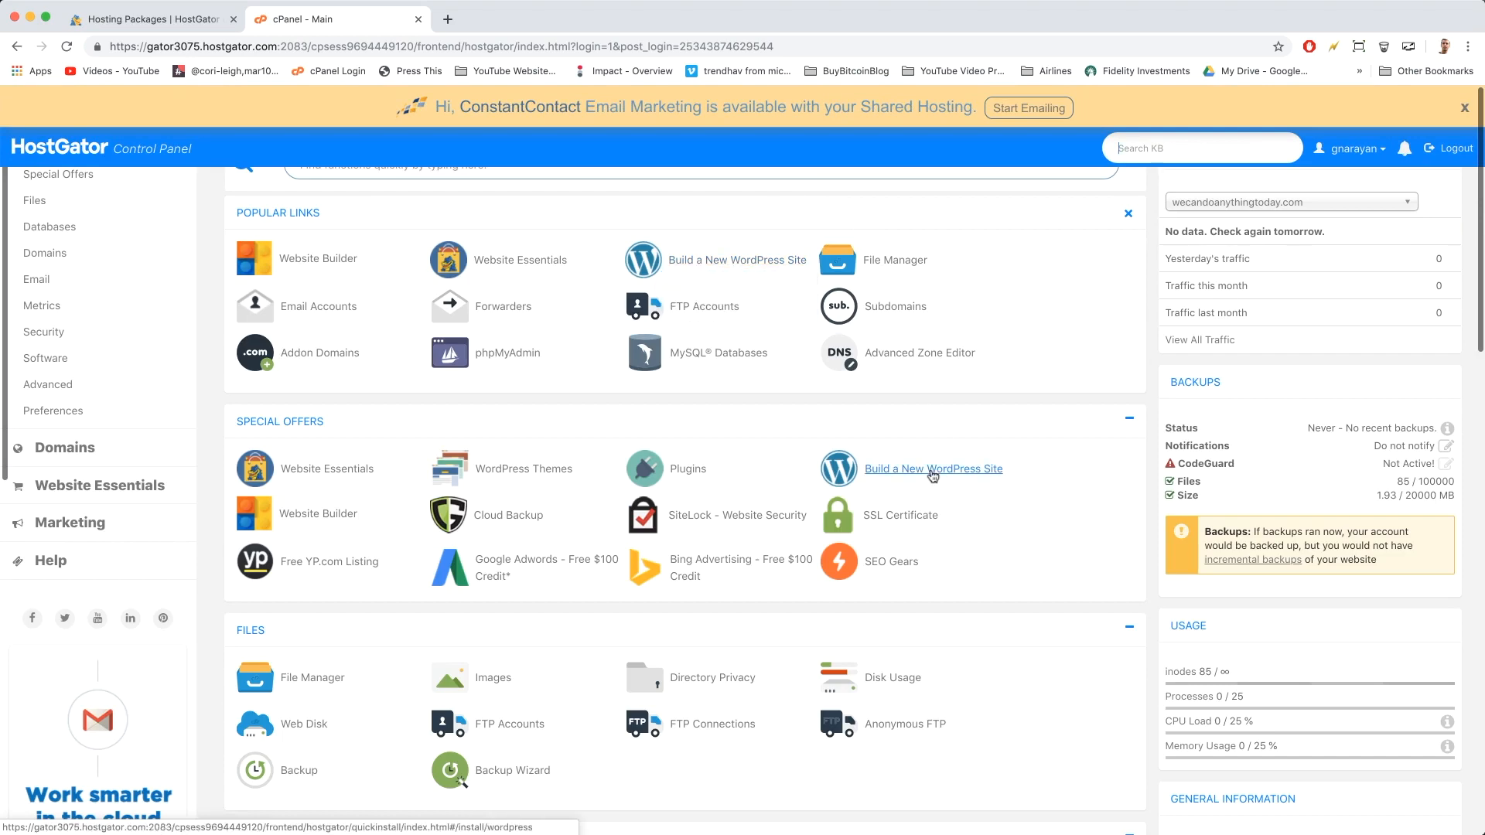
Launch QuickInstall from cPanel's Software section to reach the WordPress 5.0.3 installer
{"action": "scroll", "scroll_direction": "down", "scroll_amount": 3}
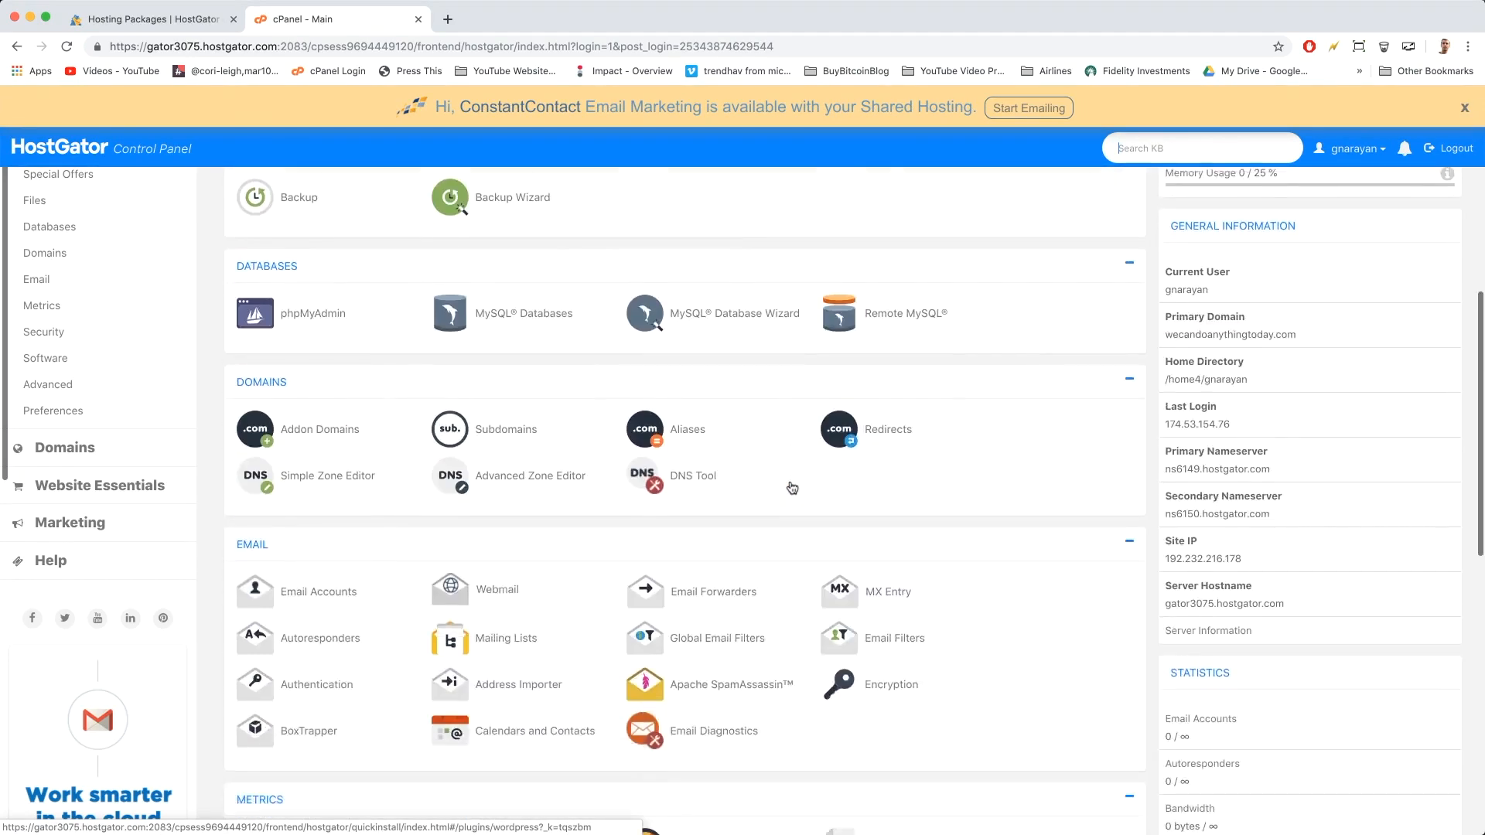
{"action": "scroll", "scroll_direction": "down", "scroll_amount": 3}
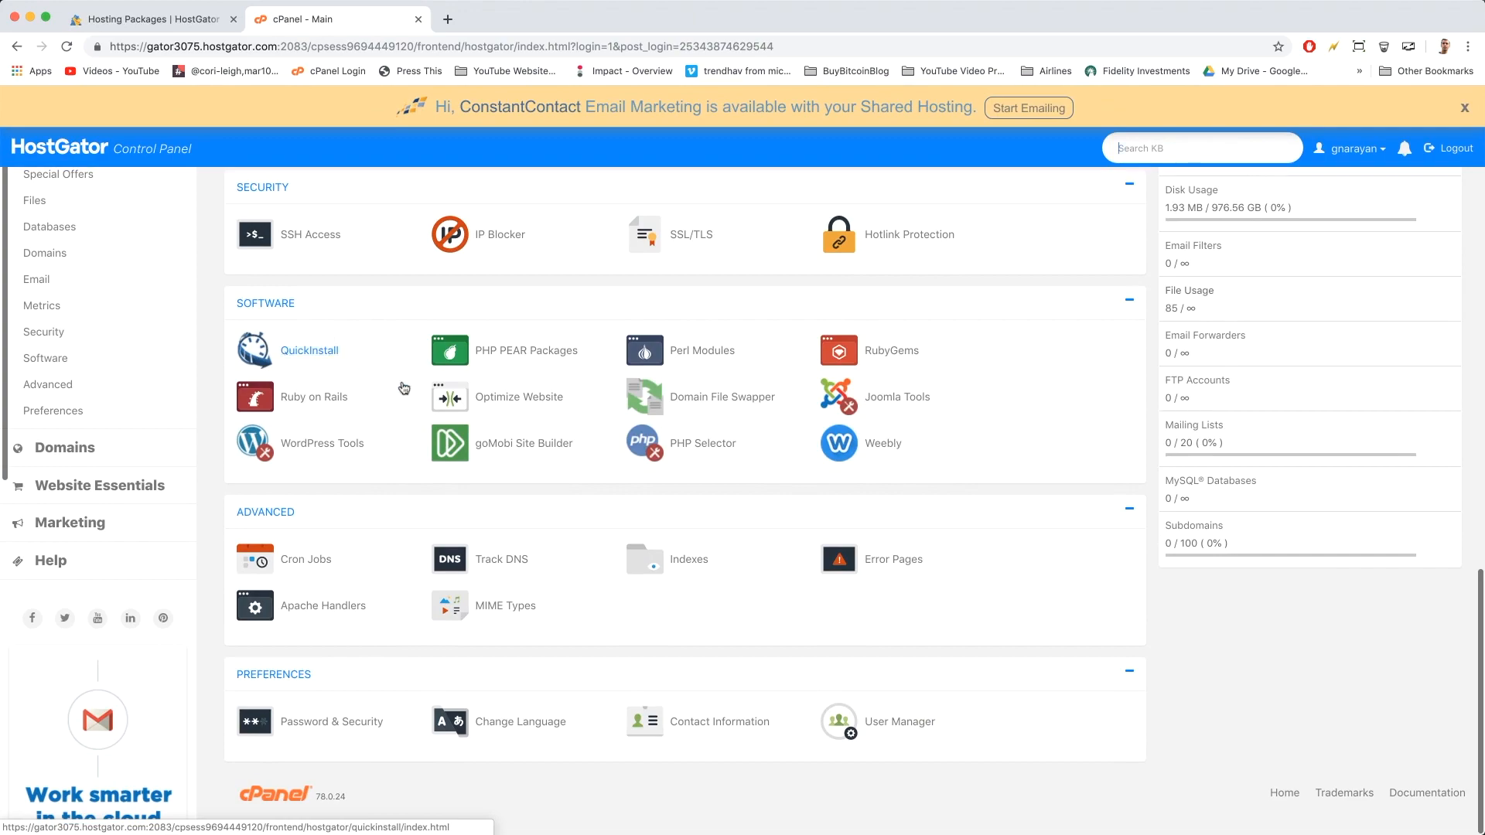
{"action": "scroll", "scroll_direction": "up", "scroll_amount": 3}
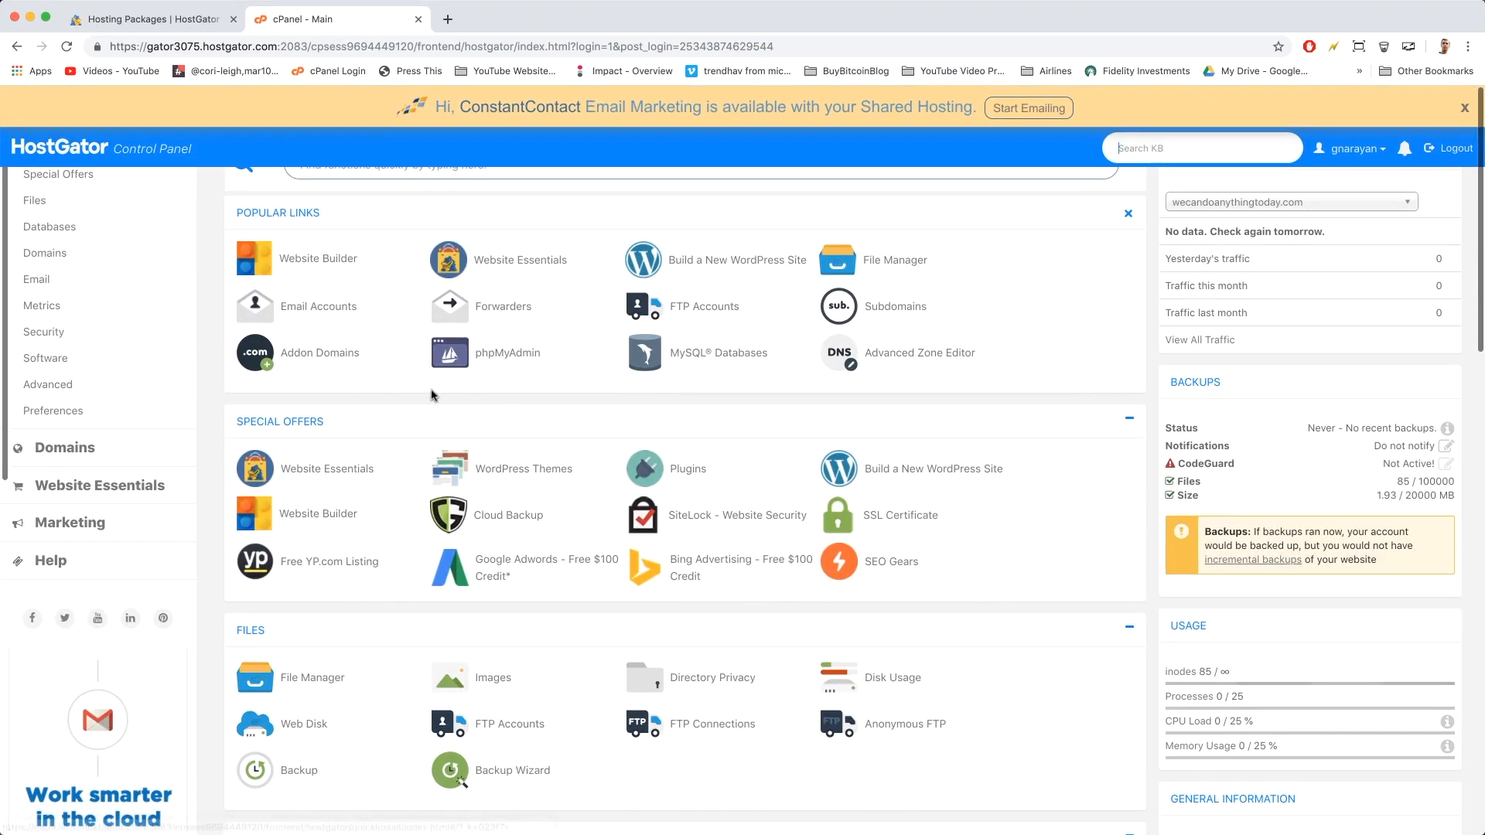
{"action": "scroll", "scroll_direction": "down", "scroll_amount": 3}
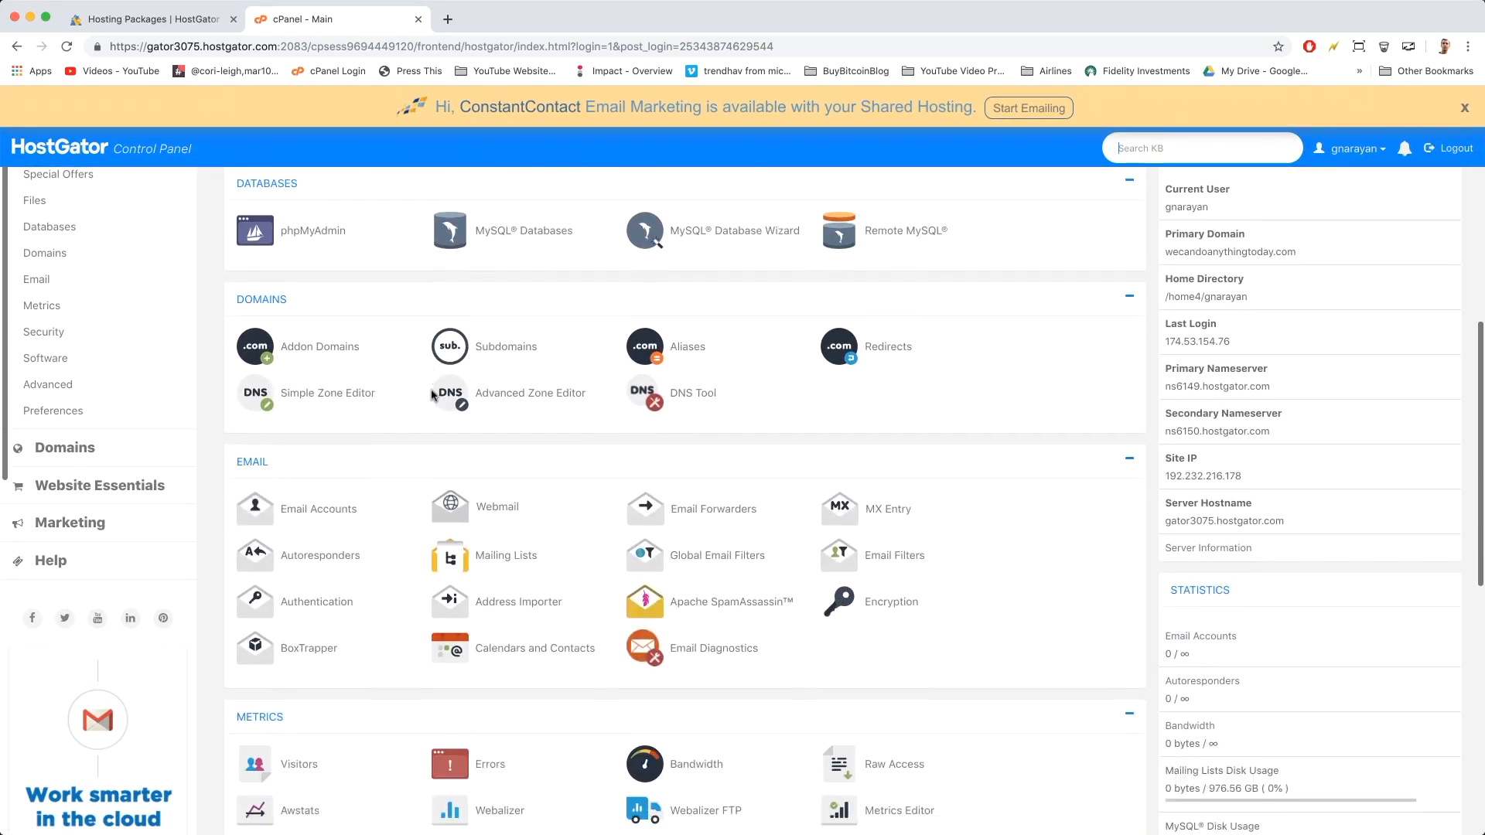
{"action": "scroll", "scroll_direction": "down", "scroll_amount": 3}
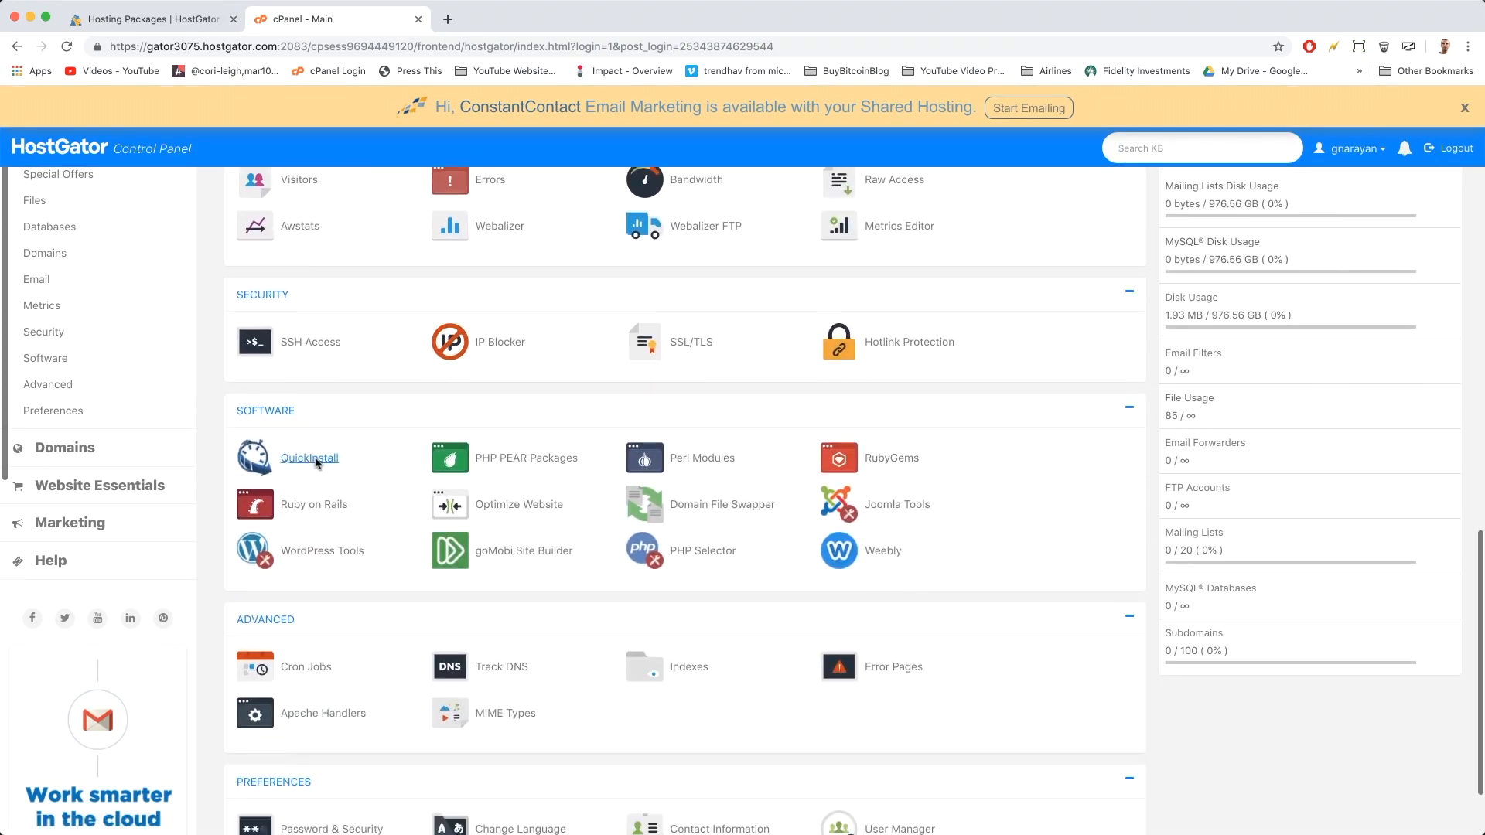
{"action": "left_click", "coordinate": [309, 457]}
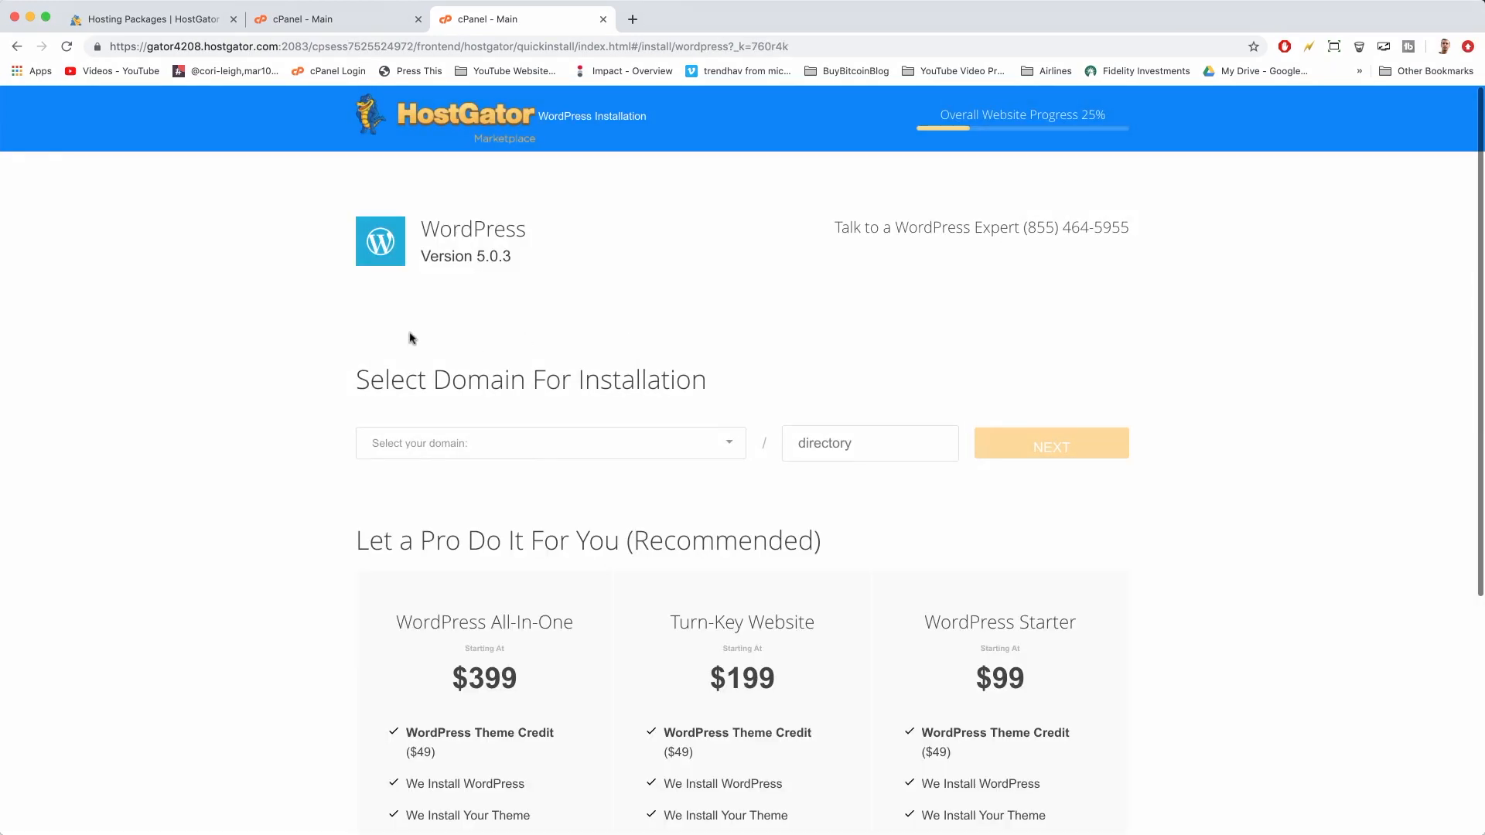
{"action": "mouse_move", "coordinate": [514, 256]}
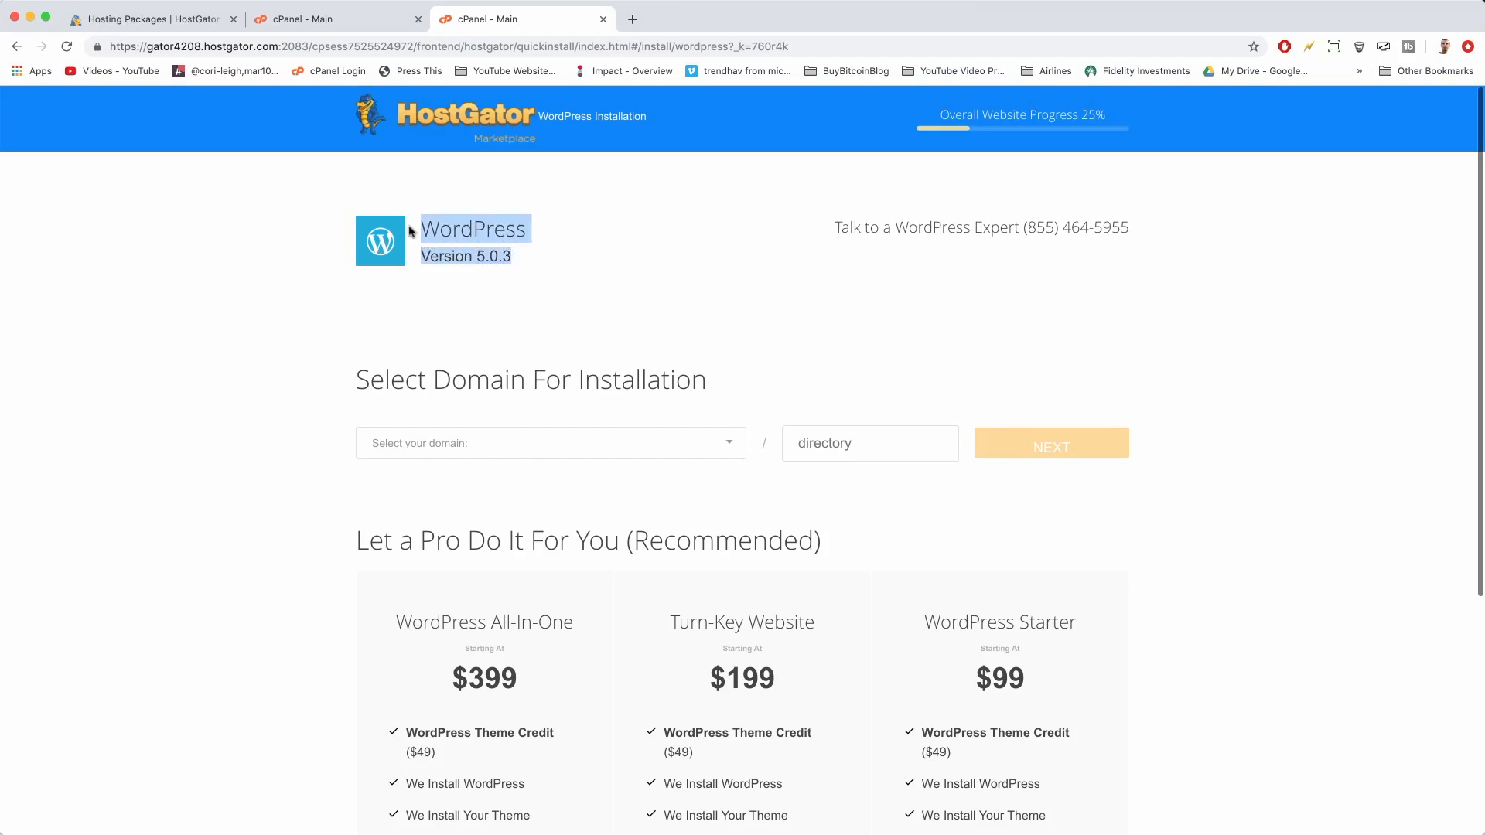
{"action": "mouse_move", "coordinate": [538, 266]}
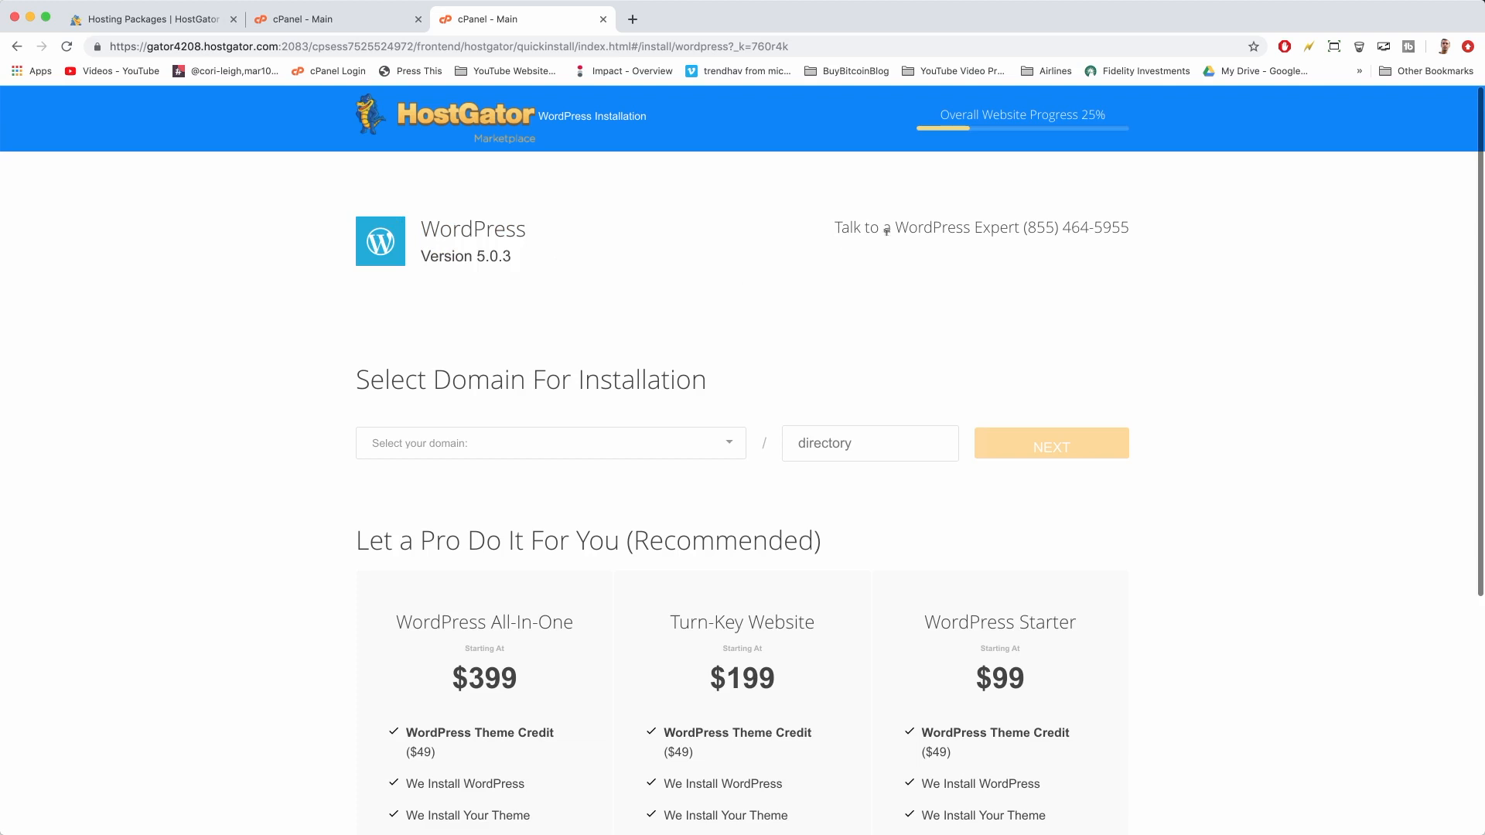
{"action": "mouse_move", "coordinate": [987, 249]}
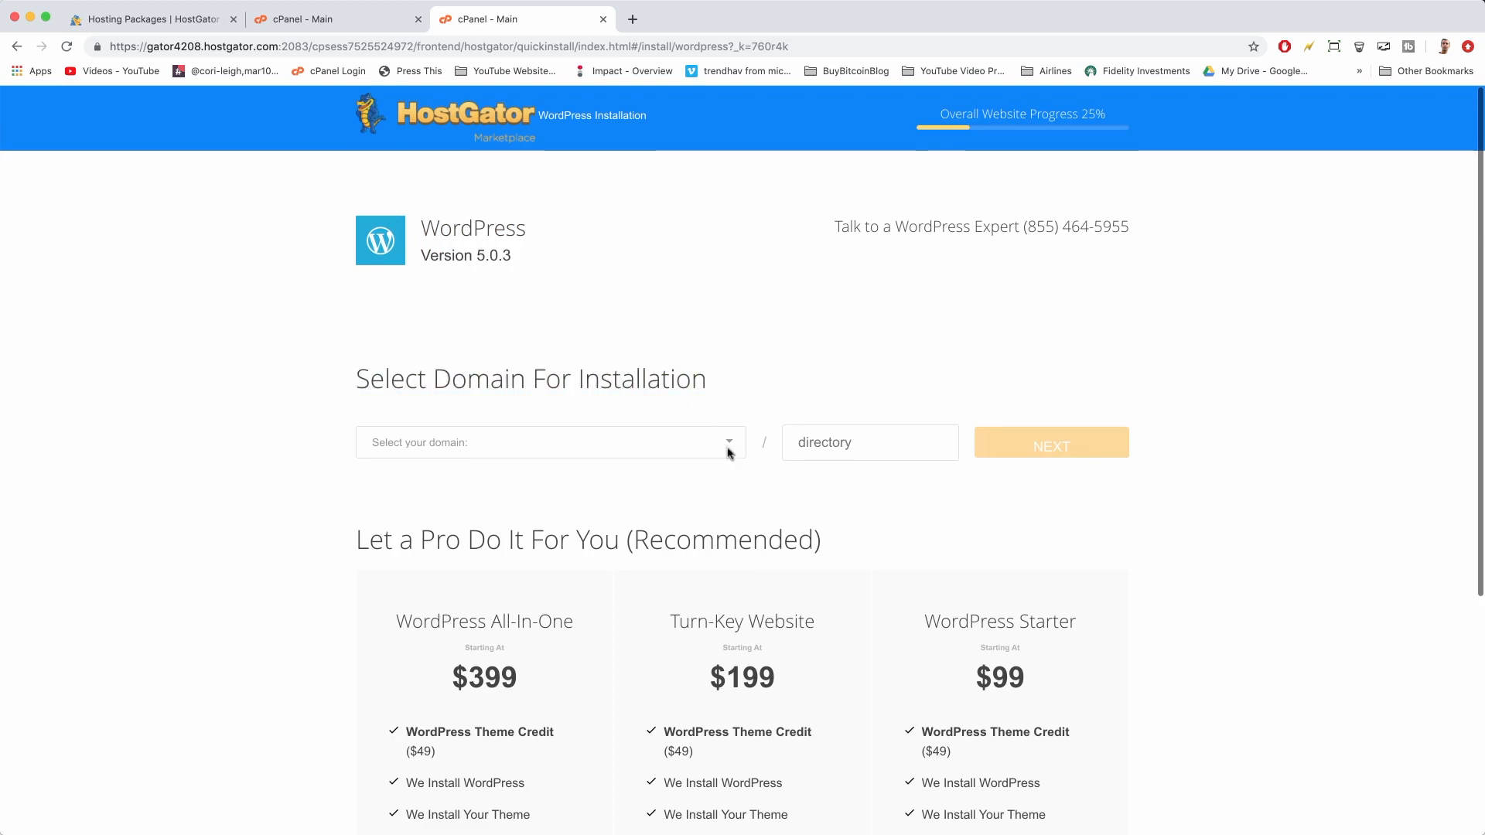
Pick selfhostedwordpressblog.com from the domain dropdown, leaving the install directory blank
{"action": "left_click", "coordinate": [727, 442]}
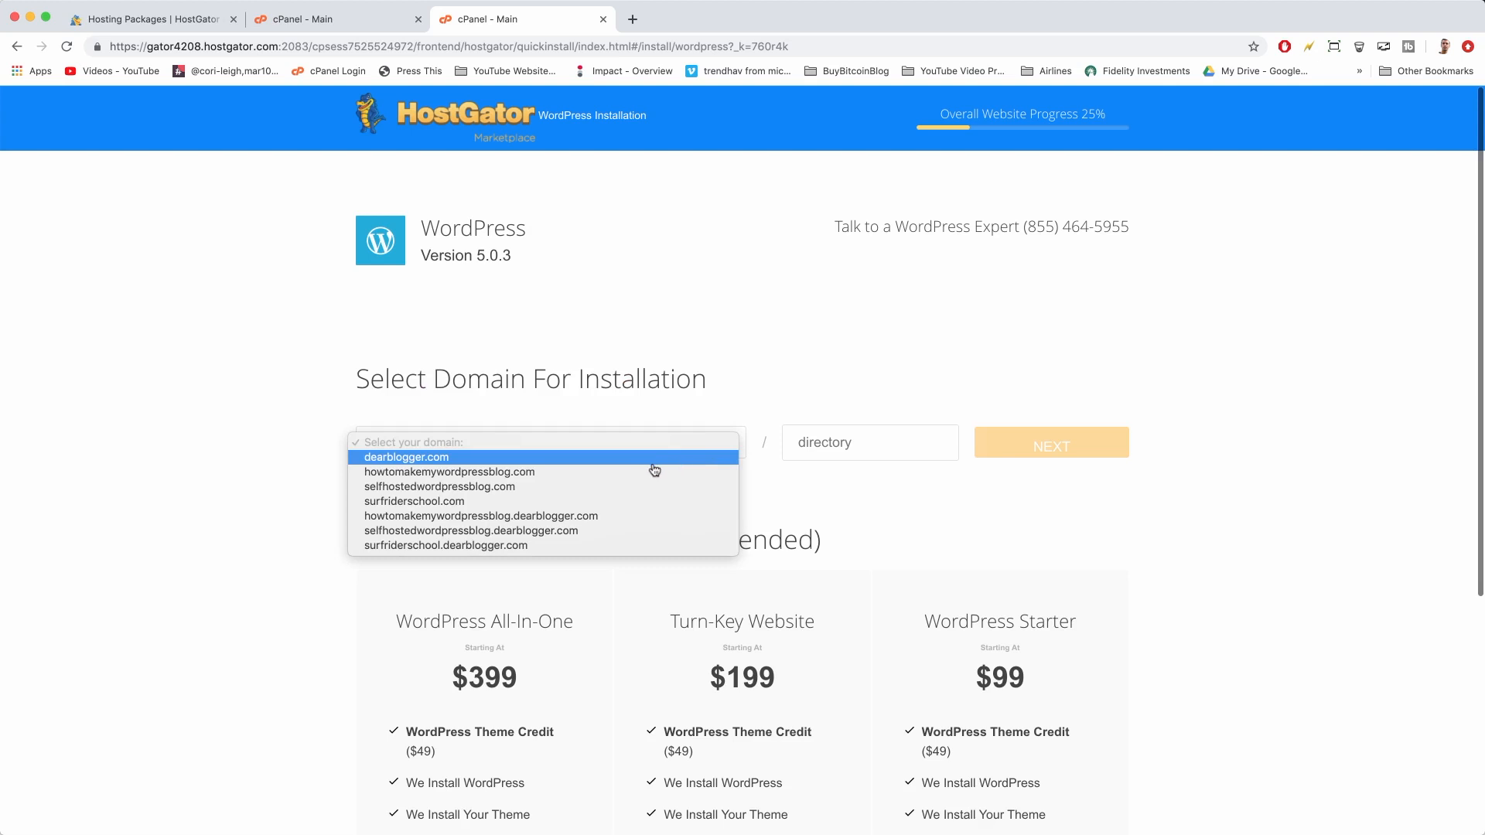
{"action": "mouse_move", "coordinate": [658, 486]}
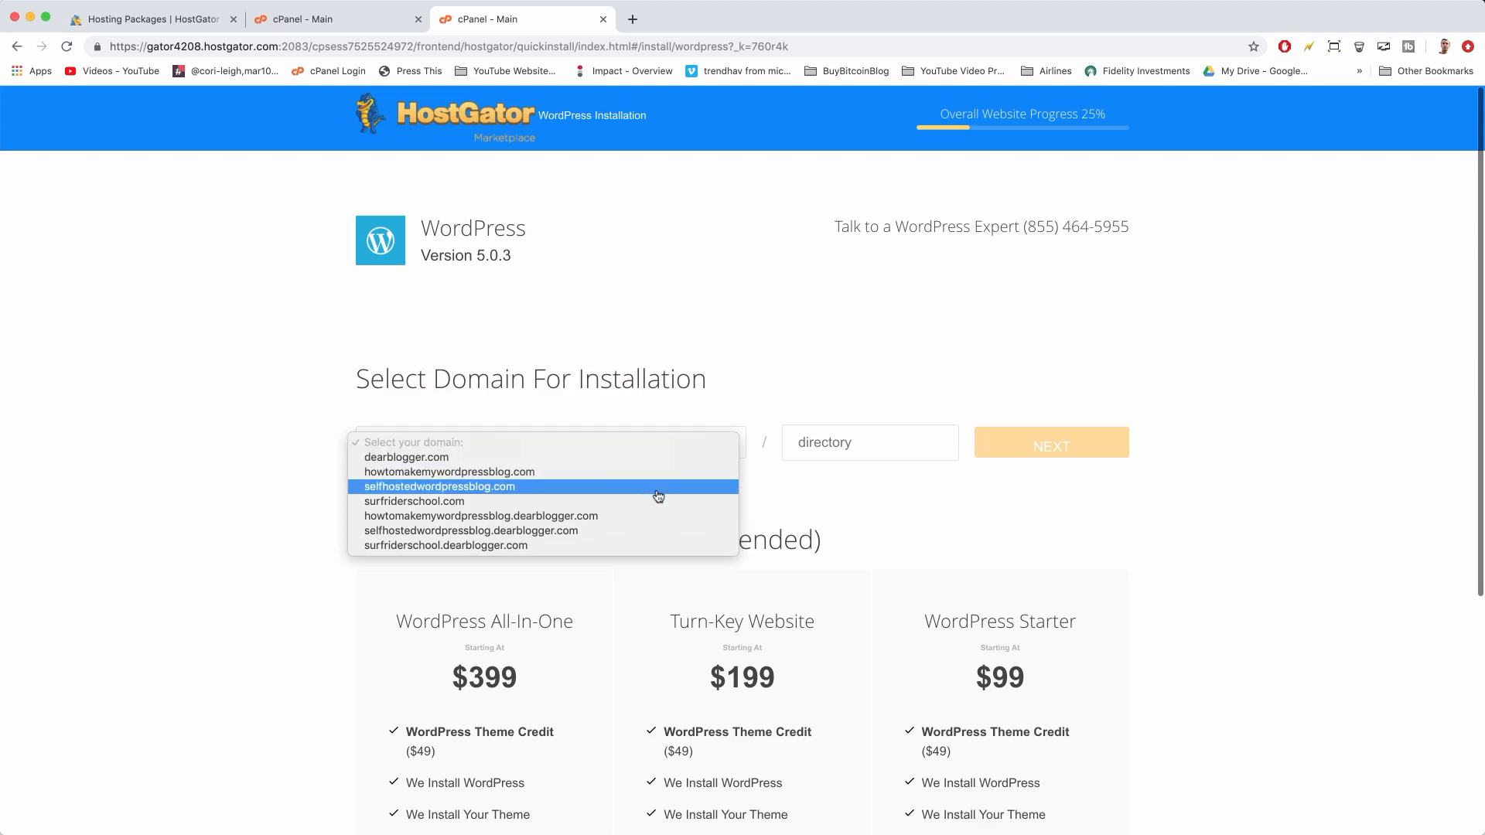
{"action": "mouse_move", "coordinate": [527, 493]}
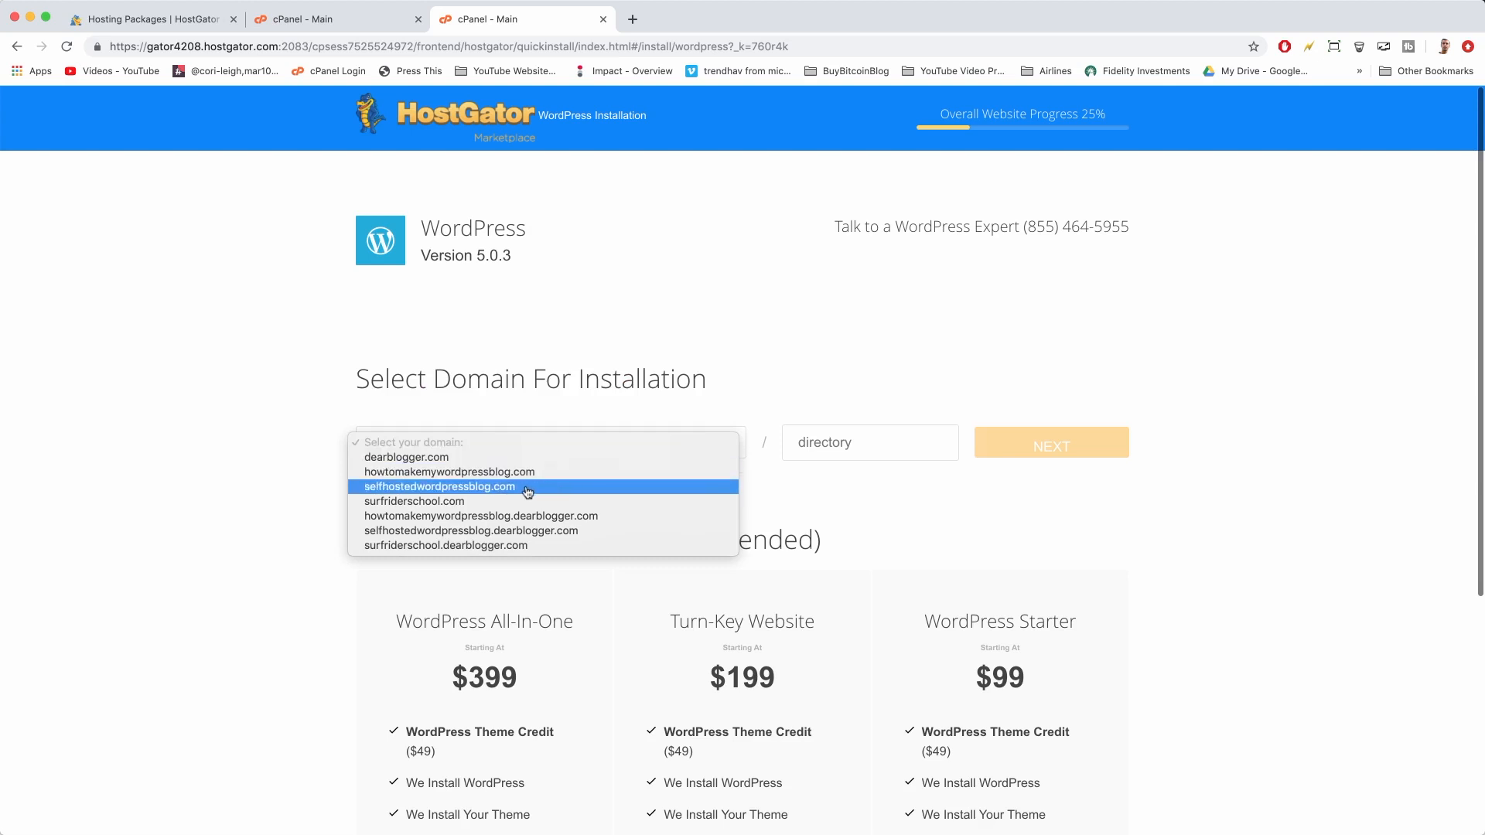
{"action": "left_click", "coordinate": [438, 485]}
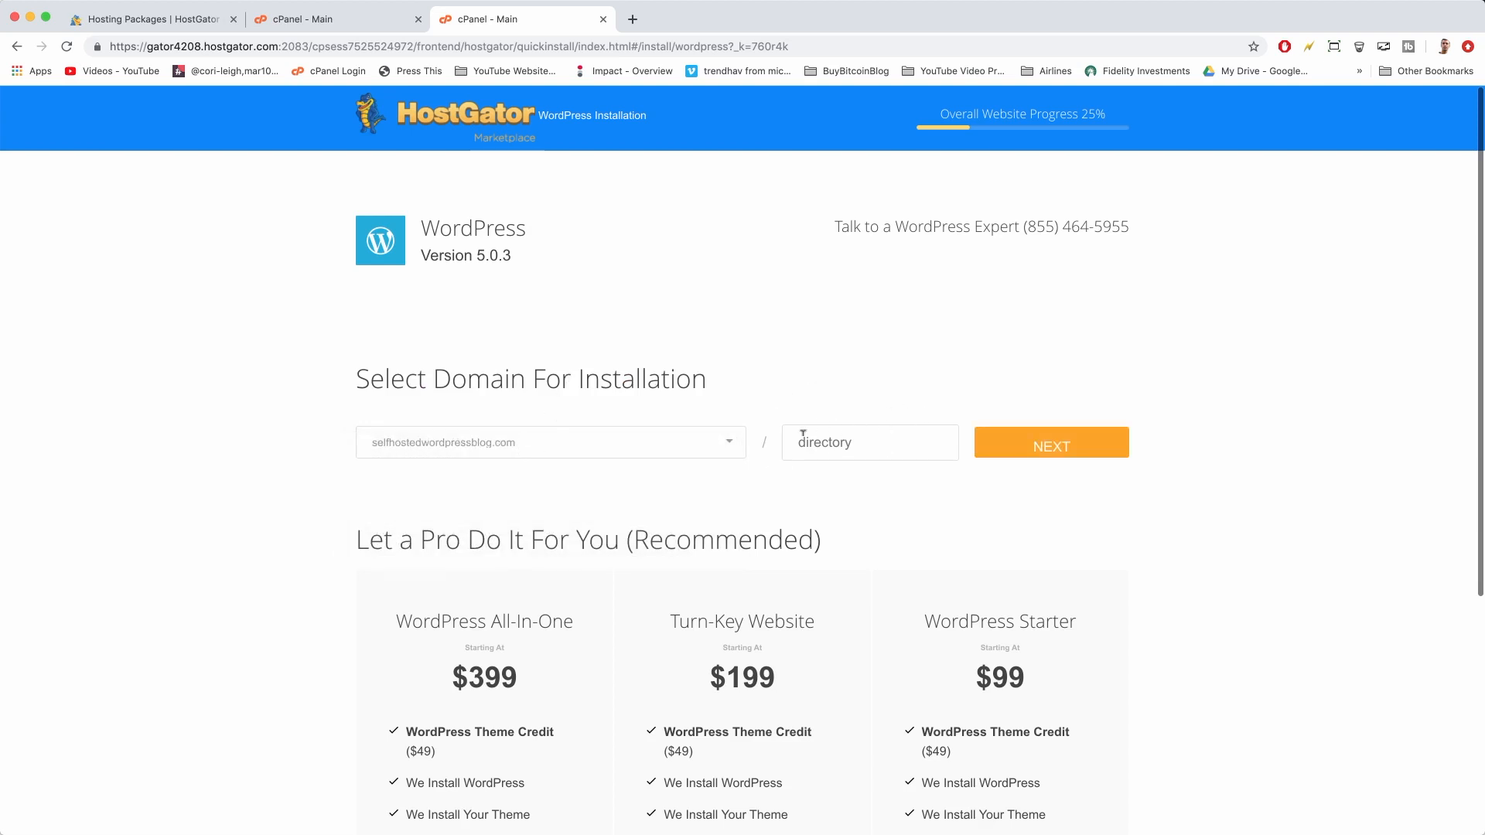
{"action": "mouse_move", "coordinate": [879, 494]}
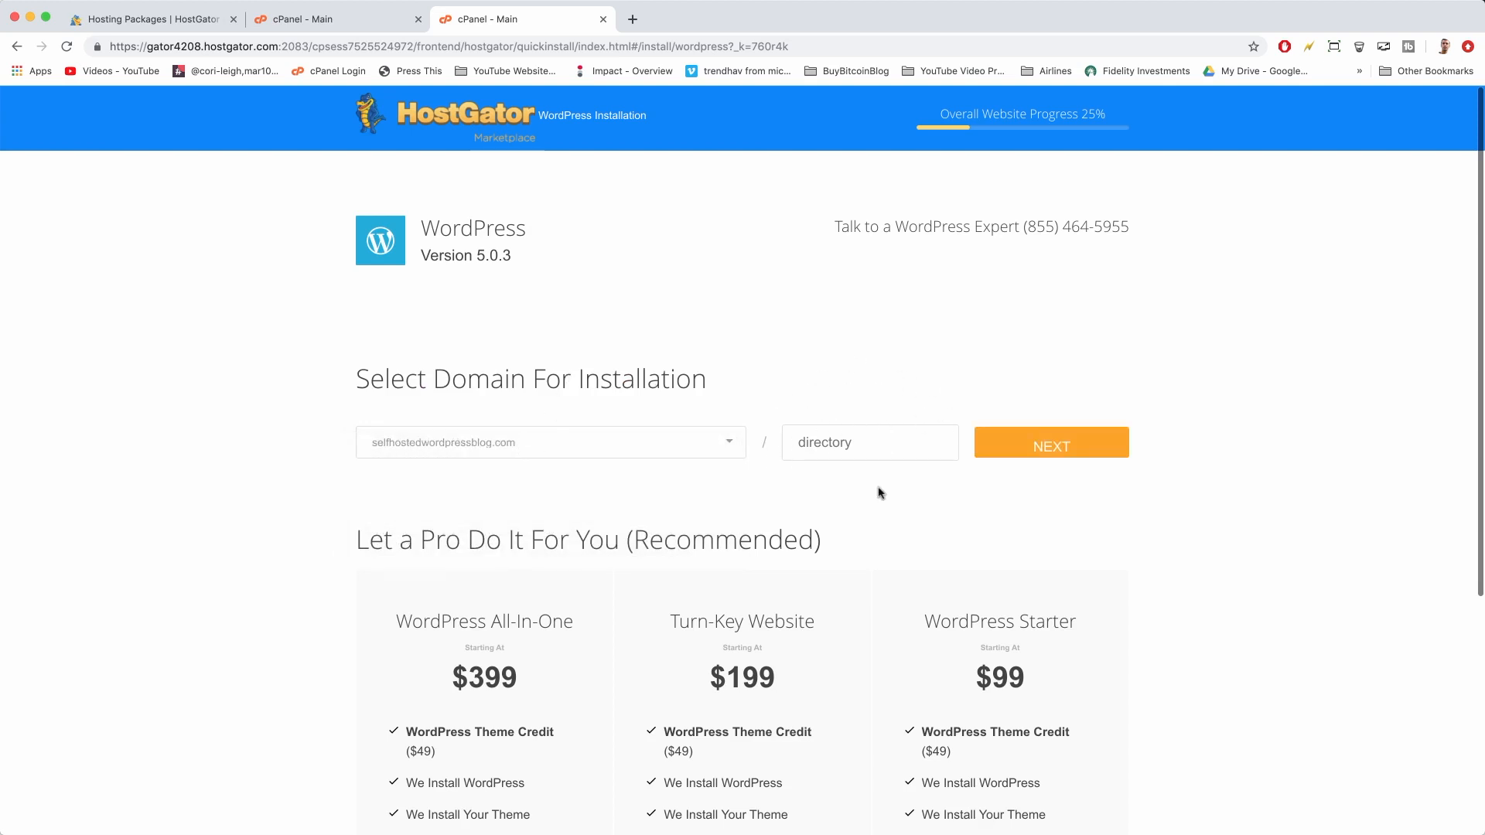
{"action": "mouse_move", "coordinate": [1145, 535]}
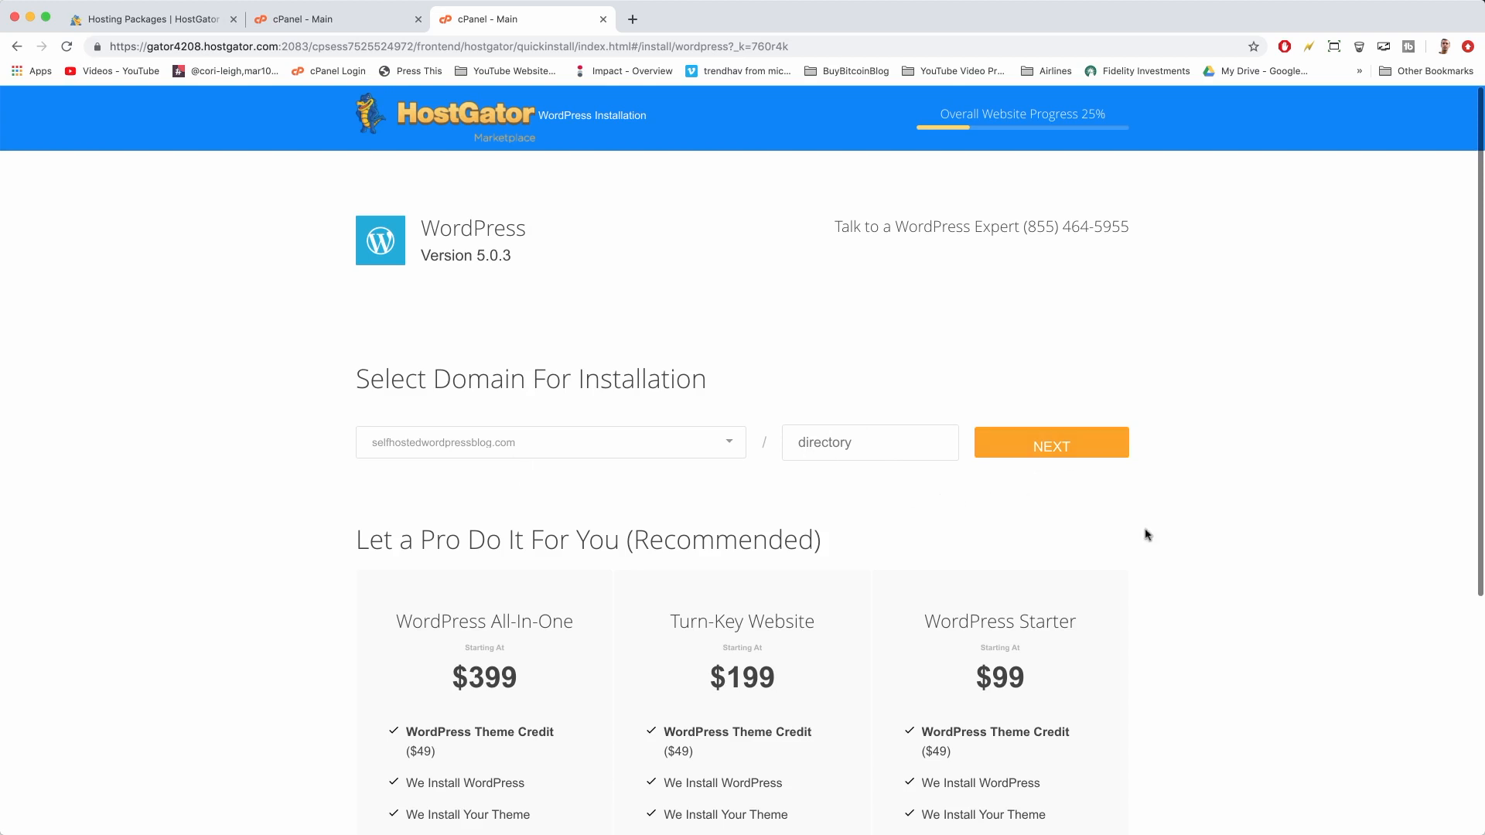
{"action": "scroll", "scroll_direction": "down", "scroll_amount": 3}
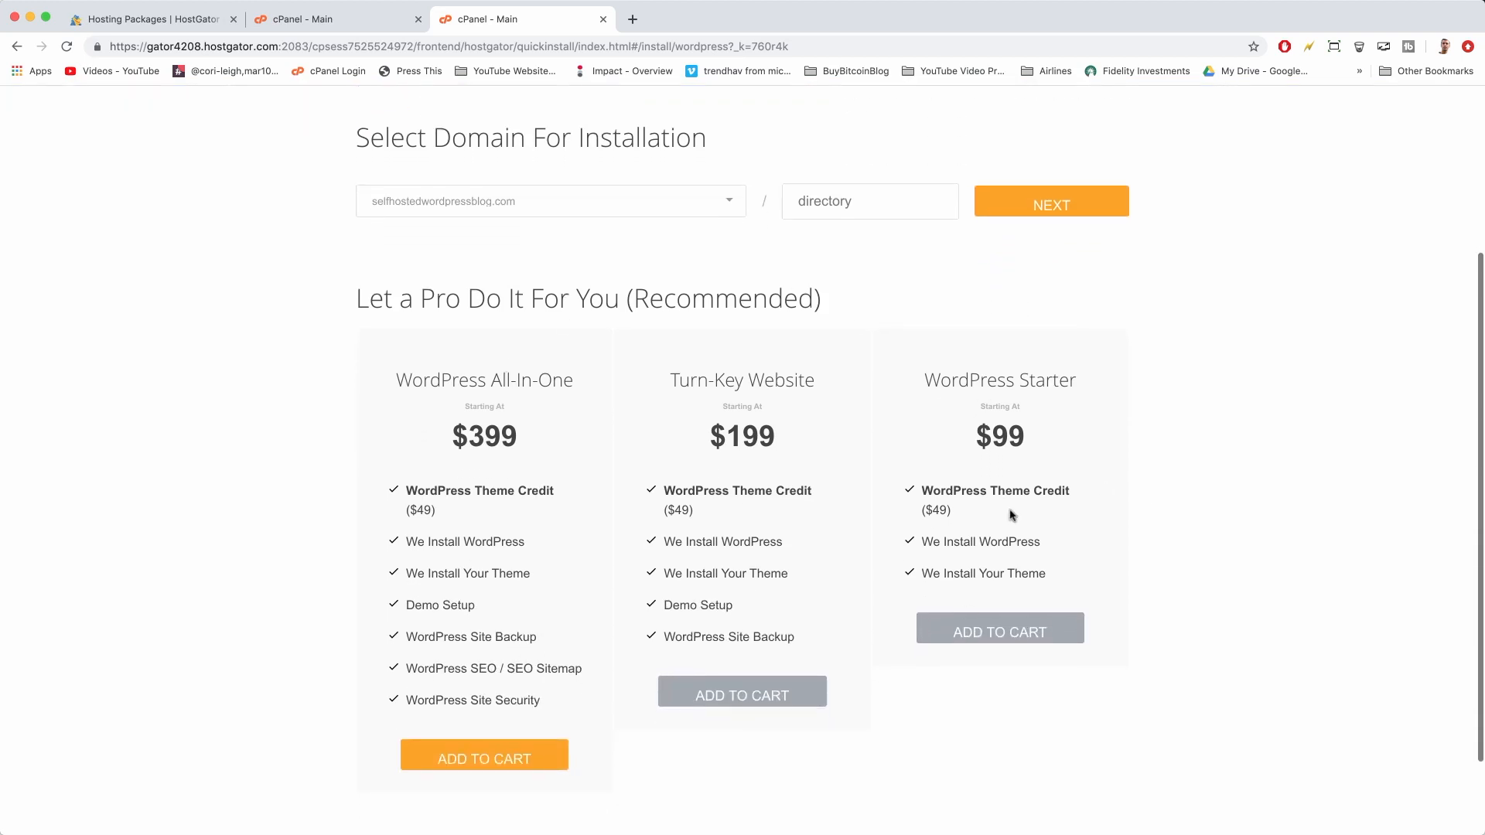
Continue to the install settings and enter the blog title 'Self Hosted WordPress'
{"action": "left_click", "coordinate": [1050, 201]}
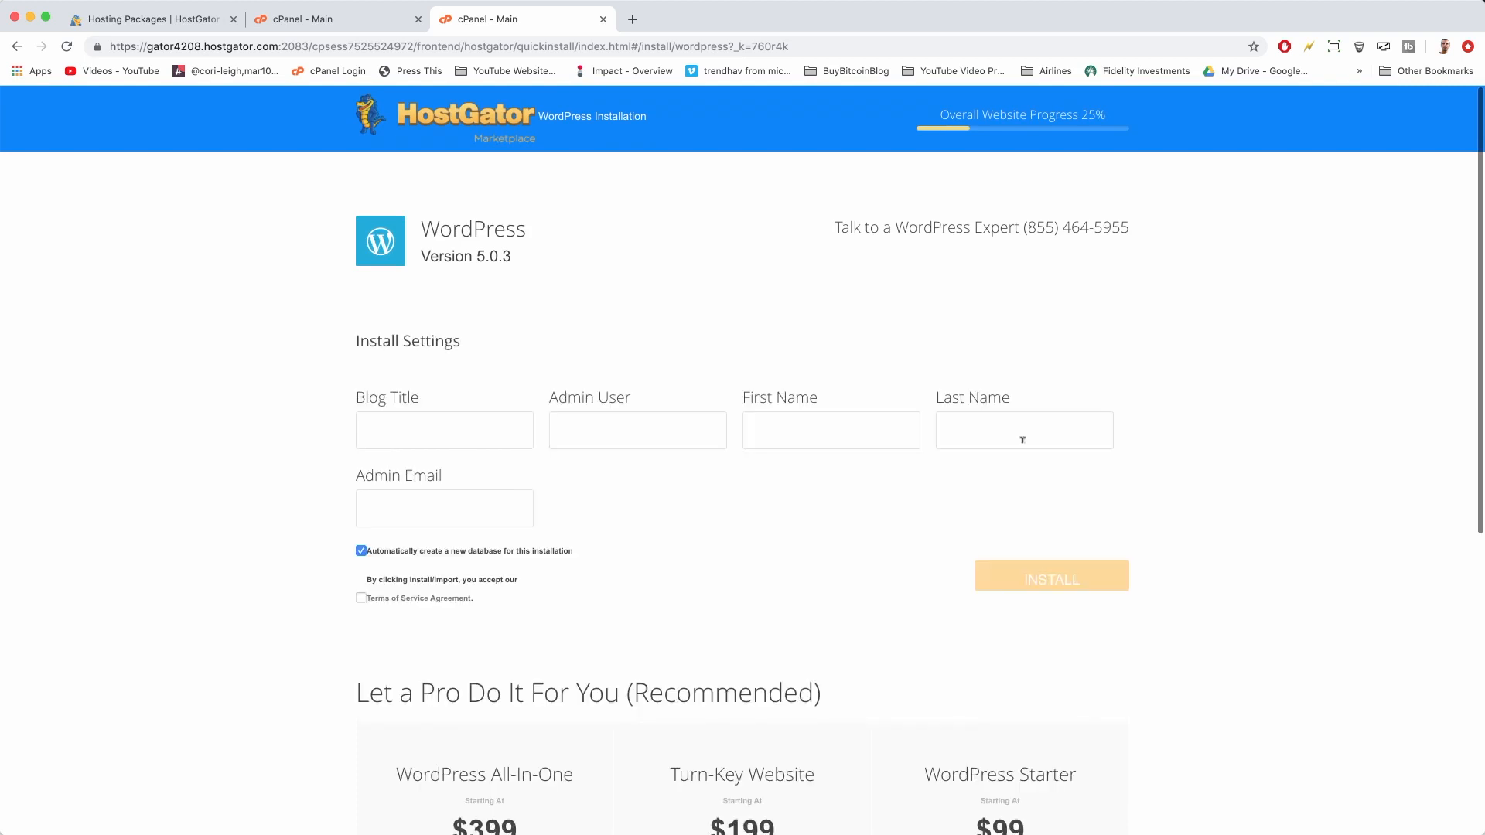
{"action": "mouse_move", "coordinate": [381, 342]}
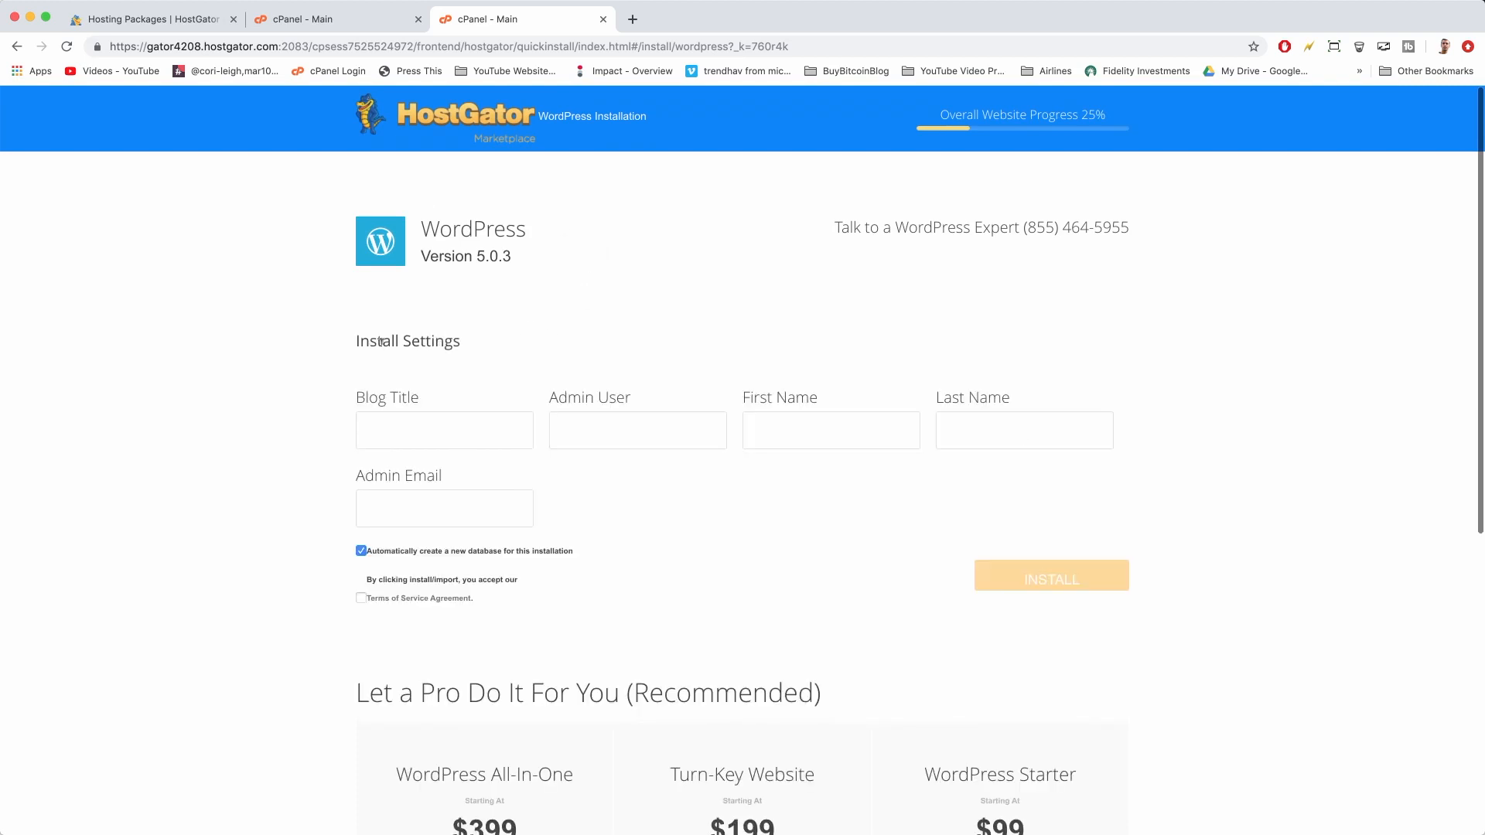
{"action": "double_click", "coordinate": [408, 341]}
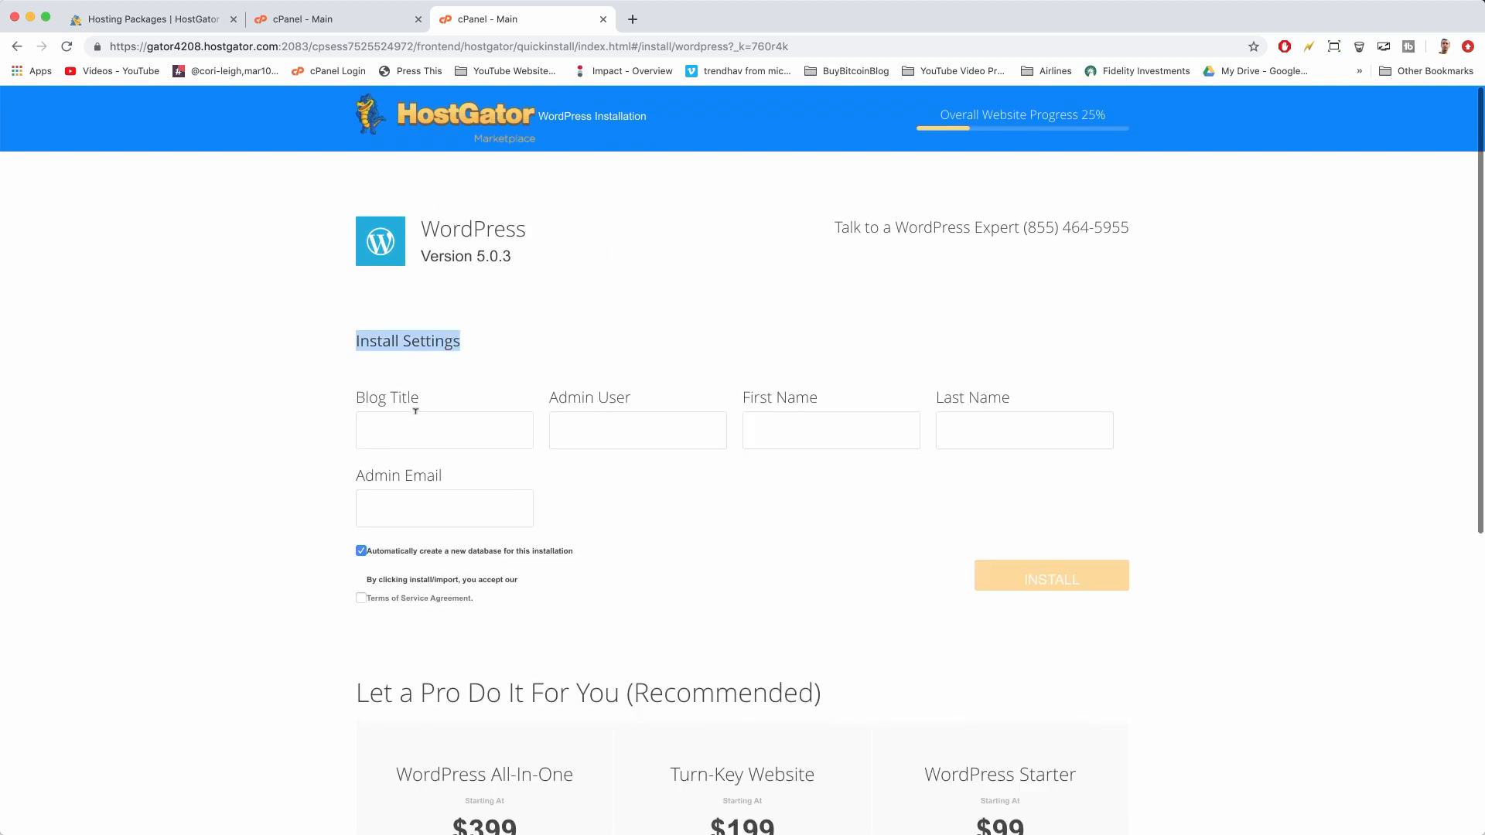
{"action": "type", "text": "Self"}
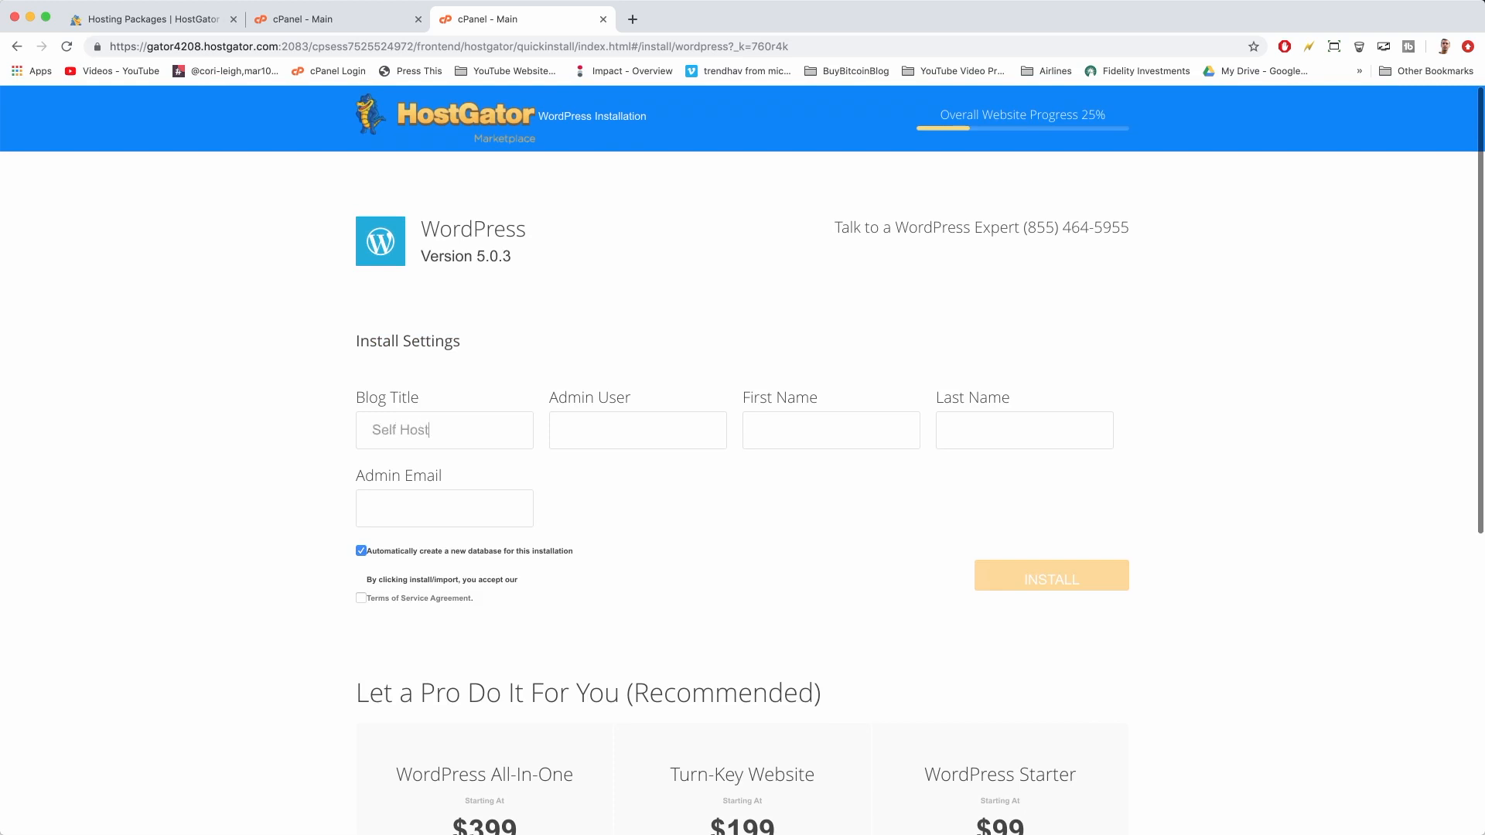
{"action": "type", "text": "Hosted WordPress Blog"}
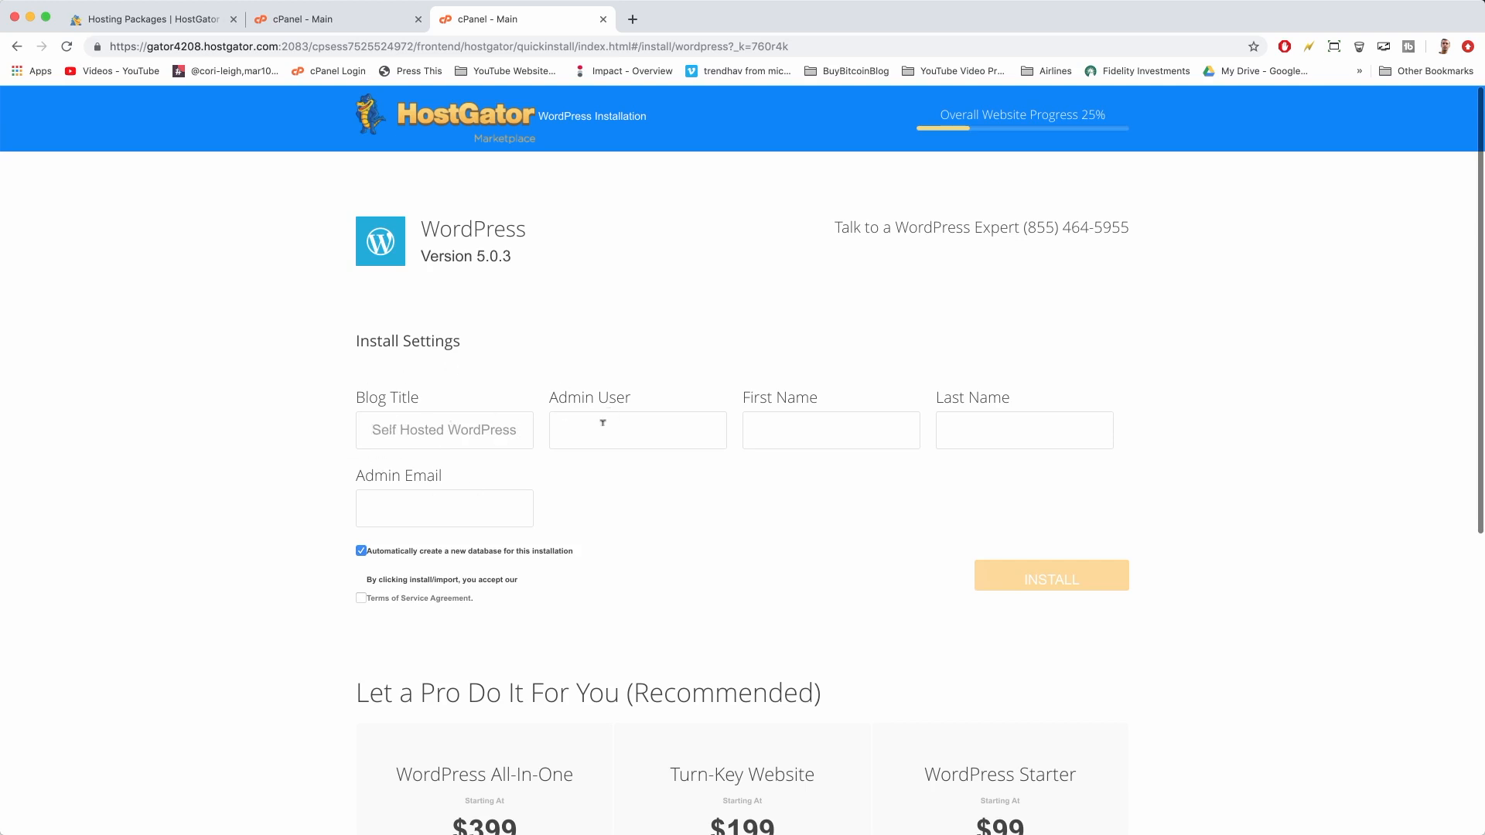
{"action": "type", "text": "g"}
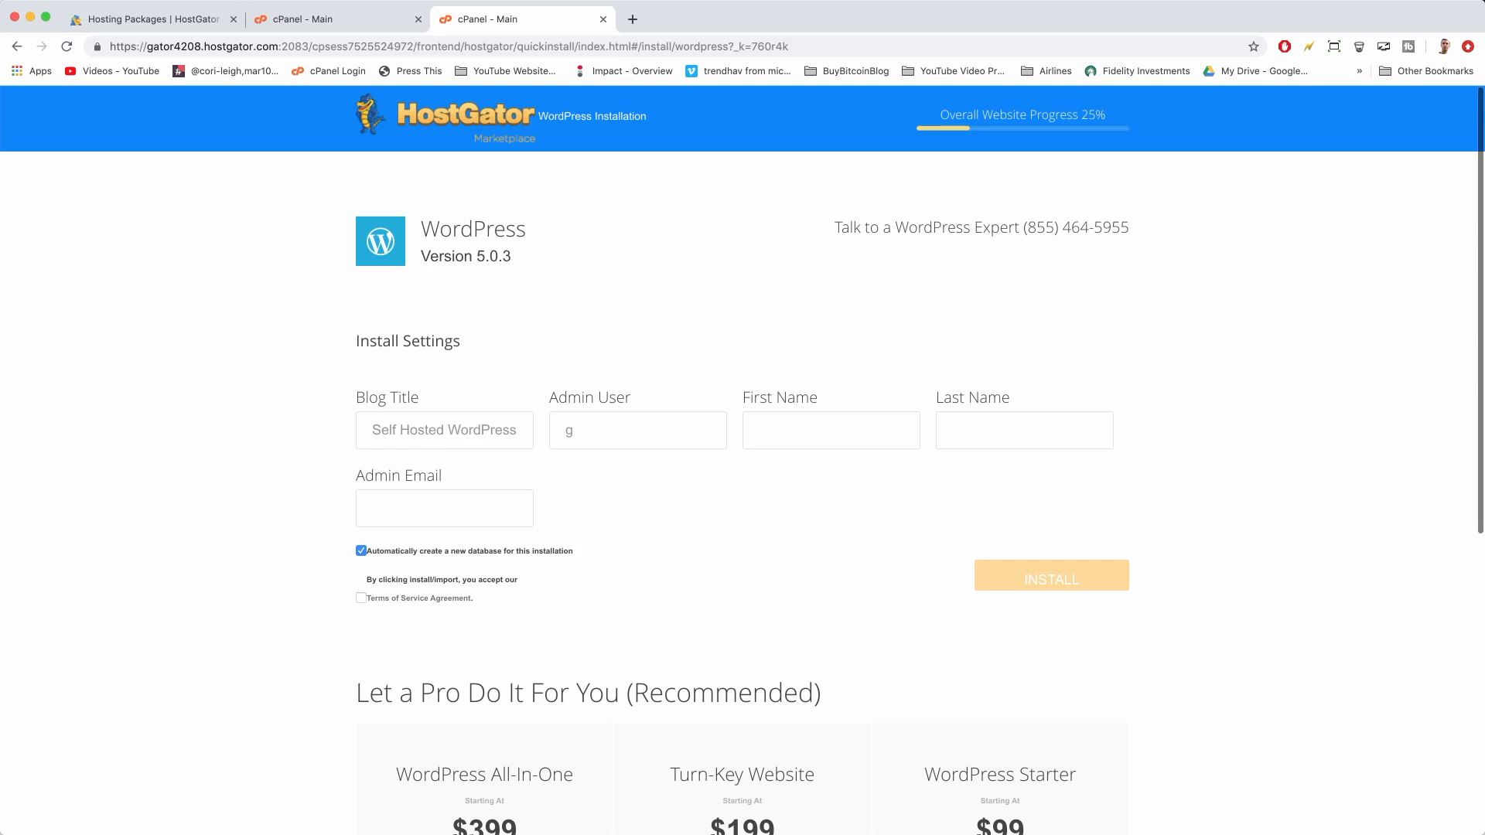
{"action": "type", "text": "narayan"}
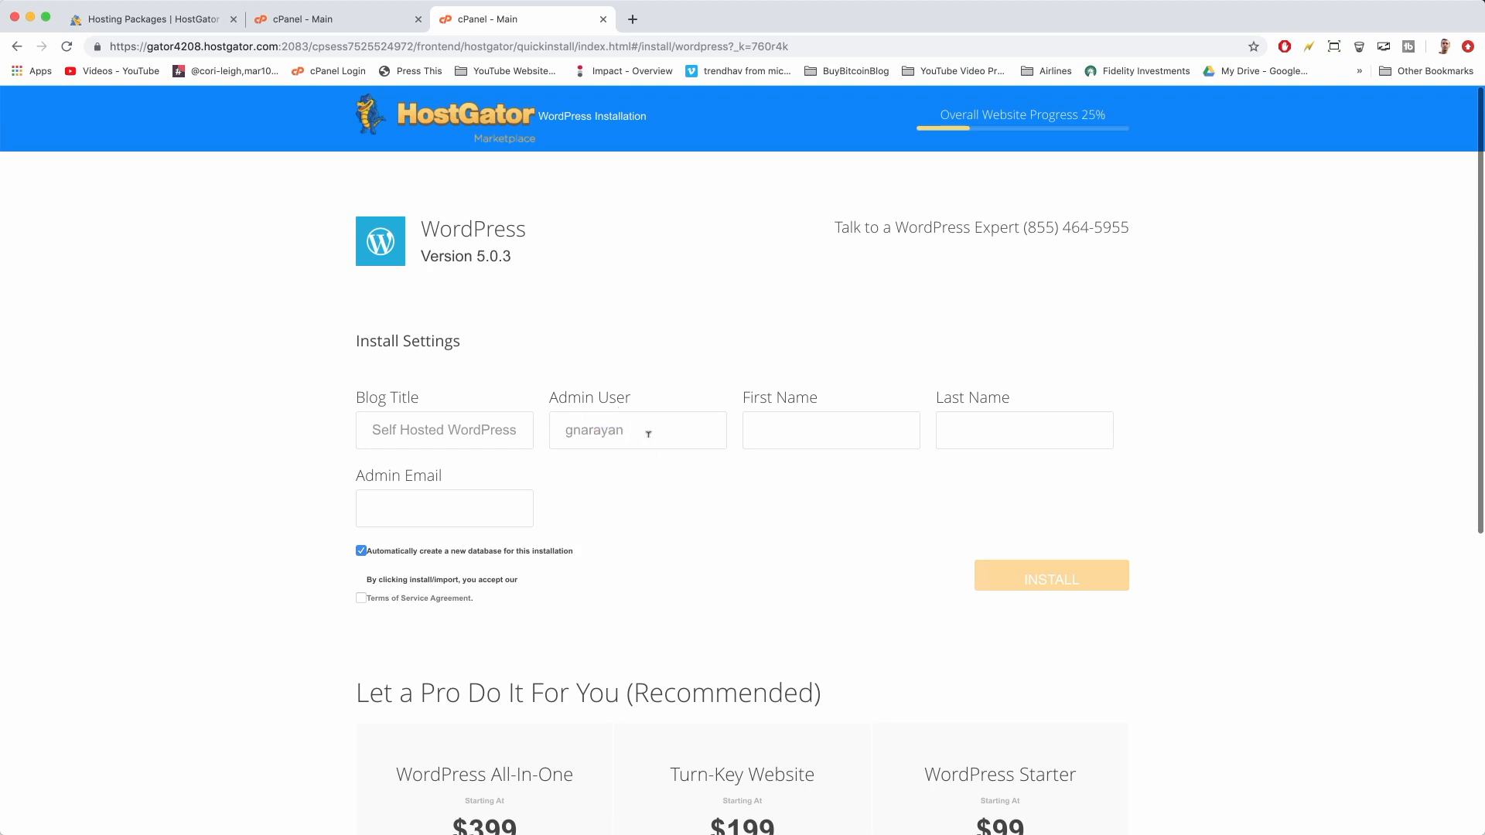
Enter admin user Greg, last name Narayan and the greg@dear… email, and accept the Terms of Service
{"action": "left_click", "coordinate": [637, 430]}
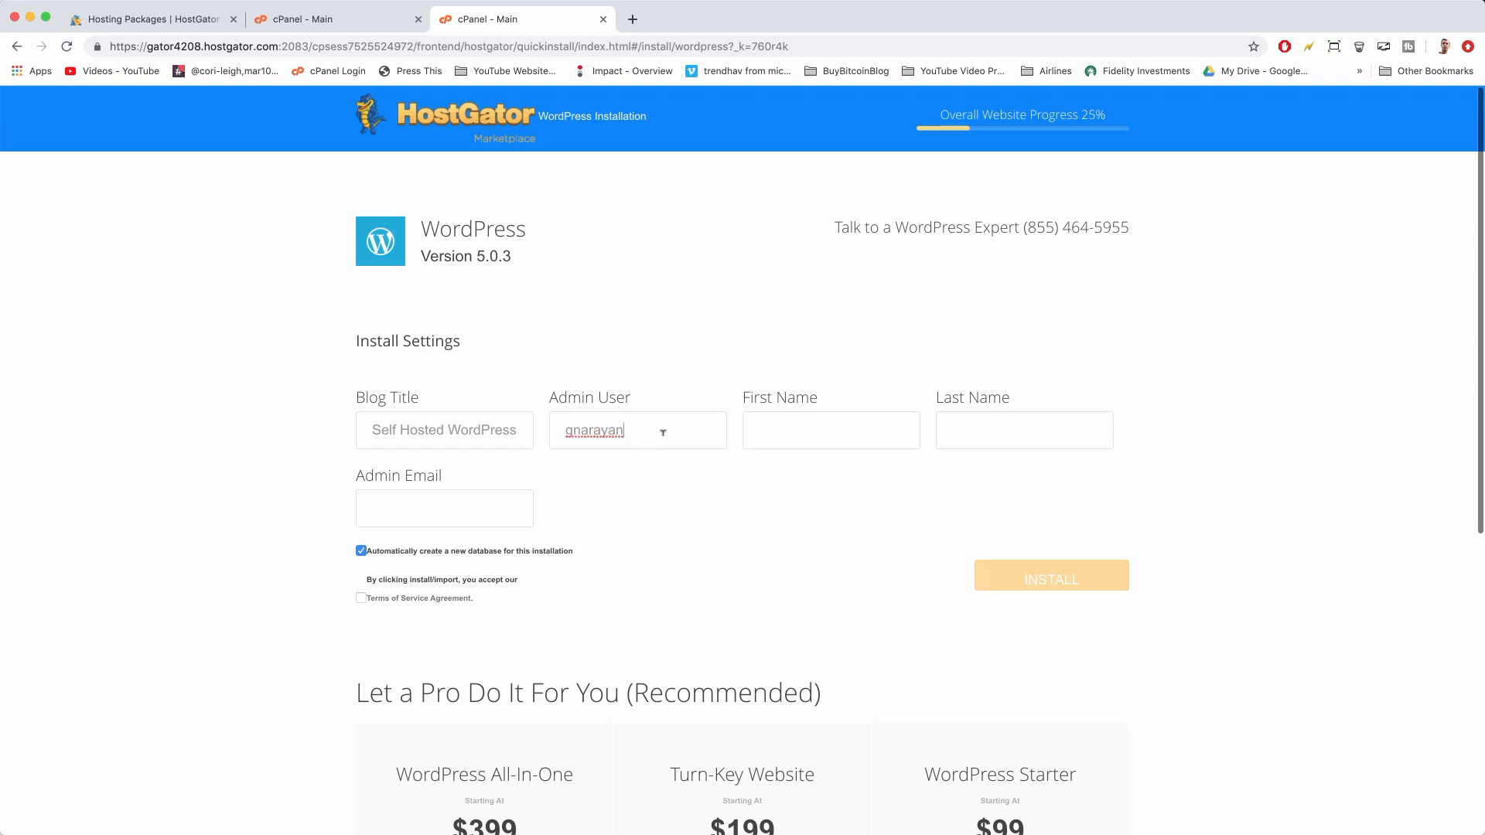
{"action": "mouse_move", "coordinate": [607, 363]}
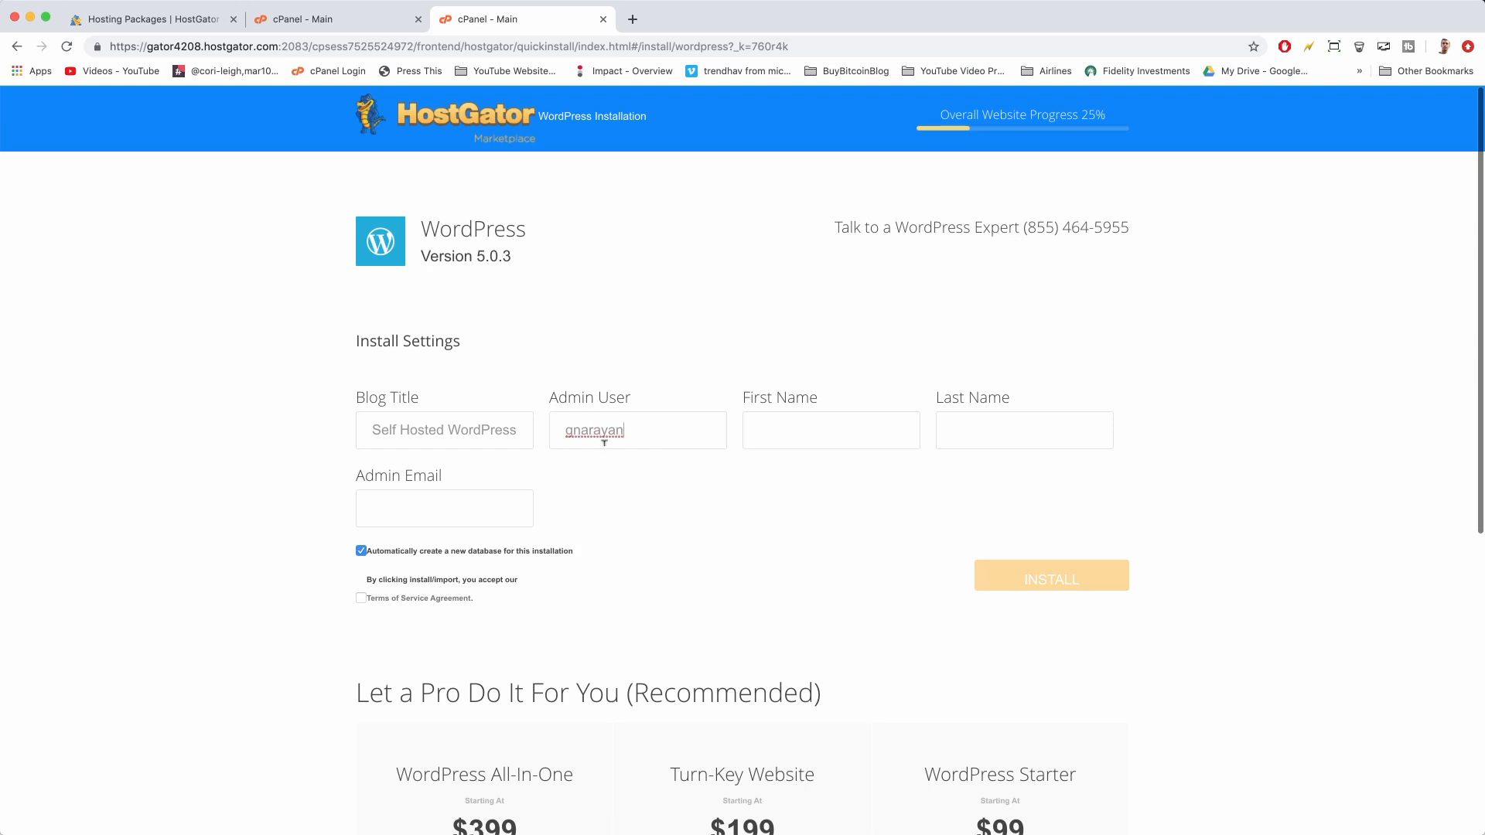
{"action": "type", "text": "Greg"}
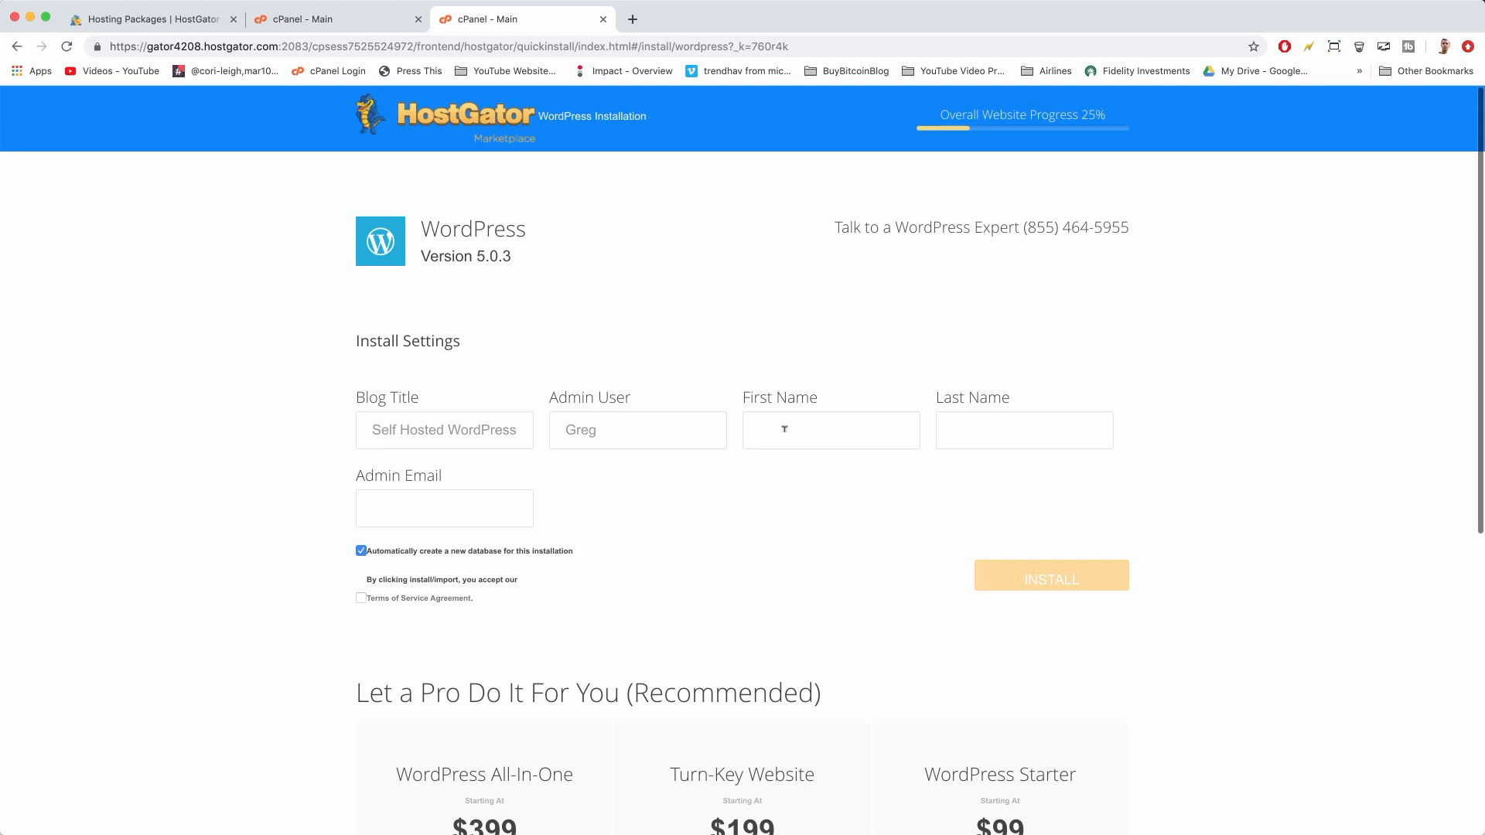
{"action": "type", "text": "Narayan"}
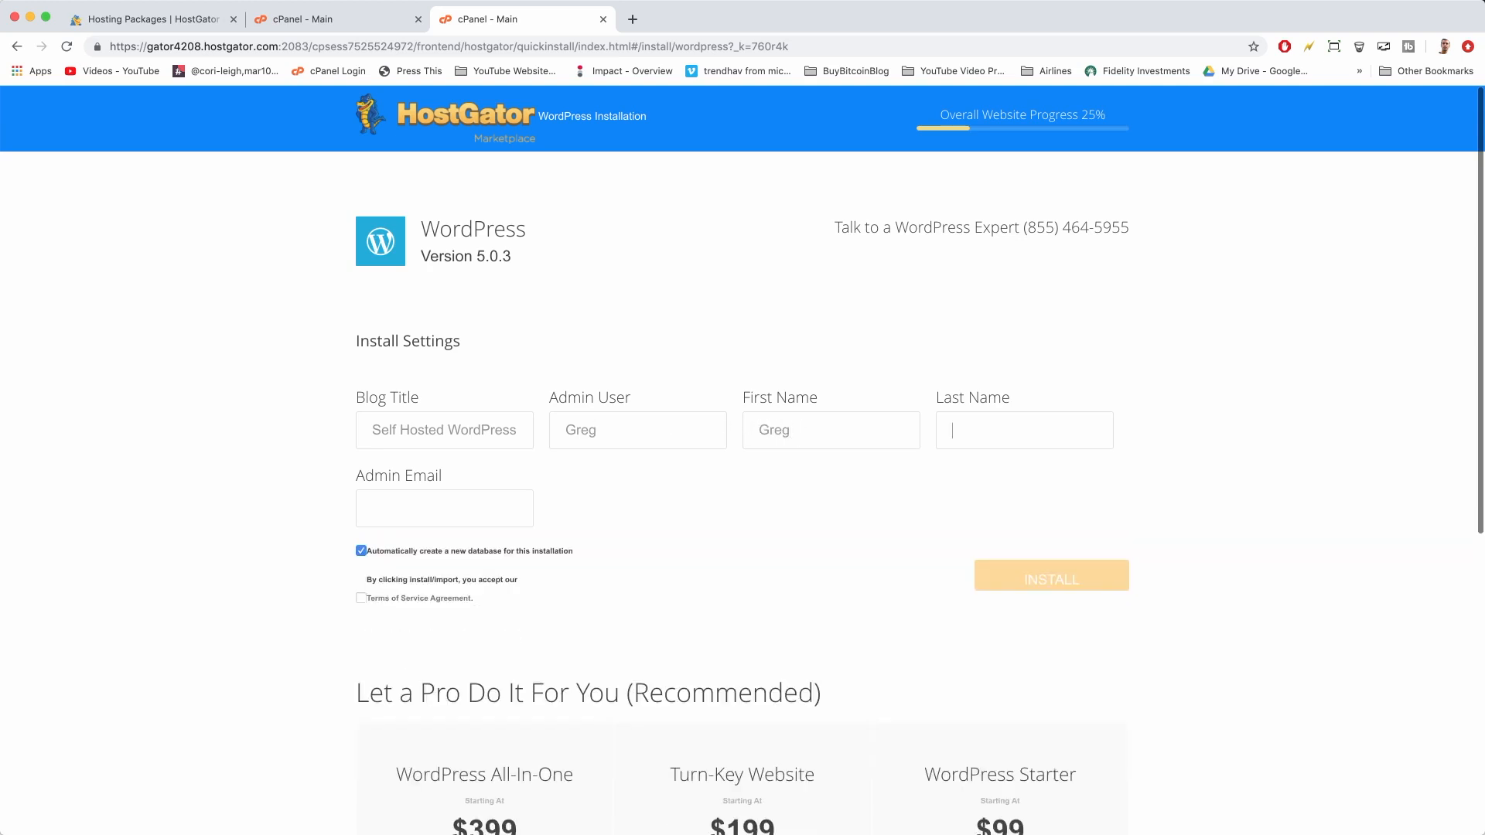
{"action": "type", "text": "Narayan"}
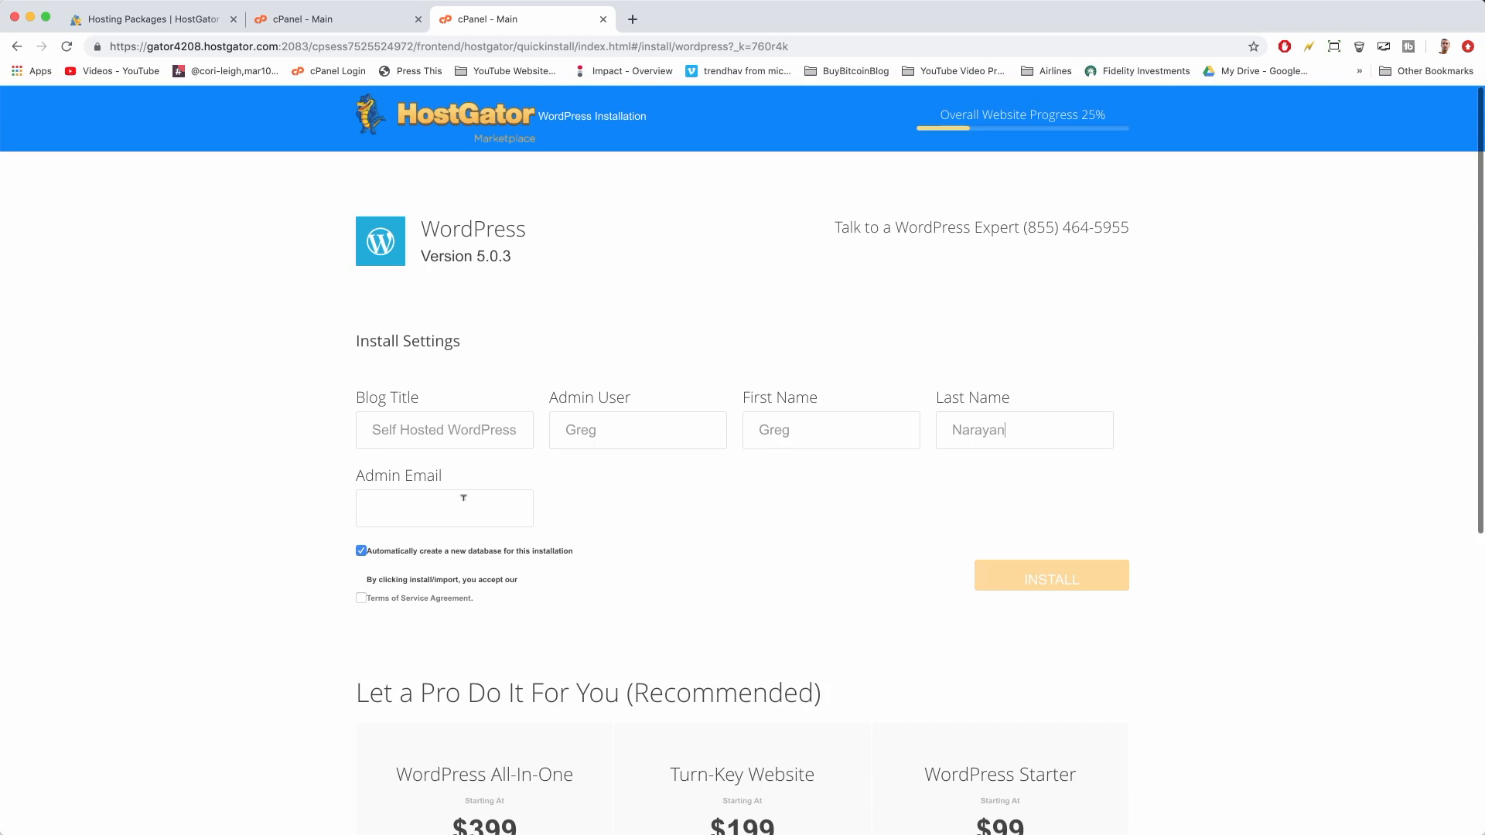
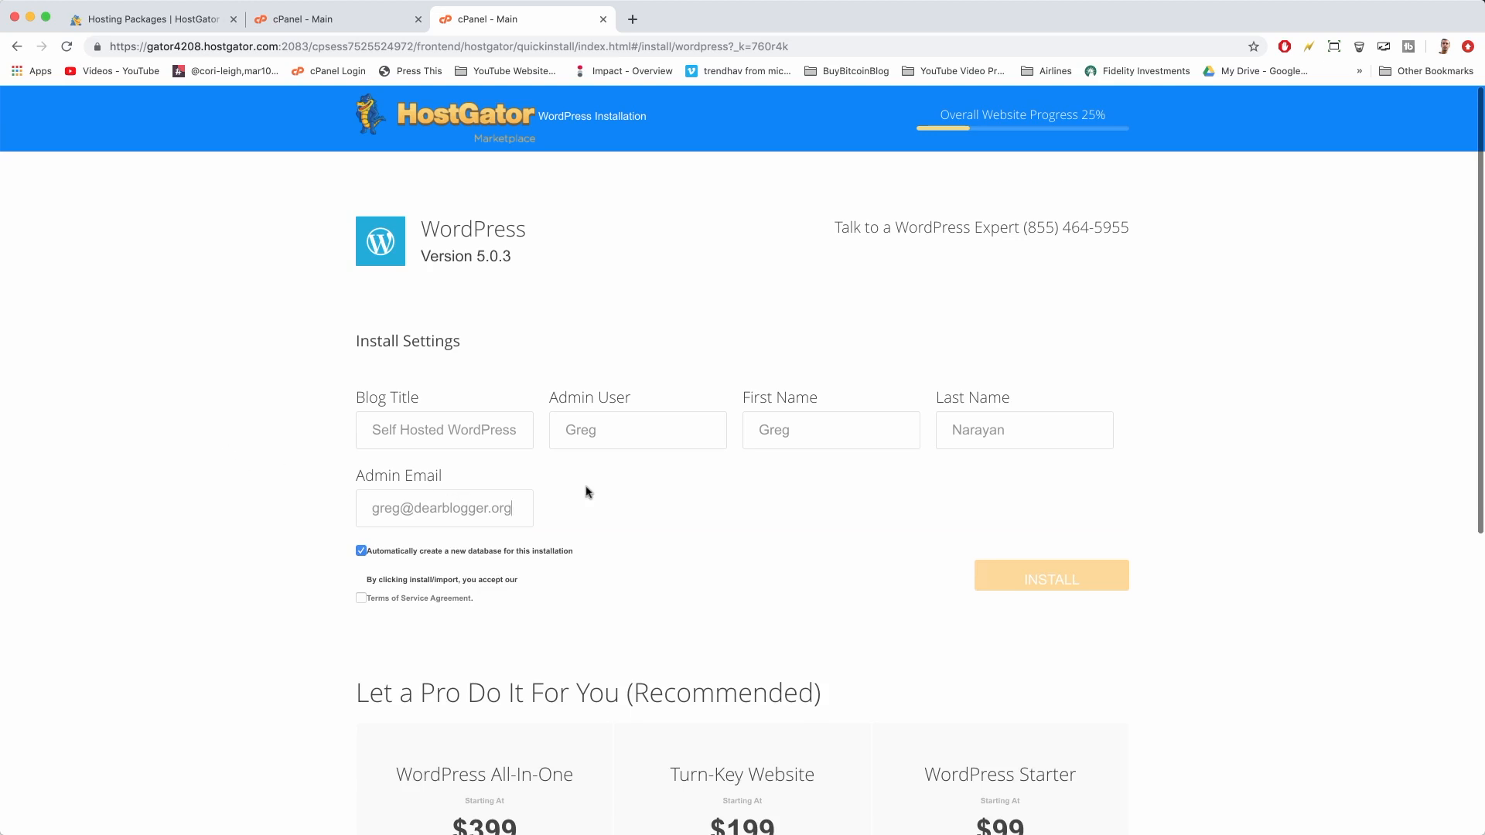
{"action": "scroll", "scroll_direction": "down", "scroll_amount": 3}
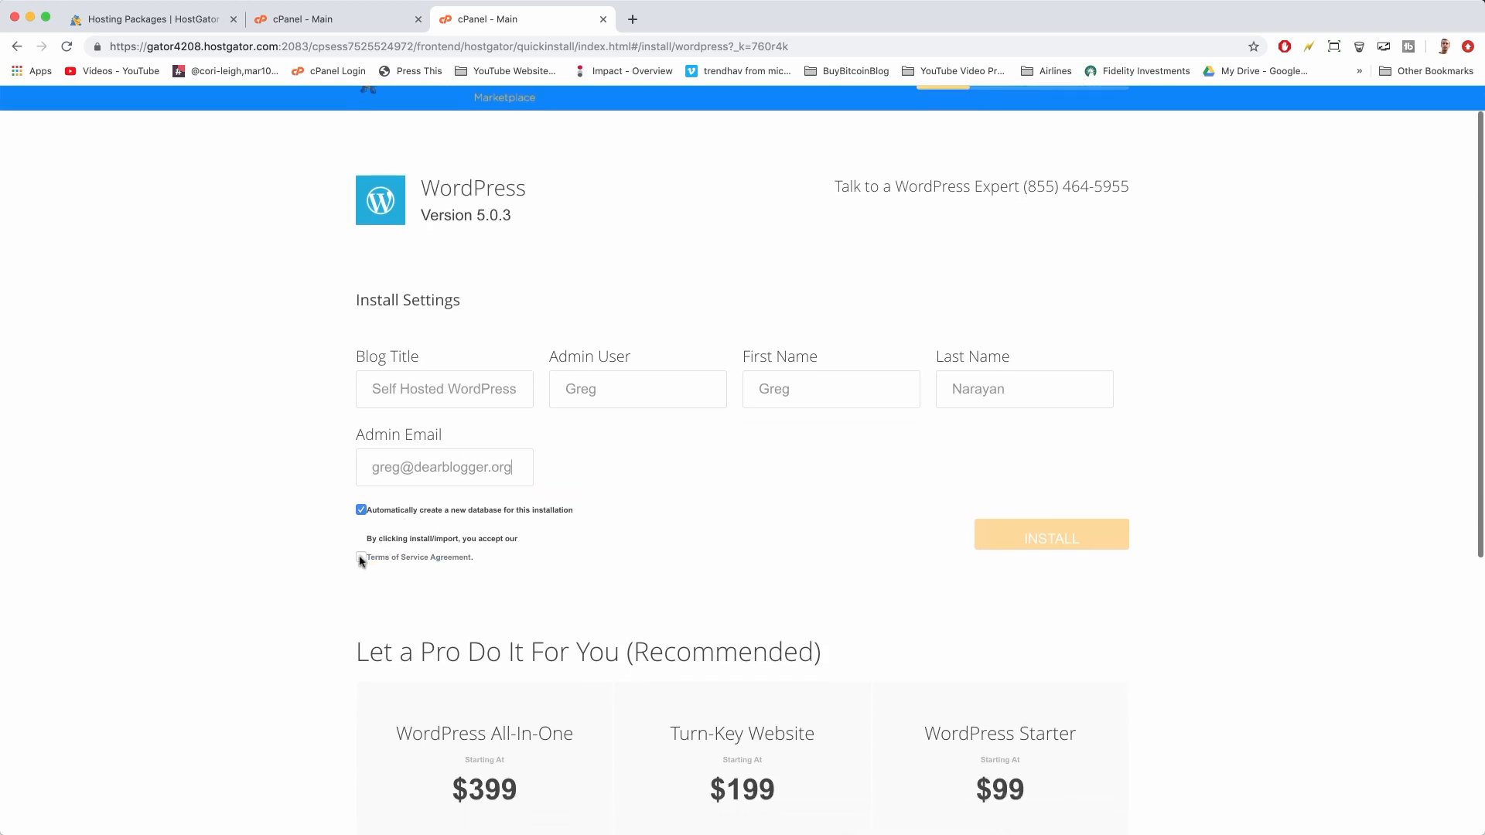
{"action": "left_click", "coordinate": [360, 557]}
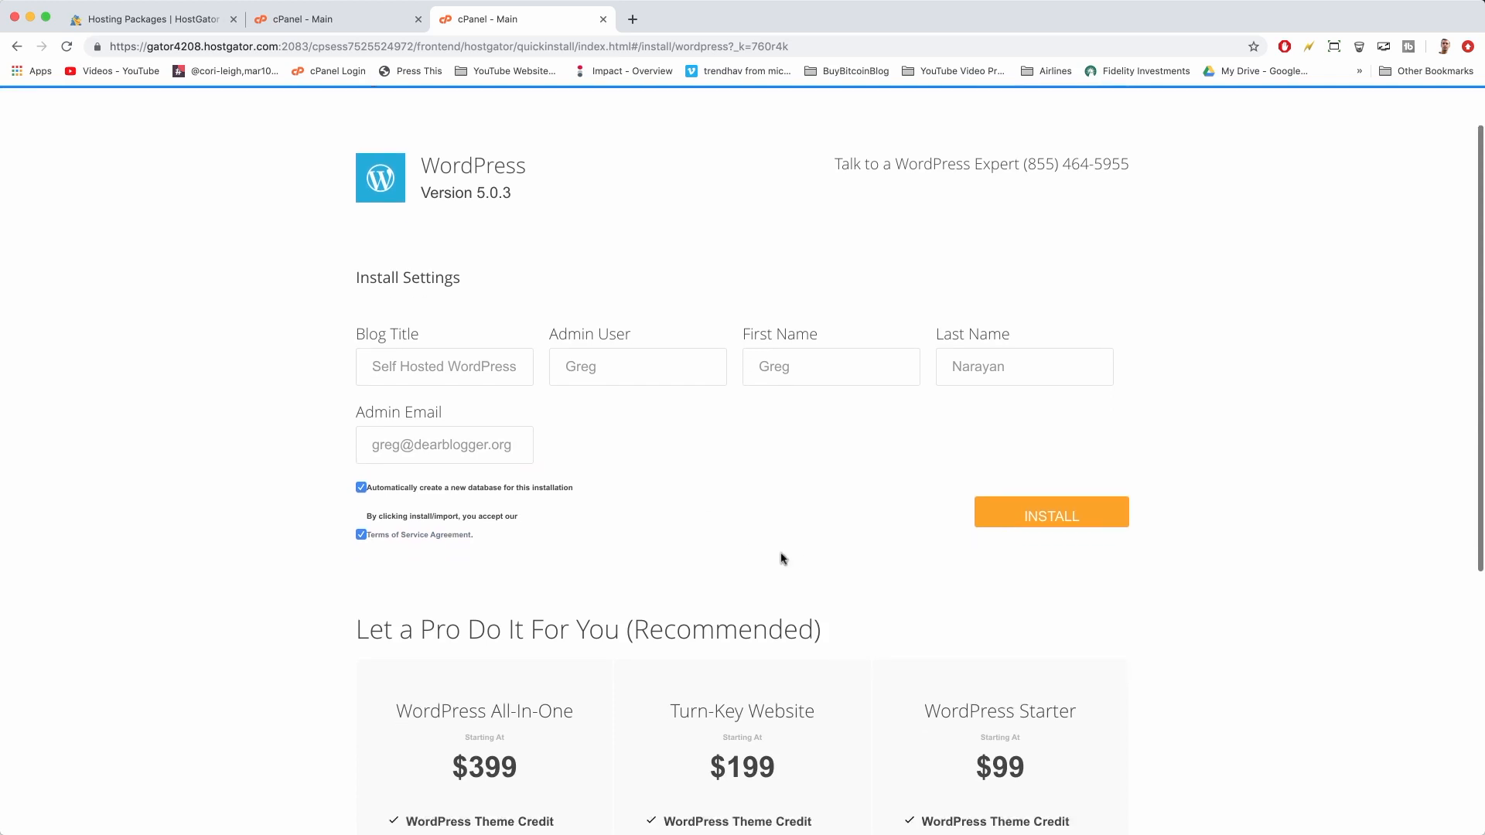
{"action": "scroll", "scroll_direction": "down", "scroll_amount": 3}
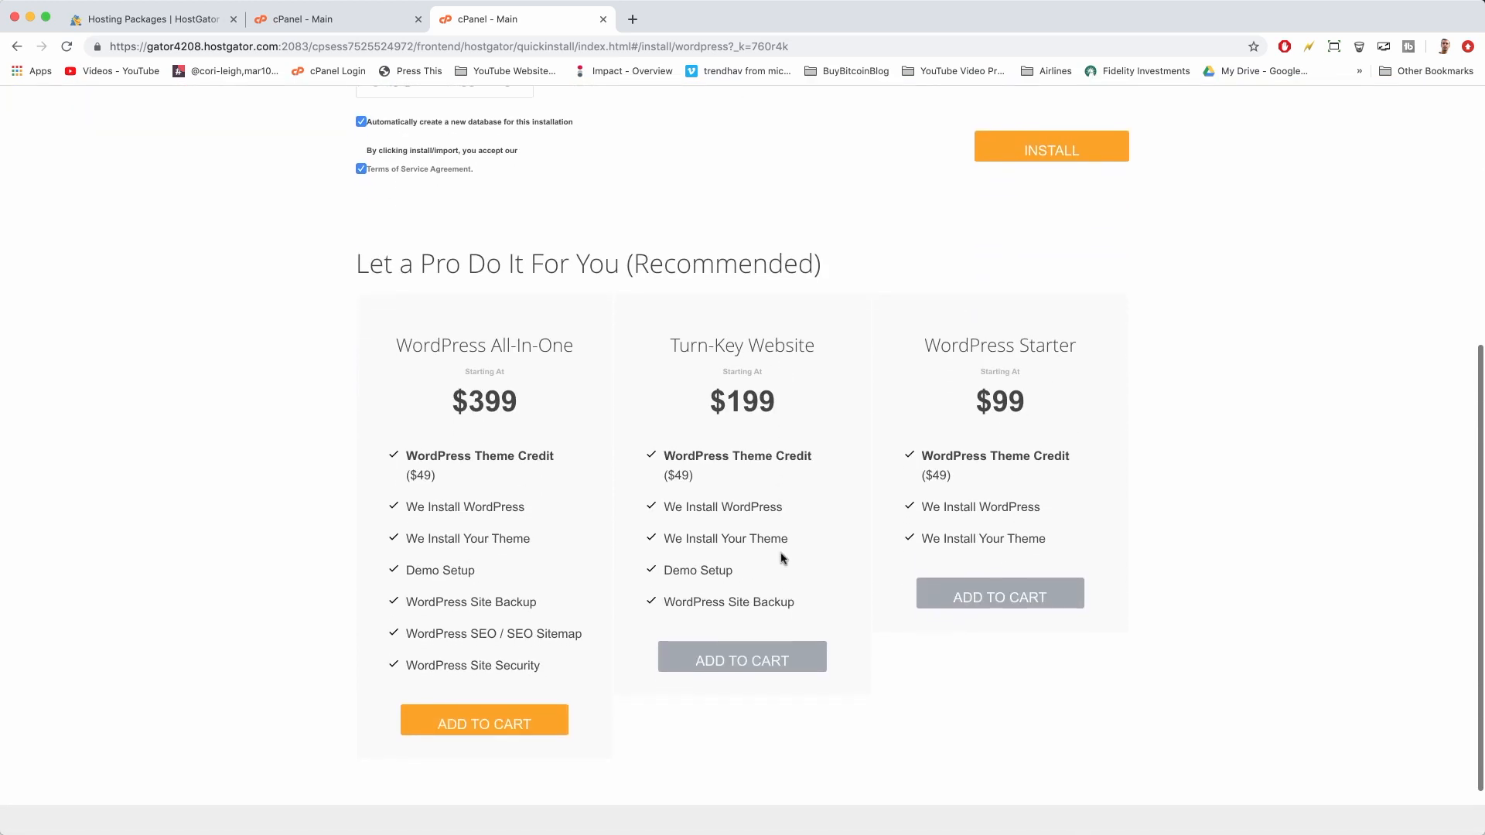
{"action": "mouse_move", "coordinate": [880, 714]}
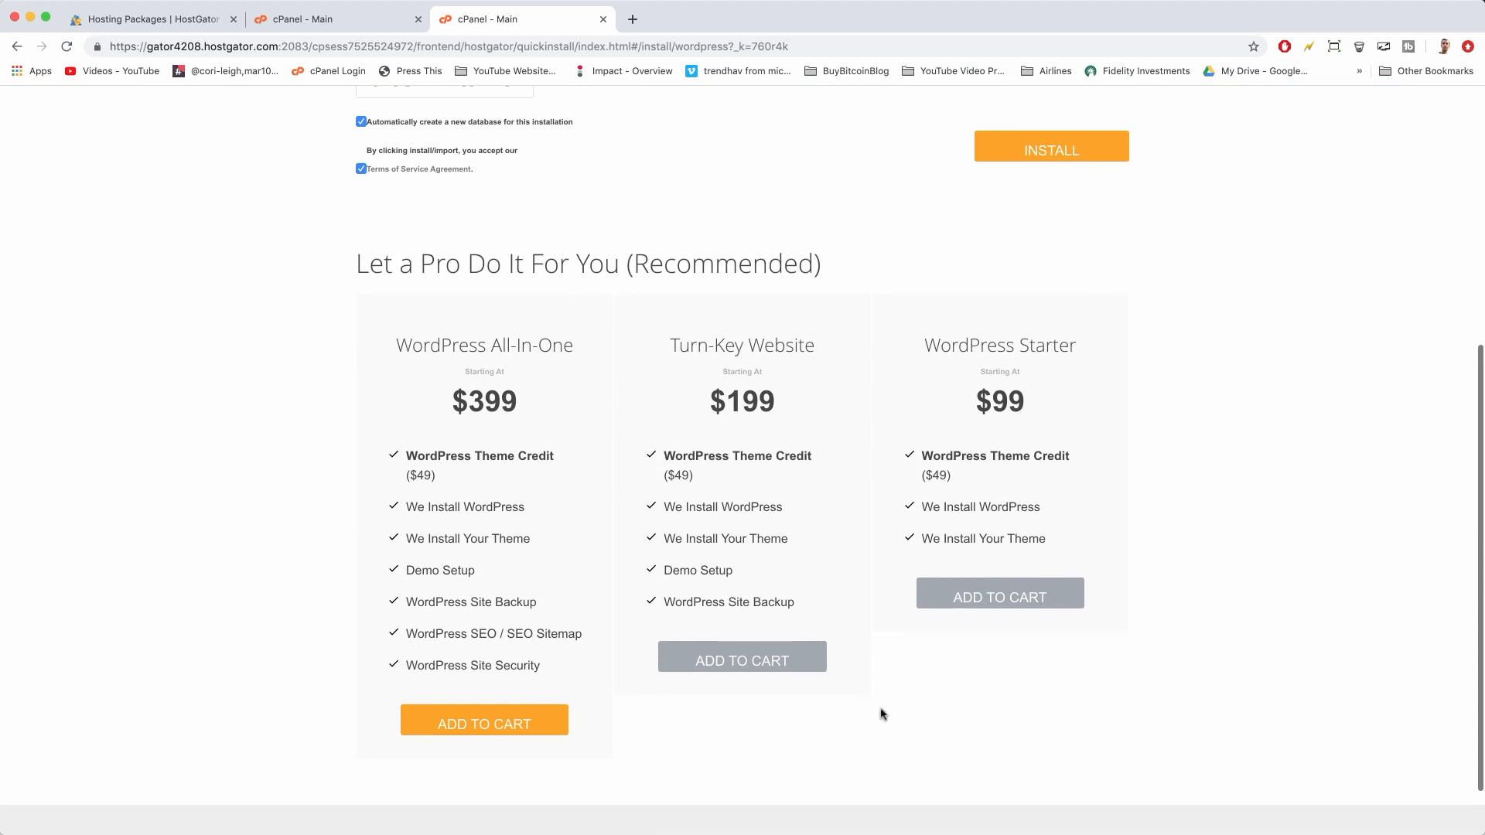
{"action": "scroll", "scroll_direction": "up", "scroll_amount": 3}
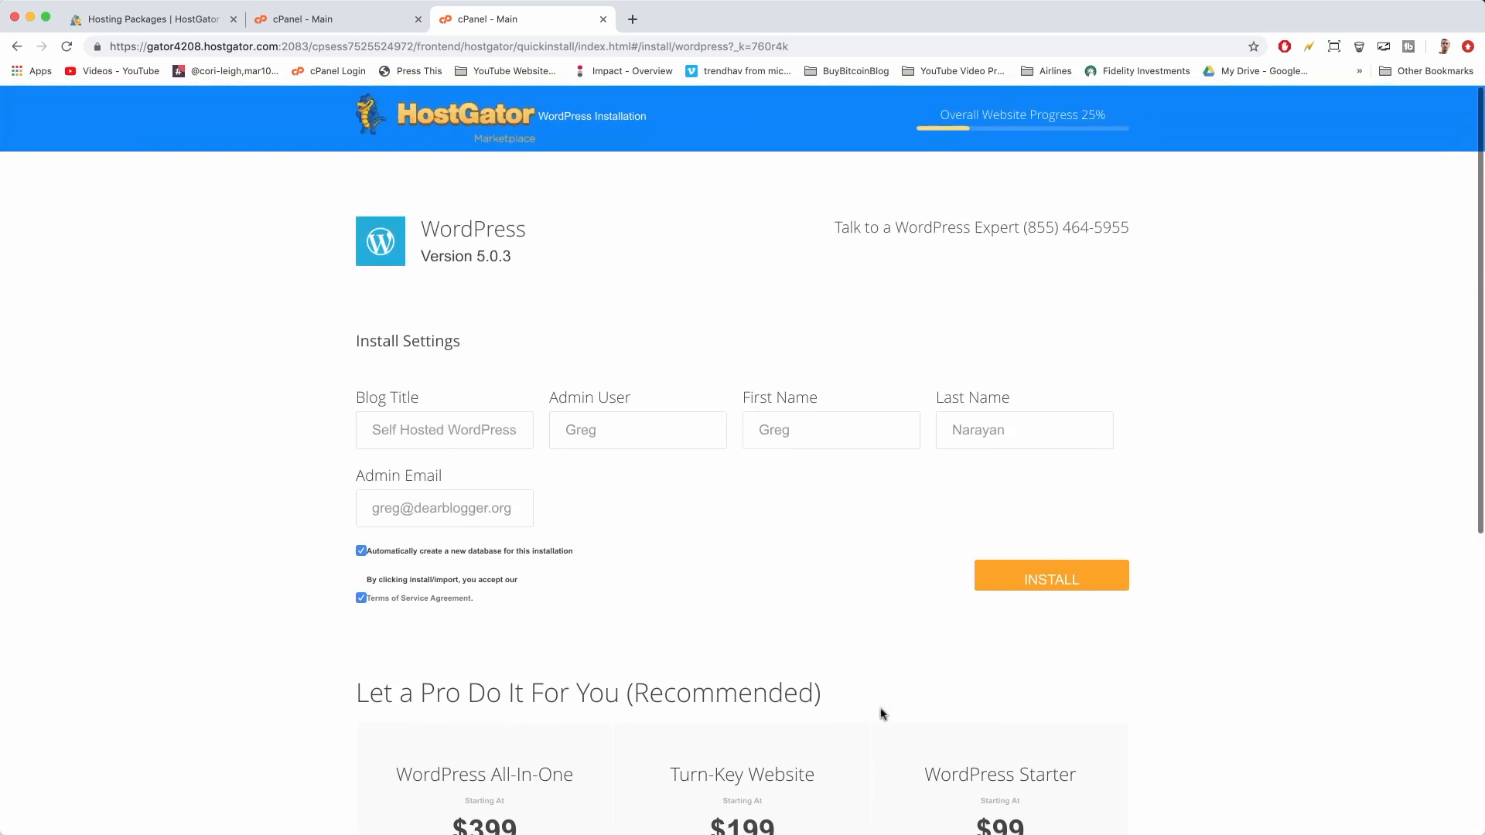
{"action": "mouse_move", "coordinate": [511, 137]}
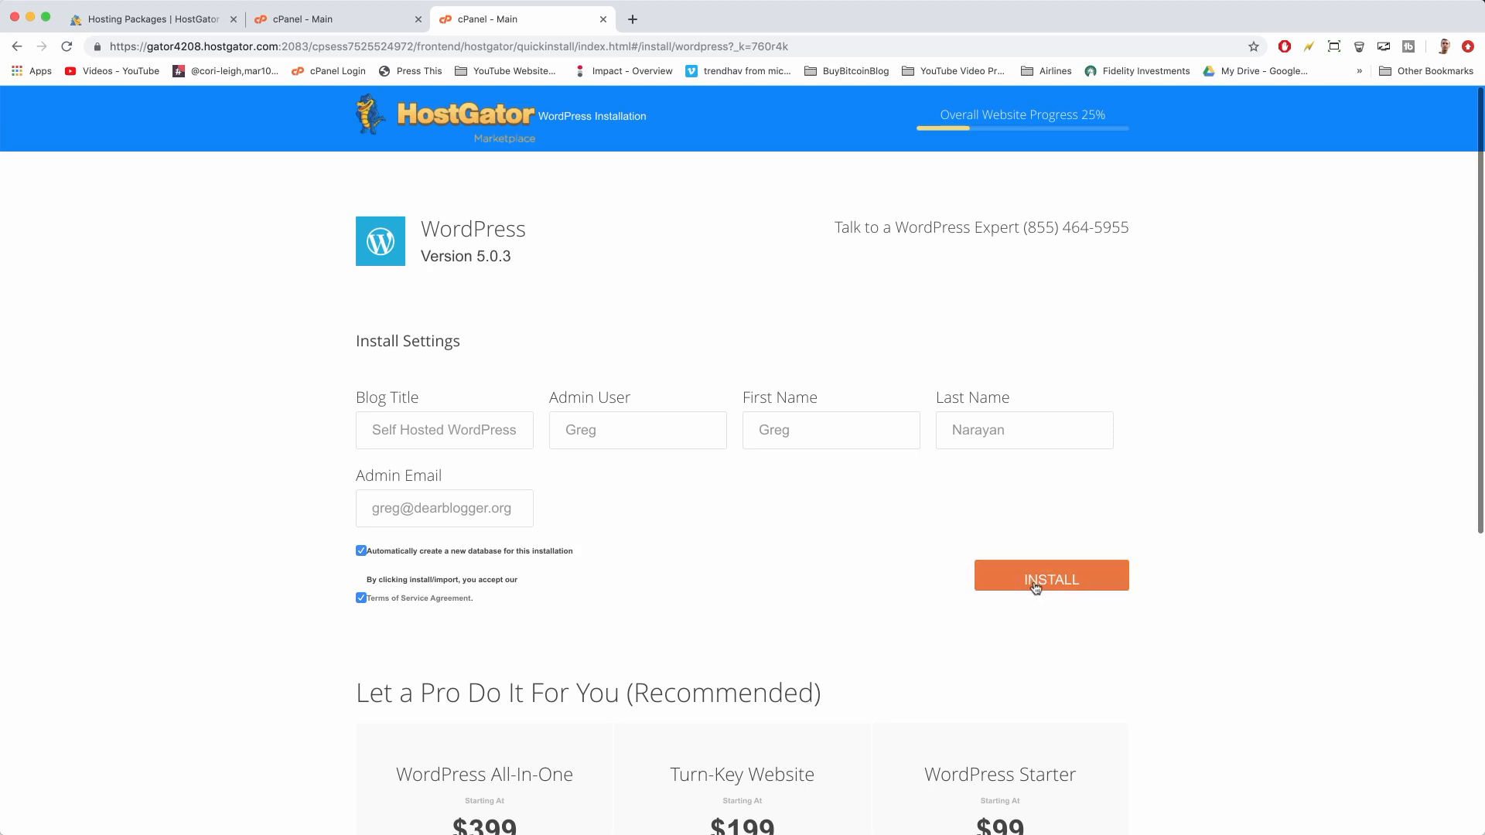
{"action": "mouse_move", "coordinate": [771, 128]}
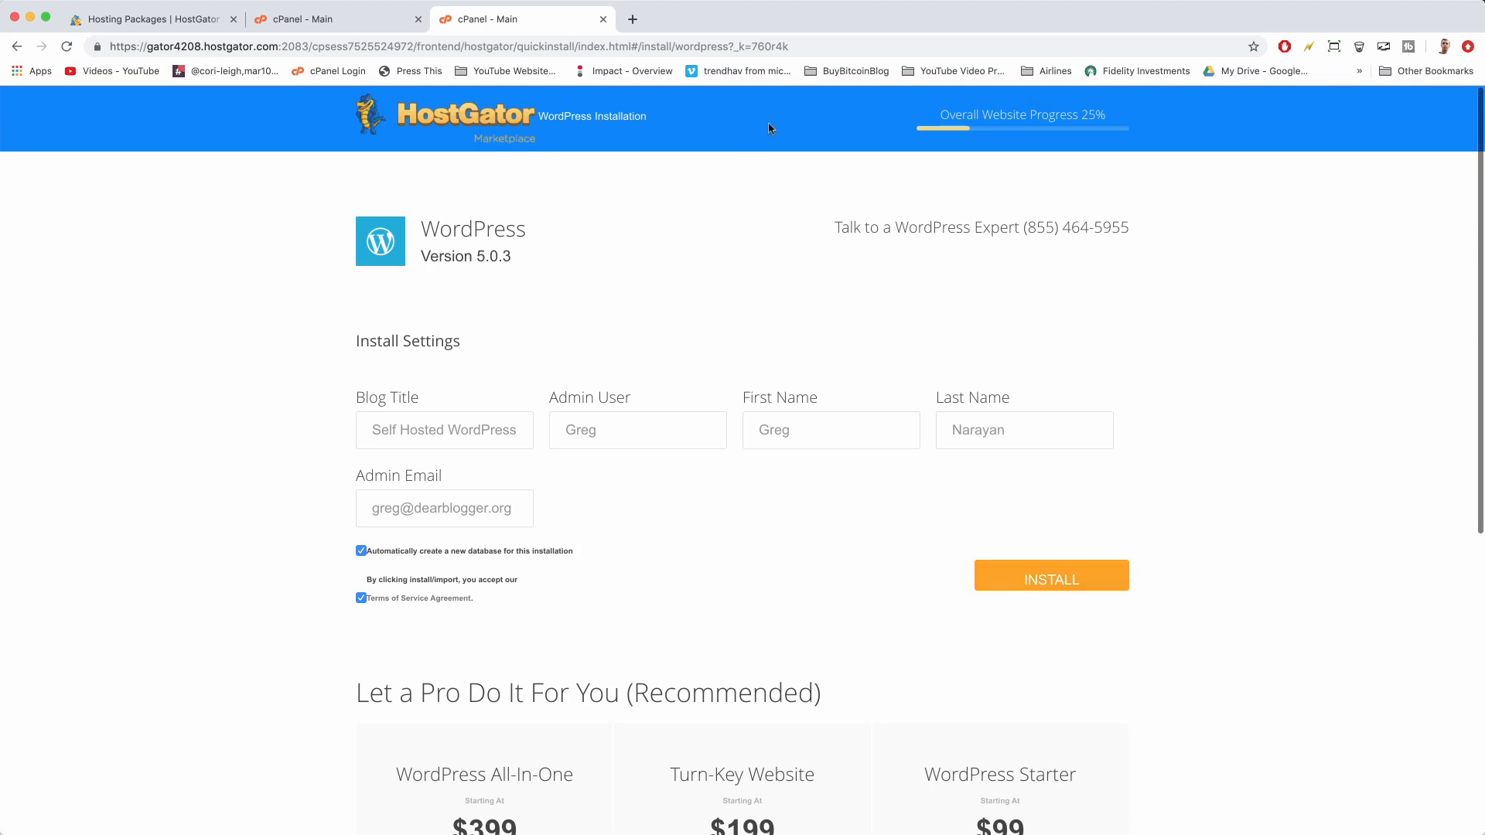
{"action": "mouse_move", "coordinate": [999, 611]}
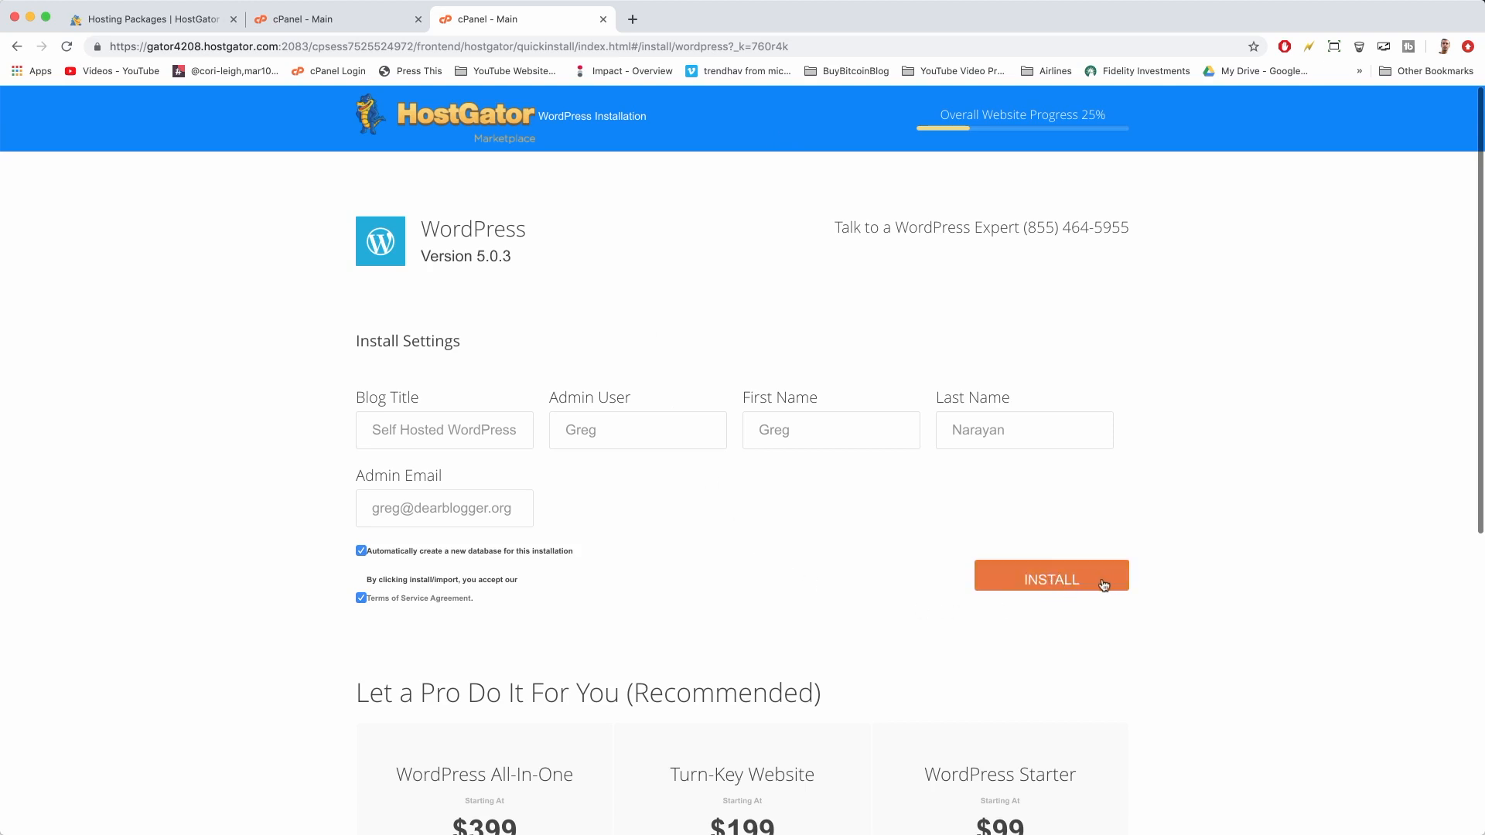
Run the WordPress installation on selfhostedwordpressblog.com with the orange Install button
{"action": "left_click", "coordinate": [1051, 578]}
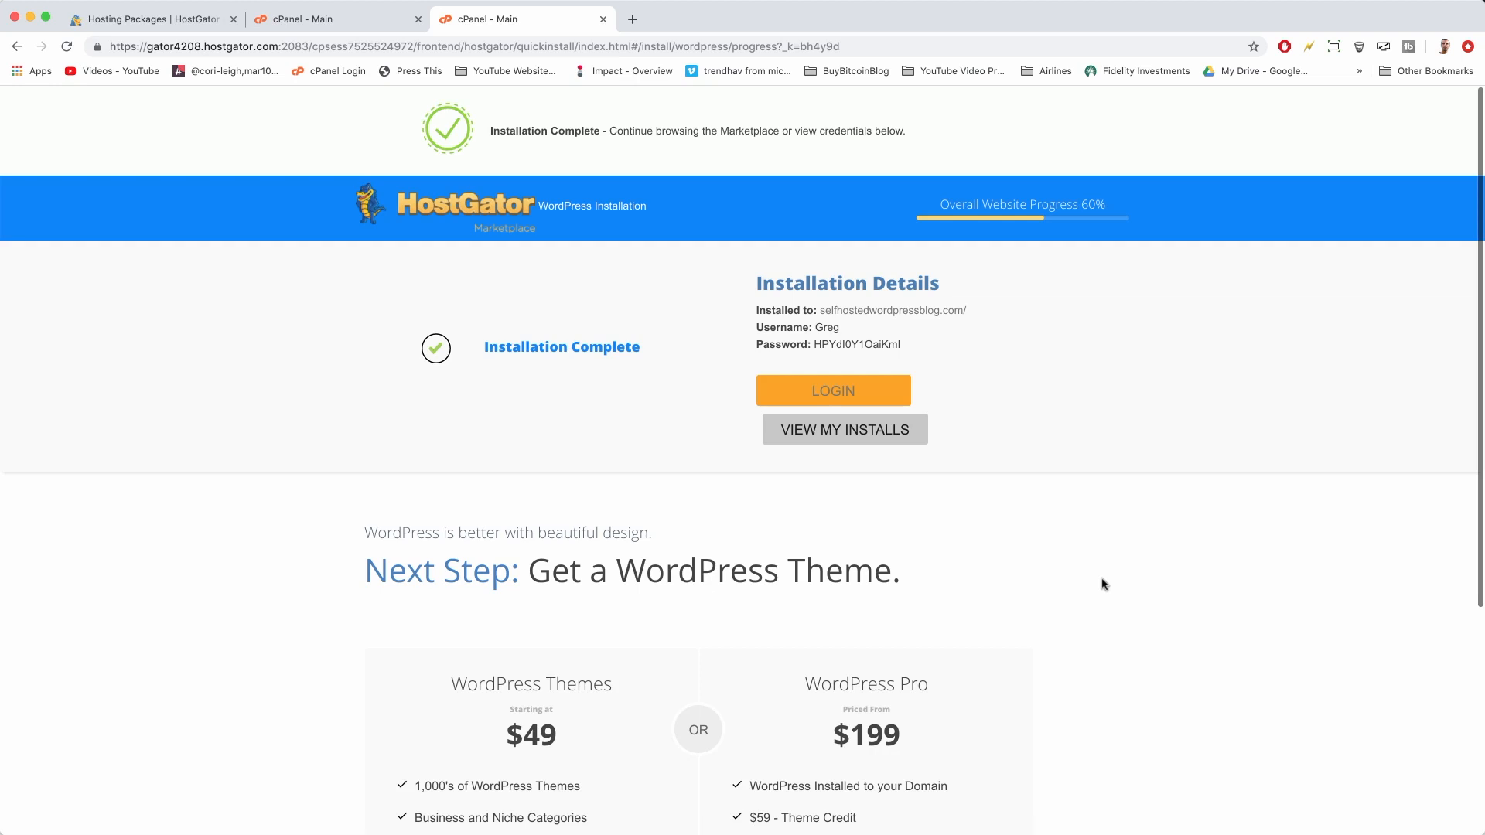
{"action": "mouse_move", "coordinate": [687, 303]}
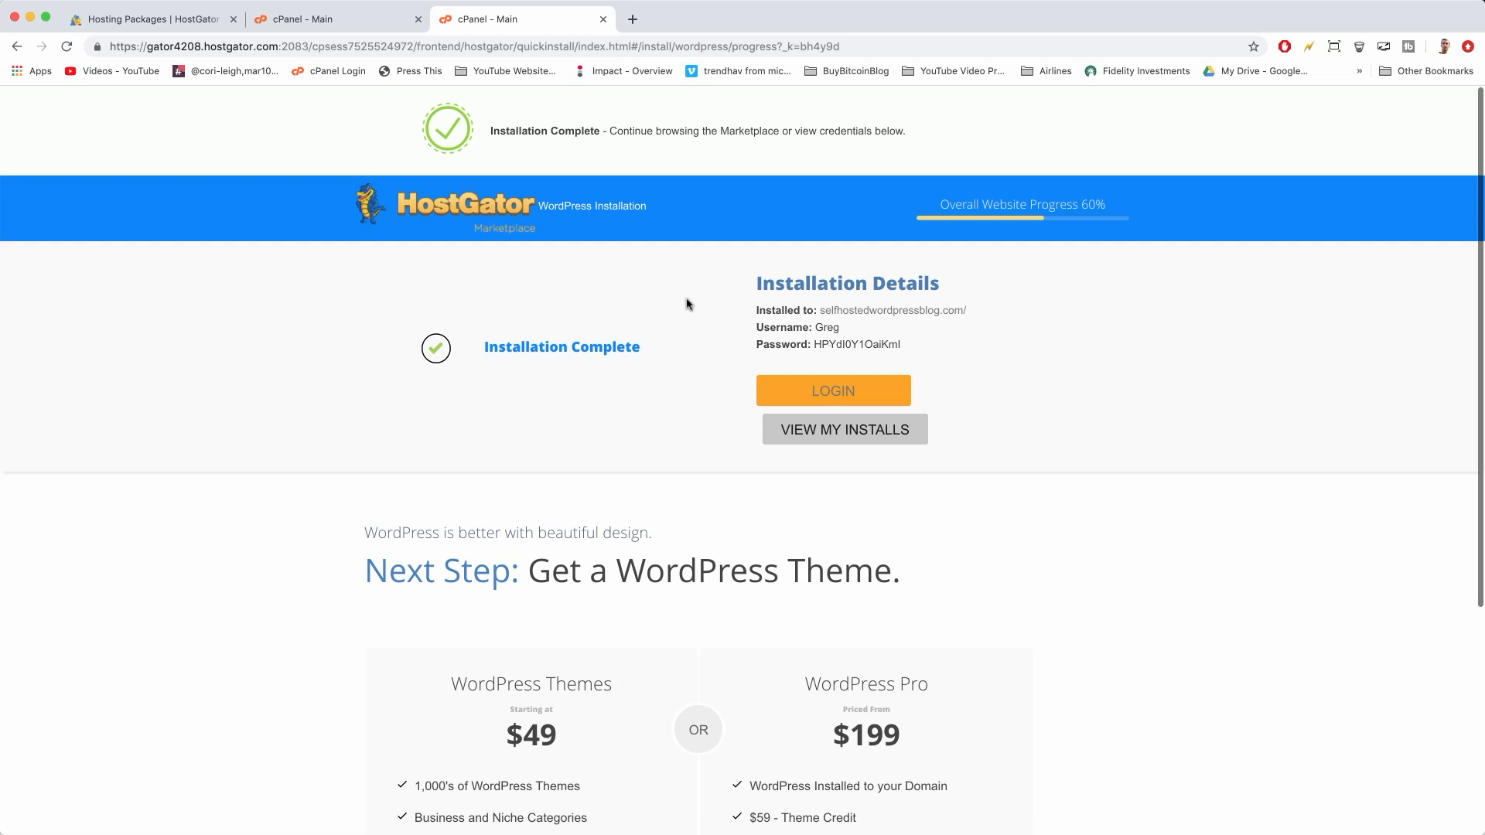
{"action": "mouse_move", "coordinate": [473, 109]}
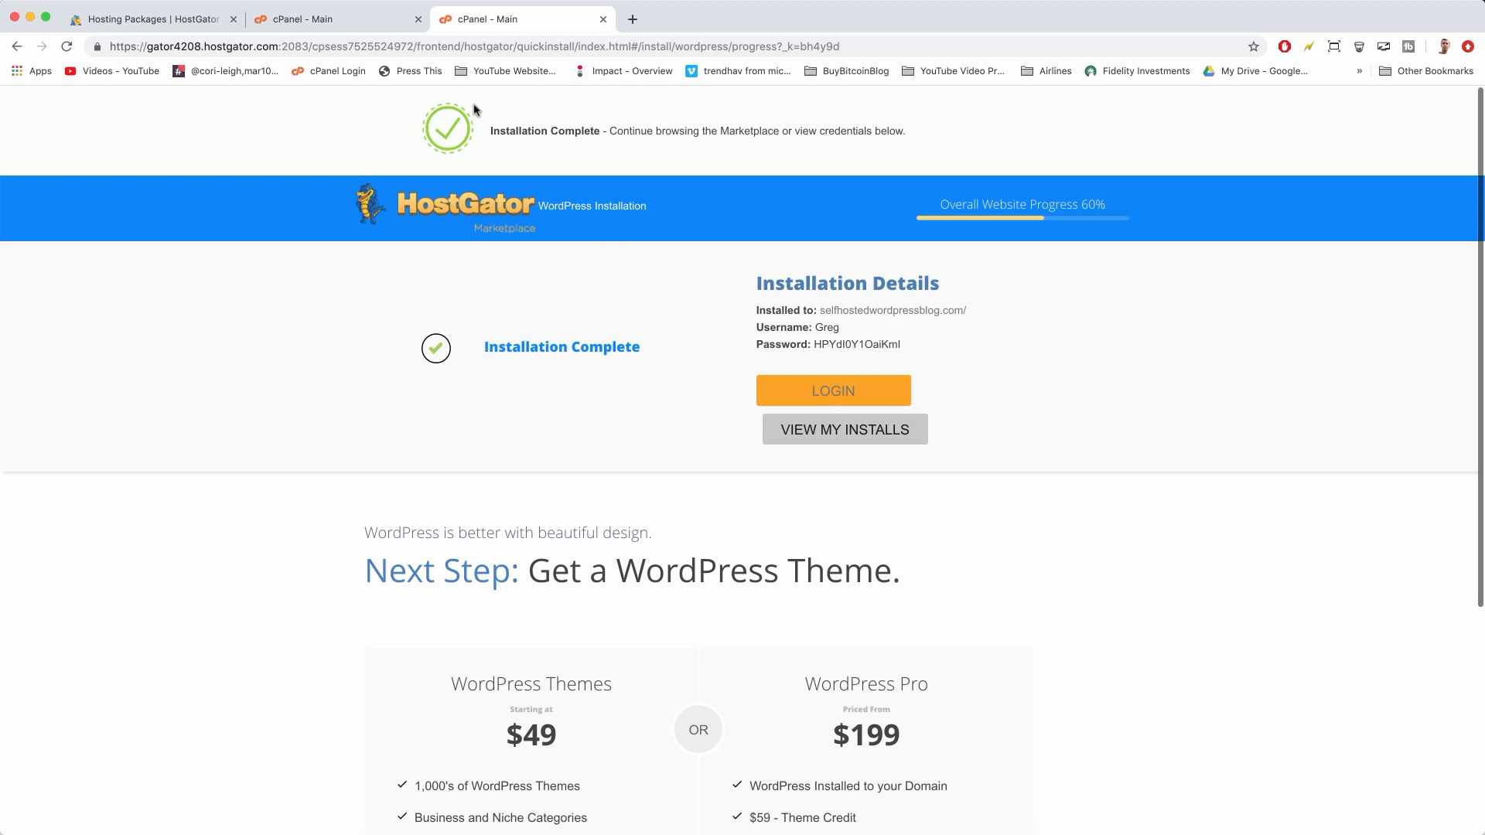
{"action": "mouse_move", "coordinate": [550, 170]}
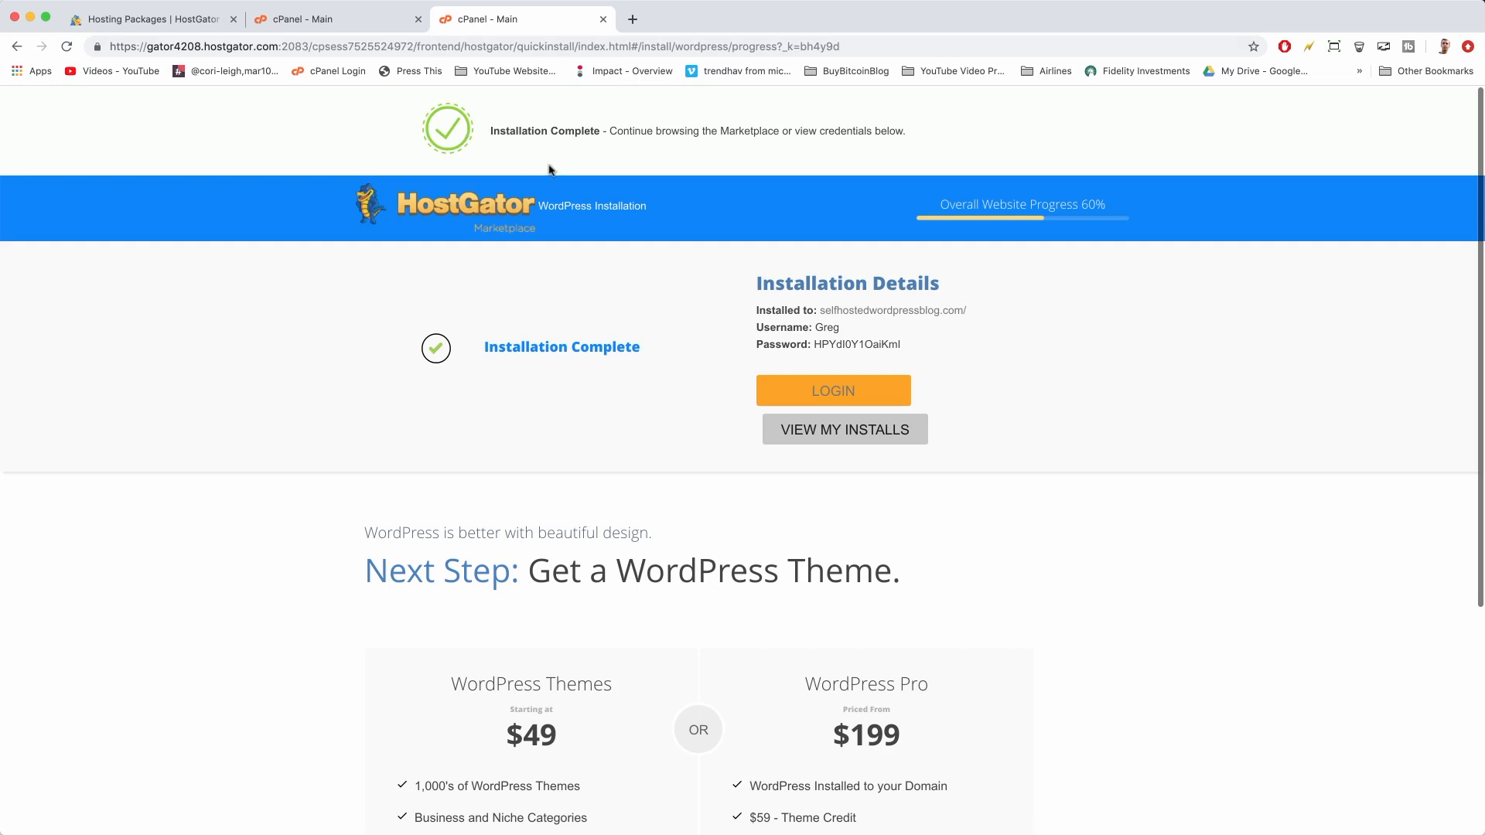
{"action": "mouse_move", "coordinate": [443, 104]}
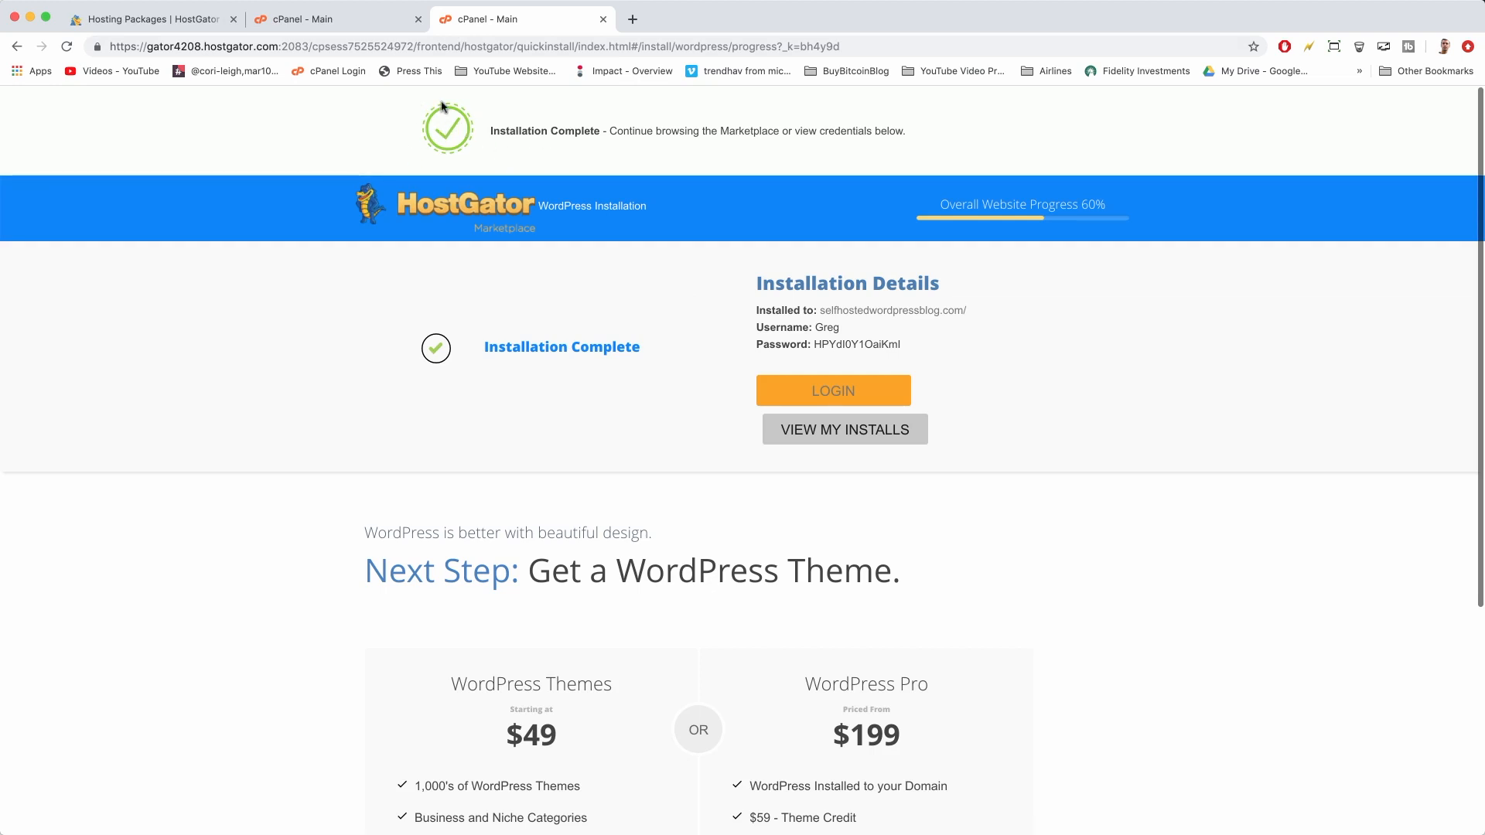
{"action": "mouse_move", "coordinate": [362, 106]}
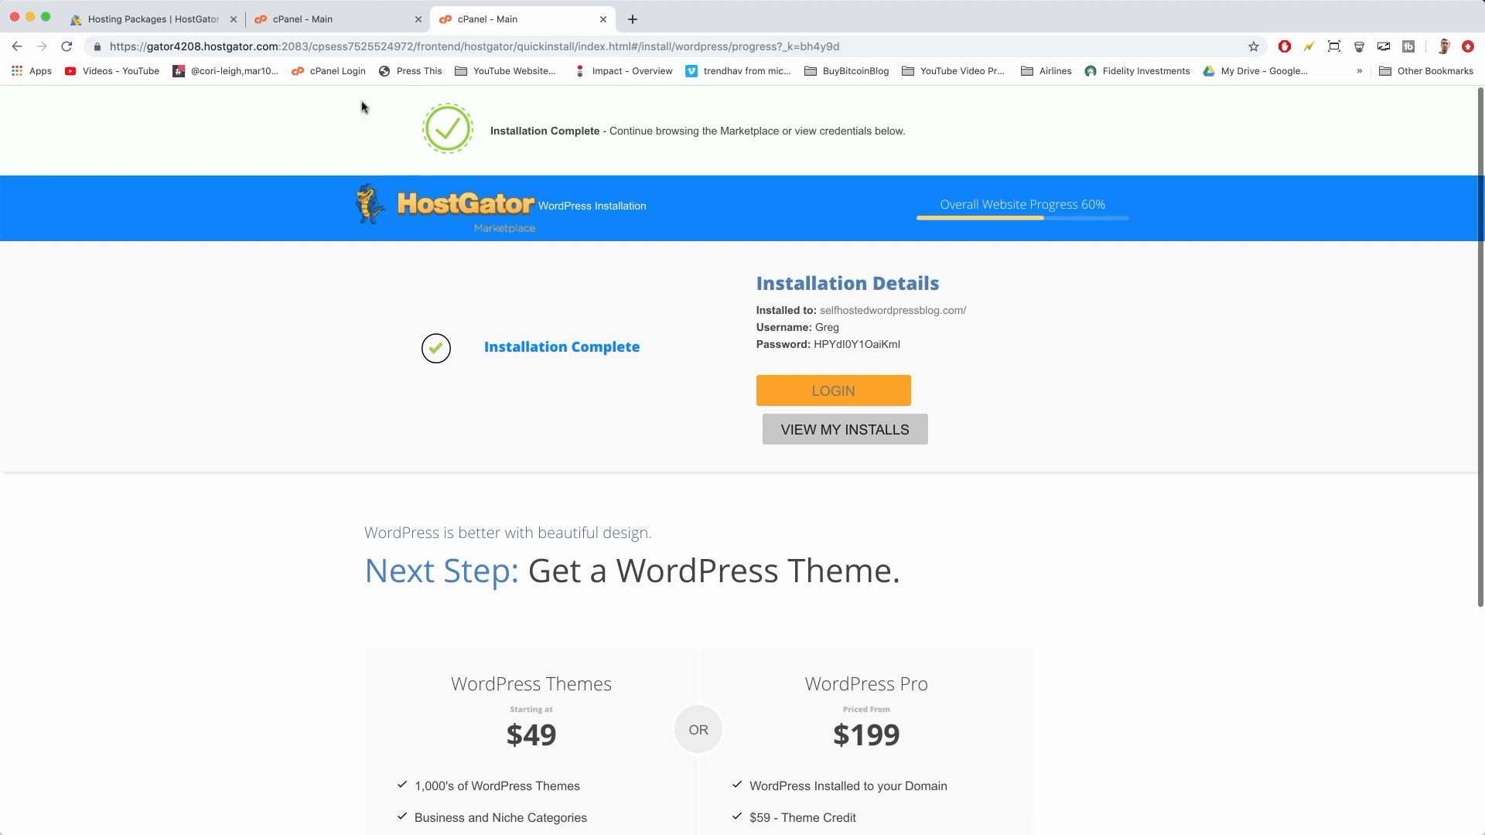
{"action": "mouse_move", "coordinate": [535, 172]}
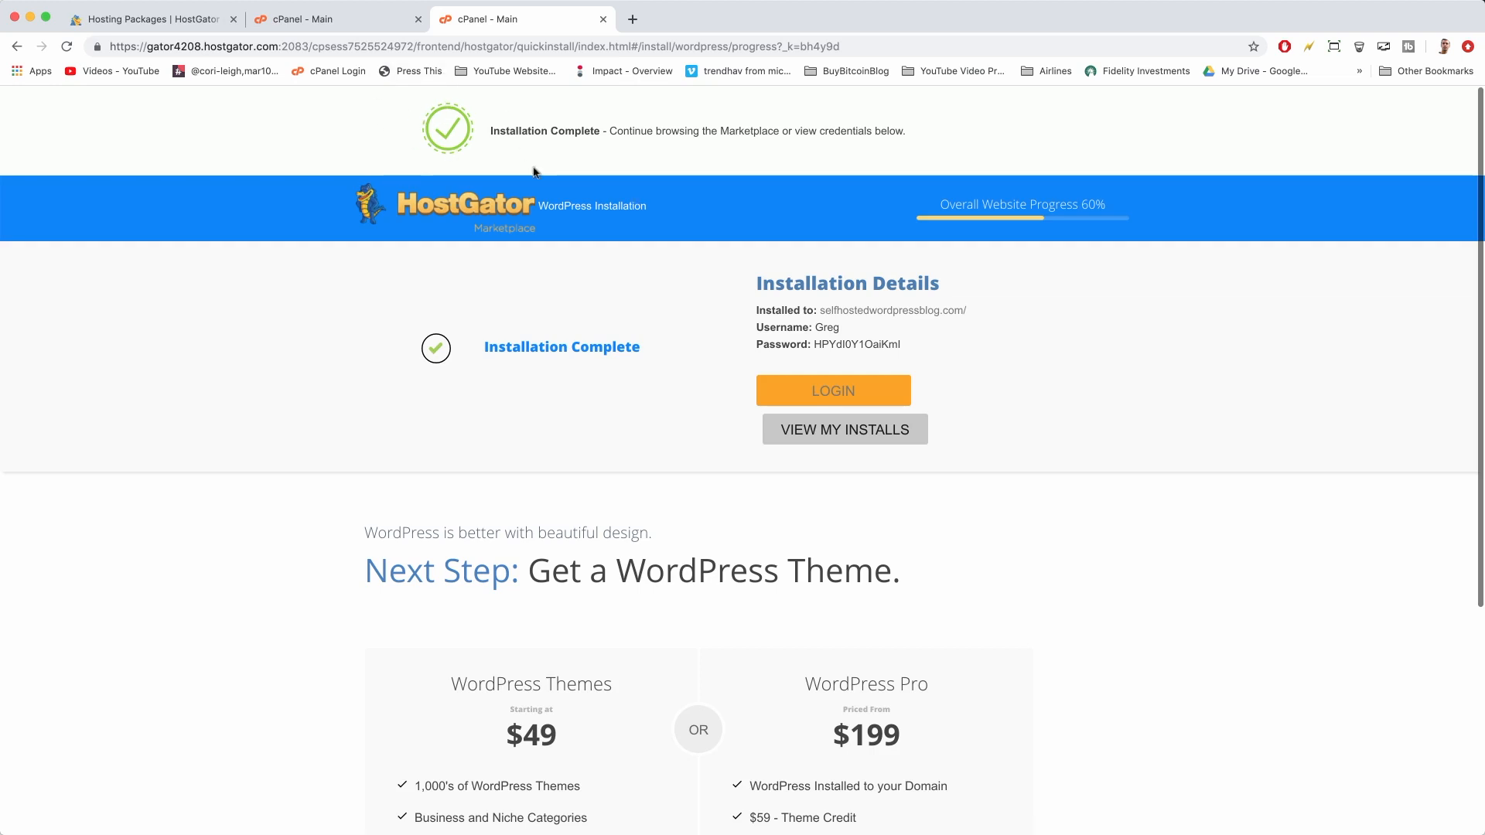
{"action": "mouse_move", "coordinate": [492, 119]}
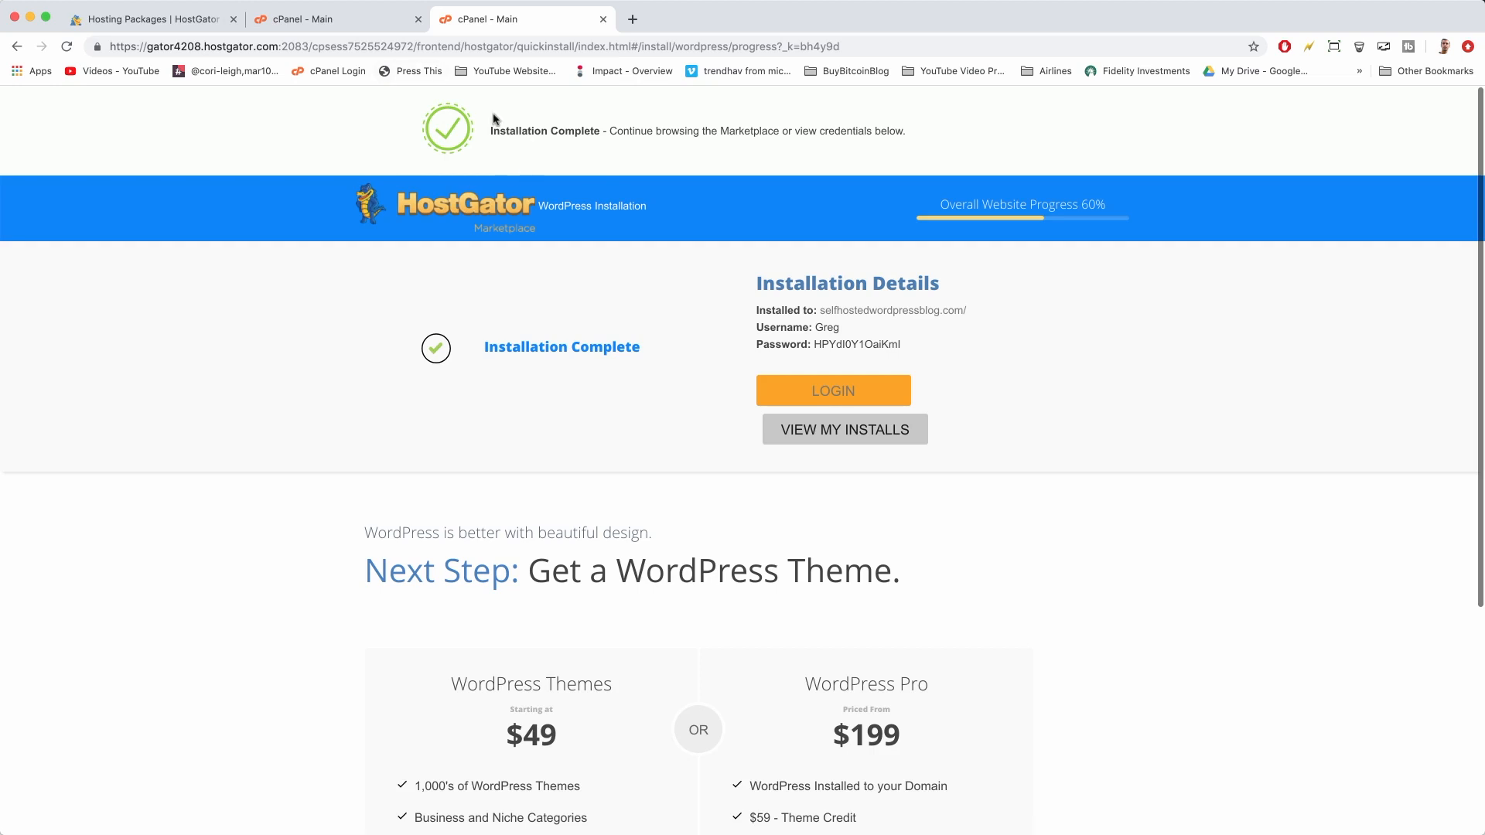
{"action": "mouse_move", "coordinate": [450, 139]}
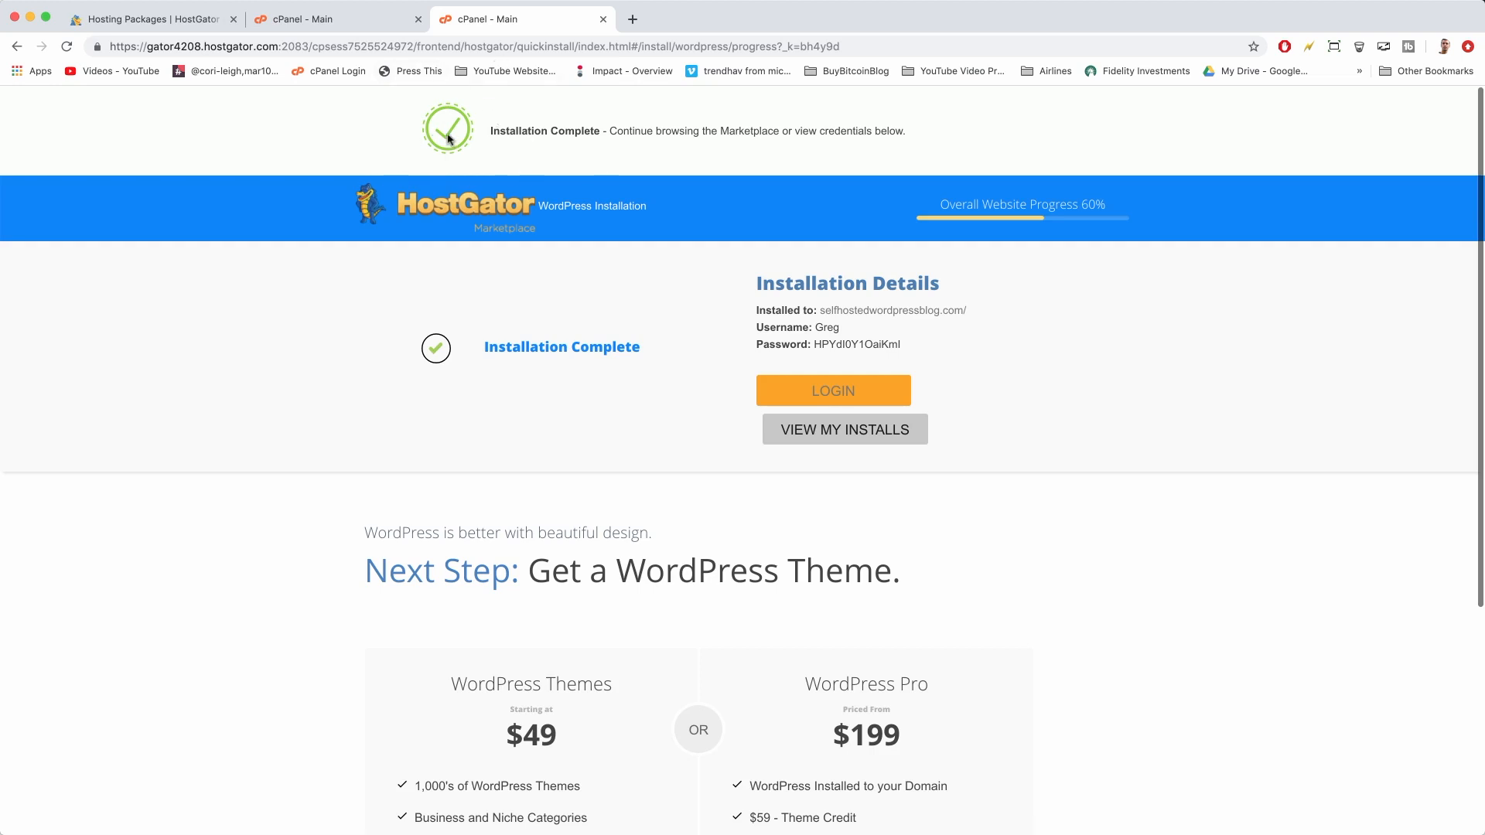
{"action": "mouse_move", "coordinate": [526, 185]}
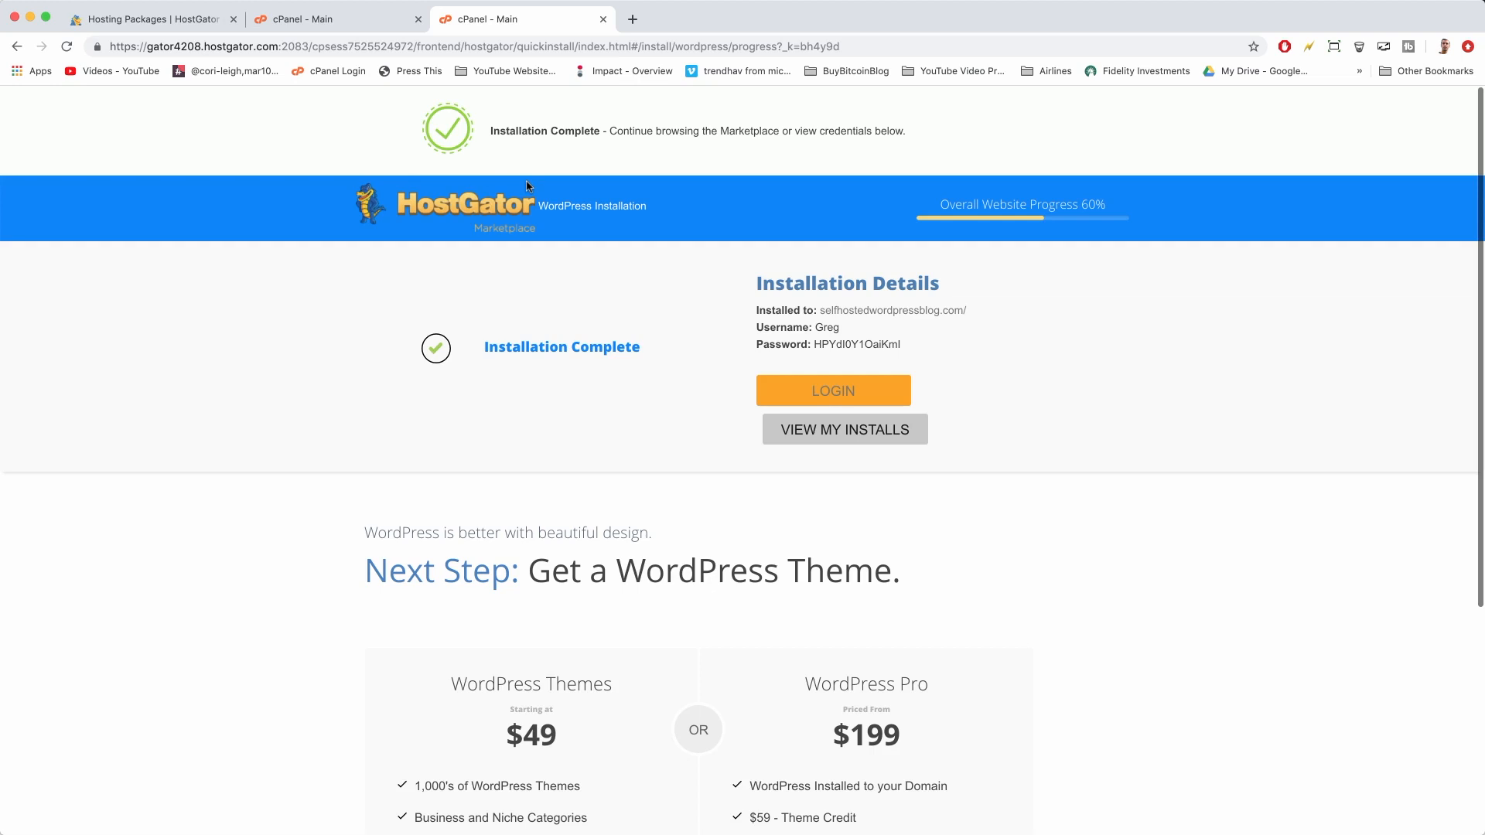
{"action": "mouse_move", "coordinate": [590, 320]}
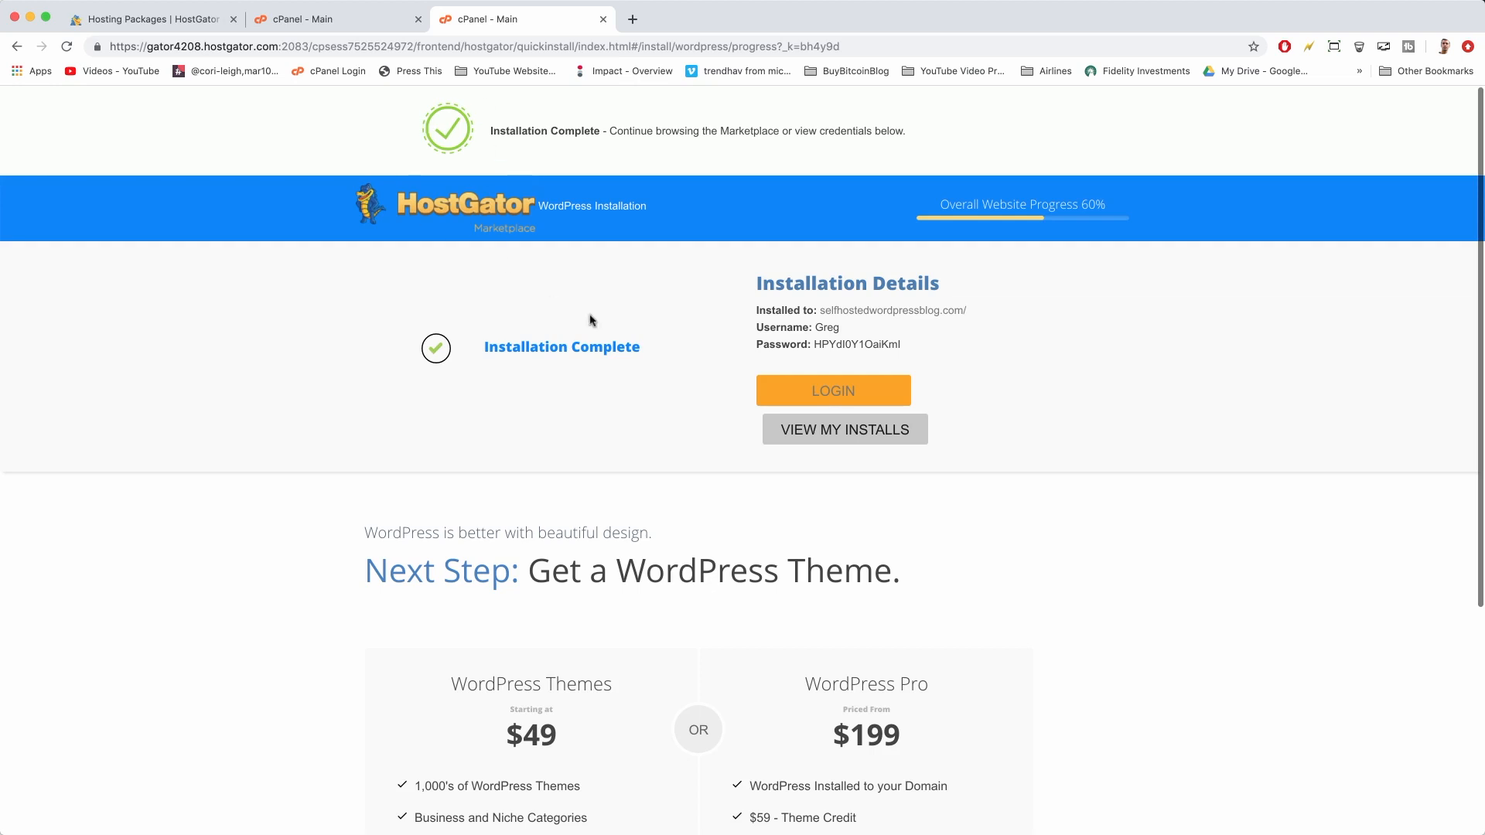
{"action": "scroll", "scroll_direction": "down", "scroll_amount": 3}
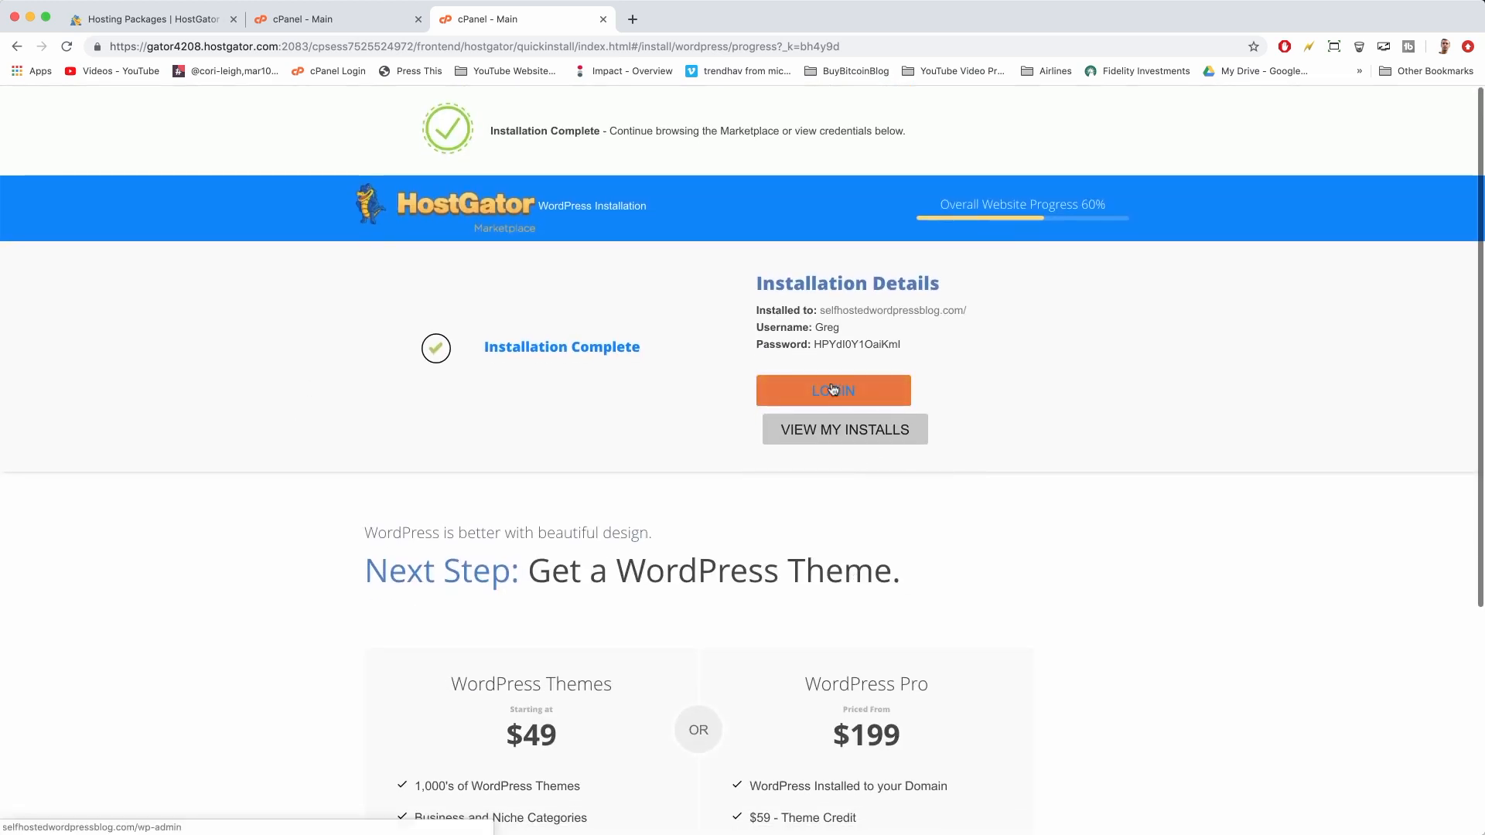
{"action": "mouse_move", "coordinate": [606, 485]}
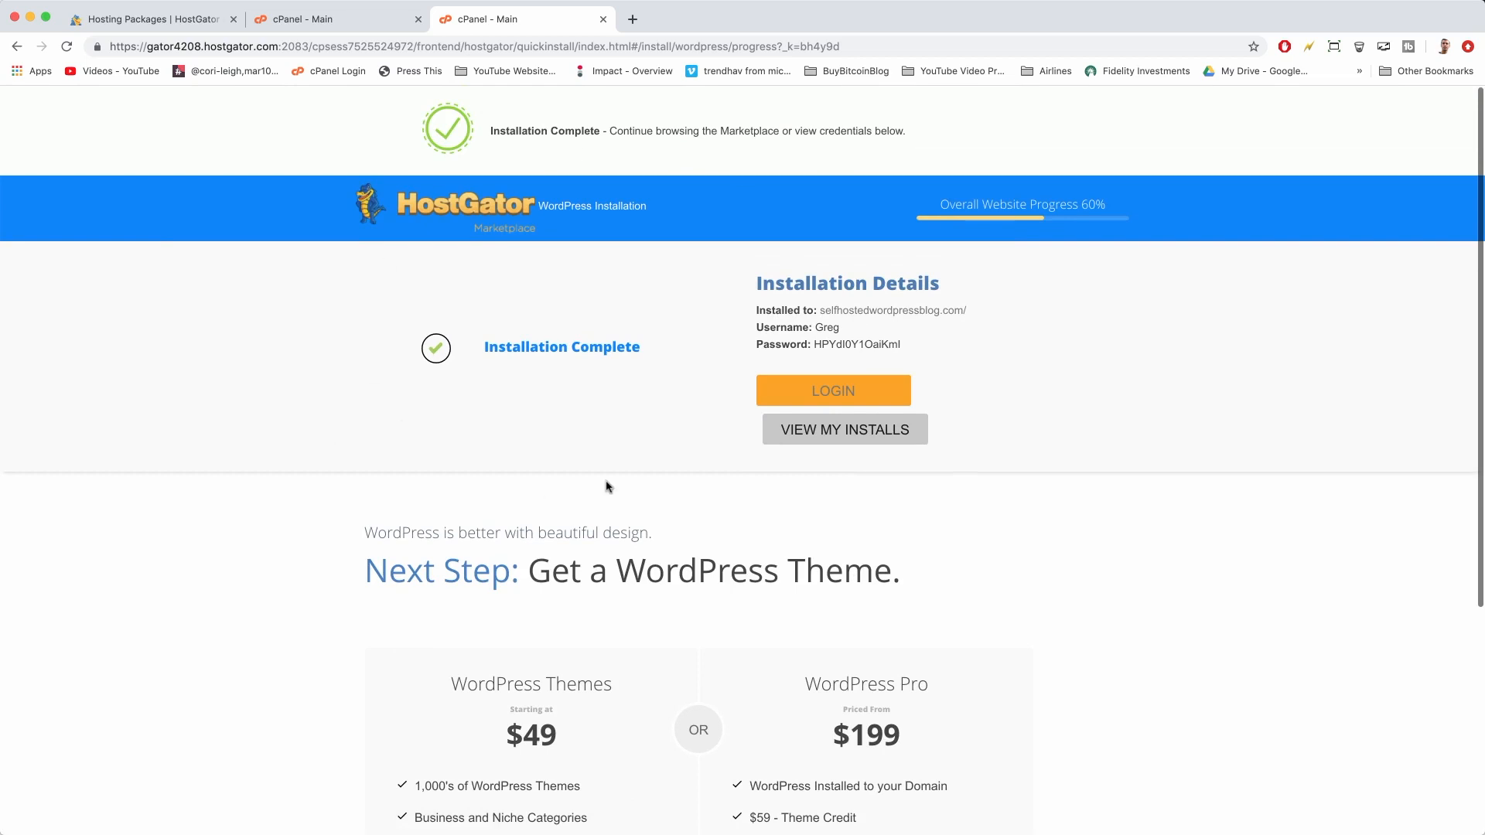
{"action": "mouse_move", "coordinate": [632, 19]}
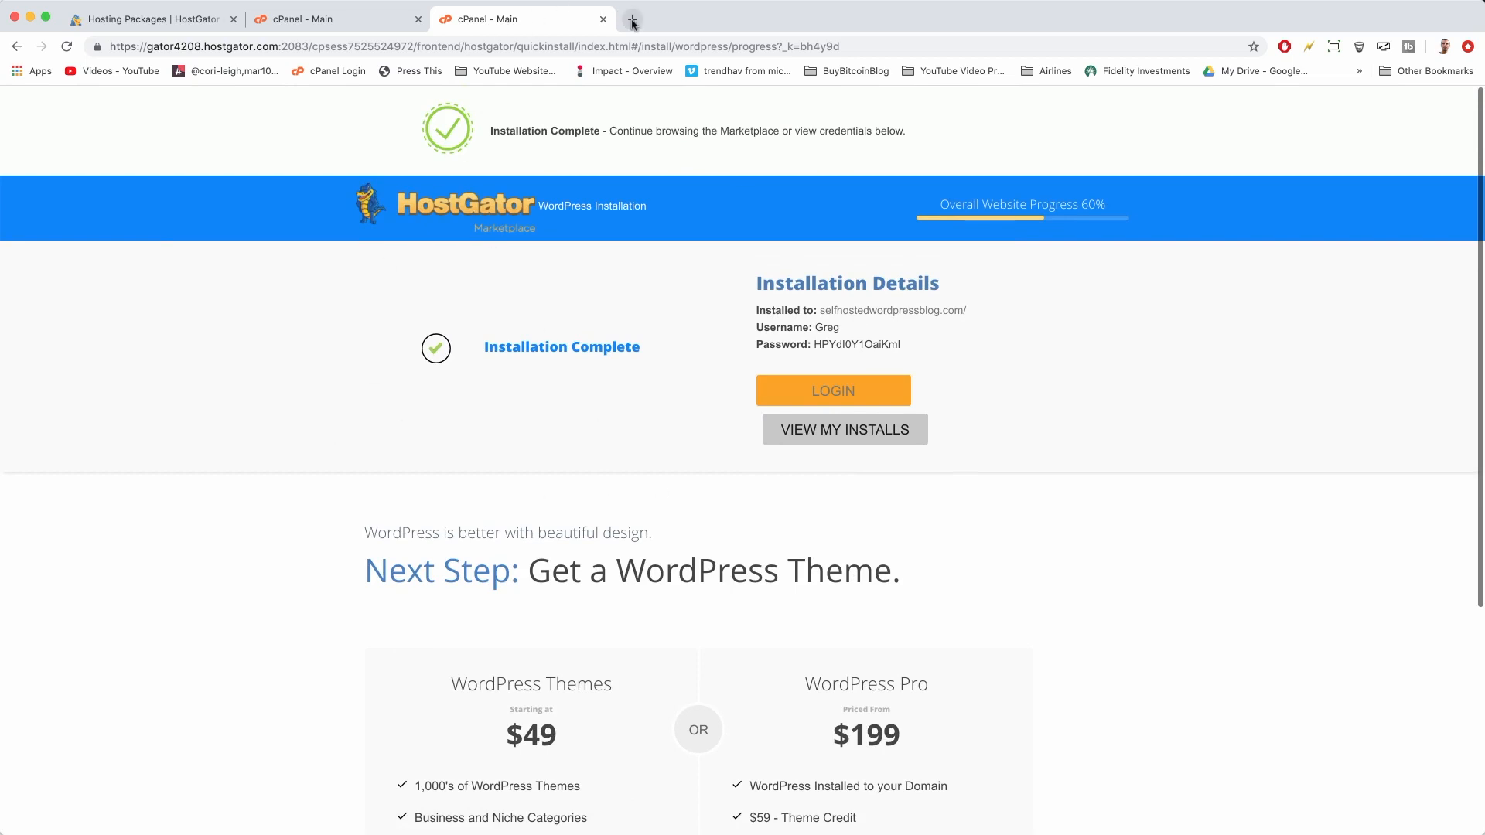
Open a new Chrome tab for loading selfhostedwordpressblog.com
{"action": "left_click", "coordinate": [631, 19]}
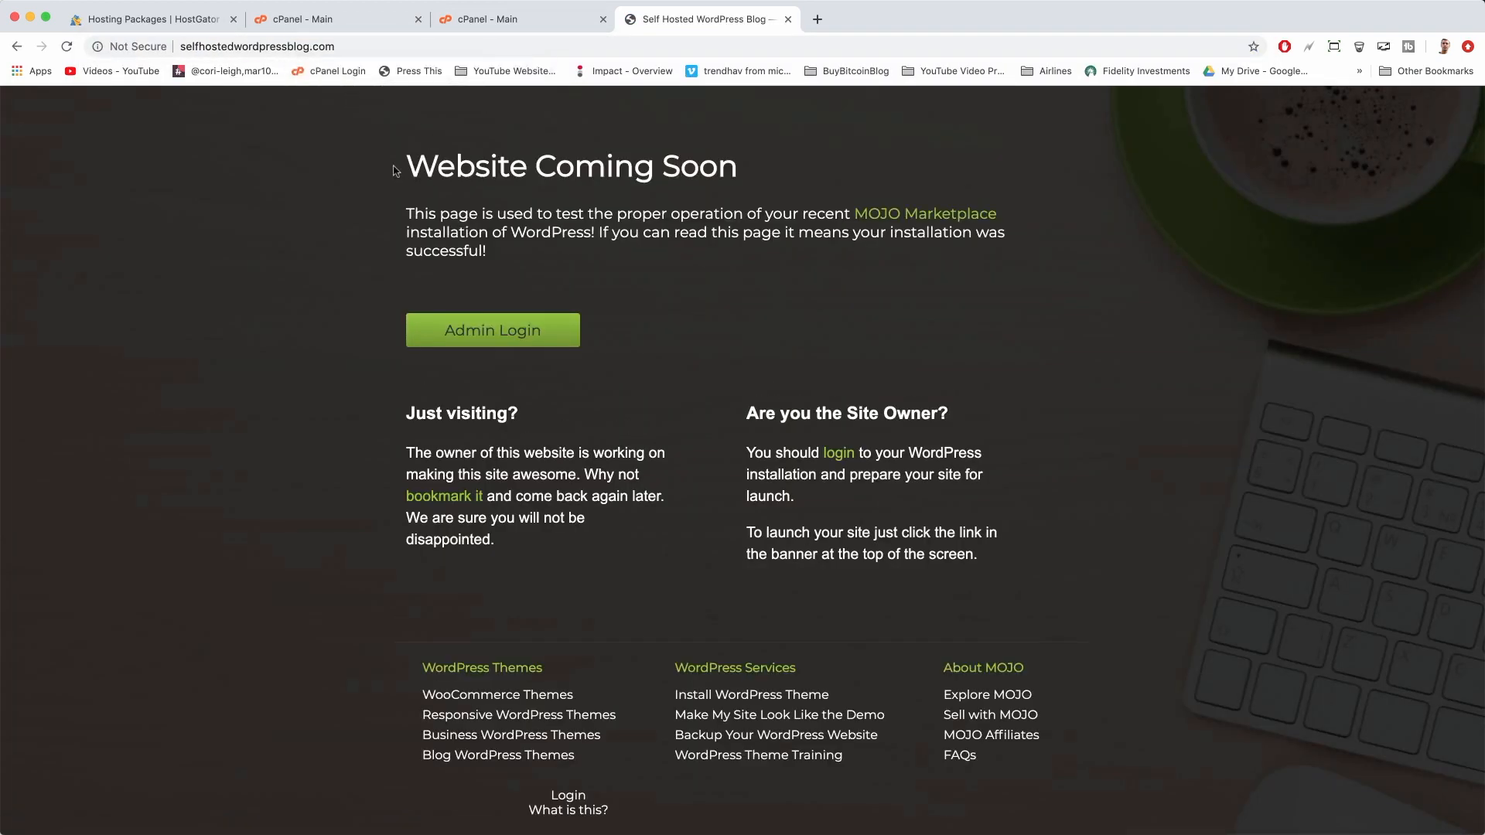
{"action": "mouse_move", "coordinate": [836, 142]}
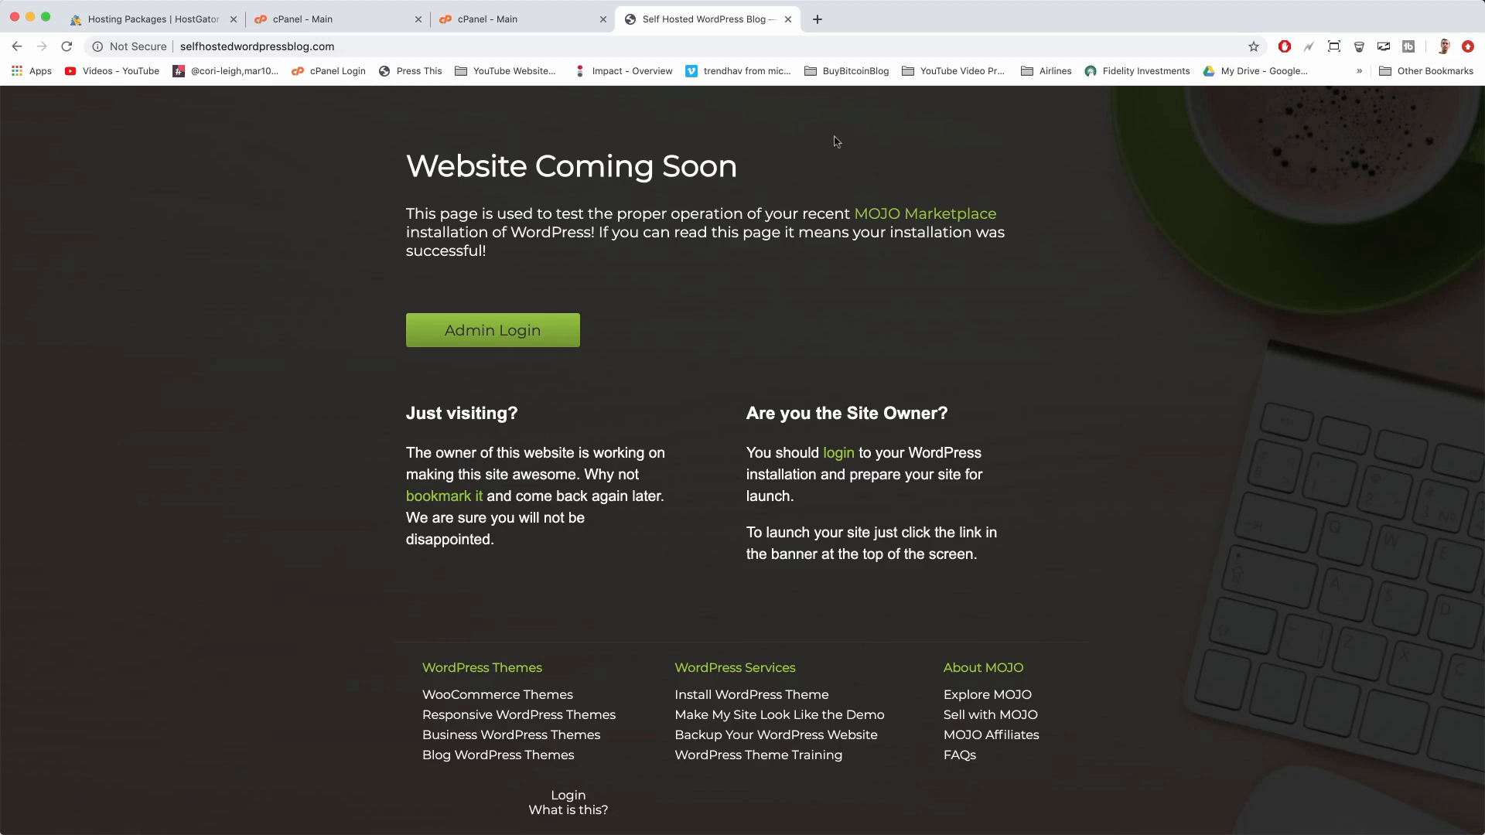
{"action": "mouse_move", "coordinate": [463, 795]}
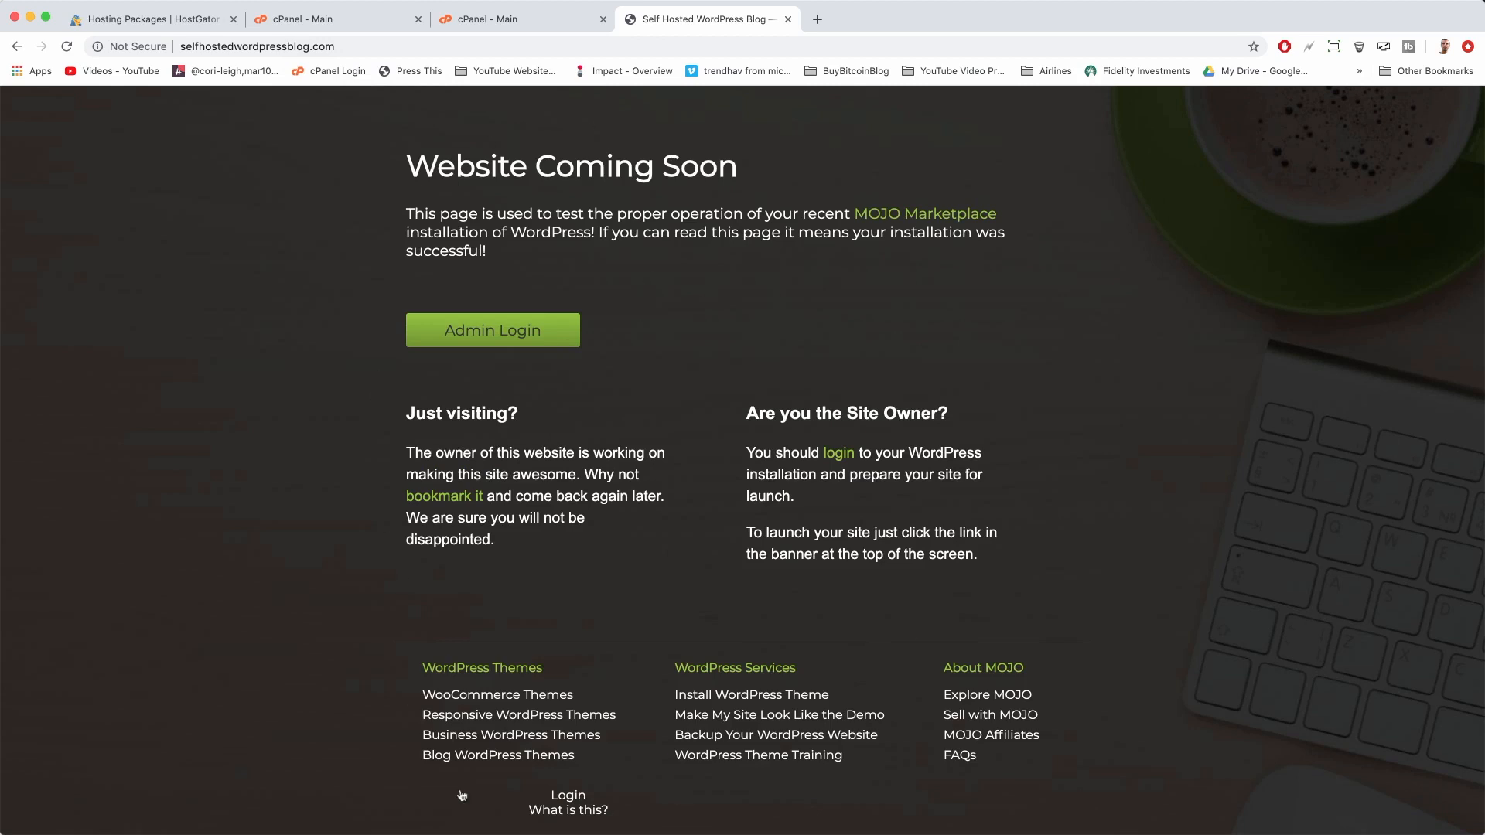
{"action": "mouse_move", "coordinate": [709, 249]}
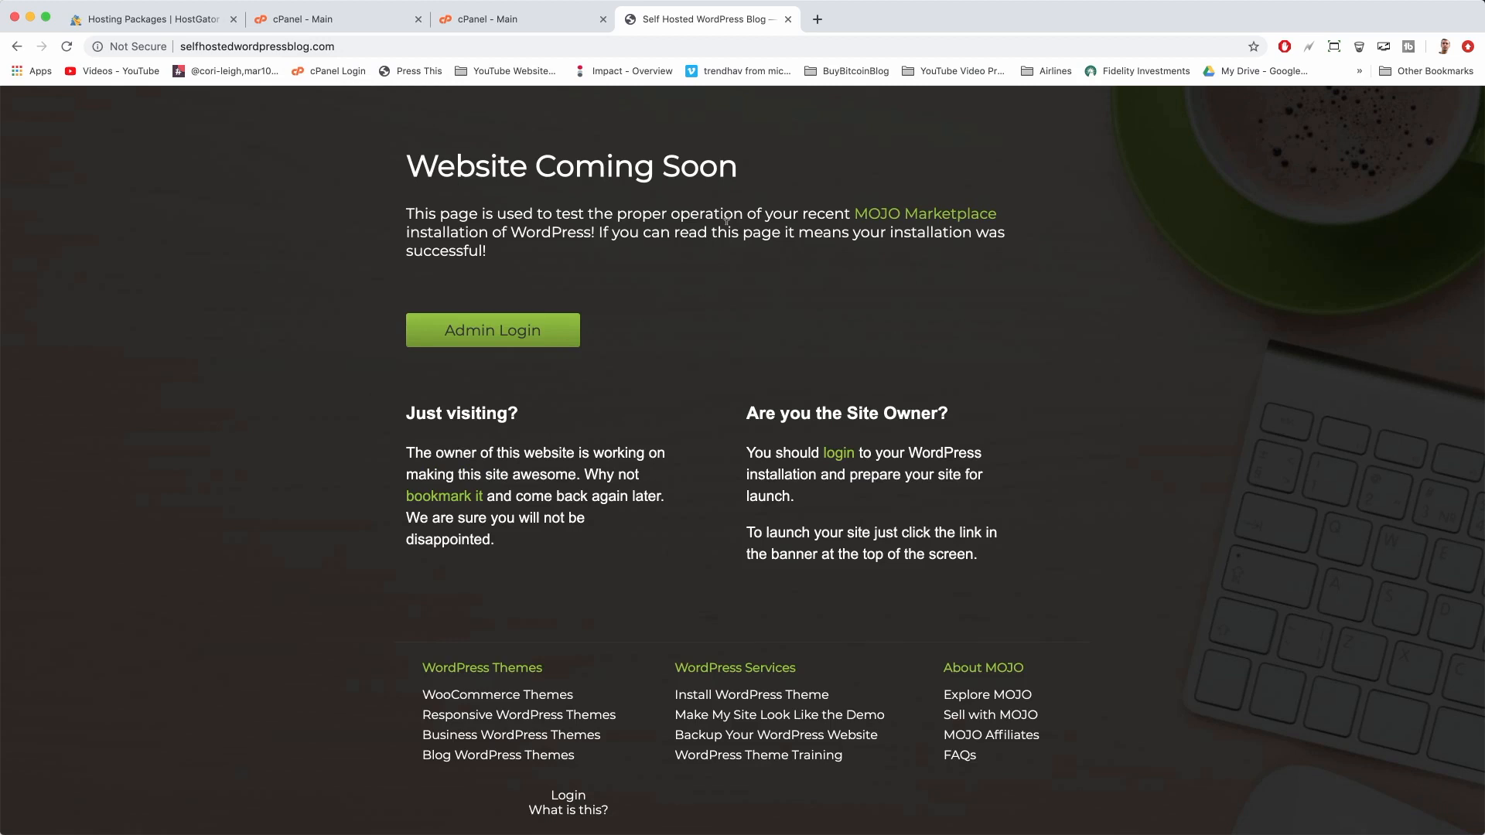
{"action": "mouse_move", "coordinate": [321, 575]}
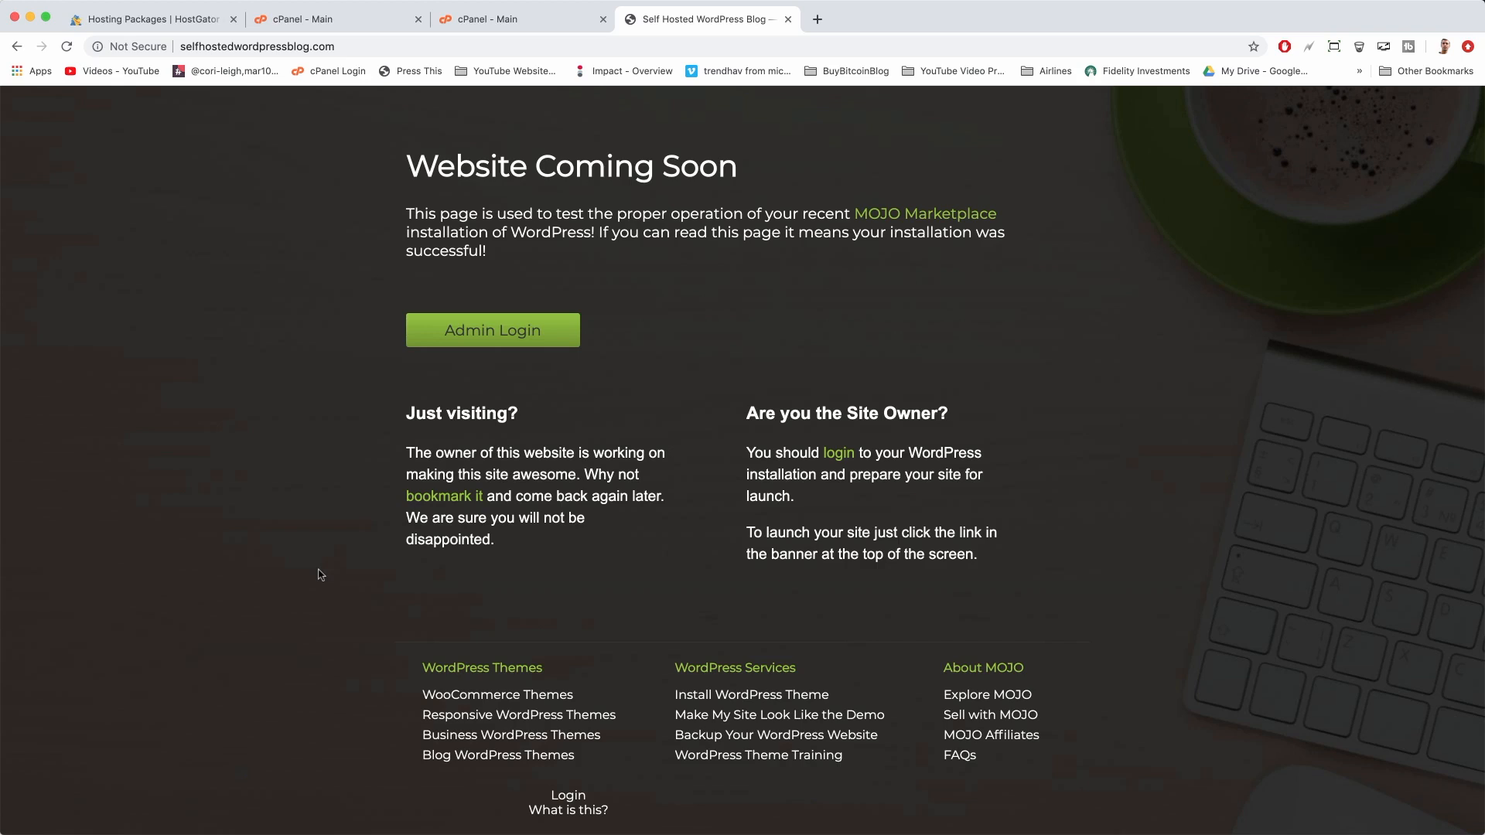
{"action": "mouse_move", "coordinate": [291, 402]}
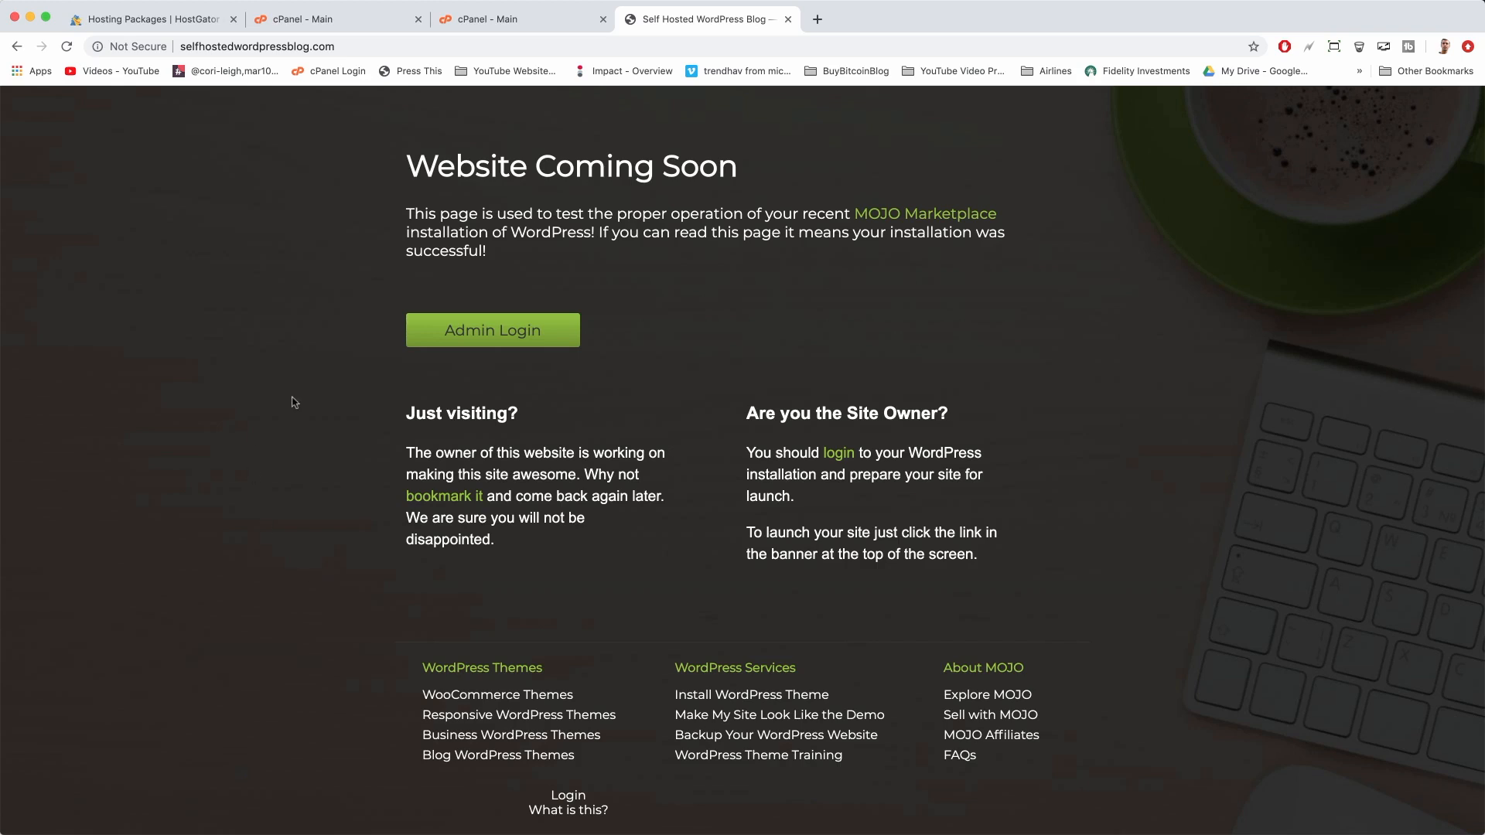
{"action": "mouse_move", "coordinate": [714, 669]}
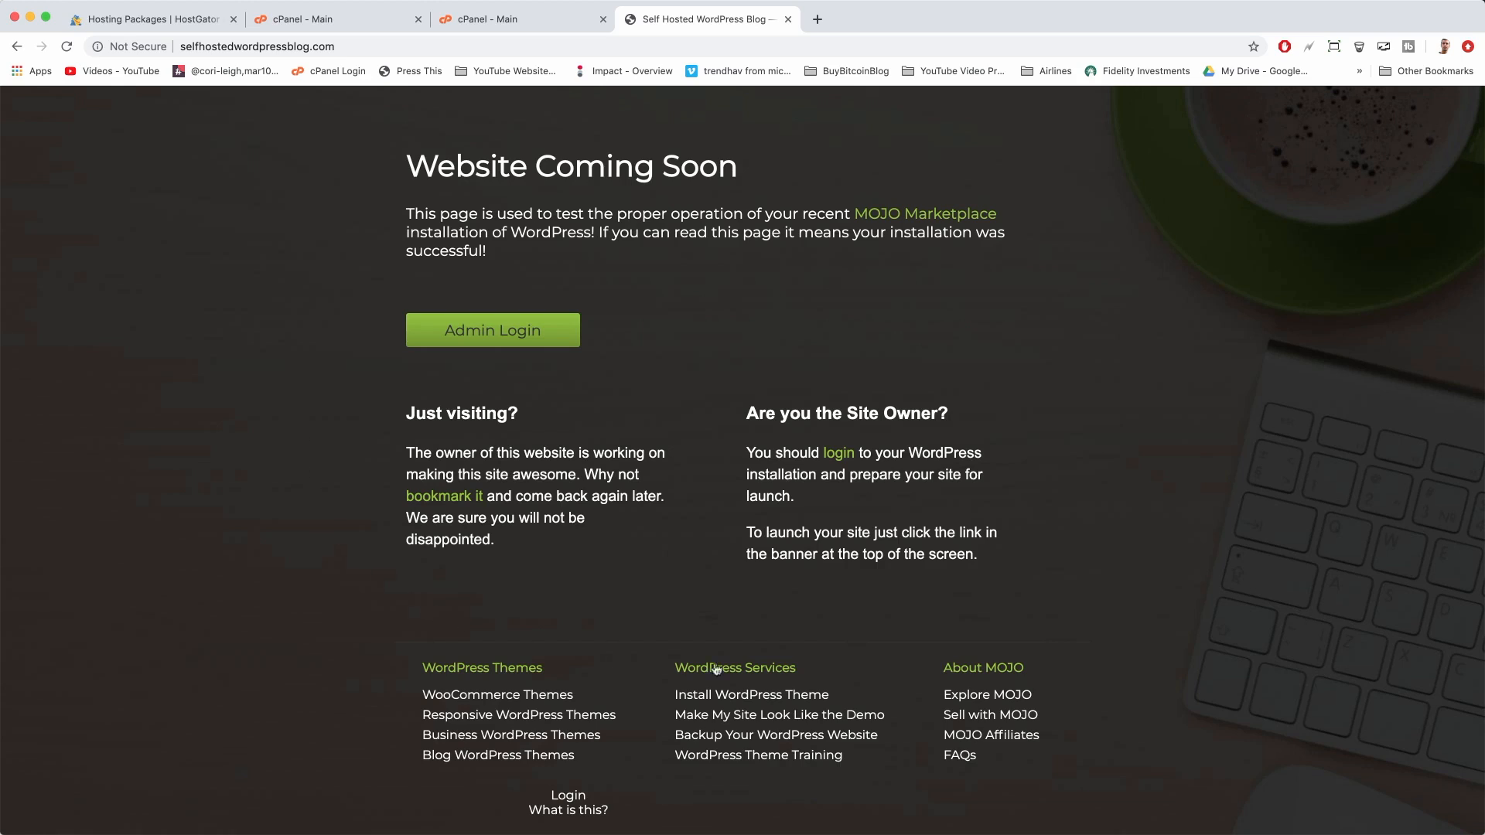
{"action": "mouse_move", "coordinate": [872, 669]}
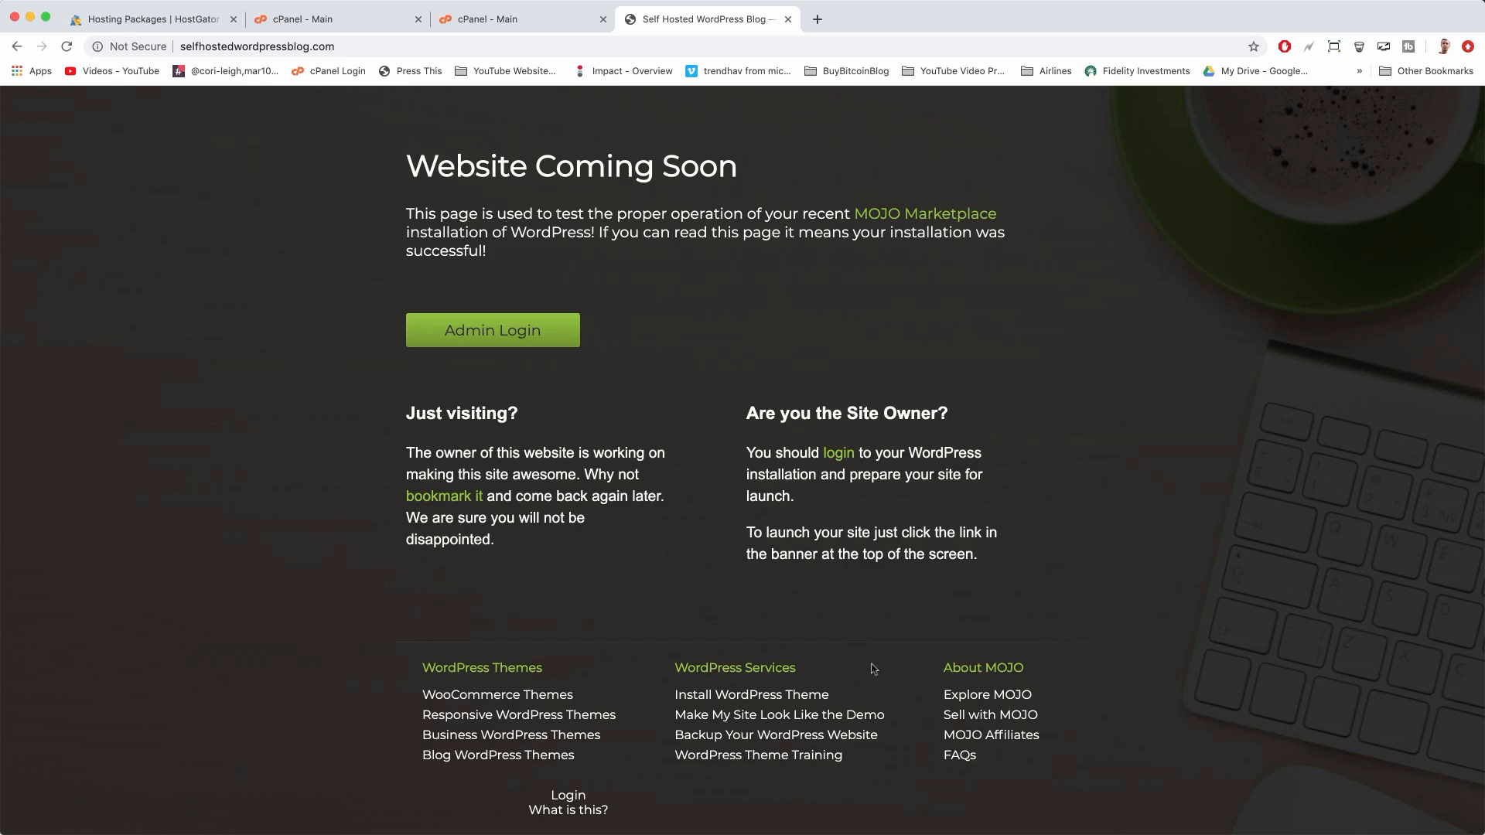
{"action": "mouse_move", "coordinate": [1087, 395]}
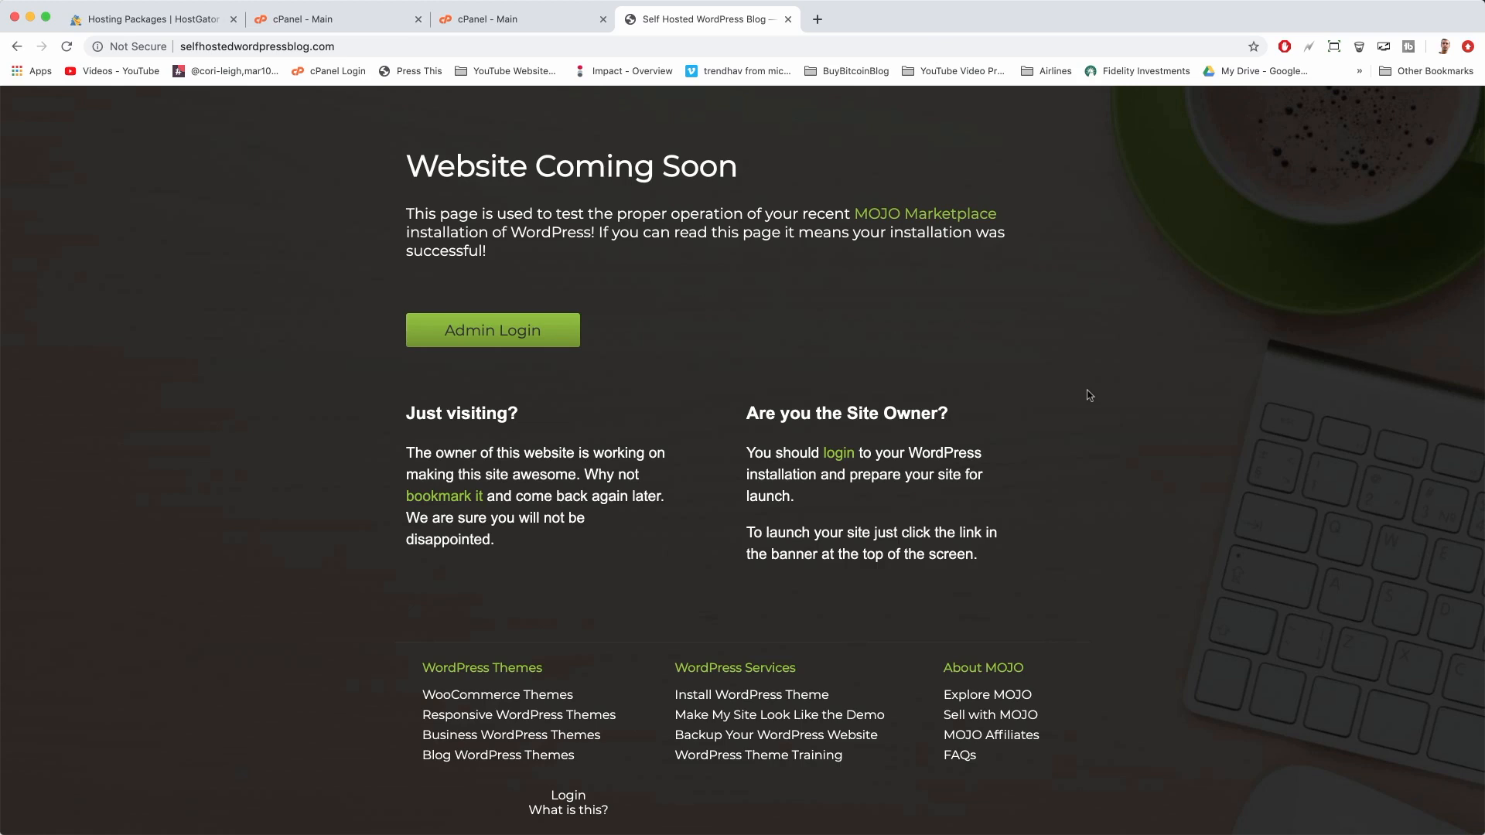
{"action": "mouse_move", "coordinate": [975, 653]}
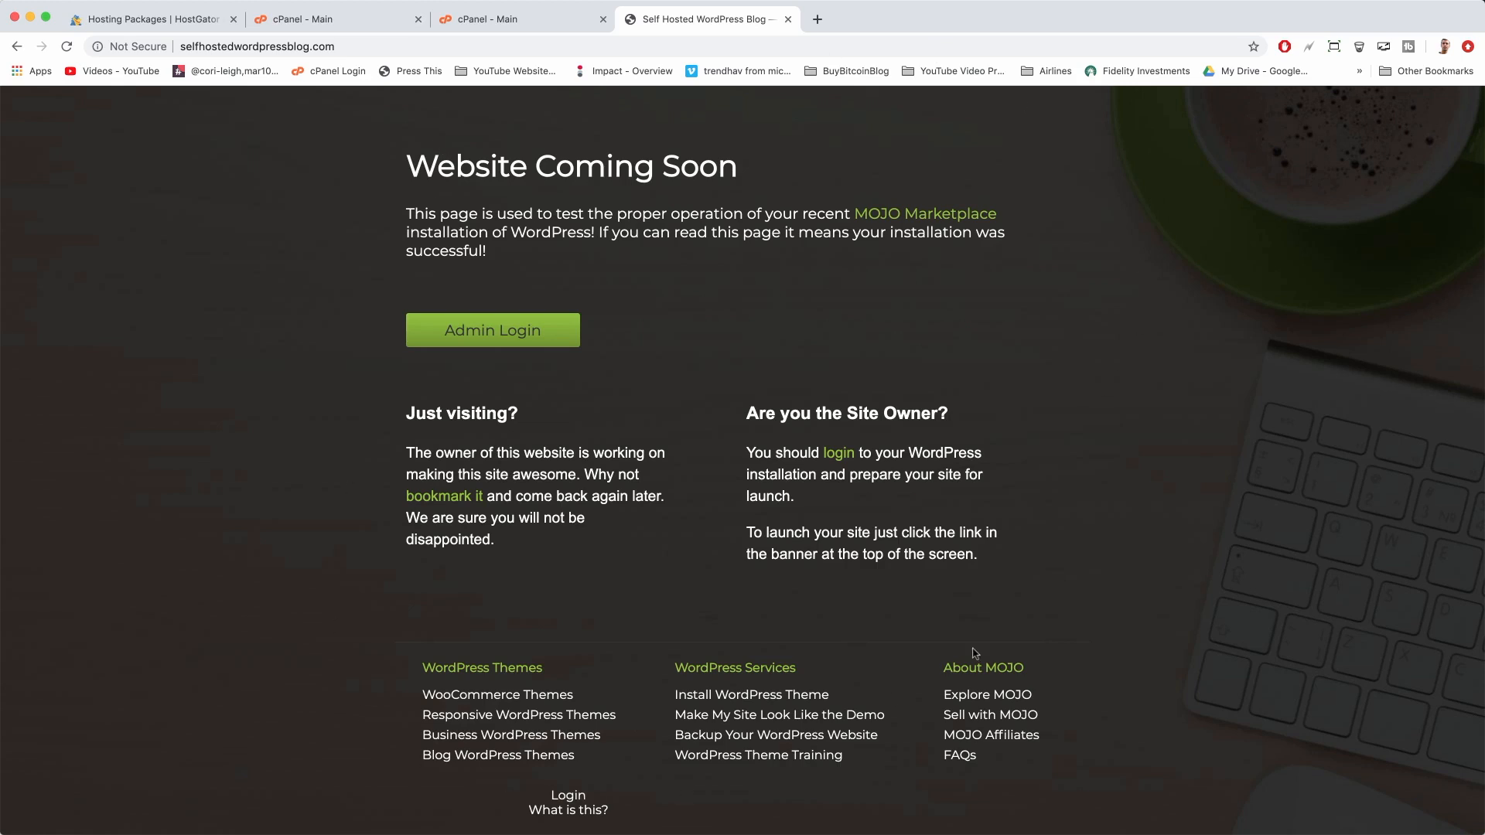
{"action": "mouse_move", "coordinate": [1051, 493]}
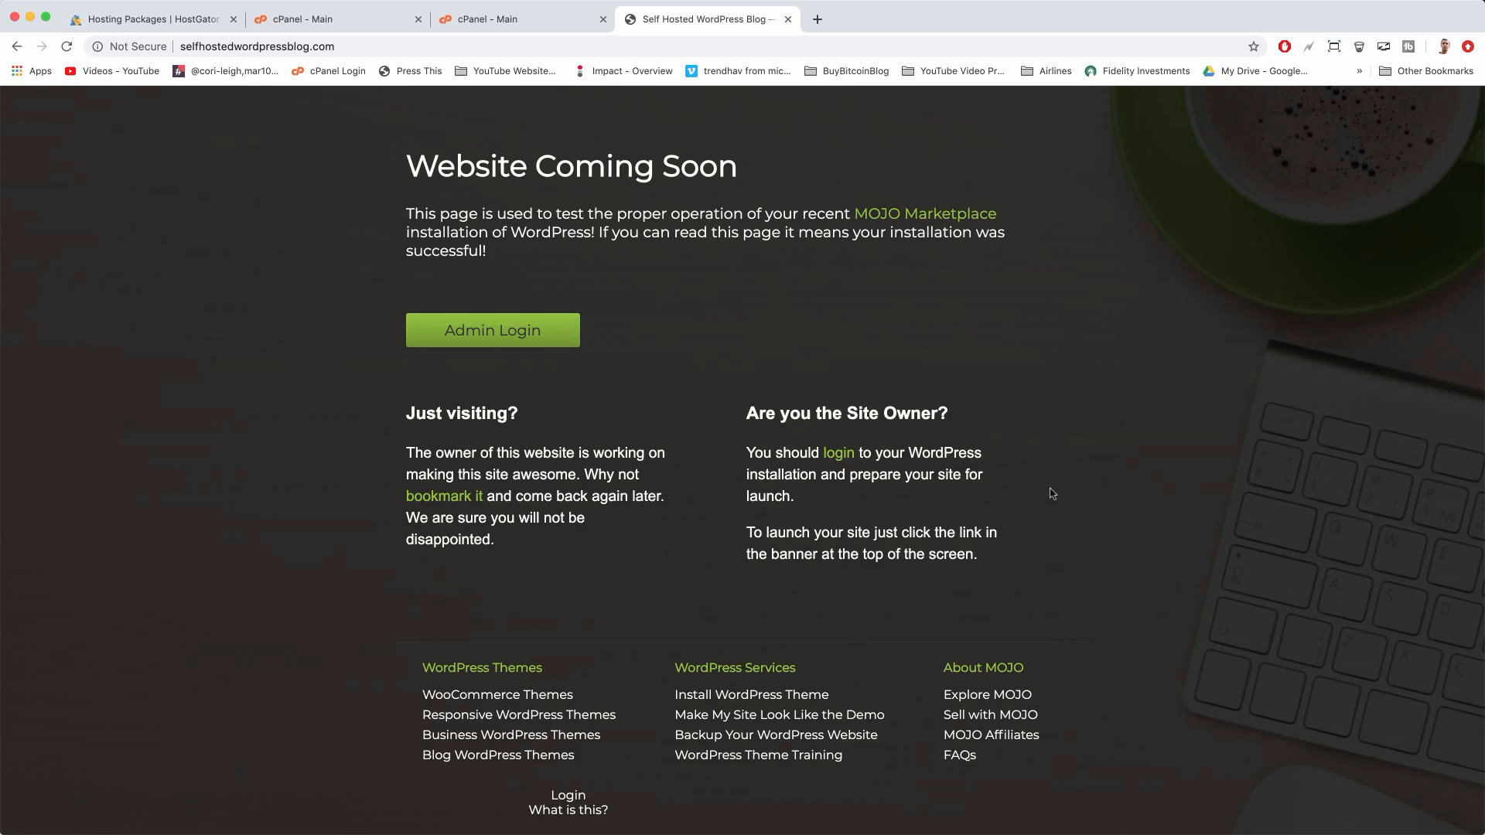
{"action": "mouse_move", "coordinate": [585, 151]}
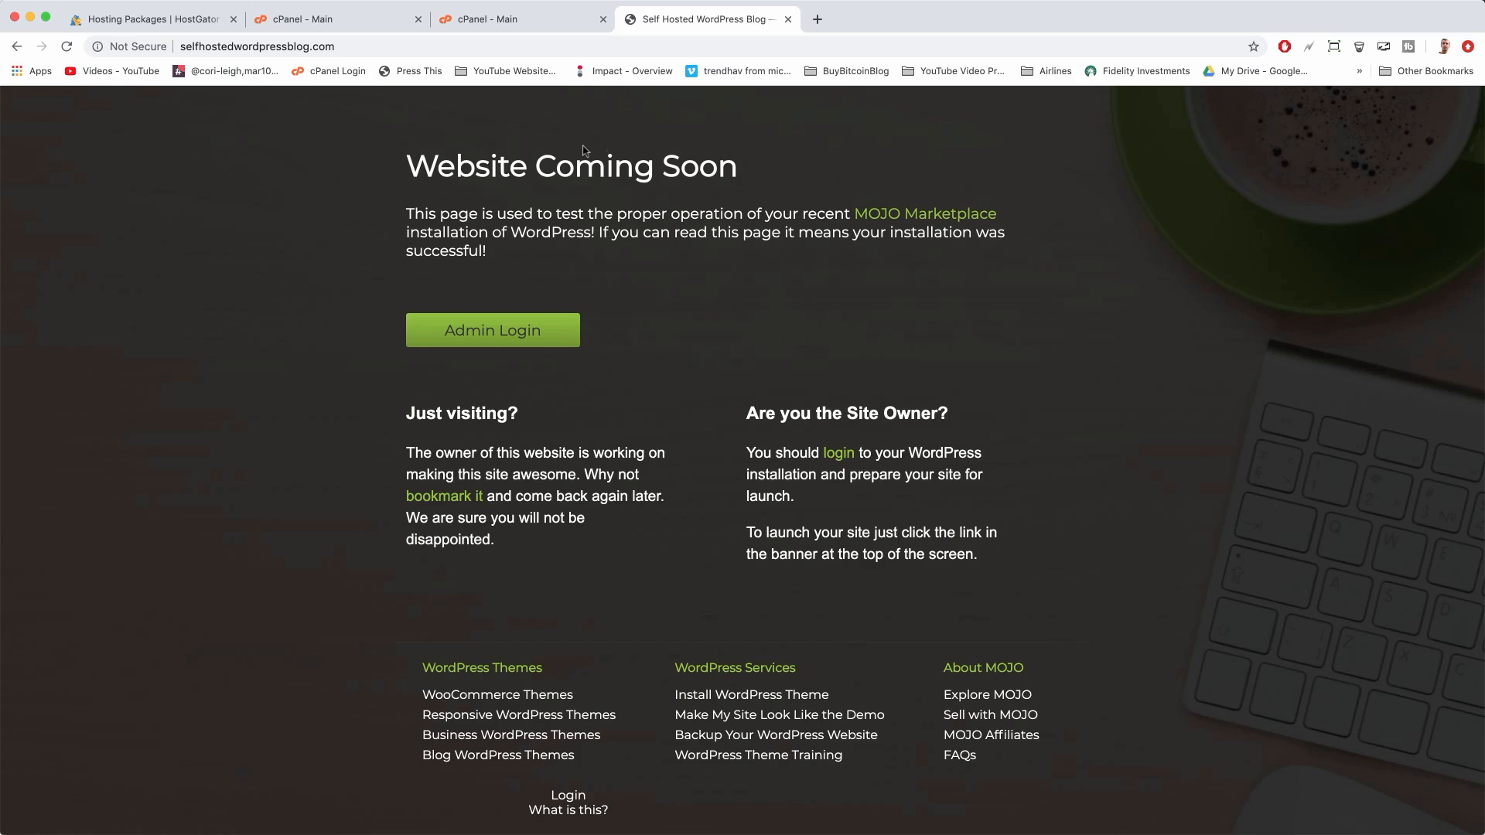
{"action": "mouse_move", "coordinate": [236, 195]}
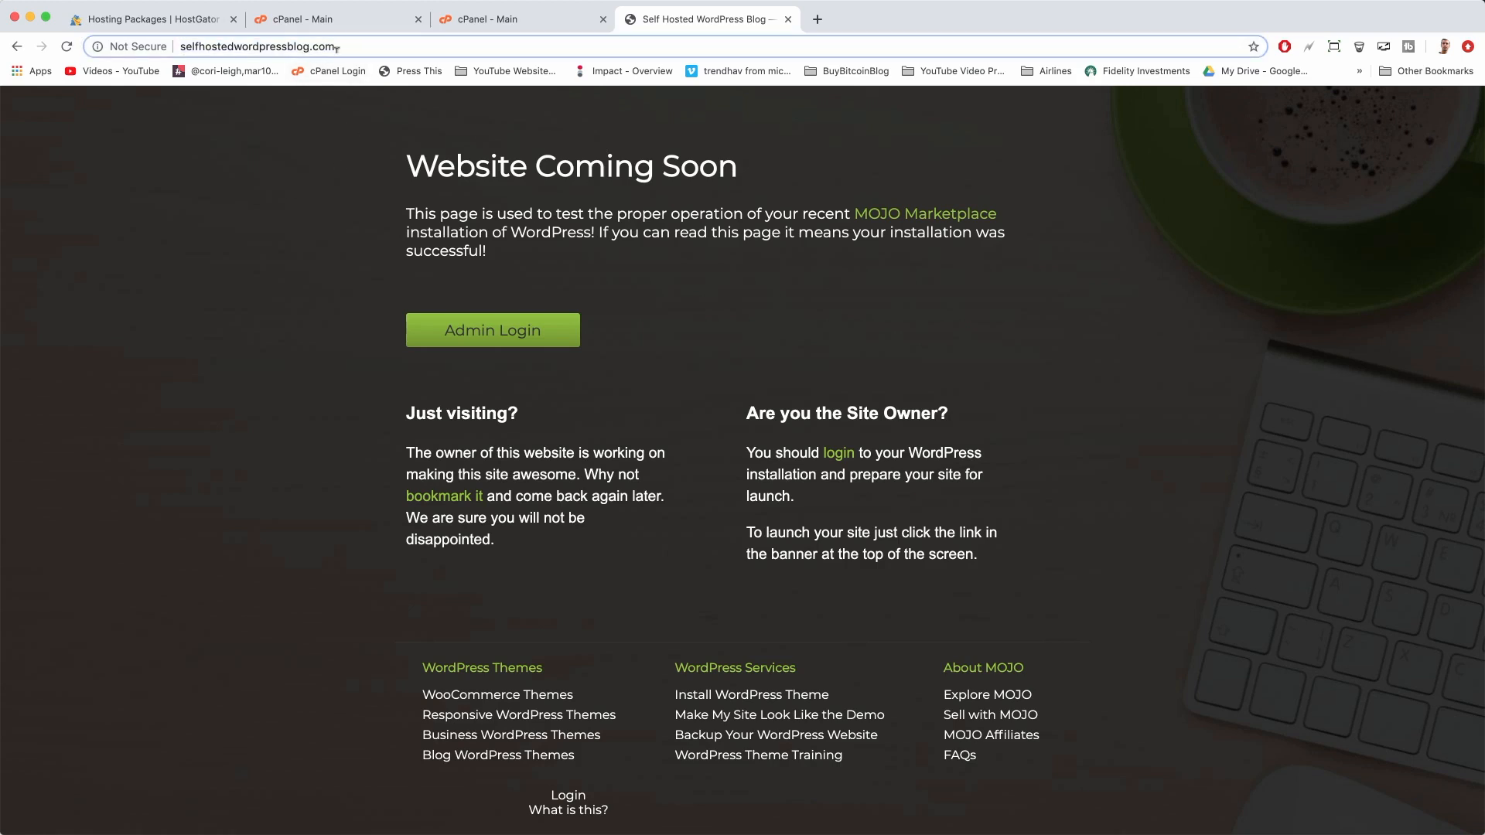
Append /wp-admin to the site URL and focus the login page's Username field
{"action": "left_click", "coordinate": [256, 47]}
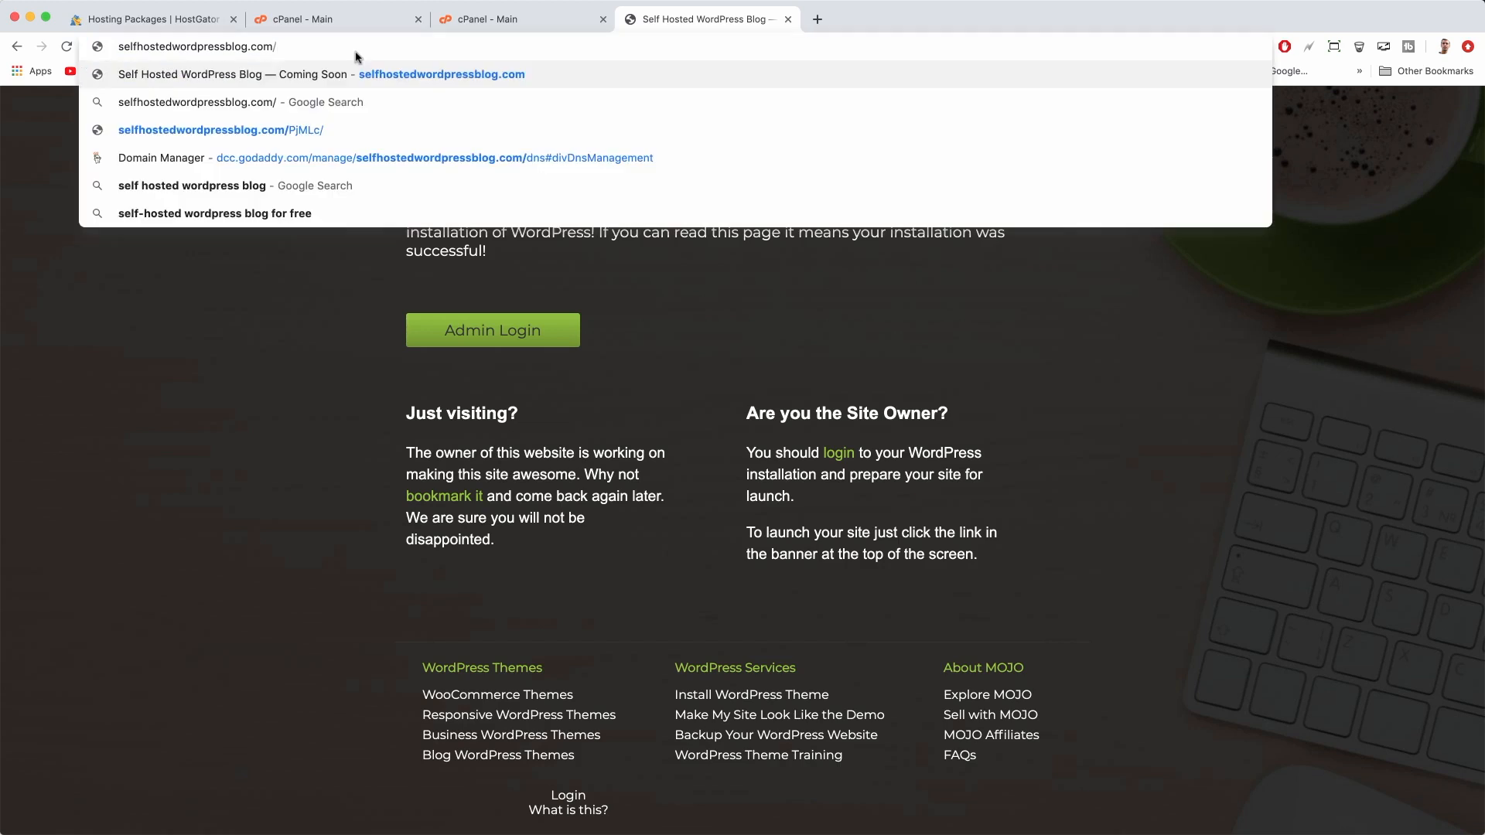
{"action": "type", "text": "/wp-admin"}
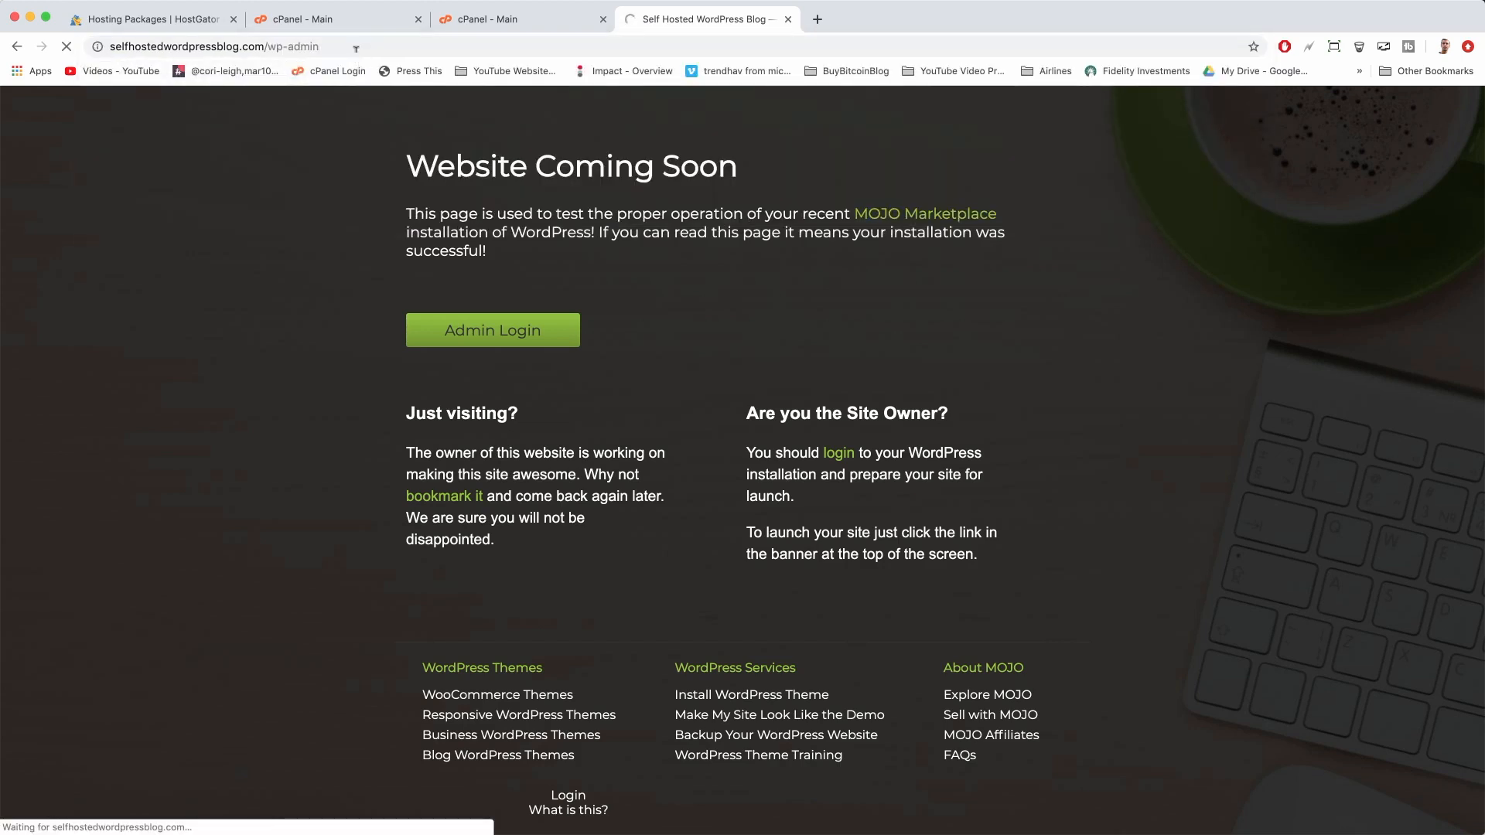
{"action": "left_click", "coordinate": [492, 330]}
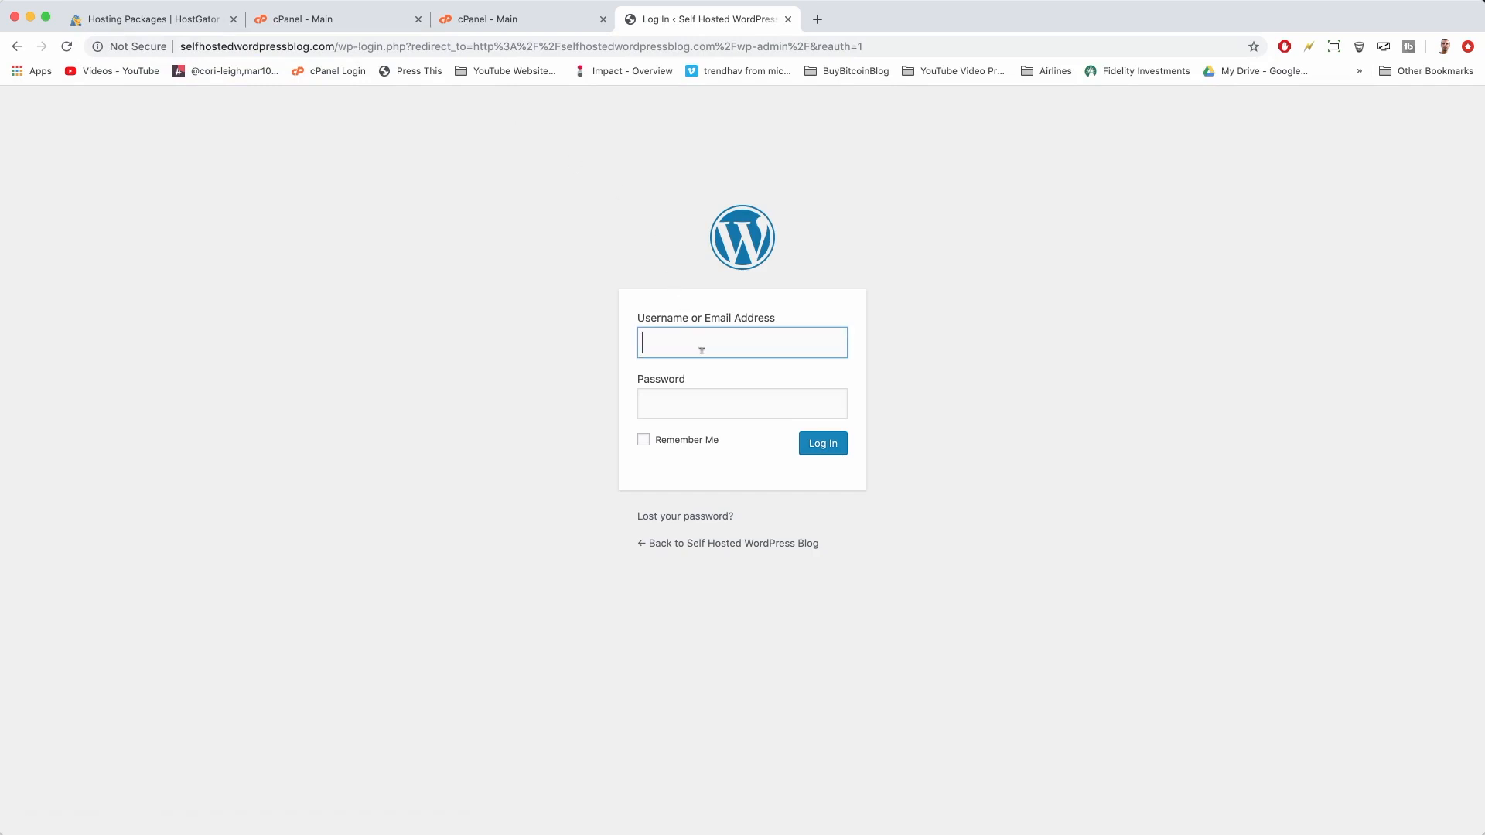
Copy the generated WordPress admin password from HostGator's installation details
{"action": "left_click", "coordinate": [515, 19]}
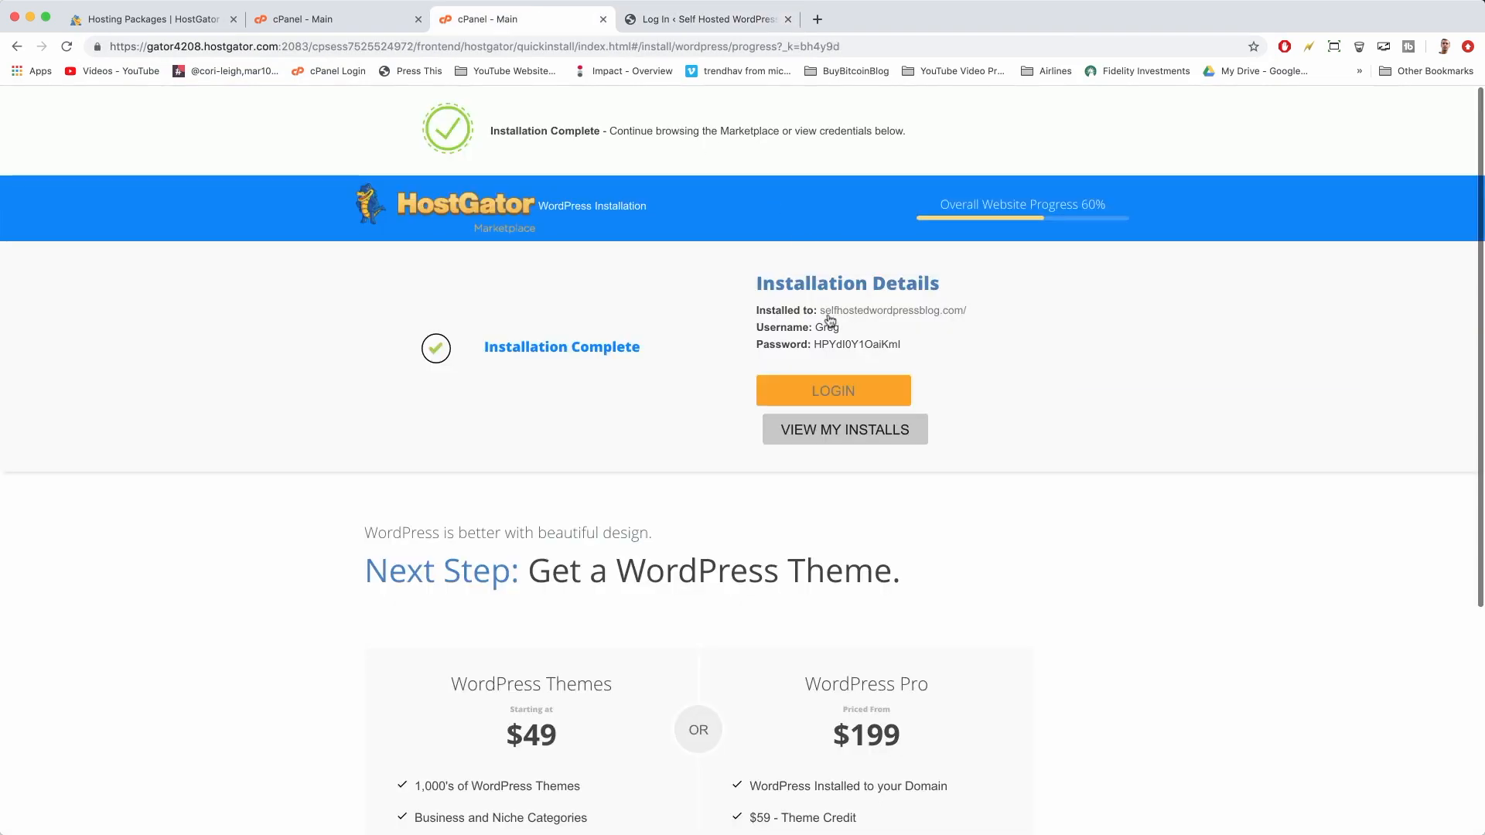
{"action": "mouse_move", "coordinate": [688, 353]}
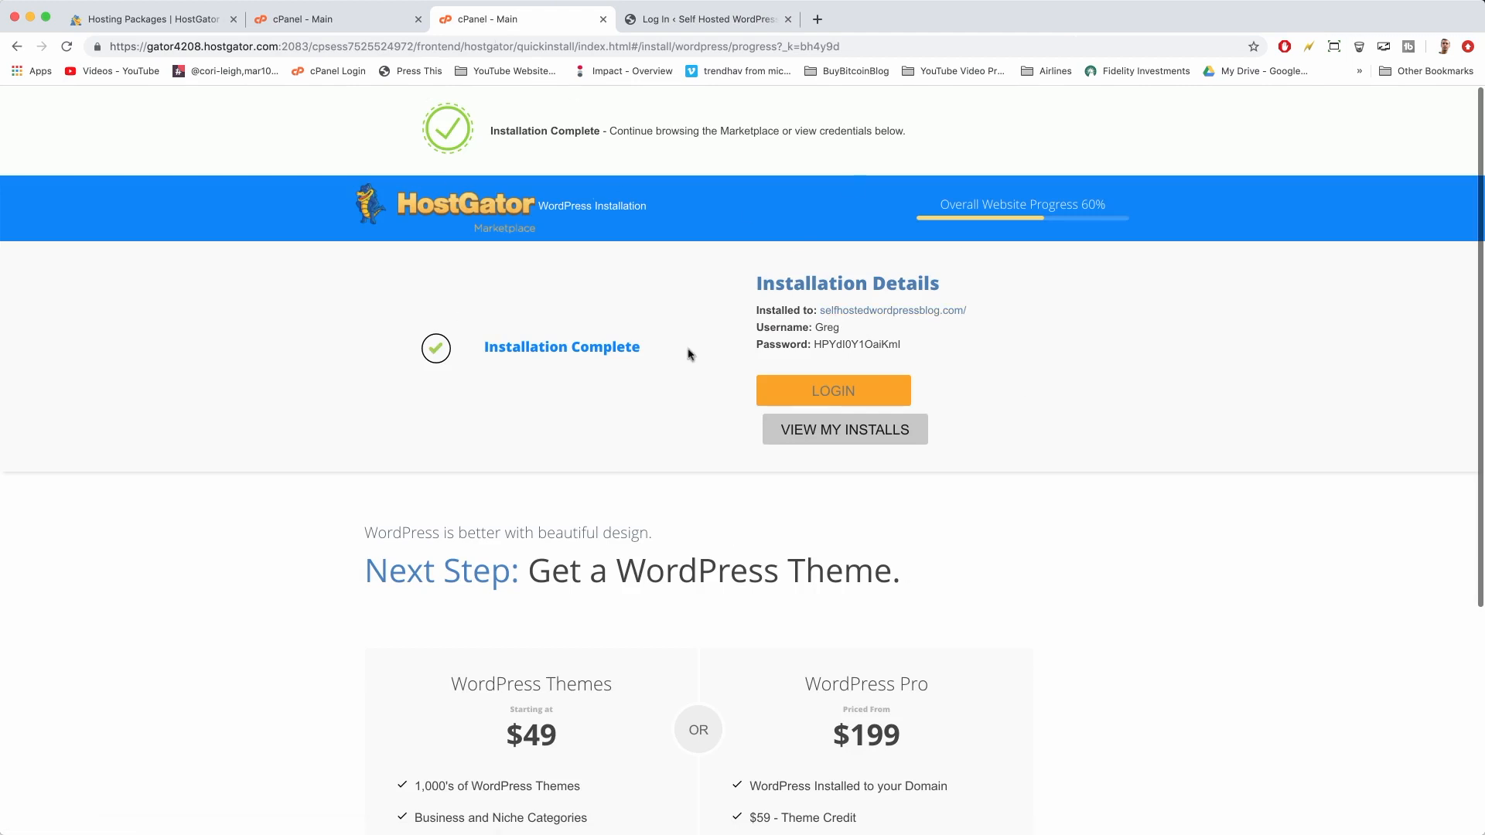
{"action": "mouse_move", "coordinate": [781, 306]}
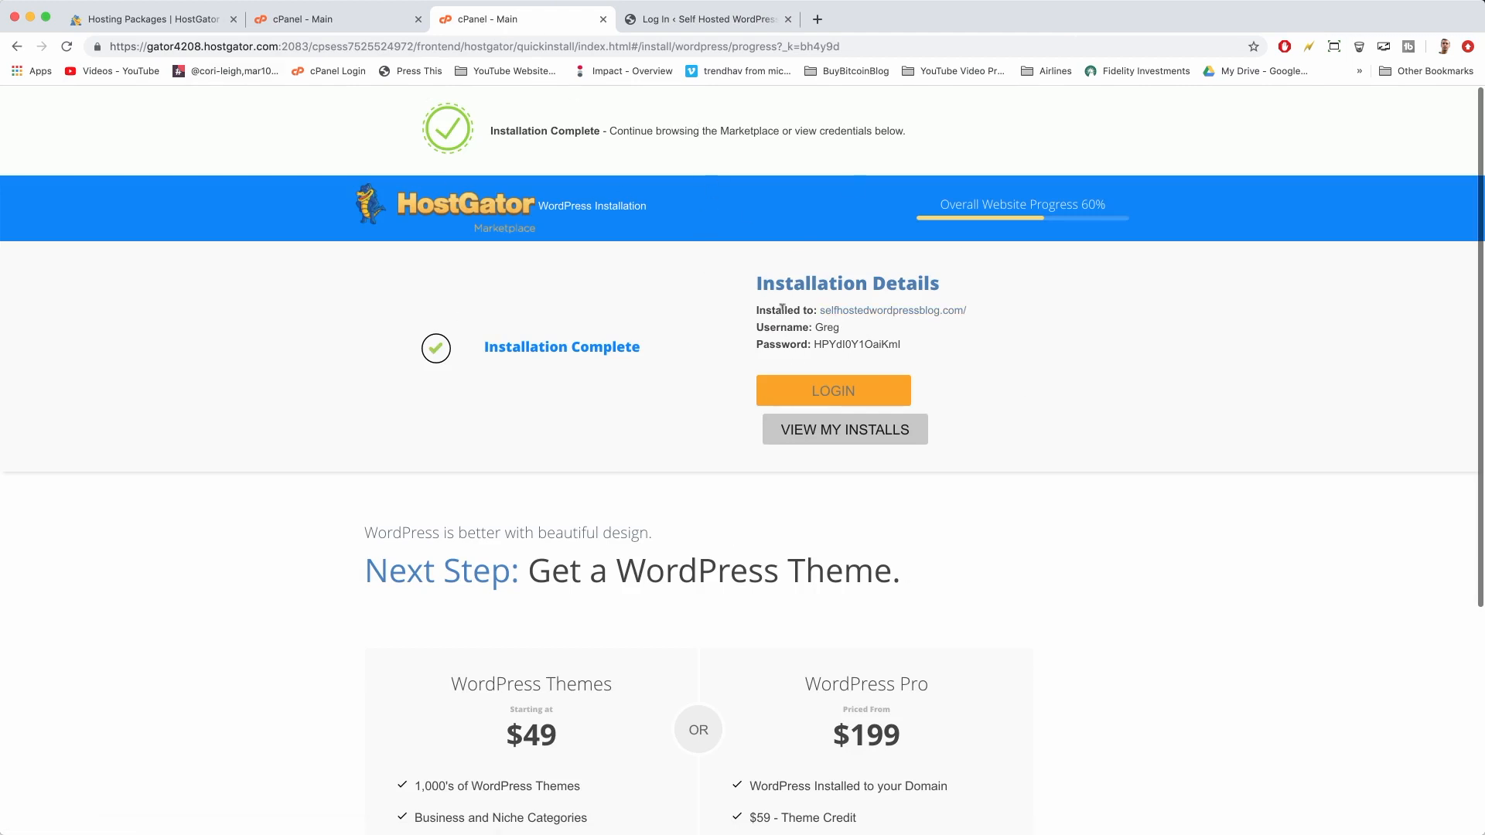
{"action": "double_click", "coordinate": [857, 343]}
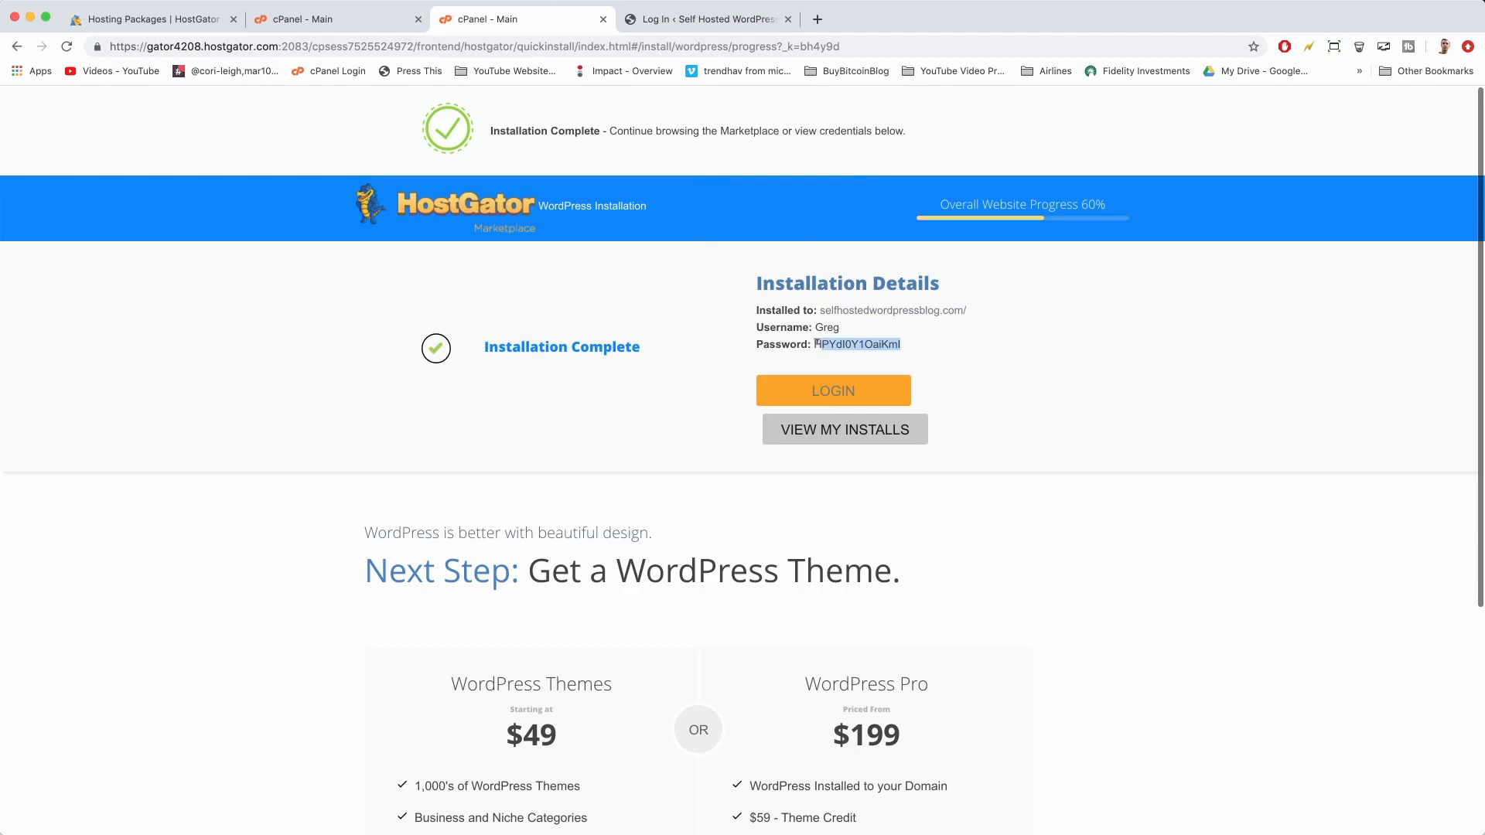
{"action": "right_click", "coordinate": [856, 343]}
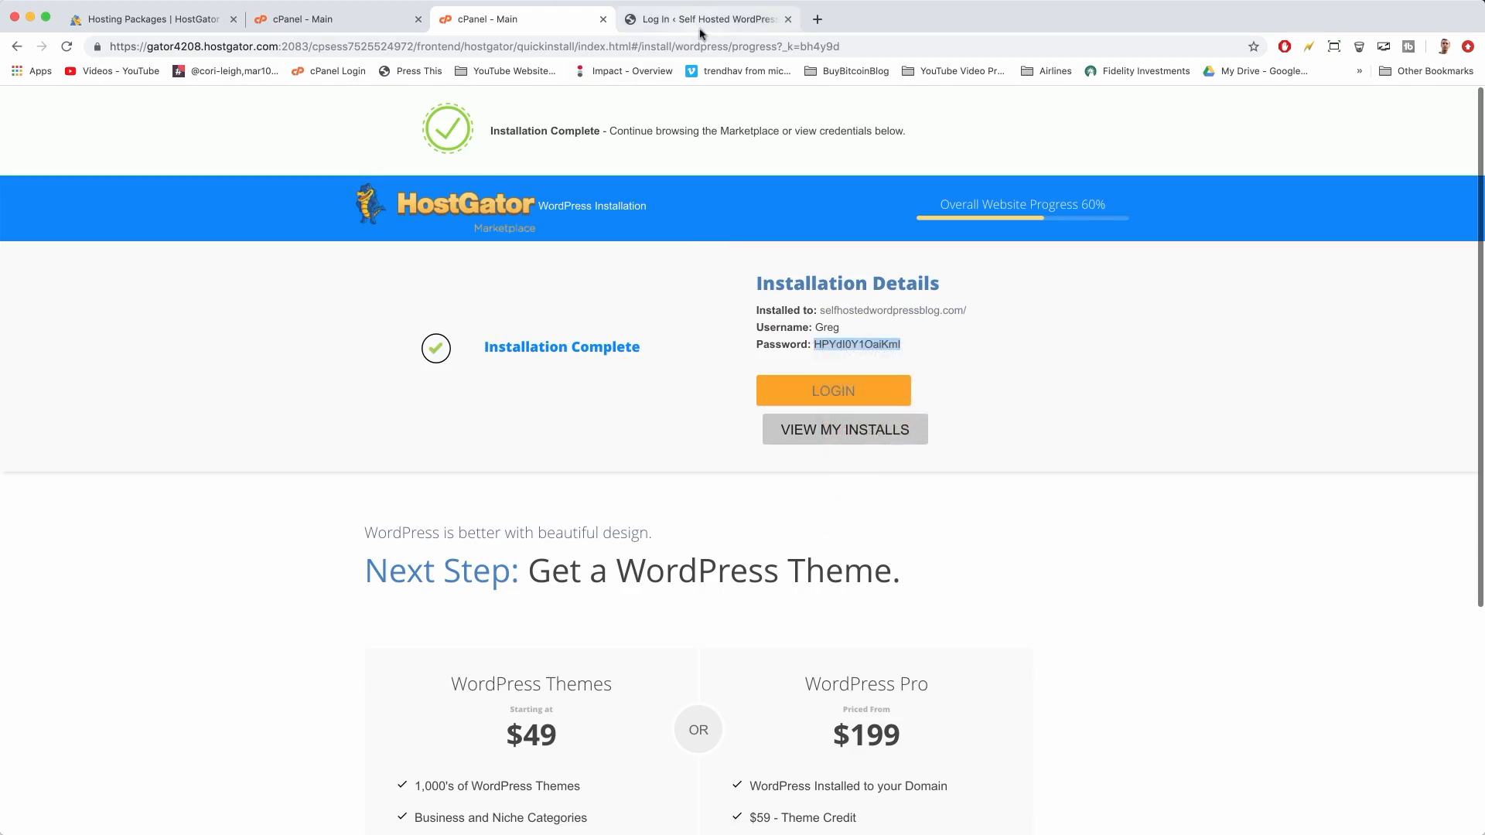
Paste the copied password into the WordPress login, tick Remember Me, and bookmark the page
{"action": "left_click", "coordinate": [831, 389]}
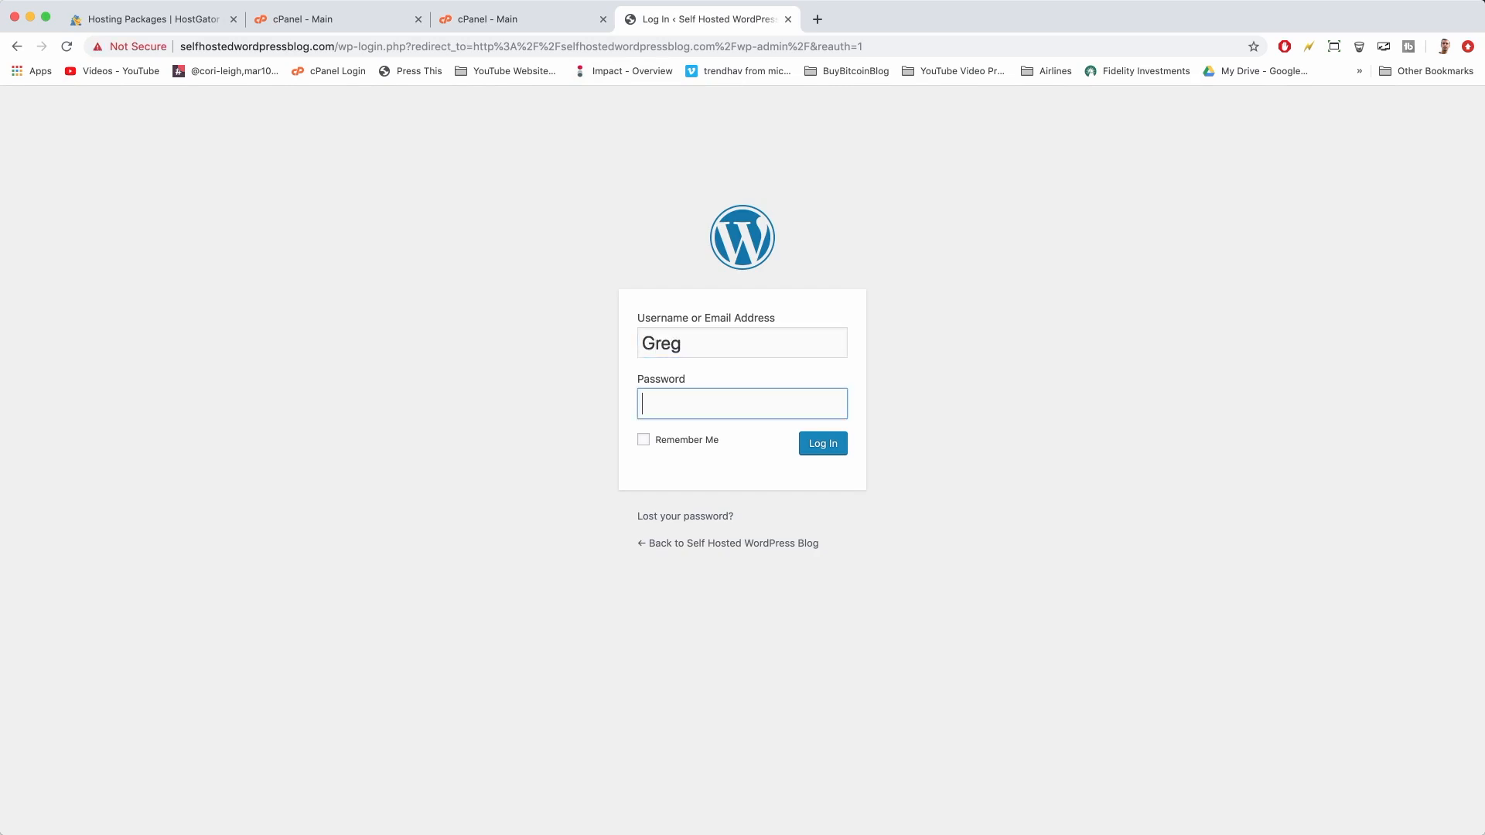
{"action": "left_click", "coordinate": [644, 439]}
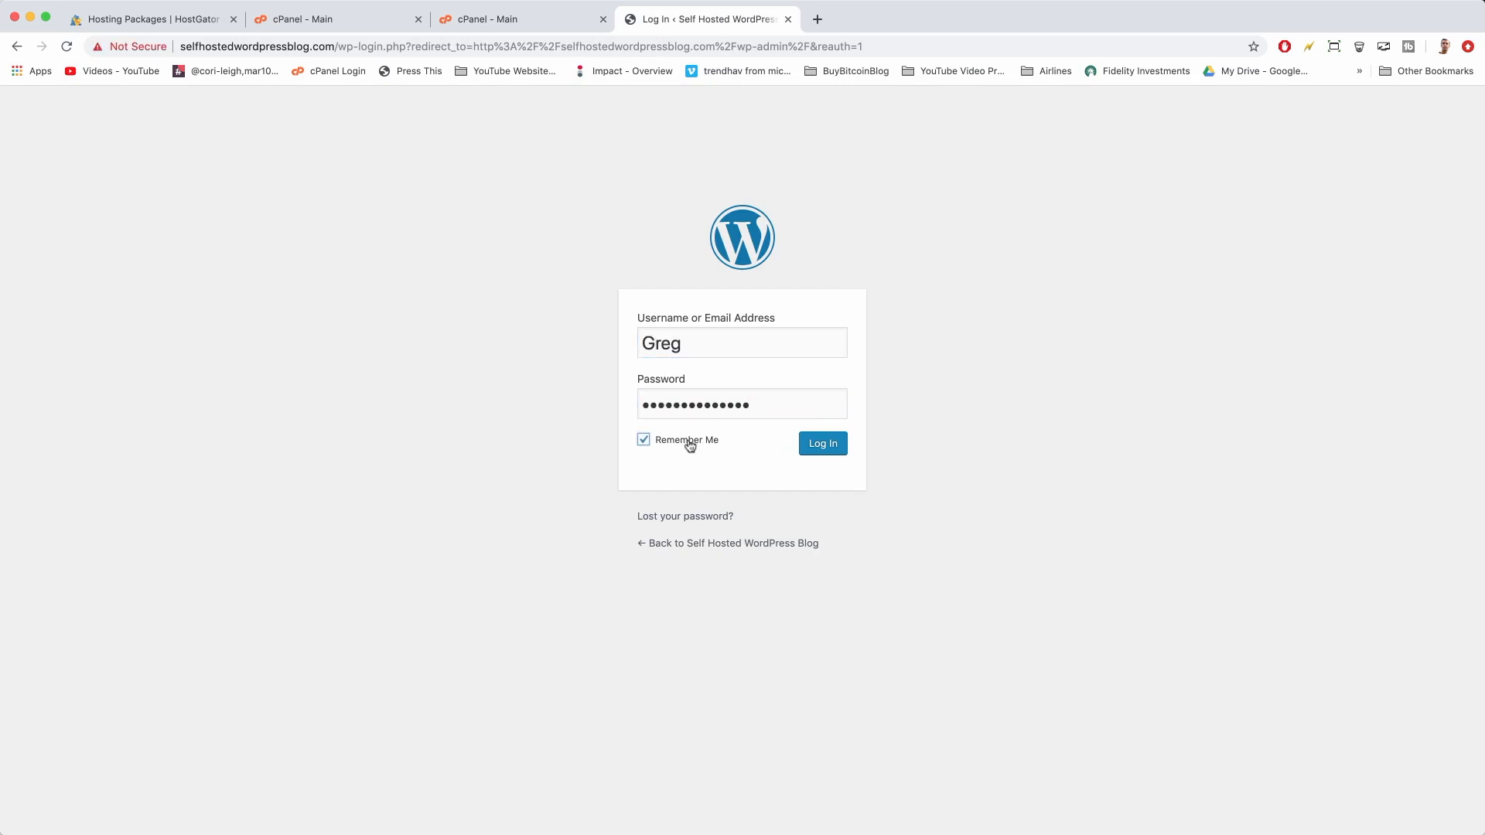
{"action": "left_click", "coordinate": [1253, 47]}
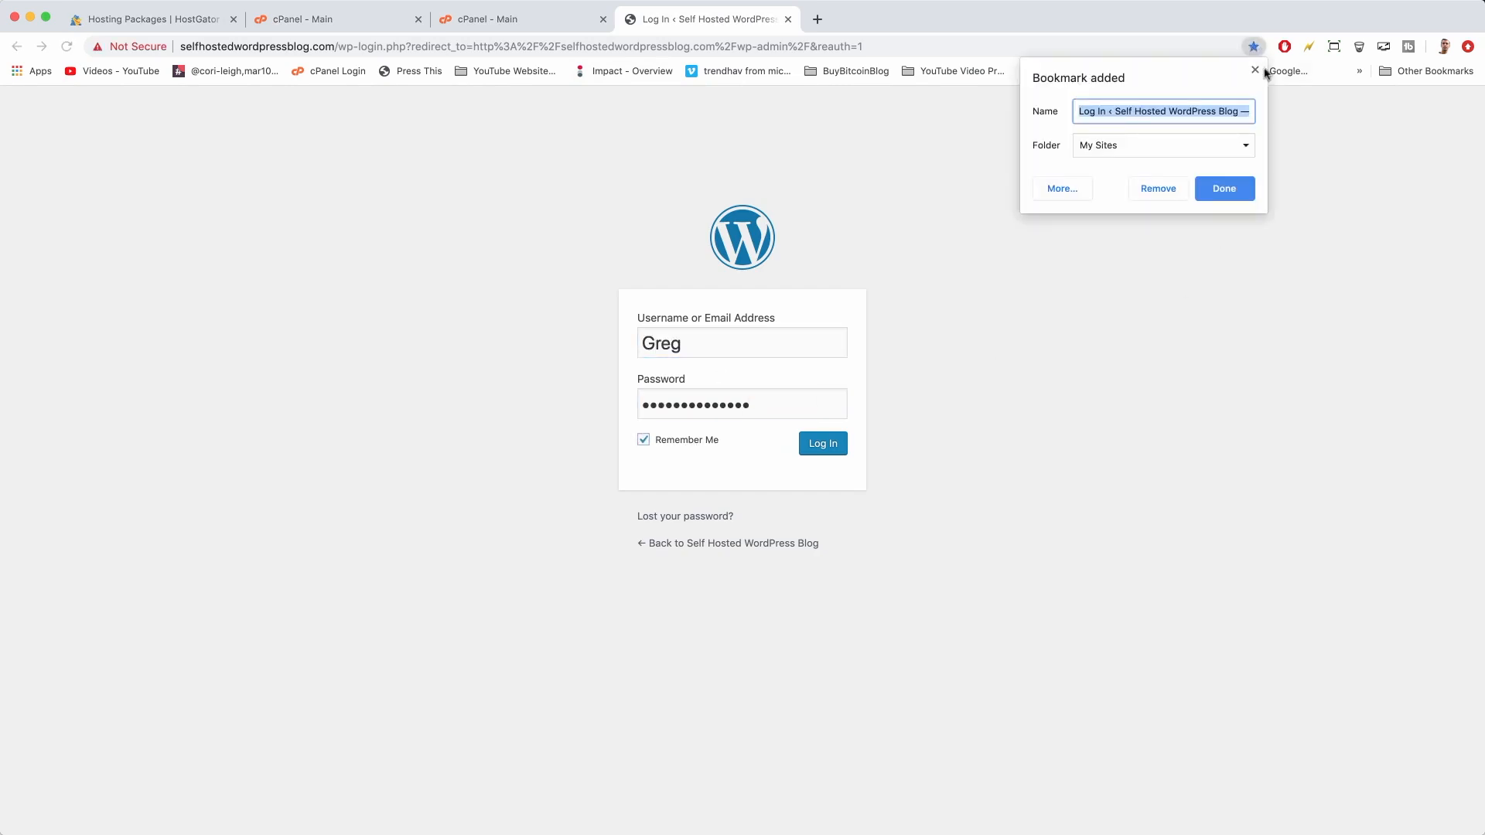